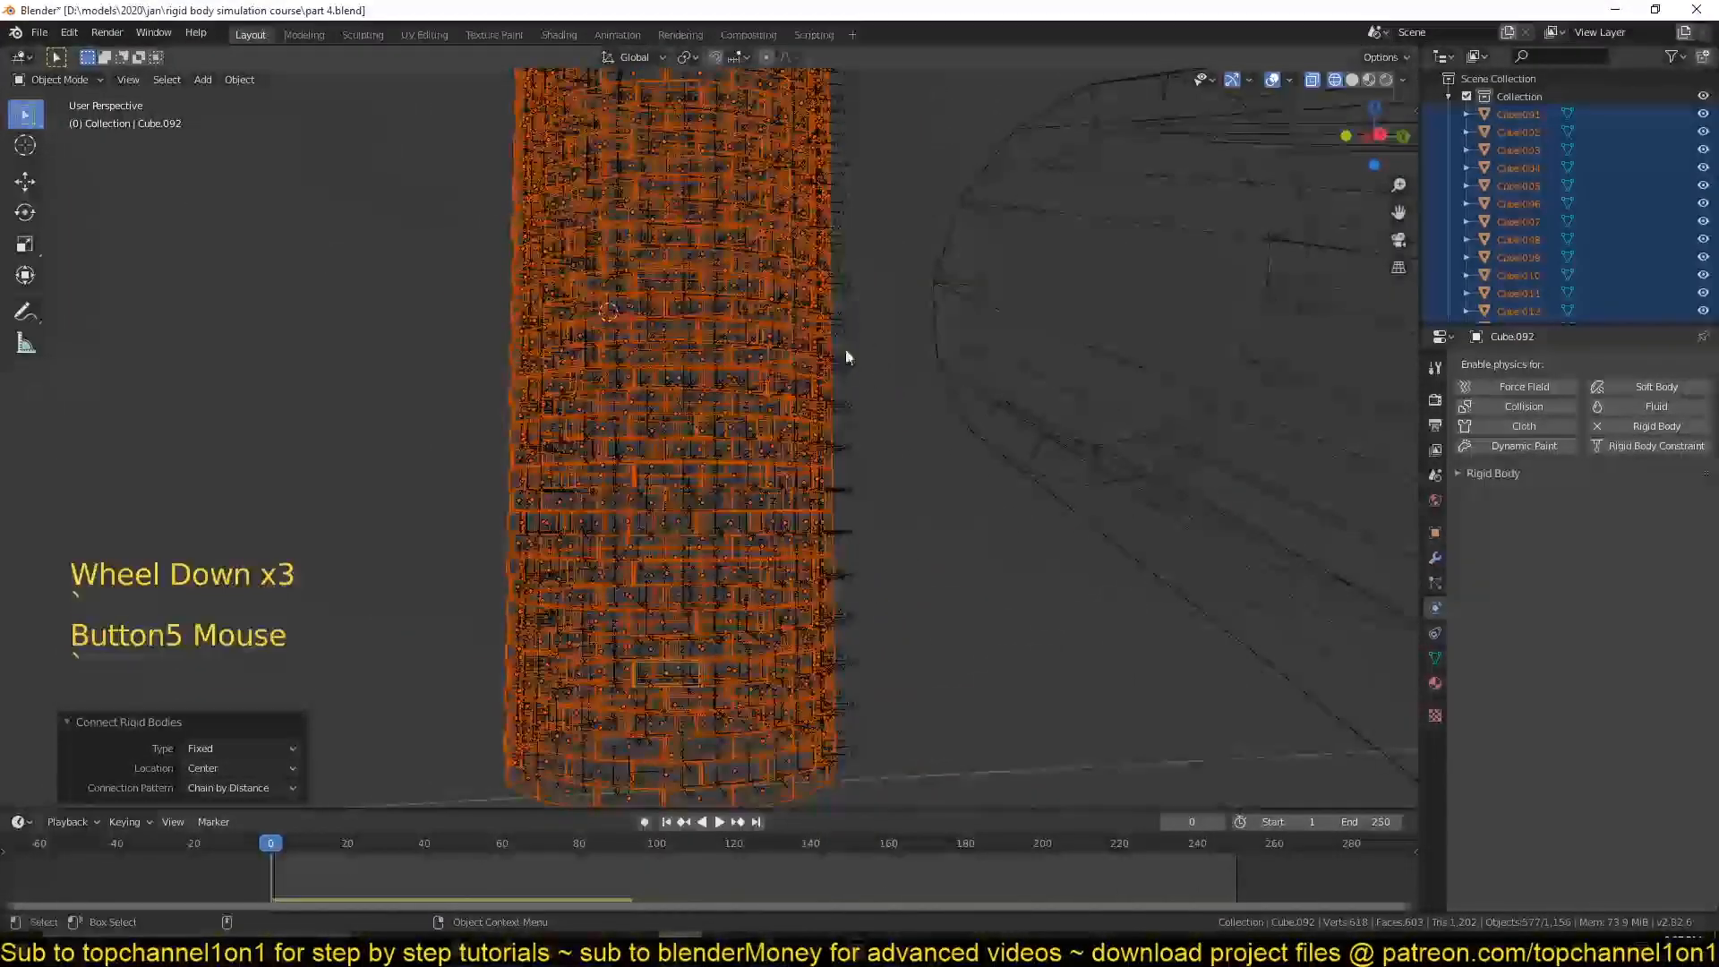
Select constraint empties on the tower, viewing it in wireframe from the front.
scroll(down, 3)
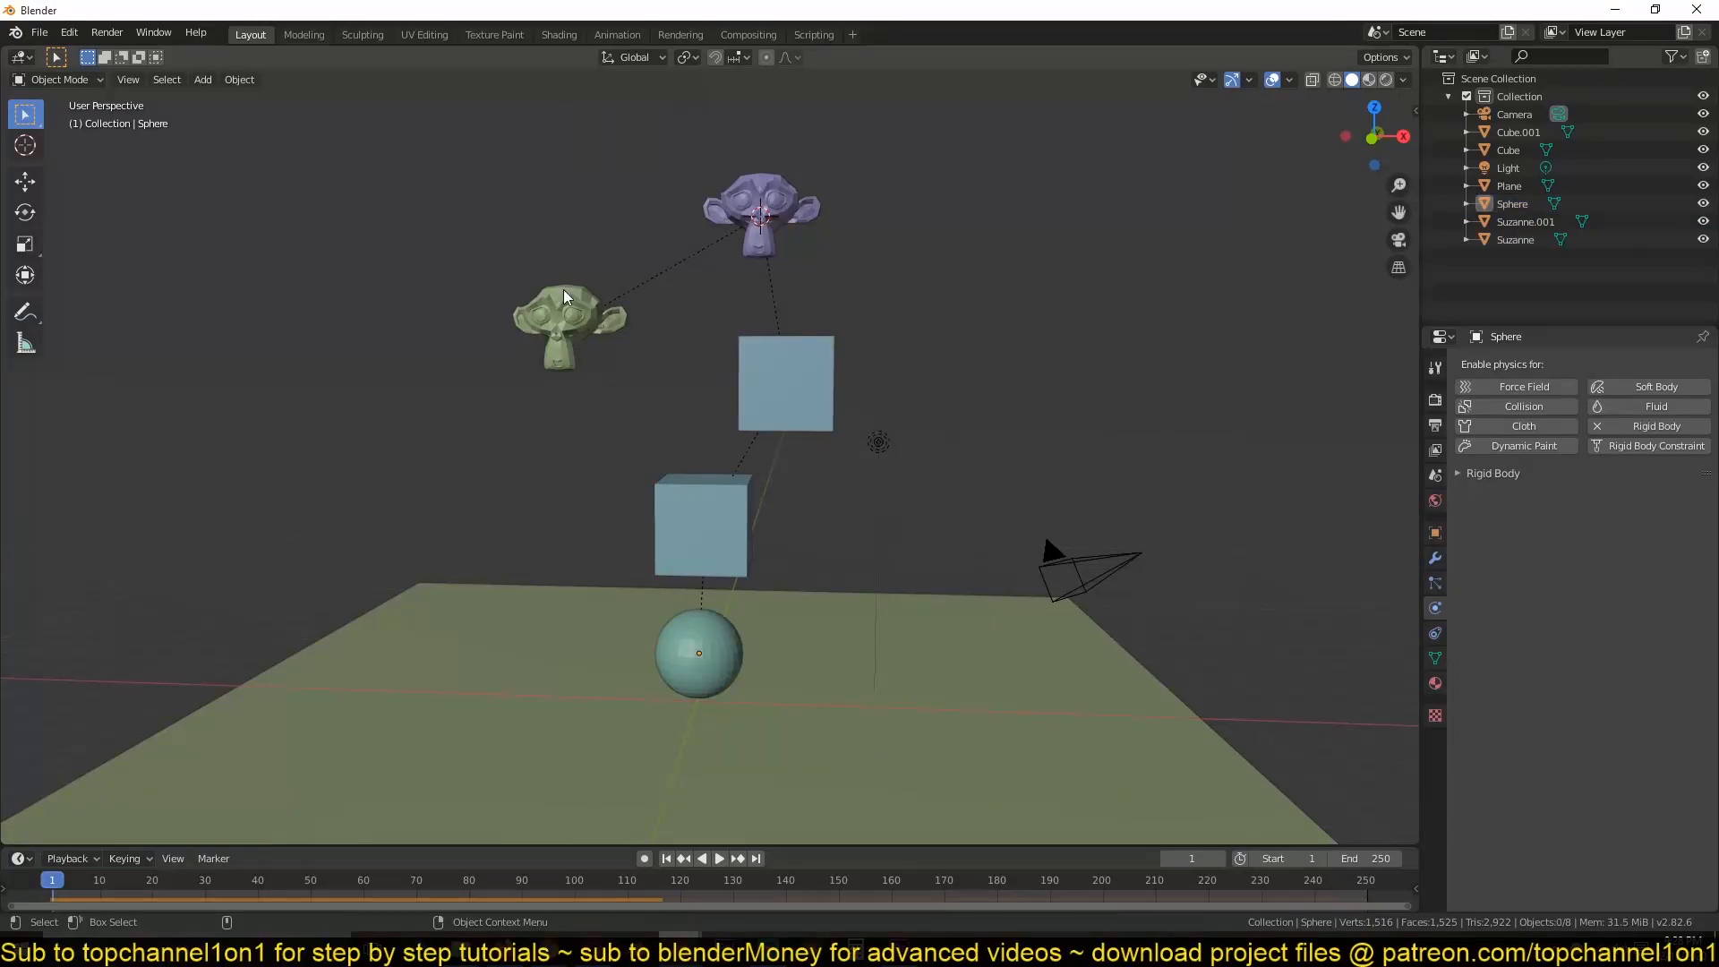
click(785, 383)
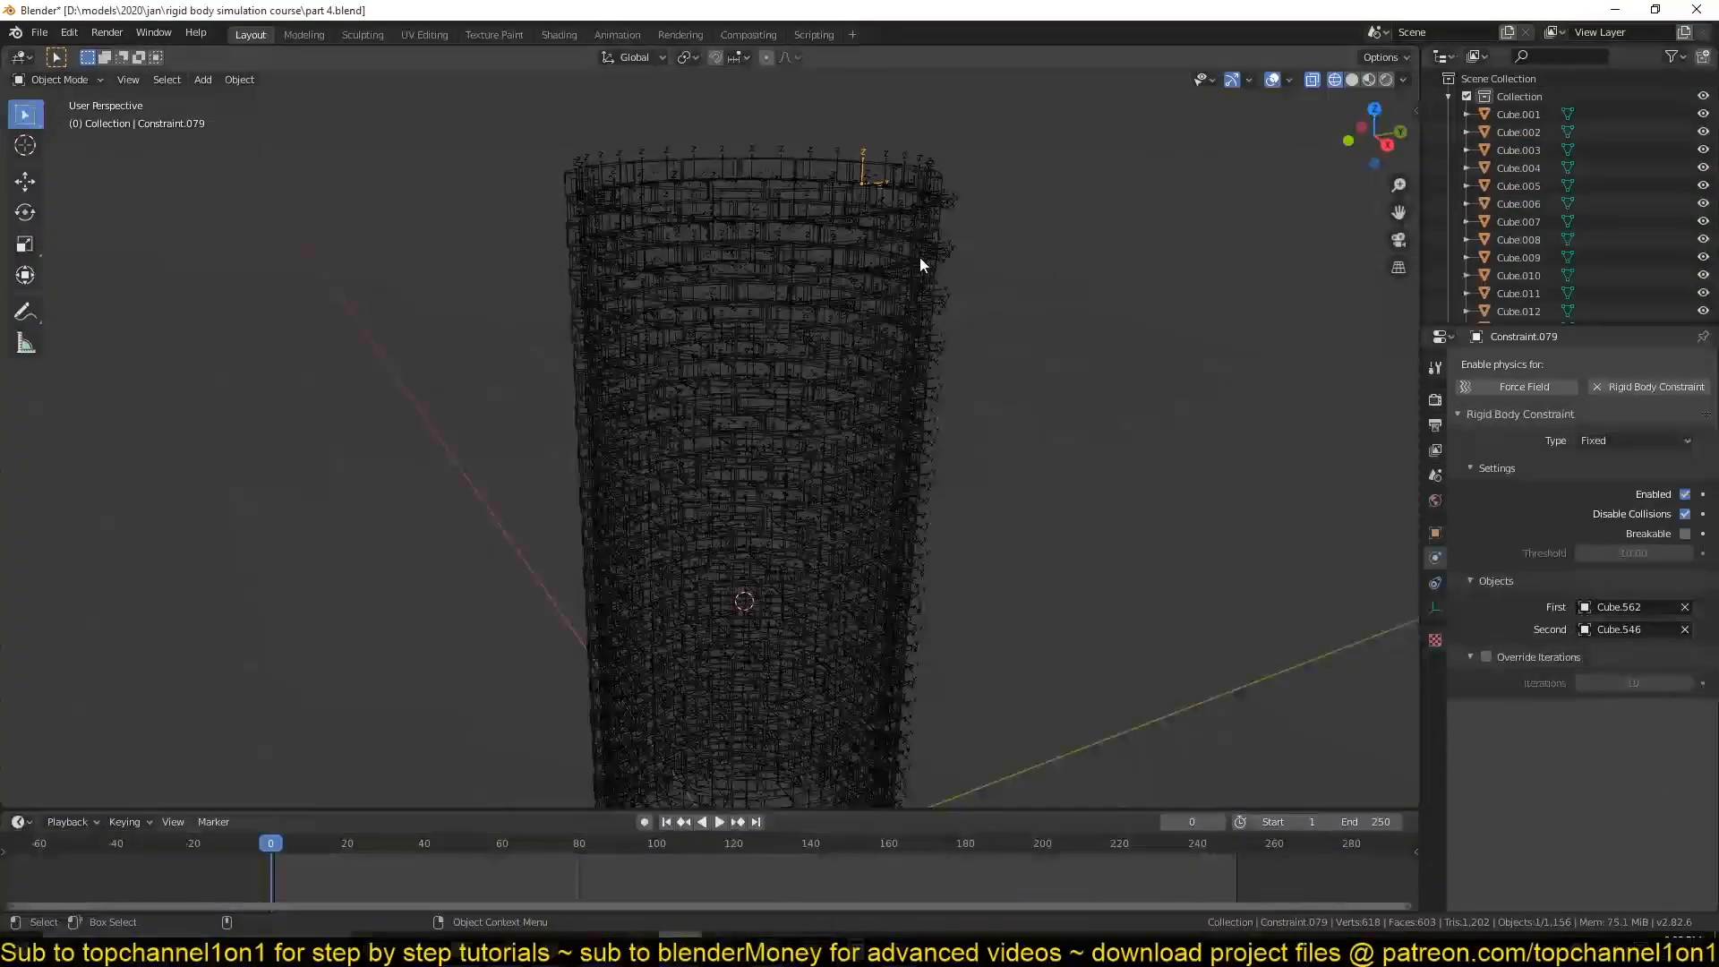
click(931, 247)
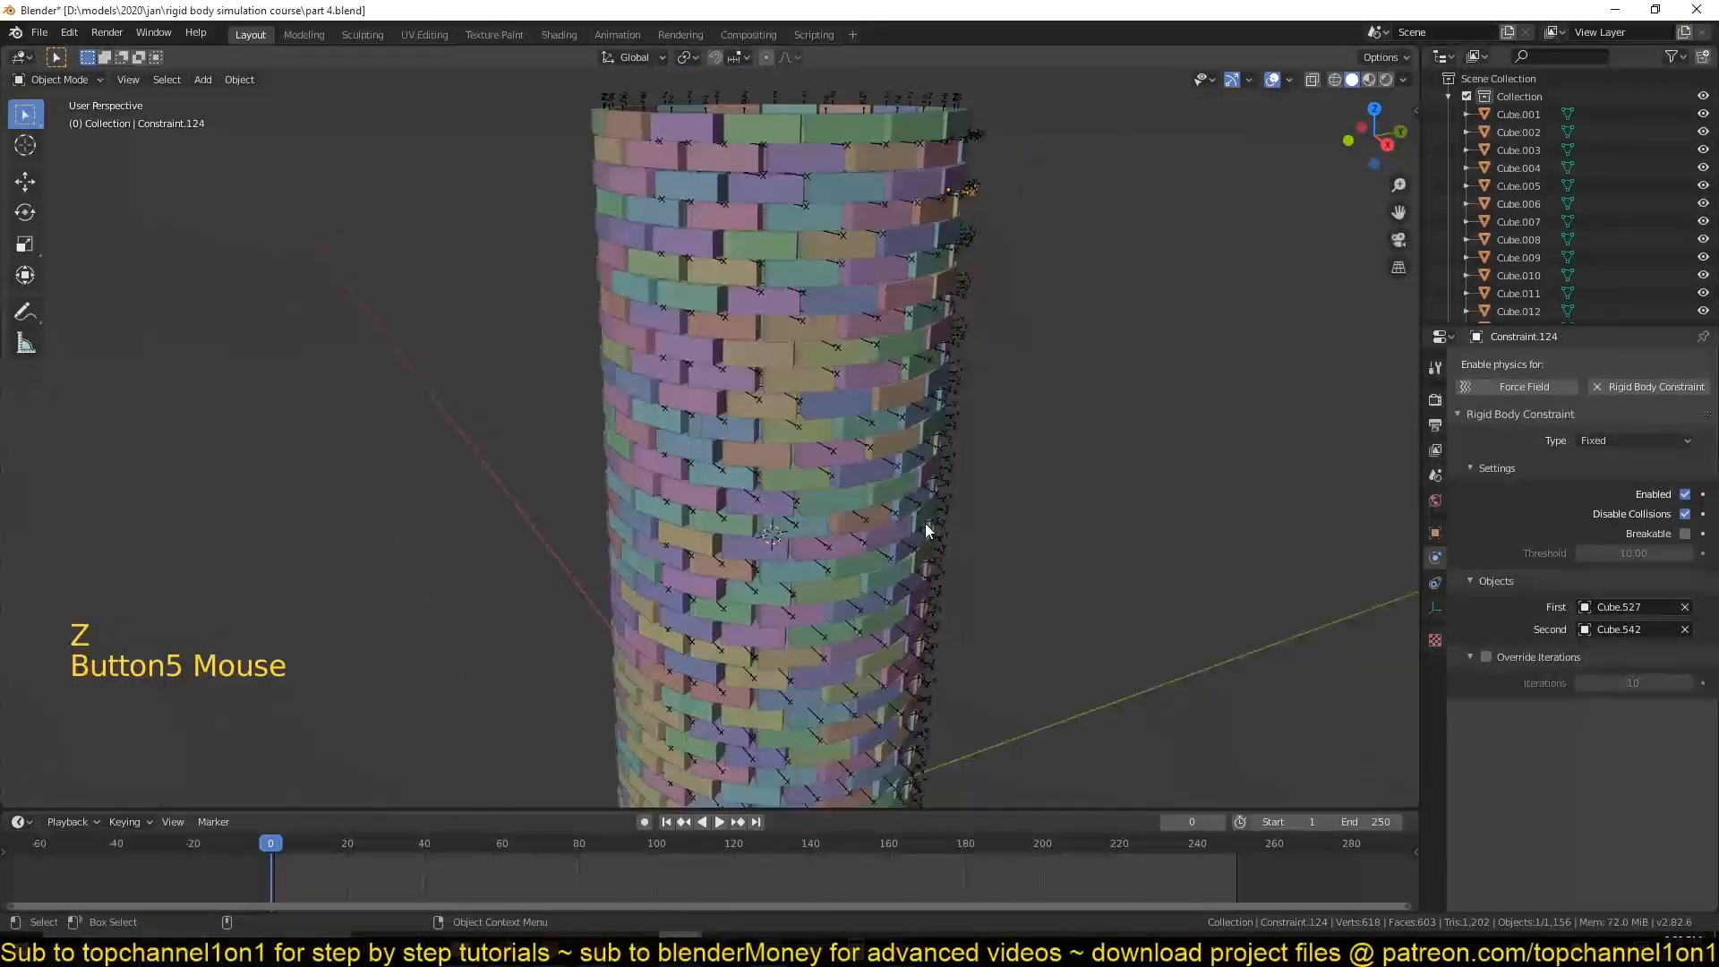
click(238, 79)
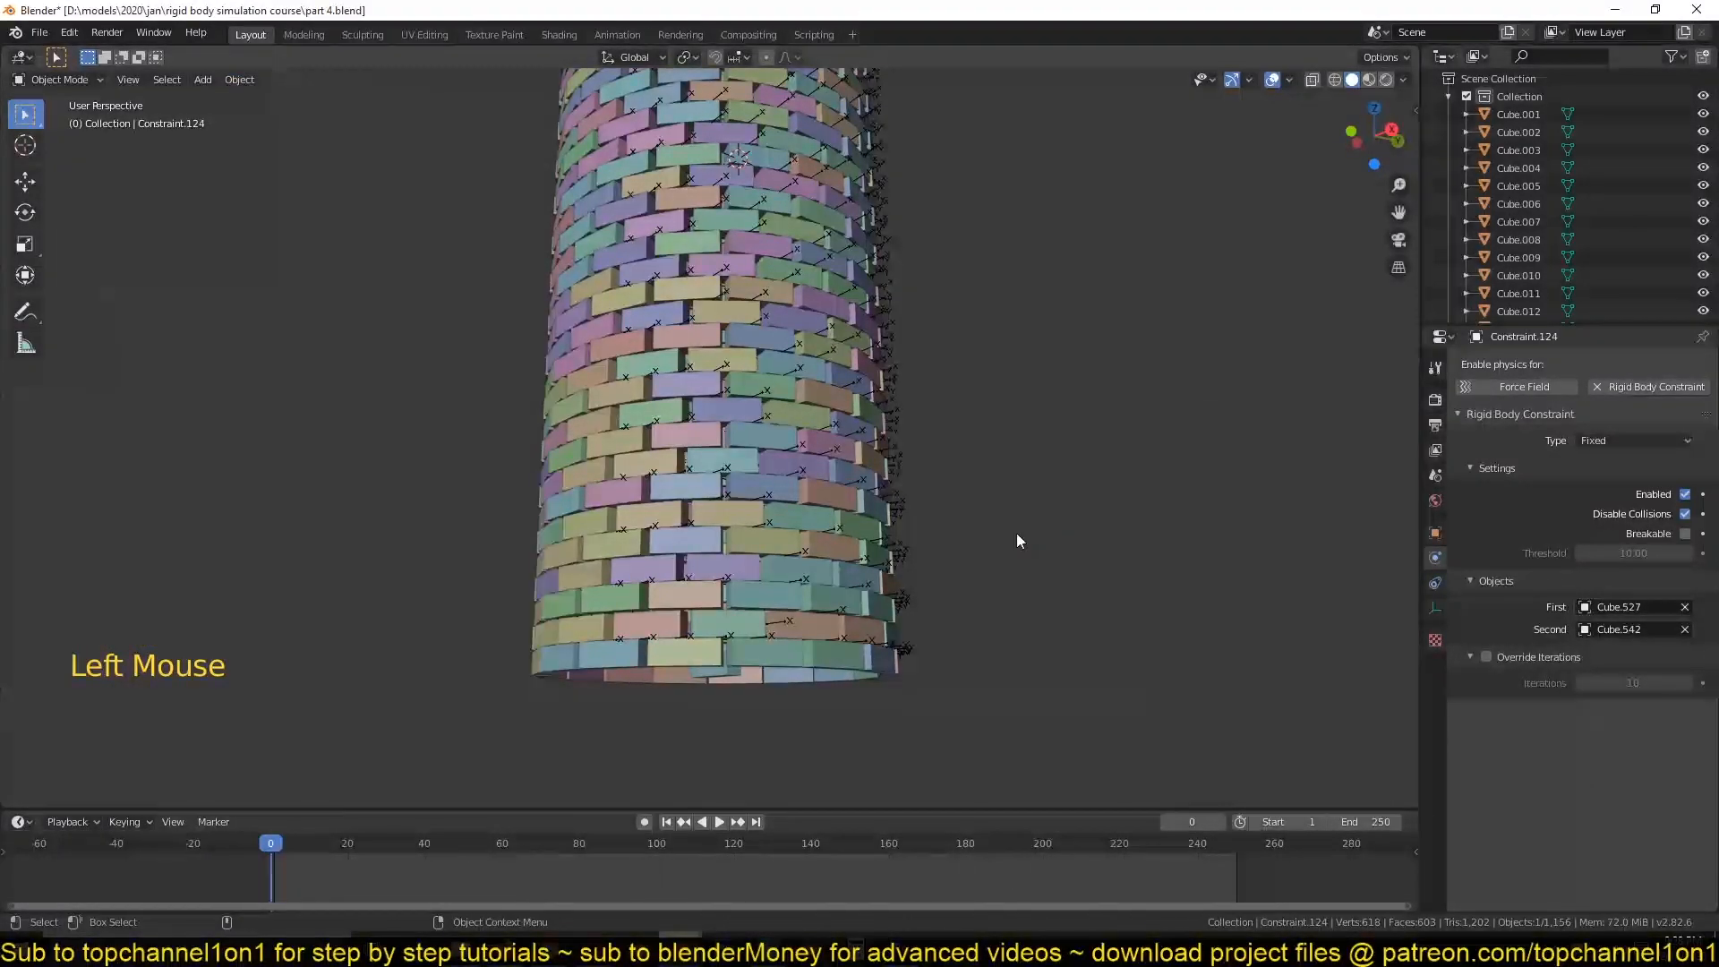
key(KP_1)
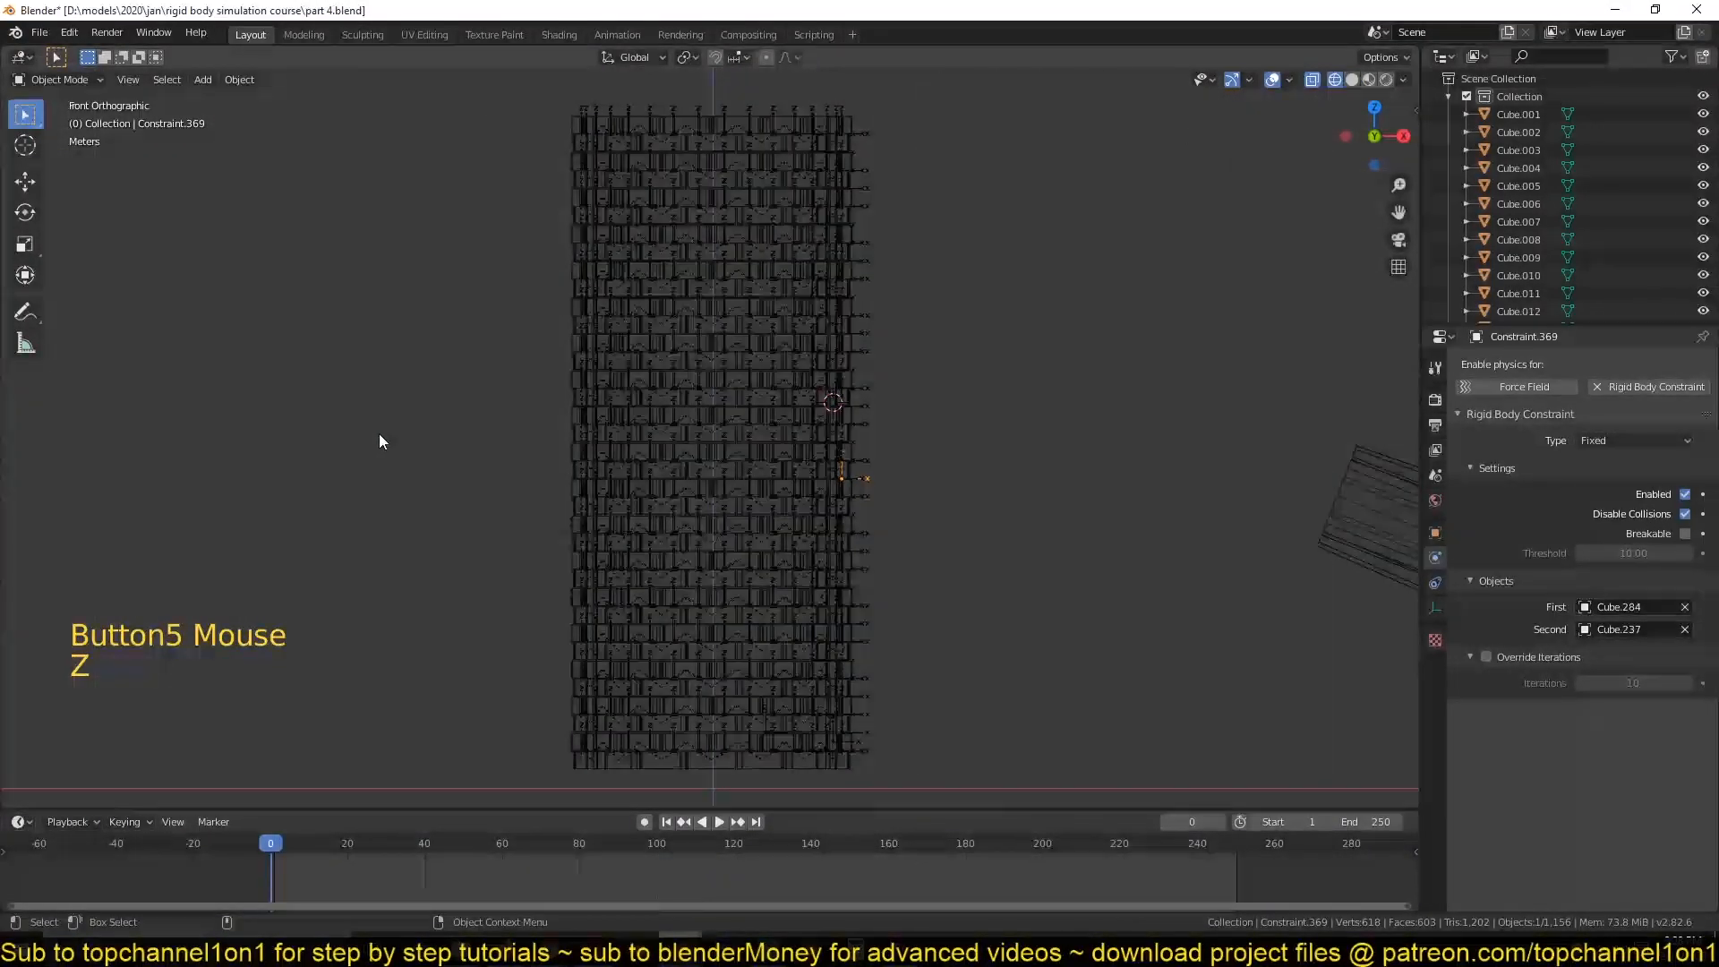
scroll(down, 3)
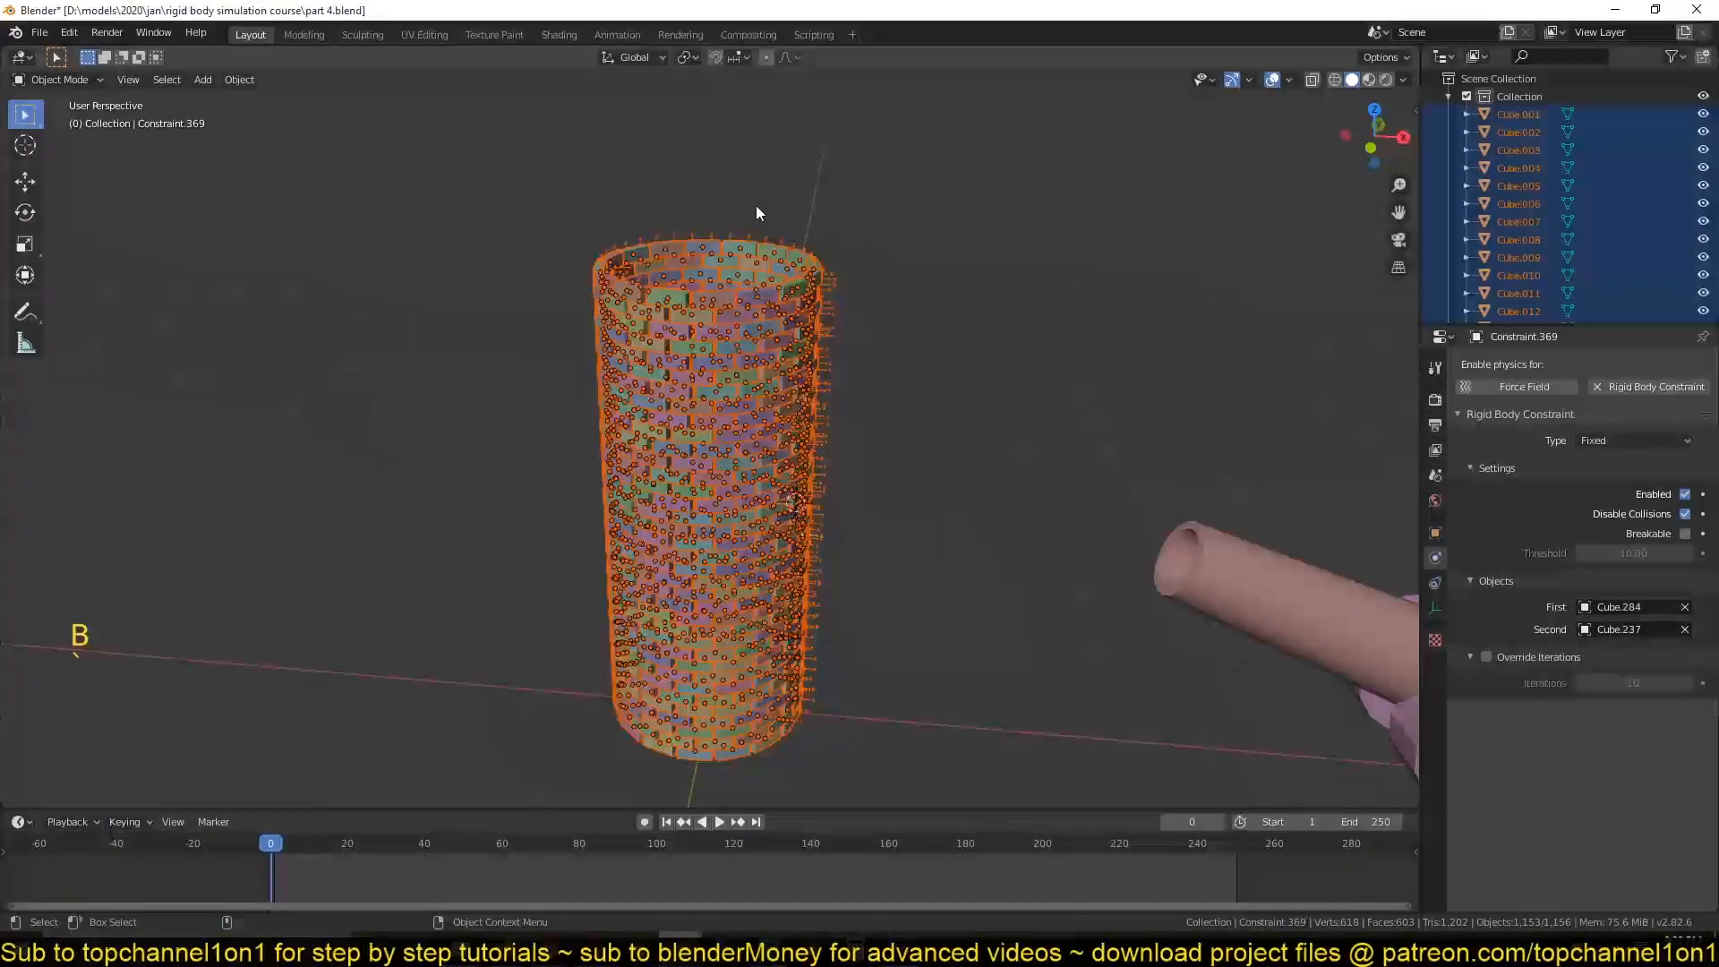
key(KP_1)
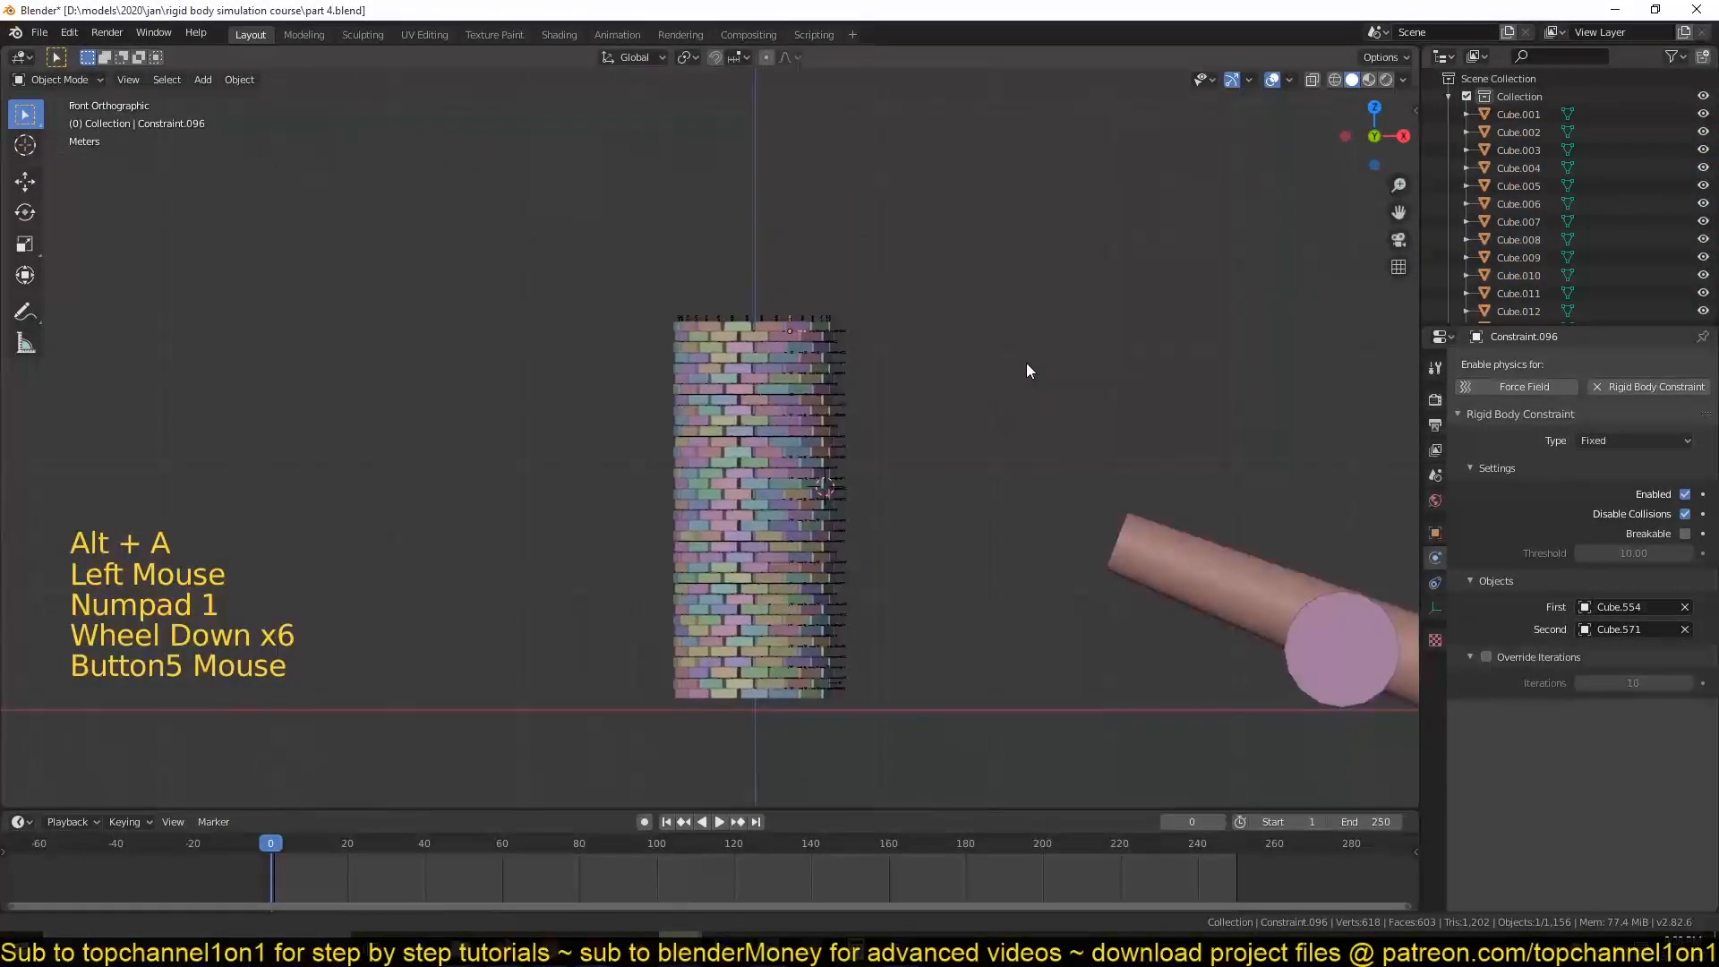
Select all objects of the same type (Shift+G) and move them into a new collection named 'empties'.
key(shift+g)
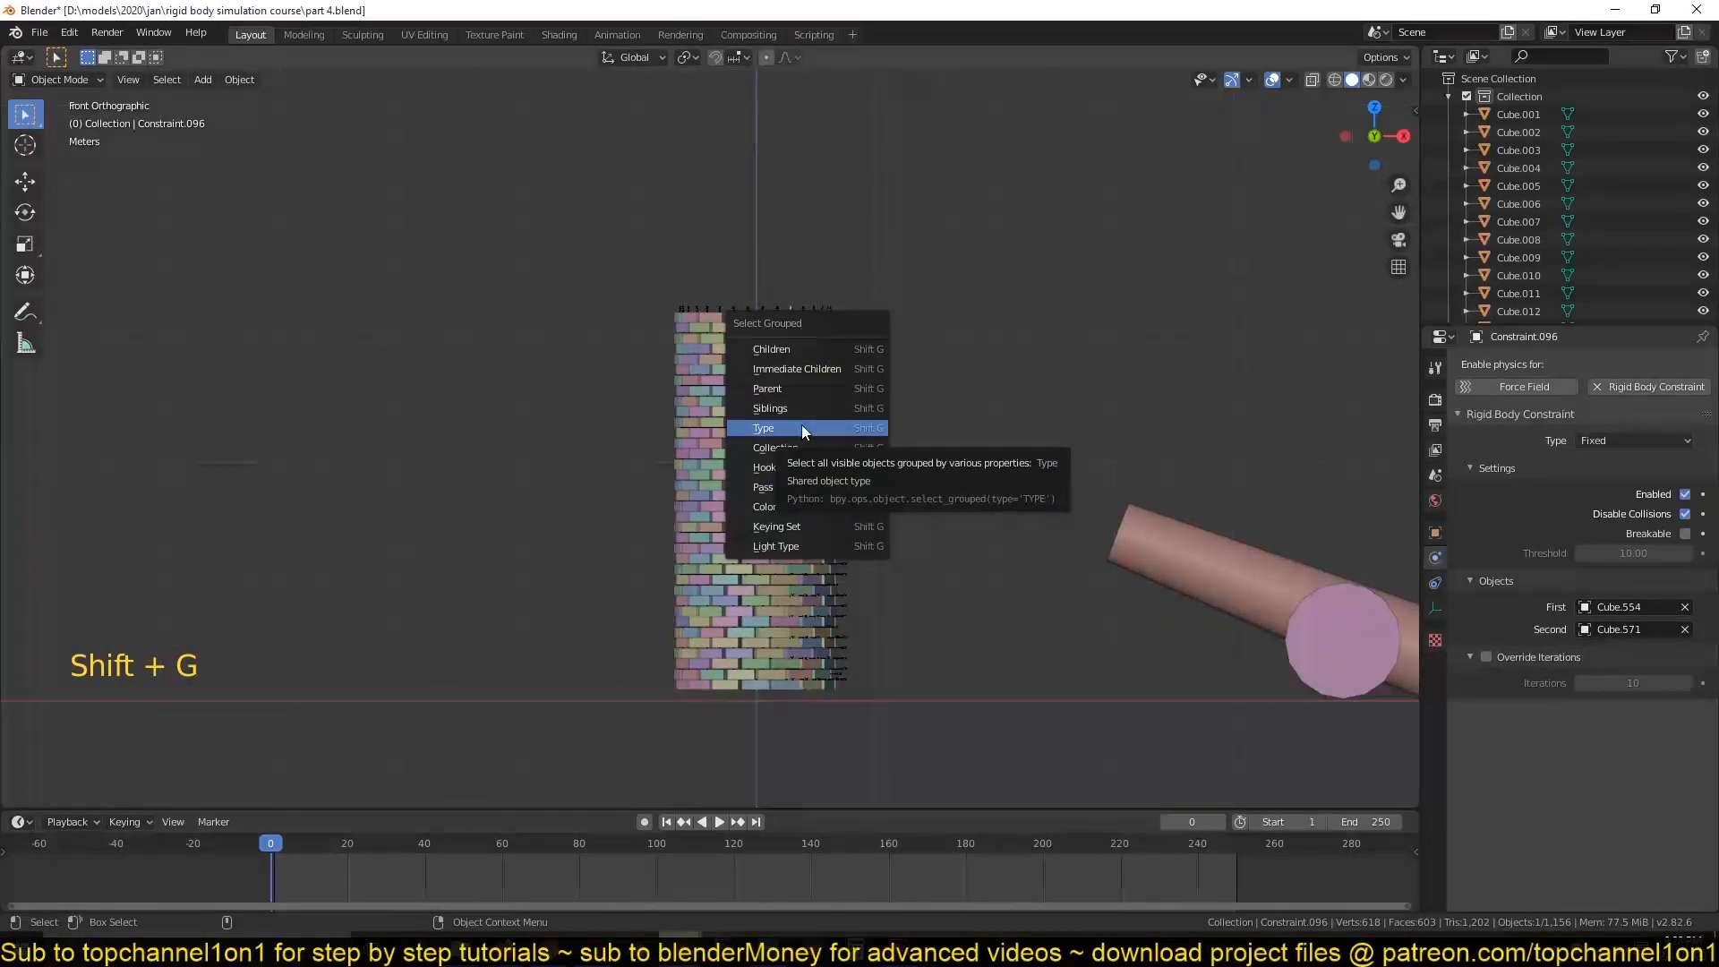
click(765, 428)
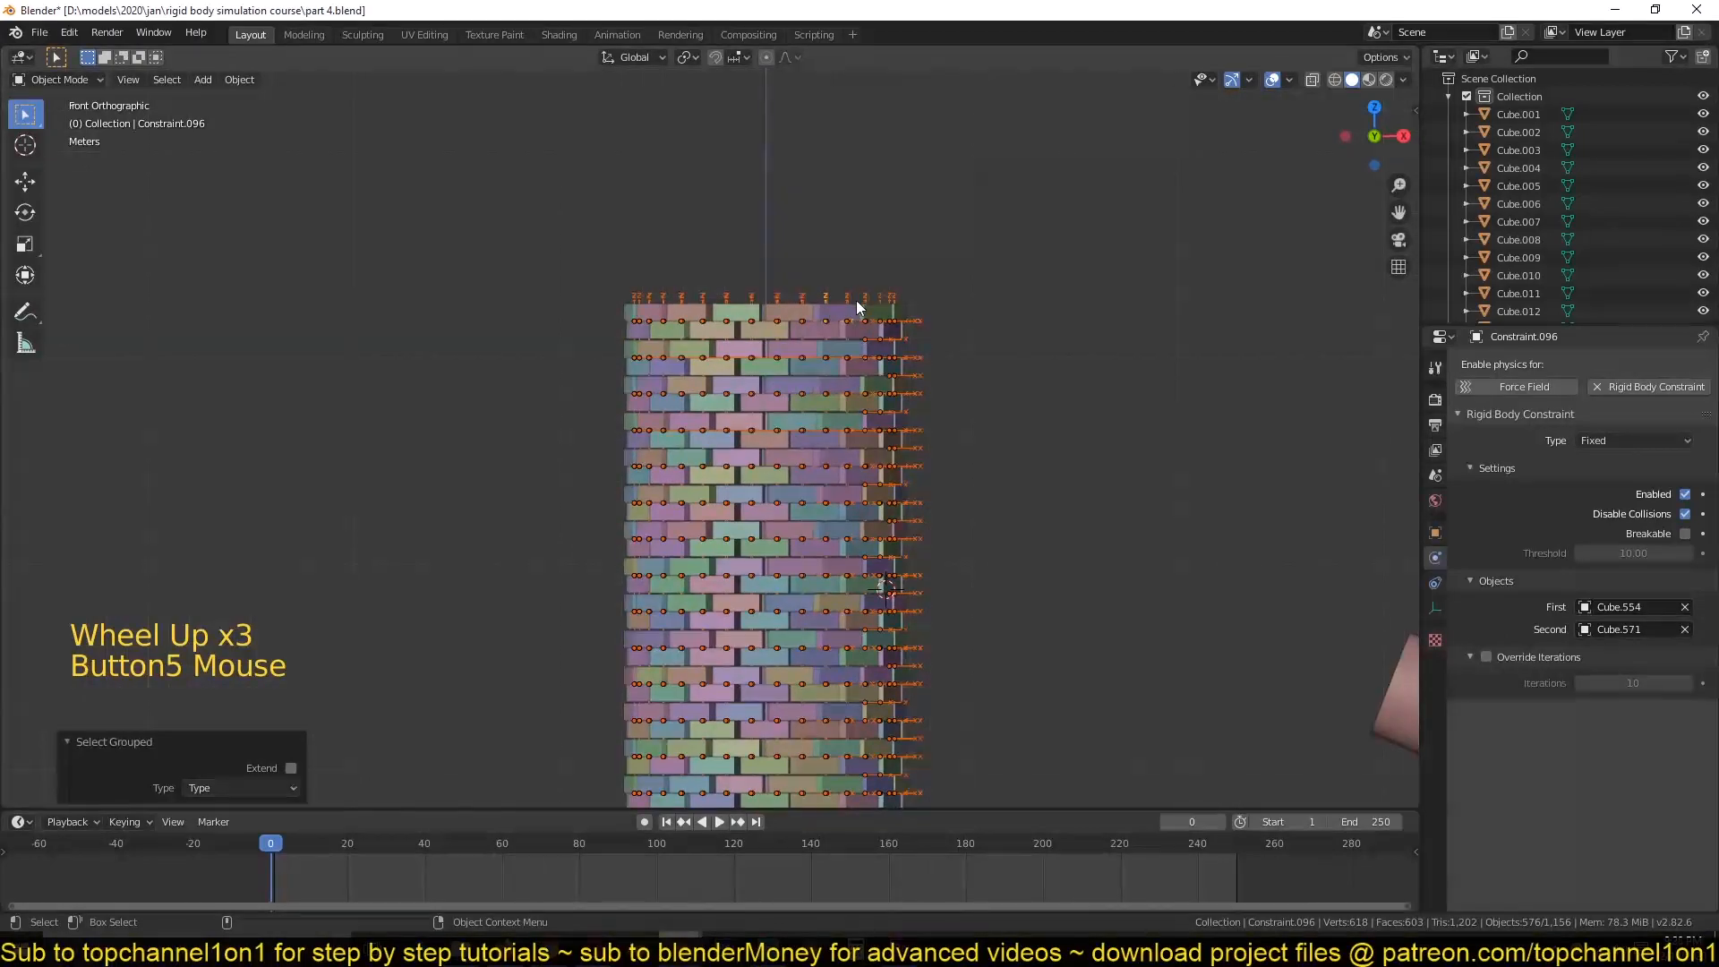
key(m)
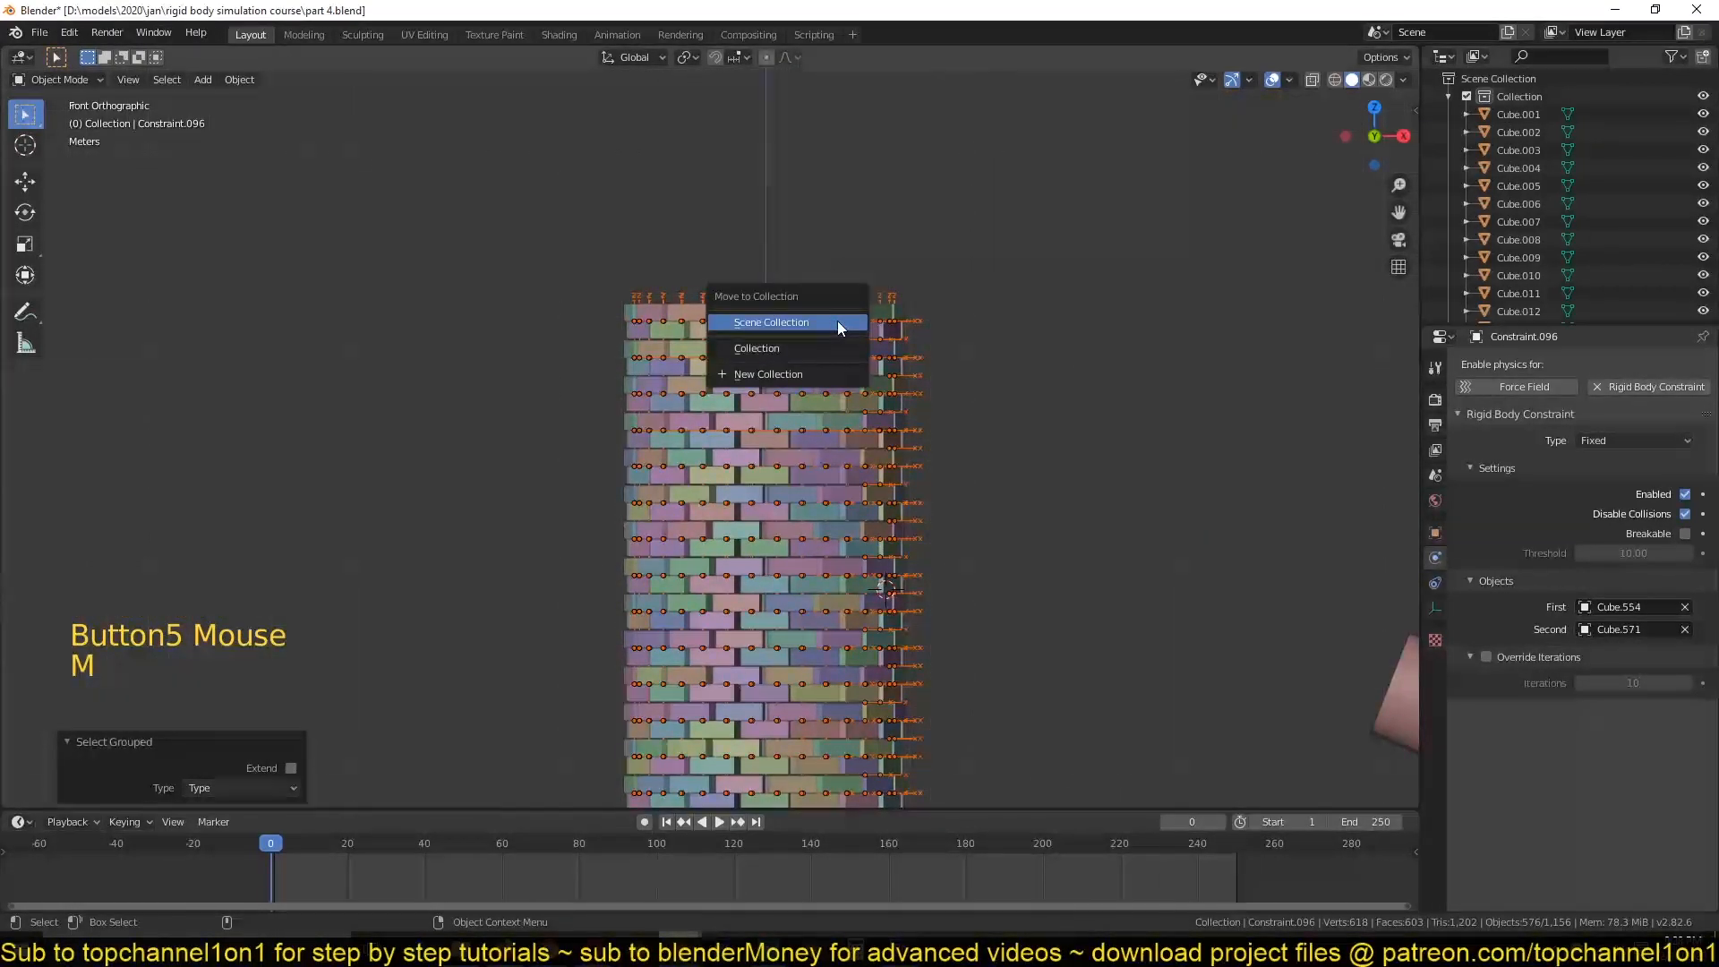
click(769, 374)
text(empties)
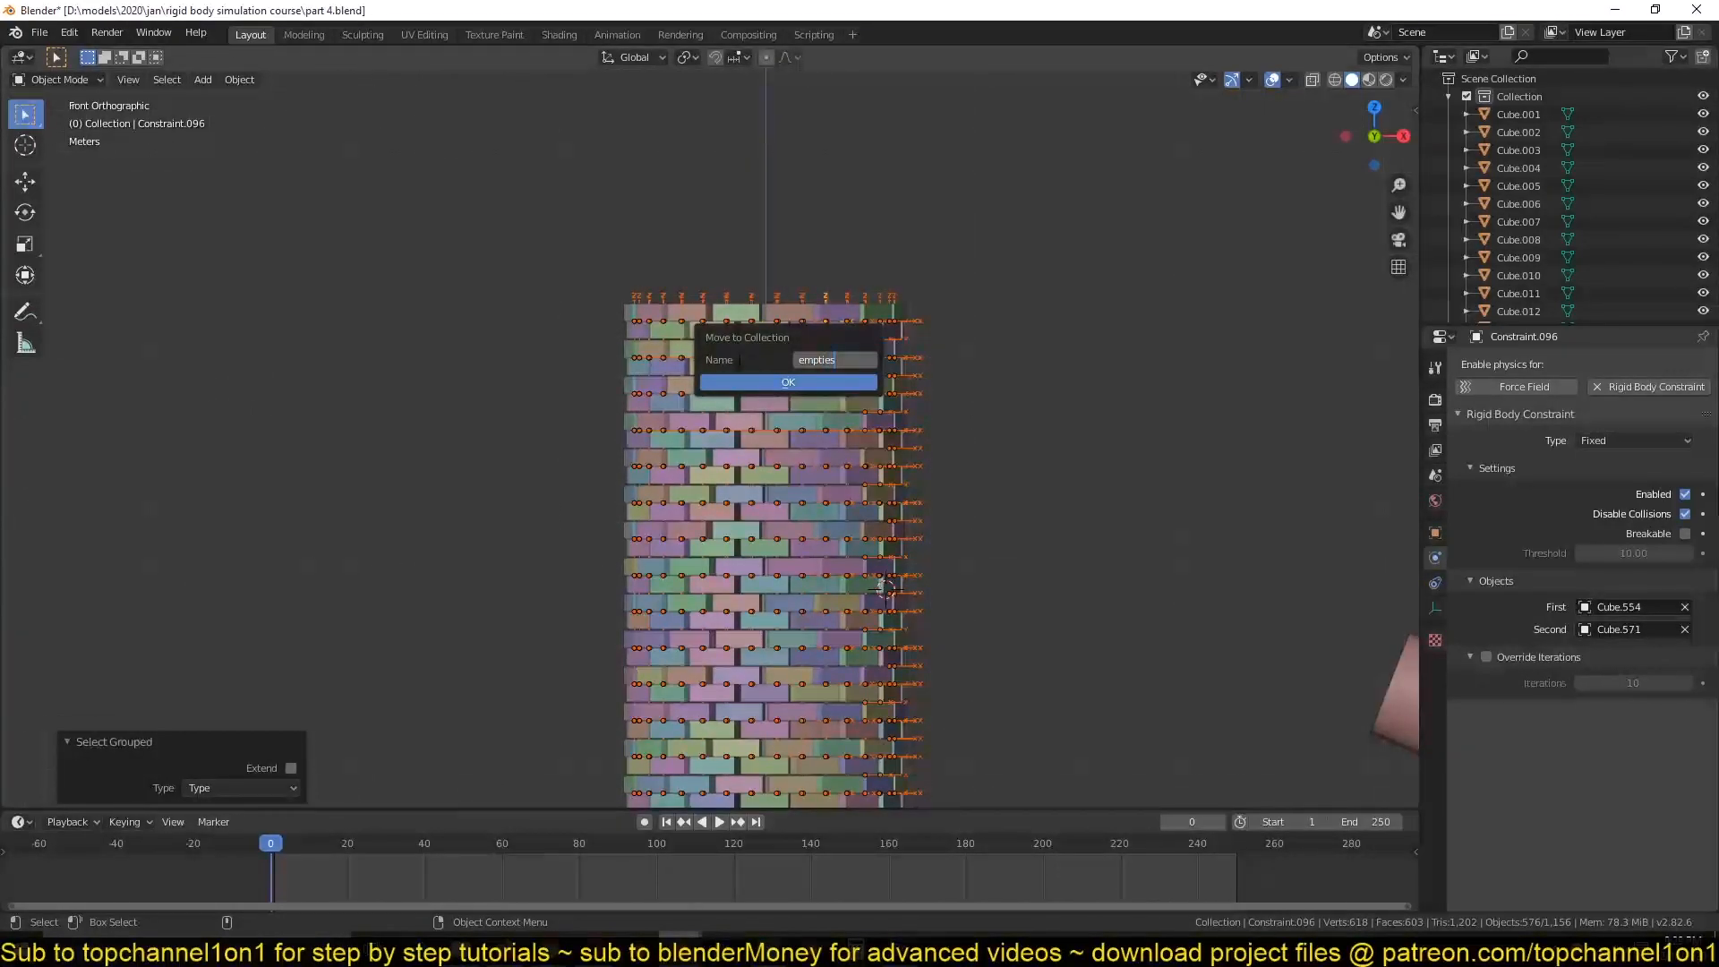
click(788, 382)
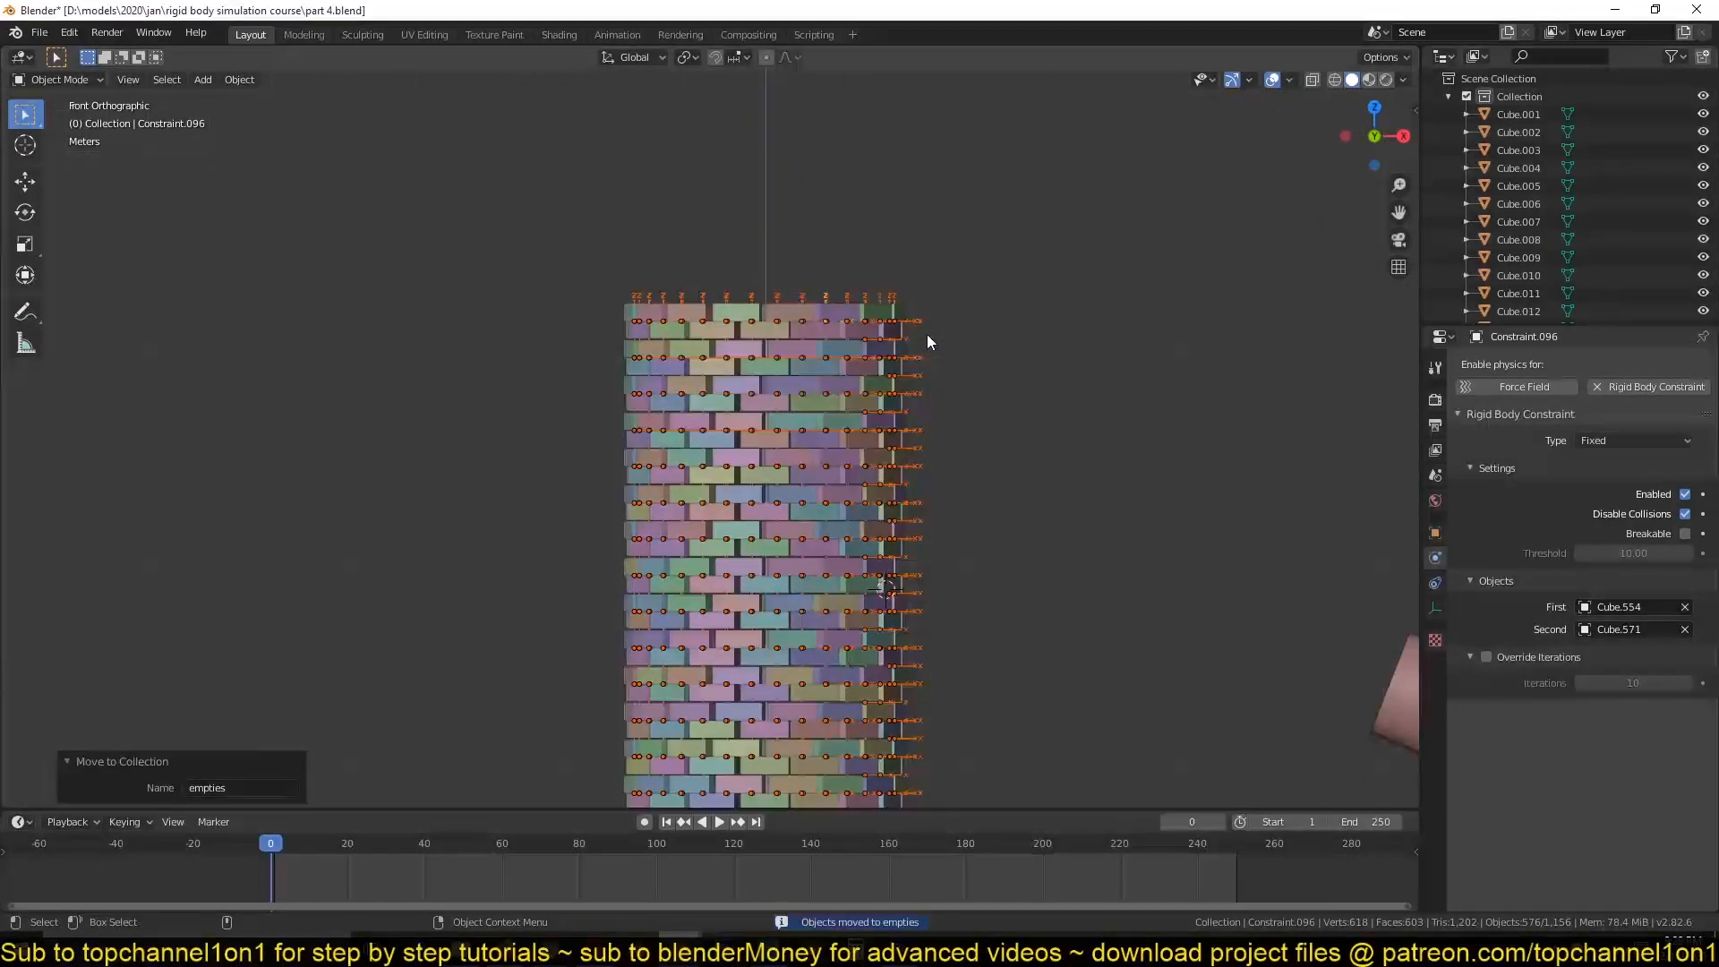
click(1449, 115)
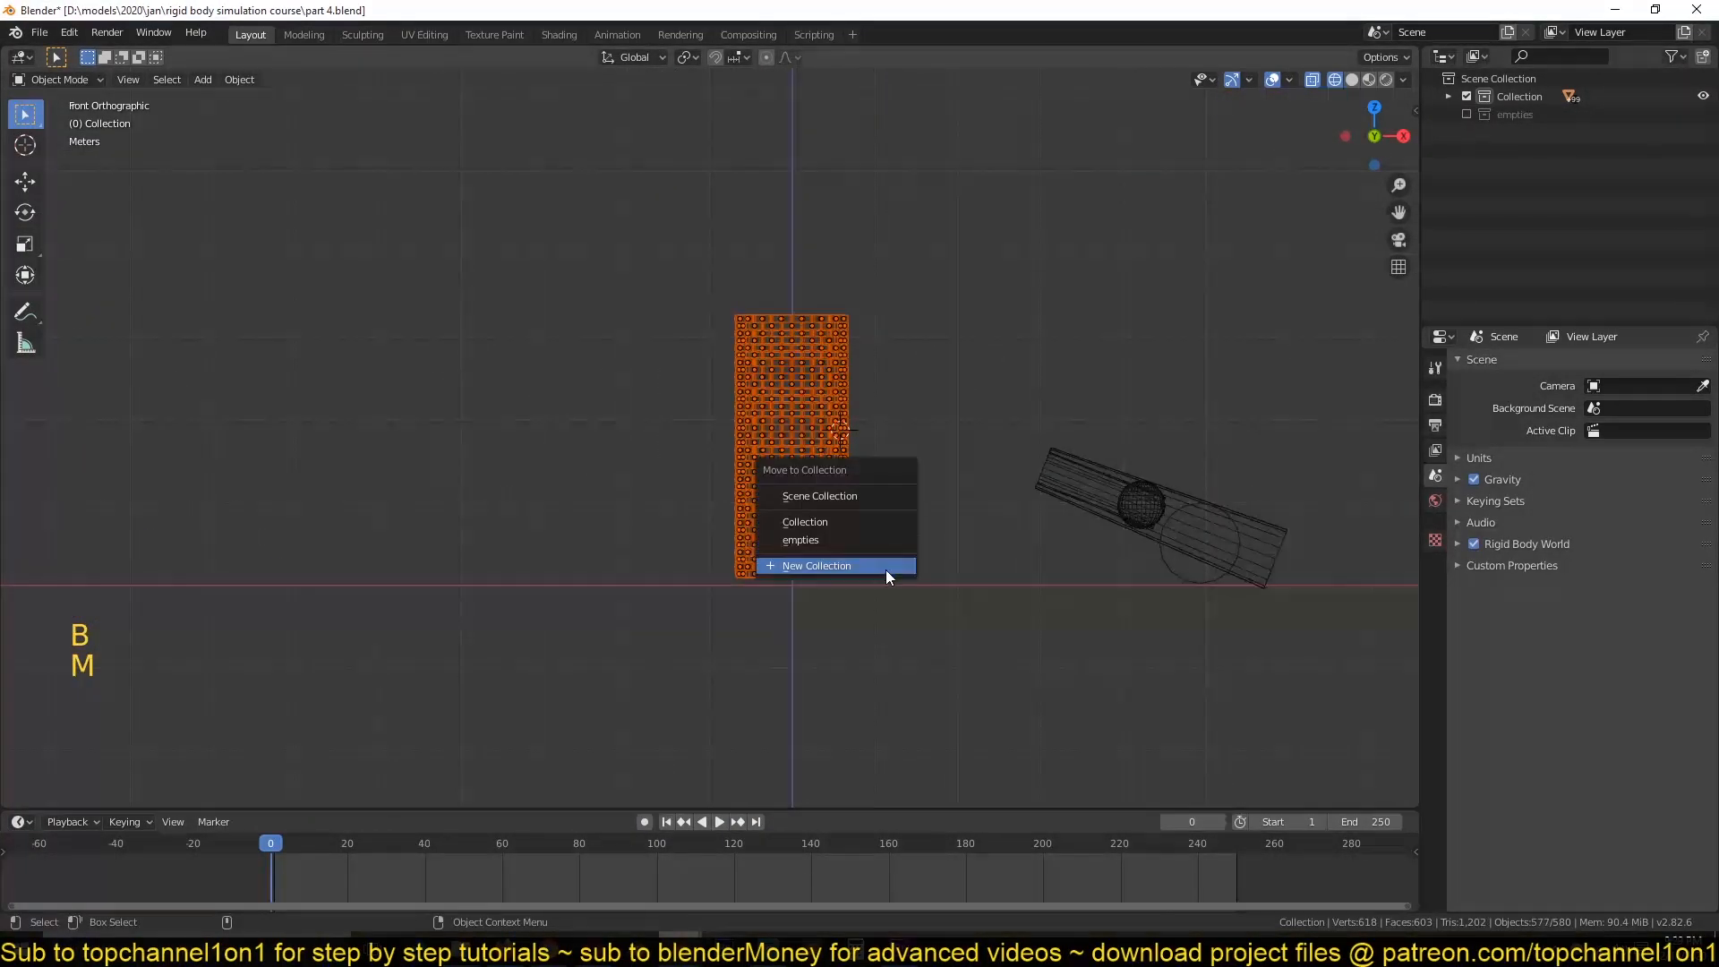
Move the selected bricks into a new collection named 'bricks' and return to solid shading.
click(817, 566)
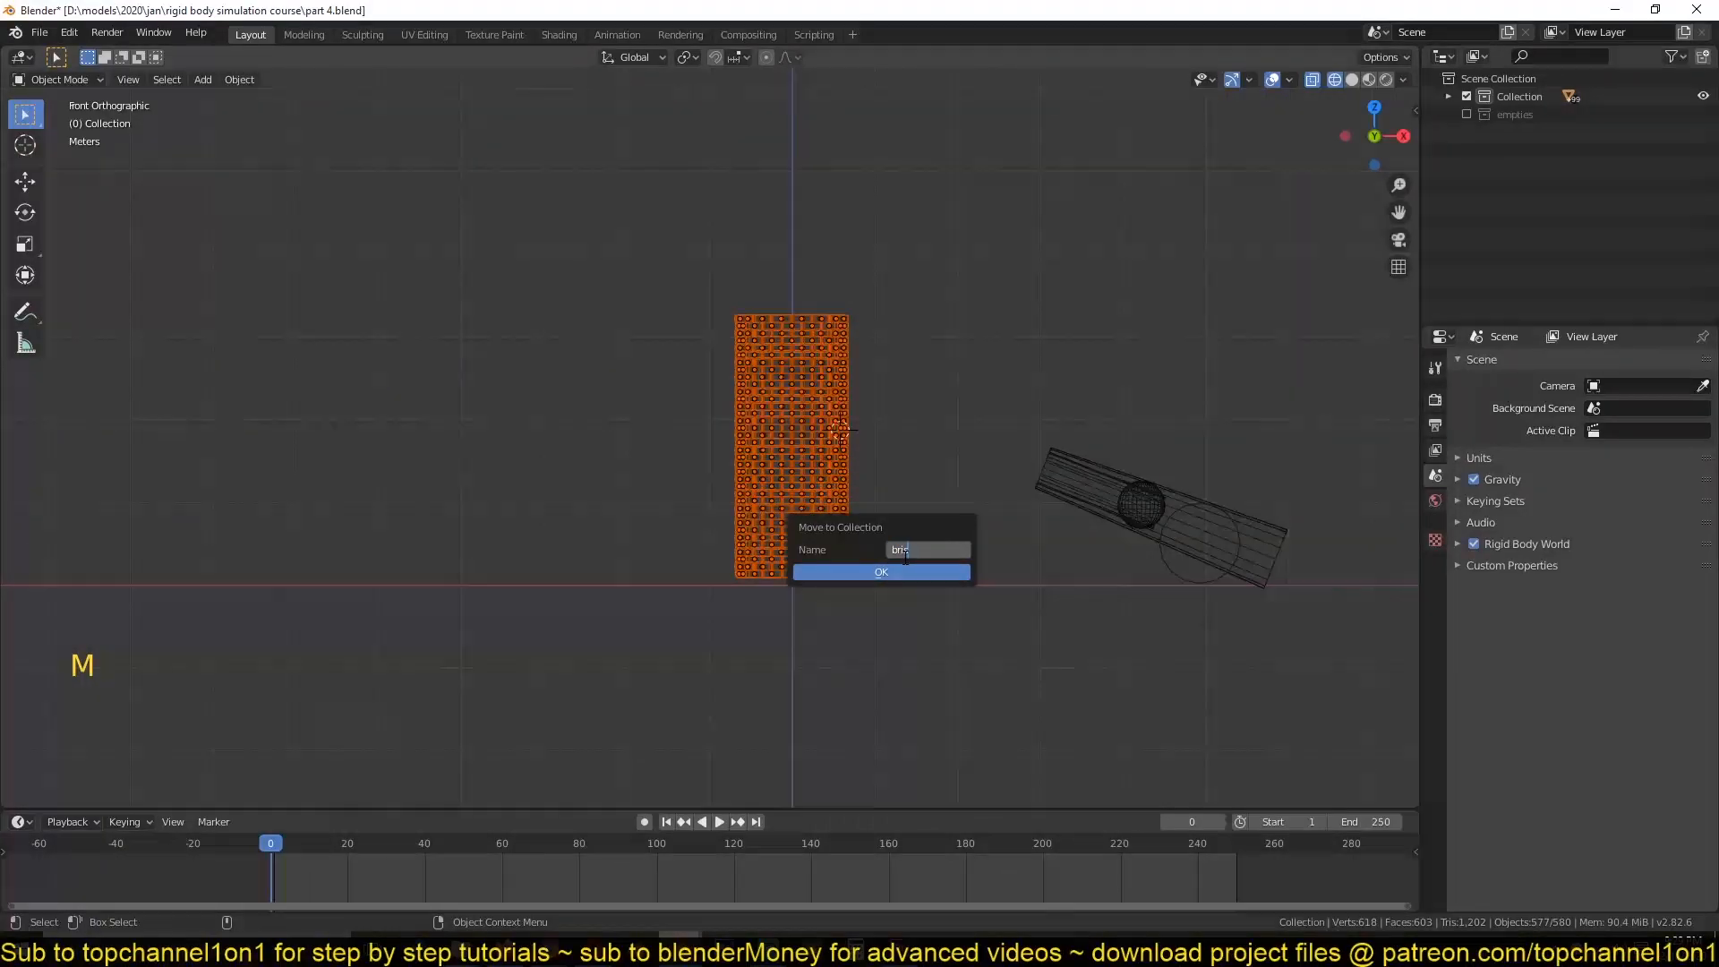
key(BackSpace)
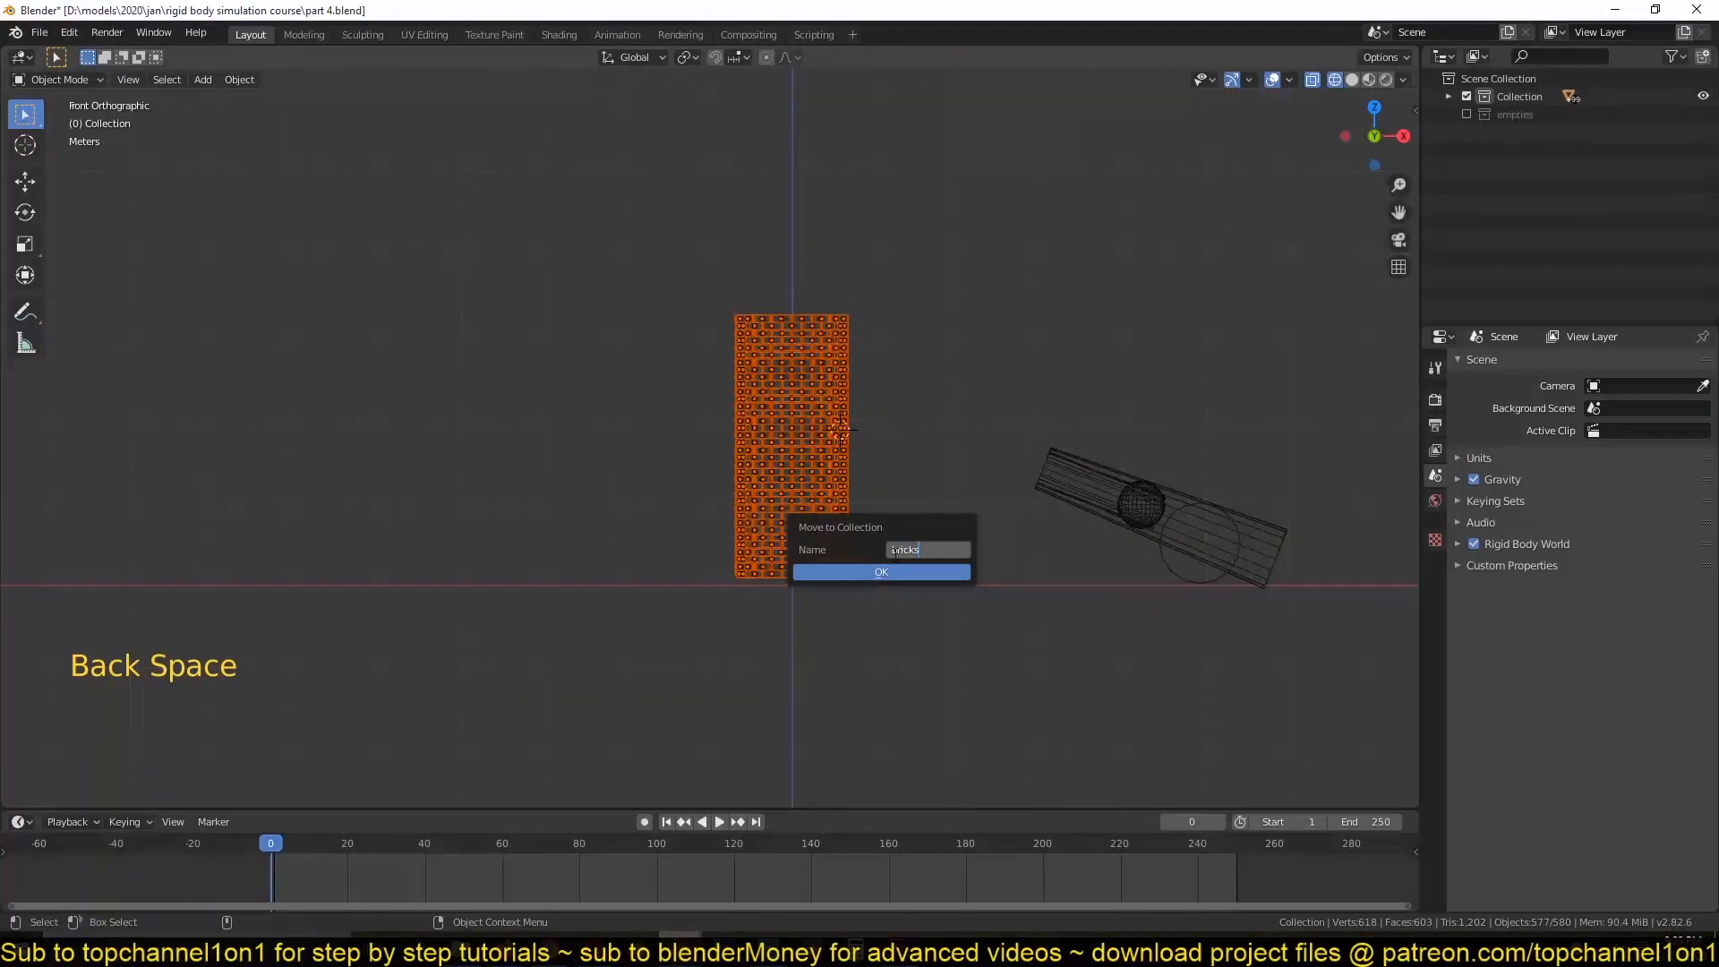
click(881, 572)
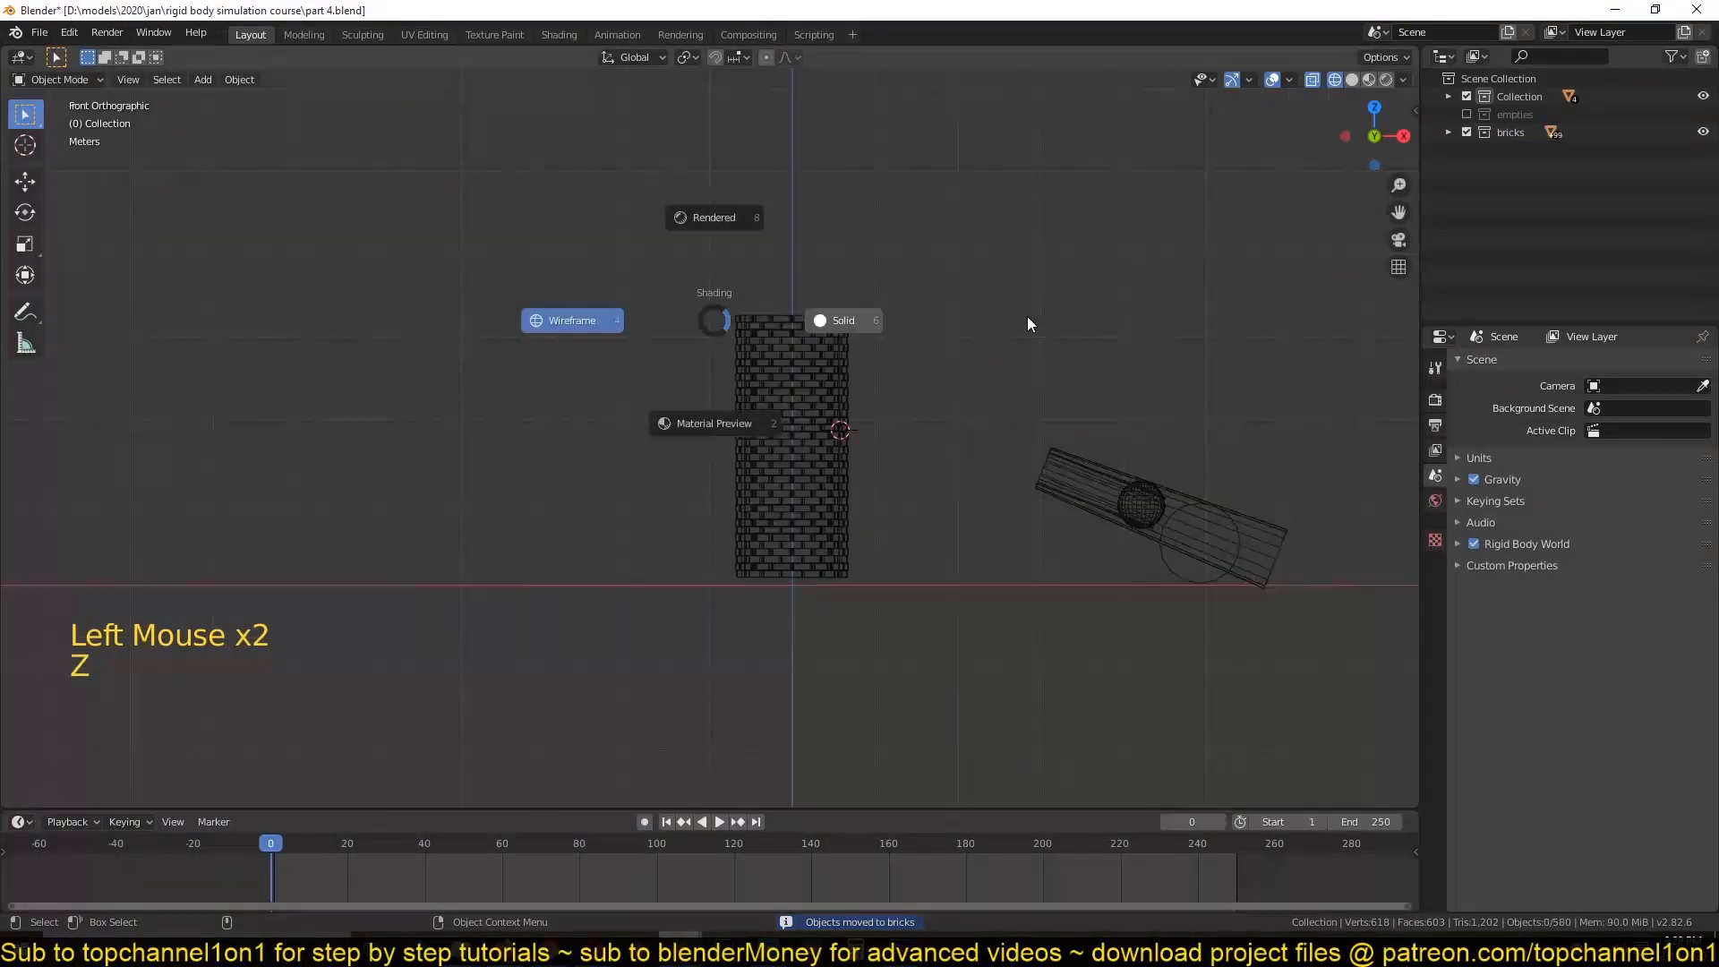
click(713, 422)
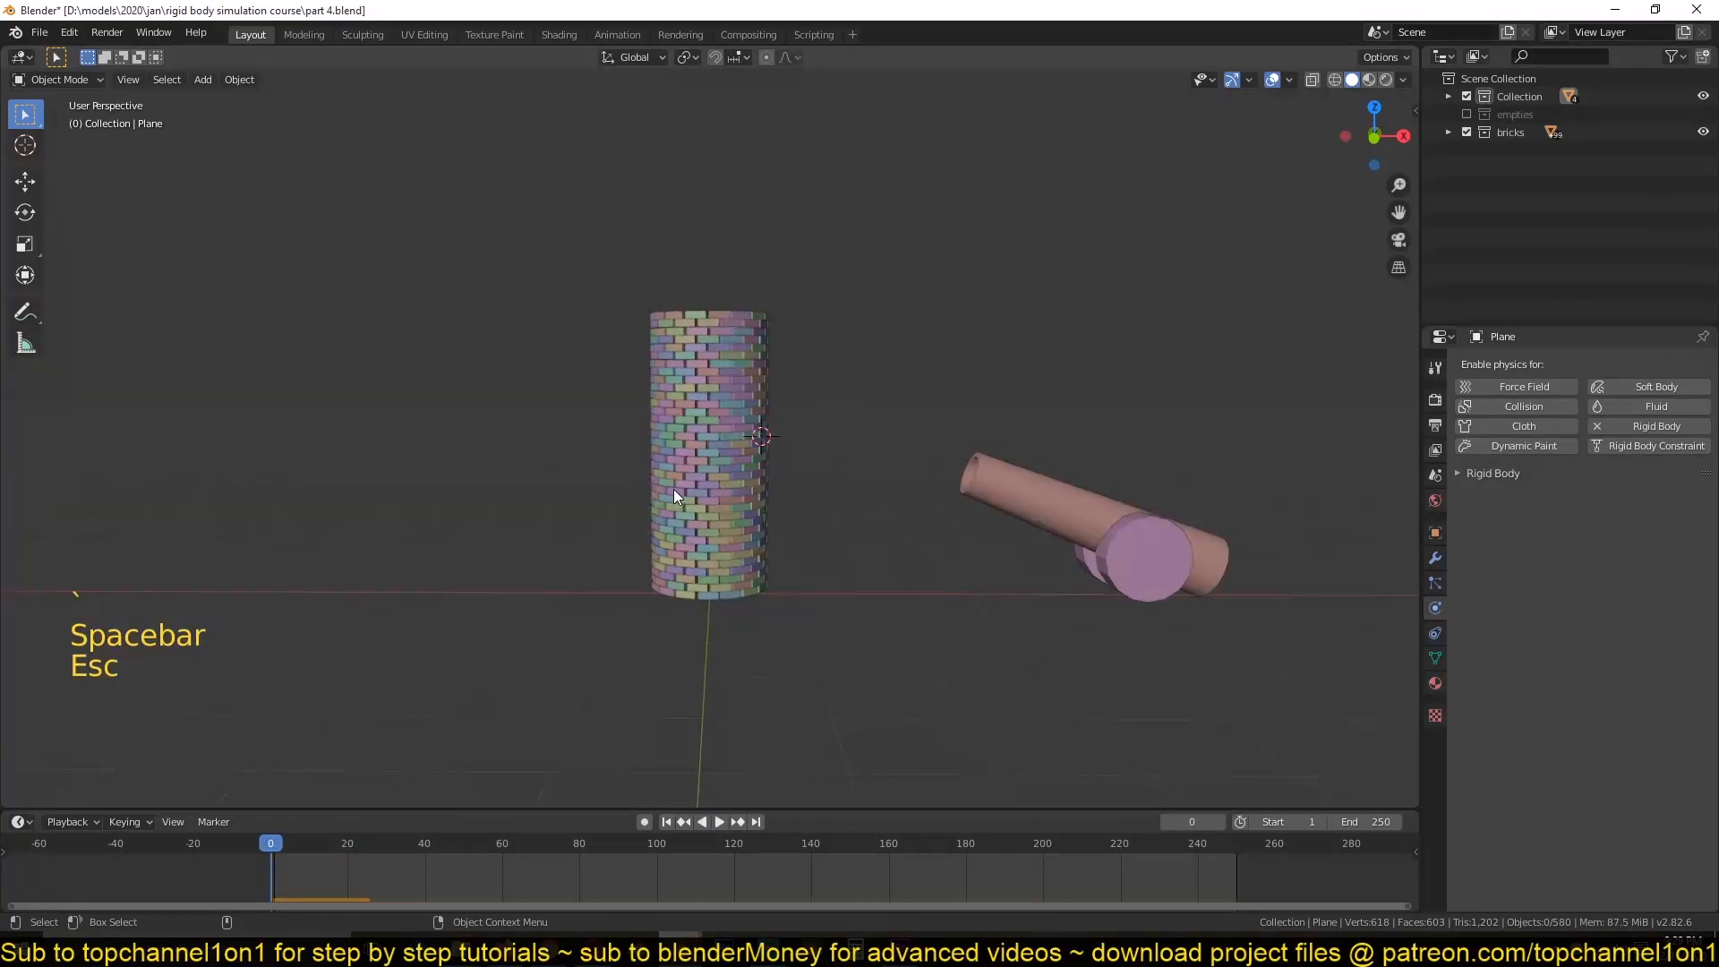
key(space)
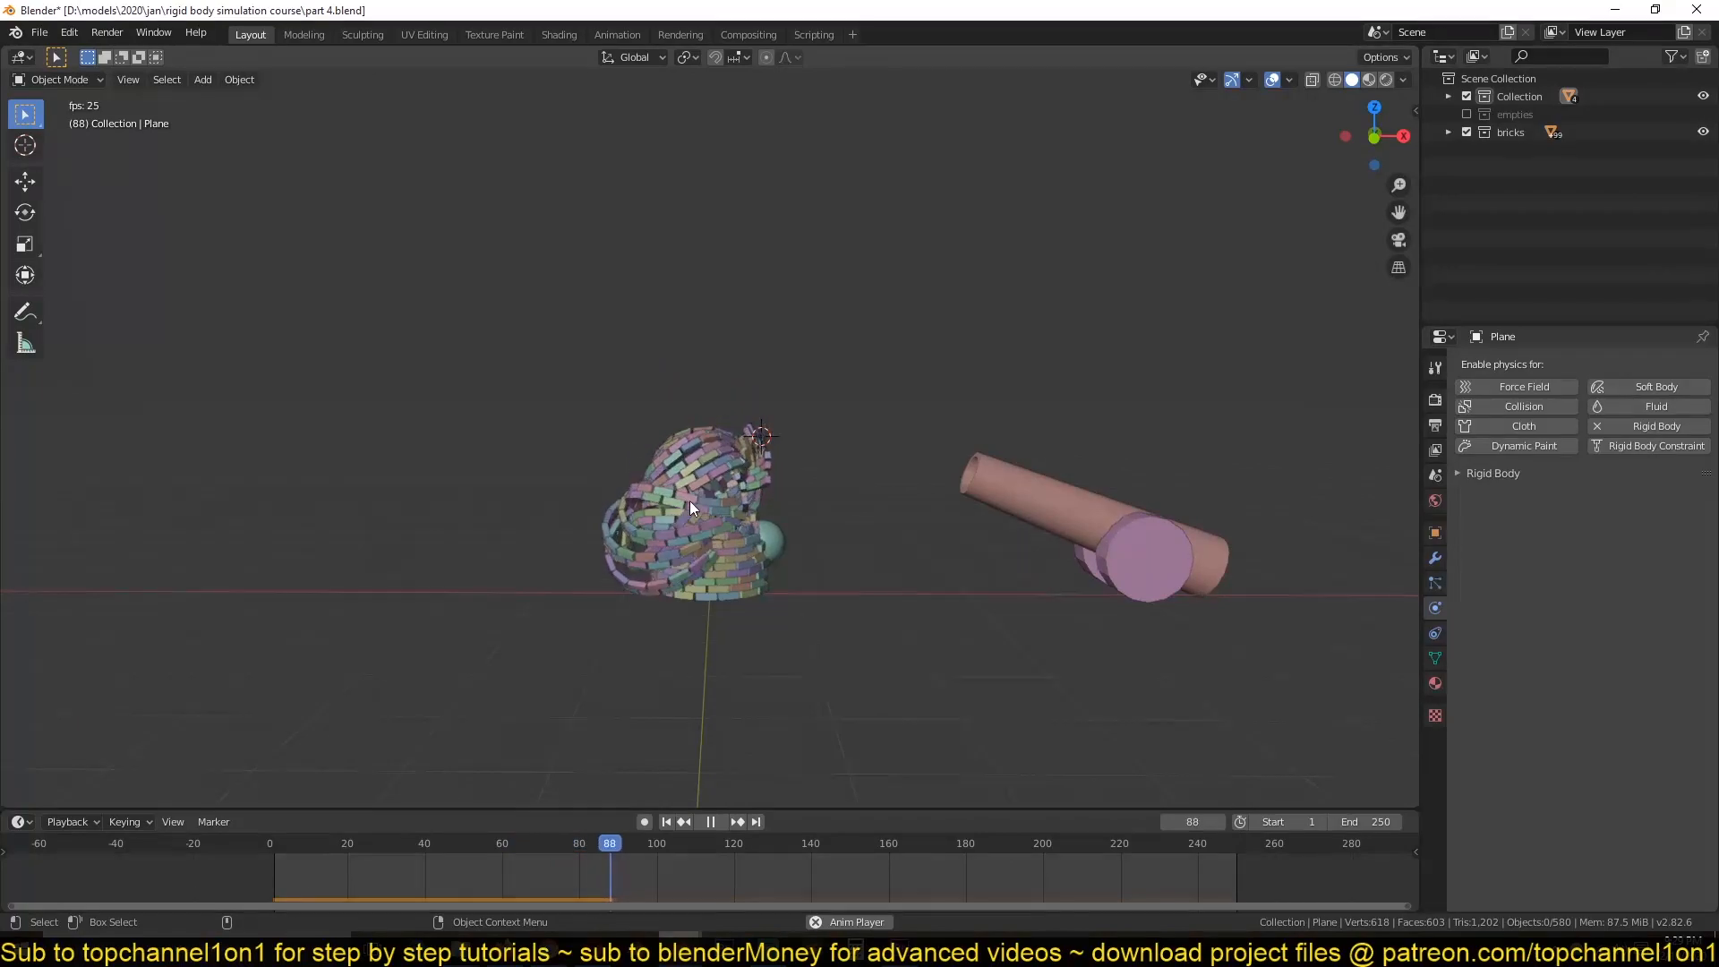
click(709, 822)
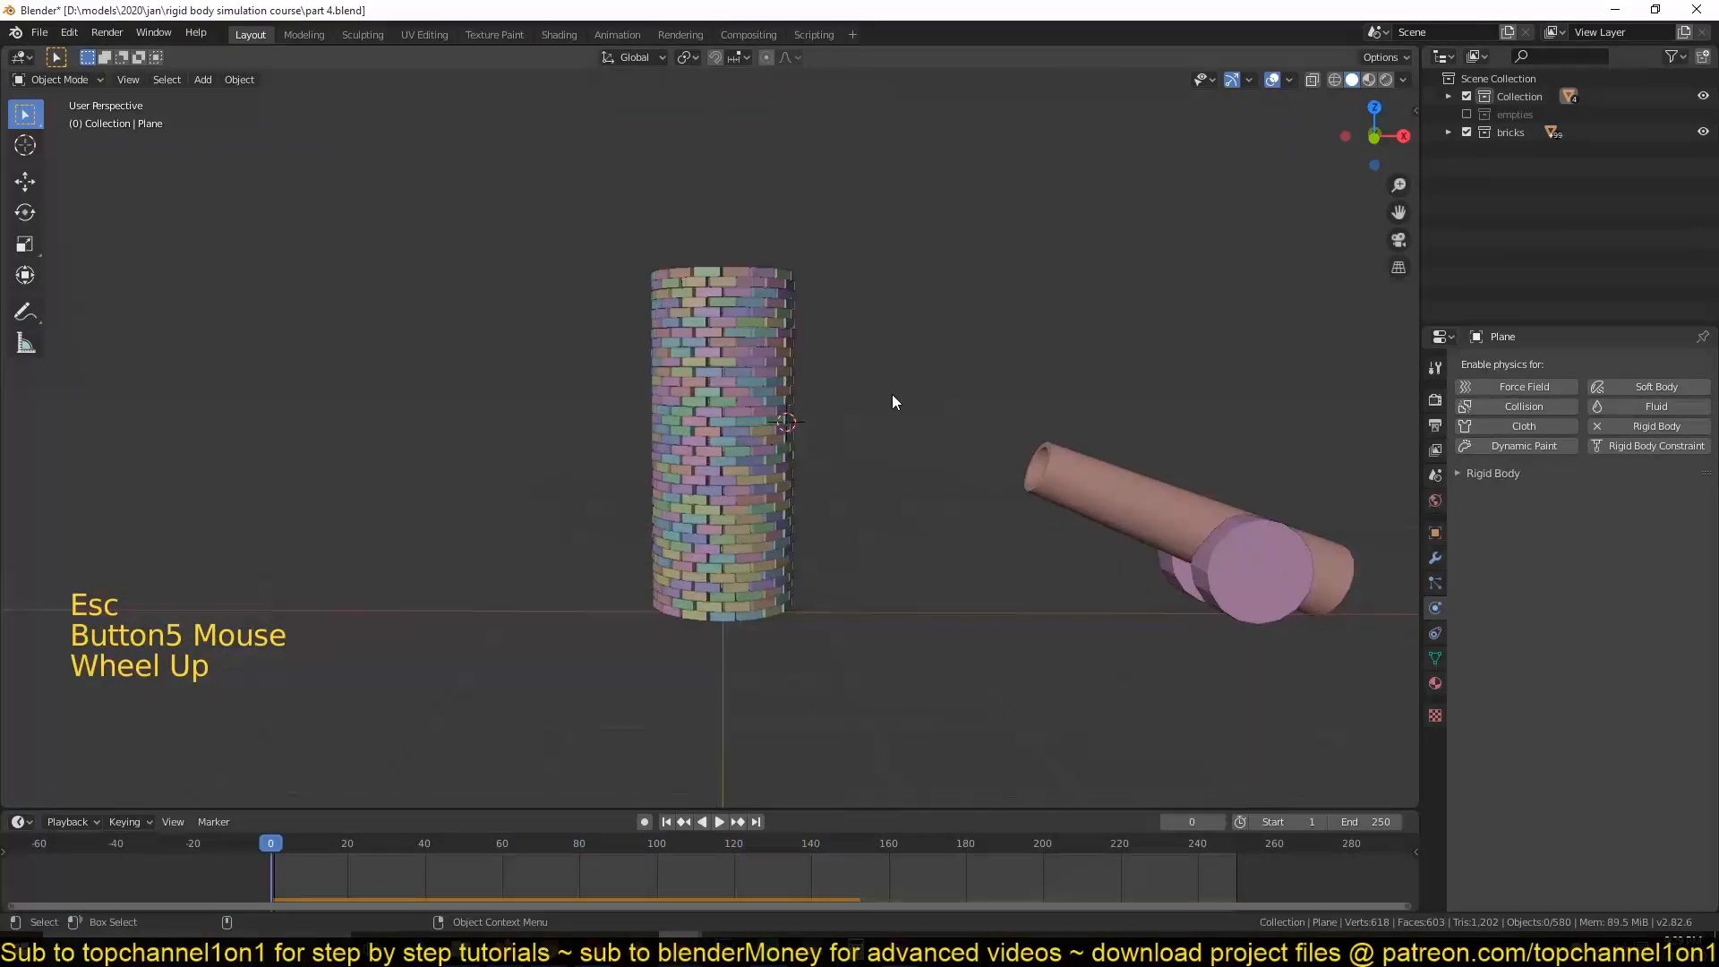
key(space)
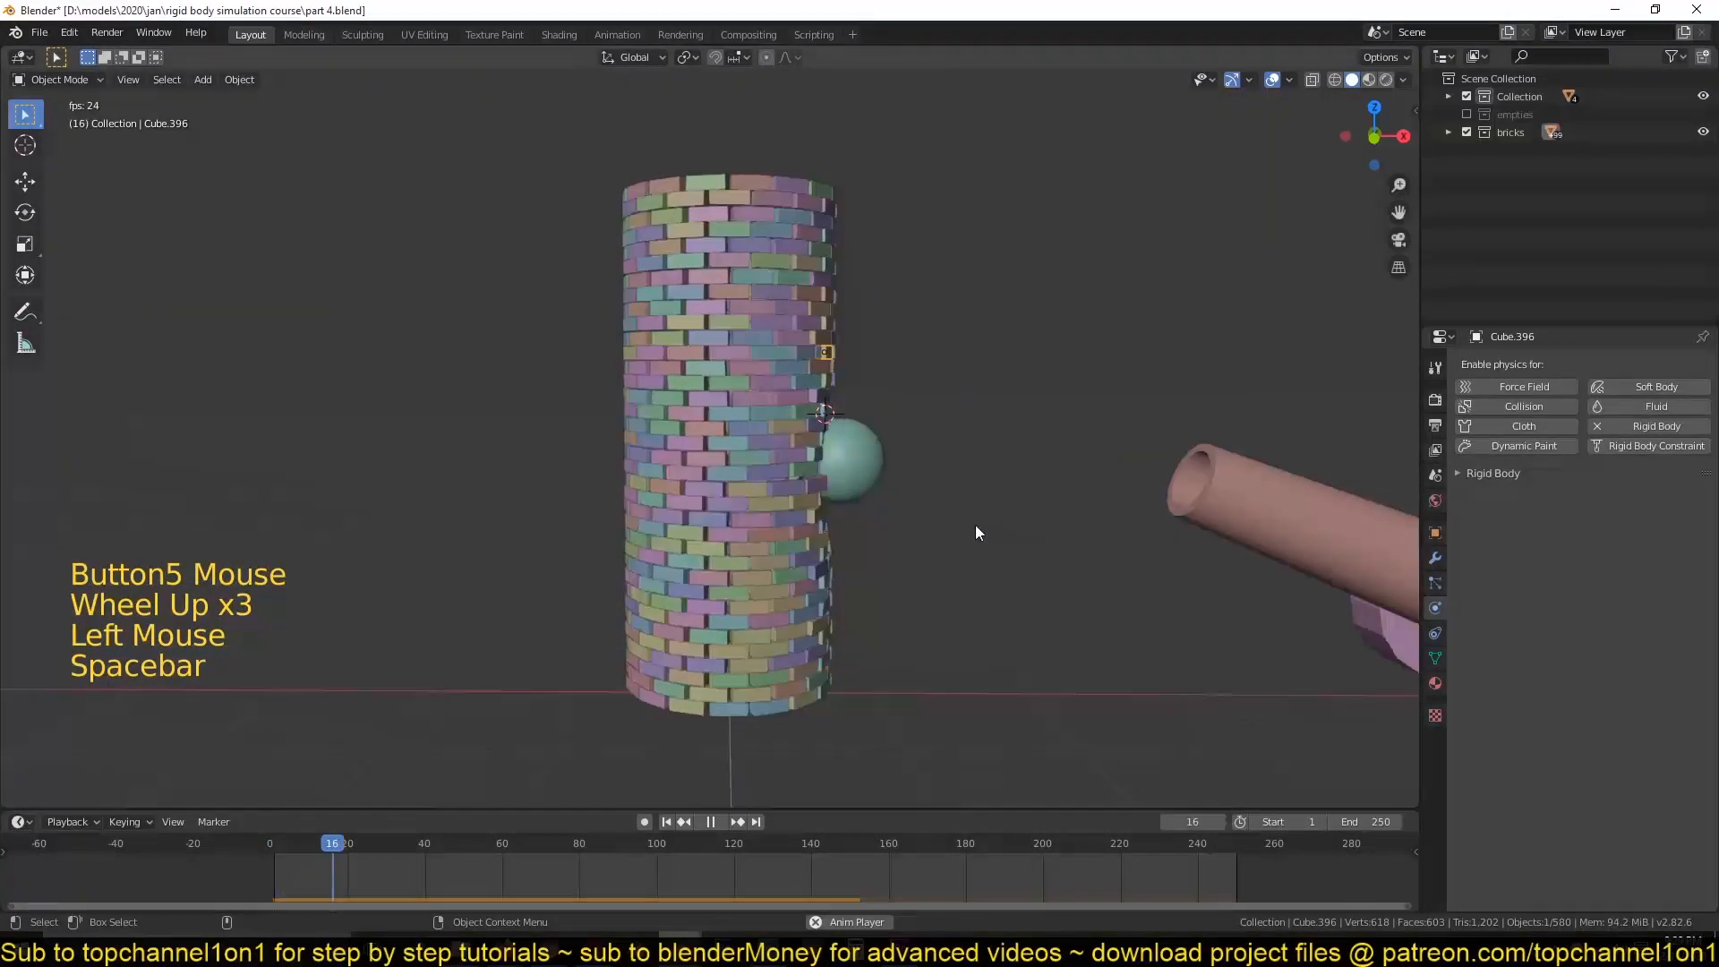
key(space)
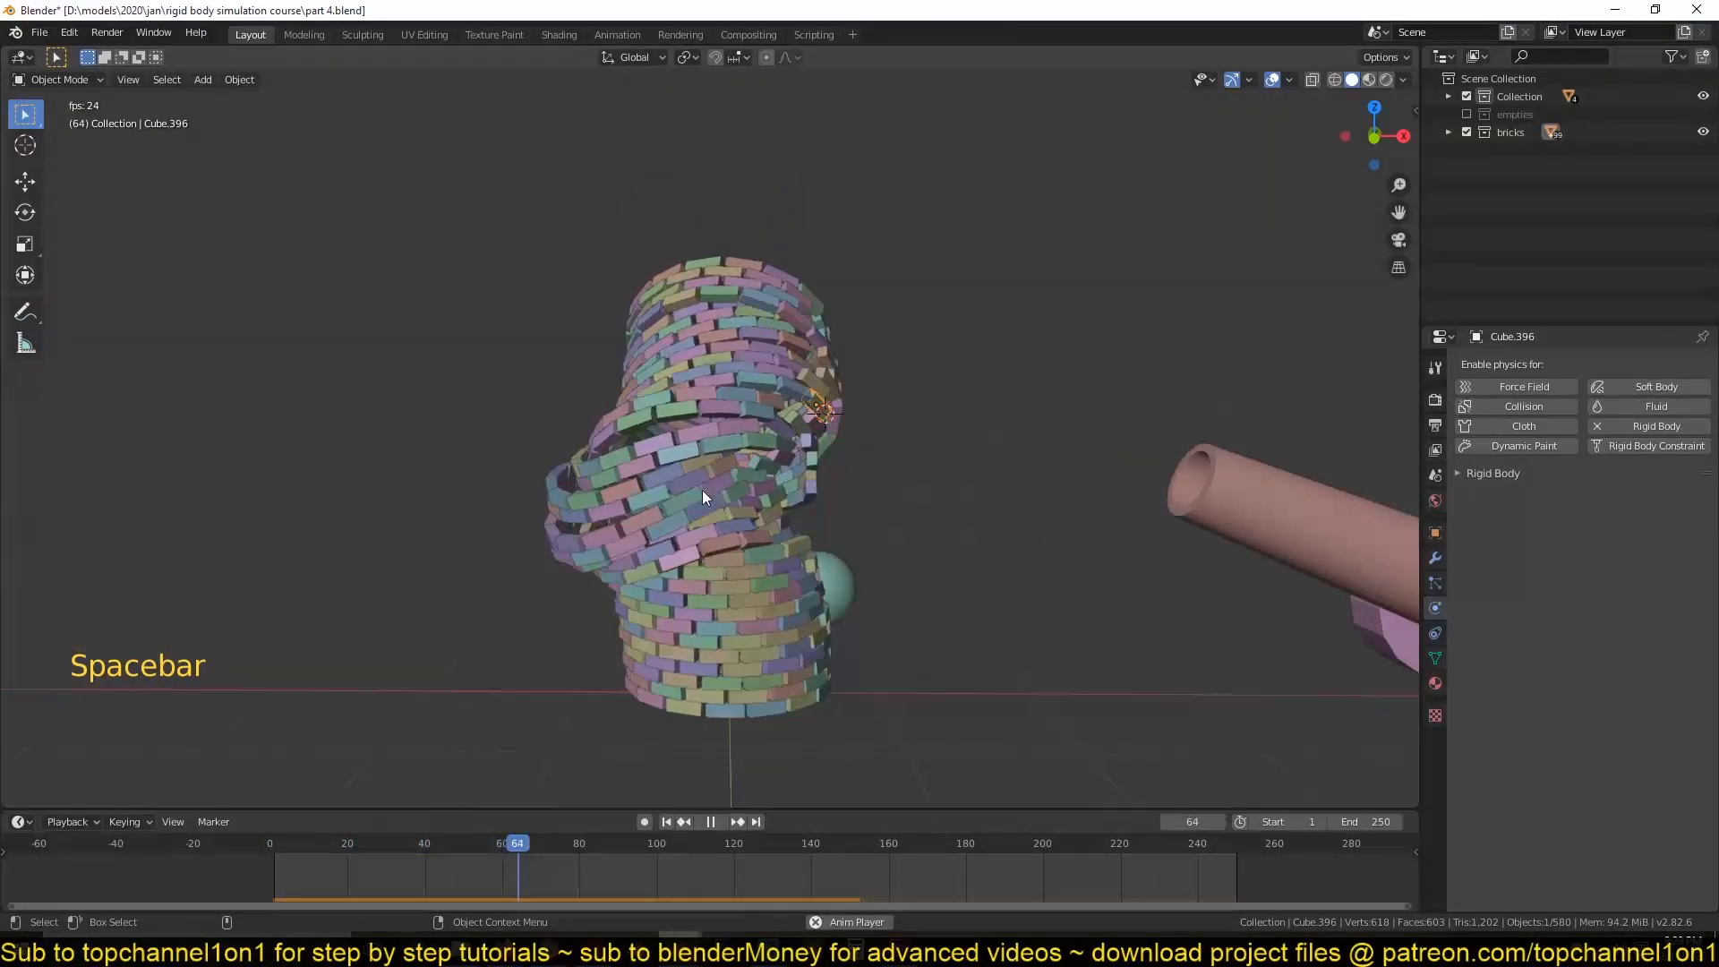
key(Escape)
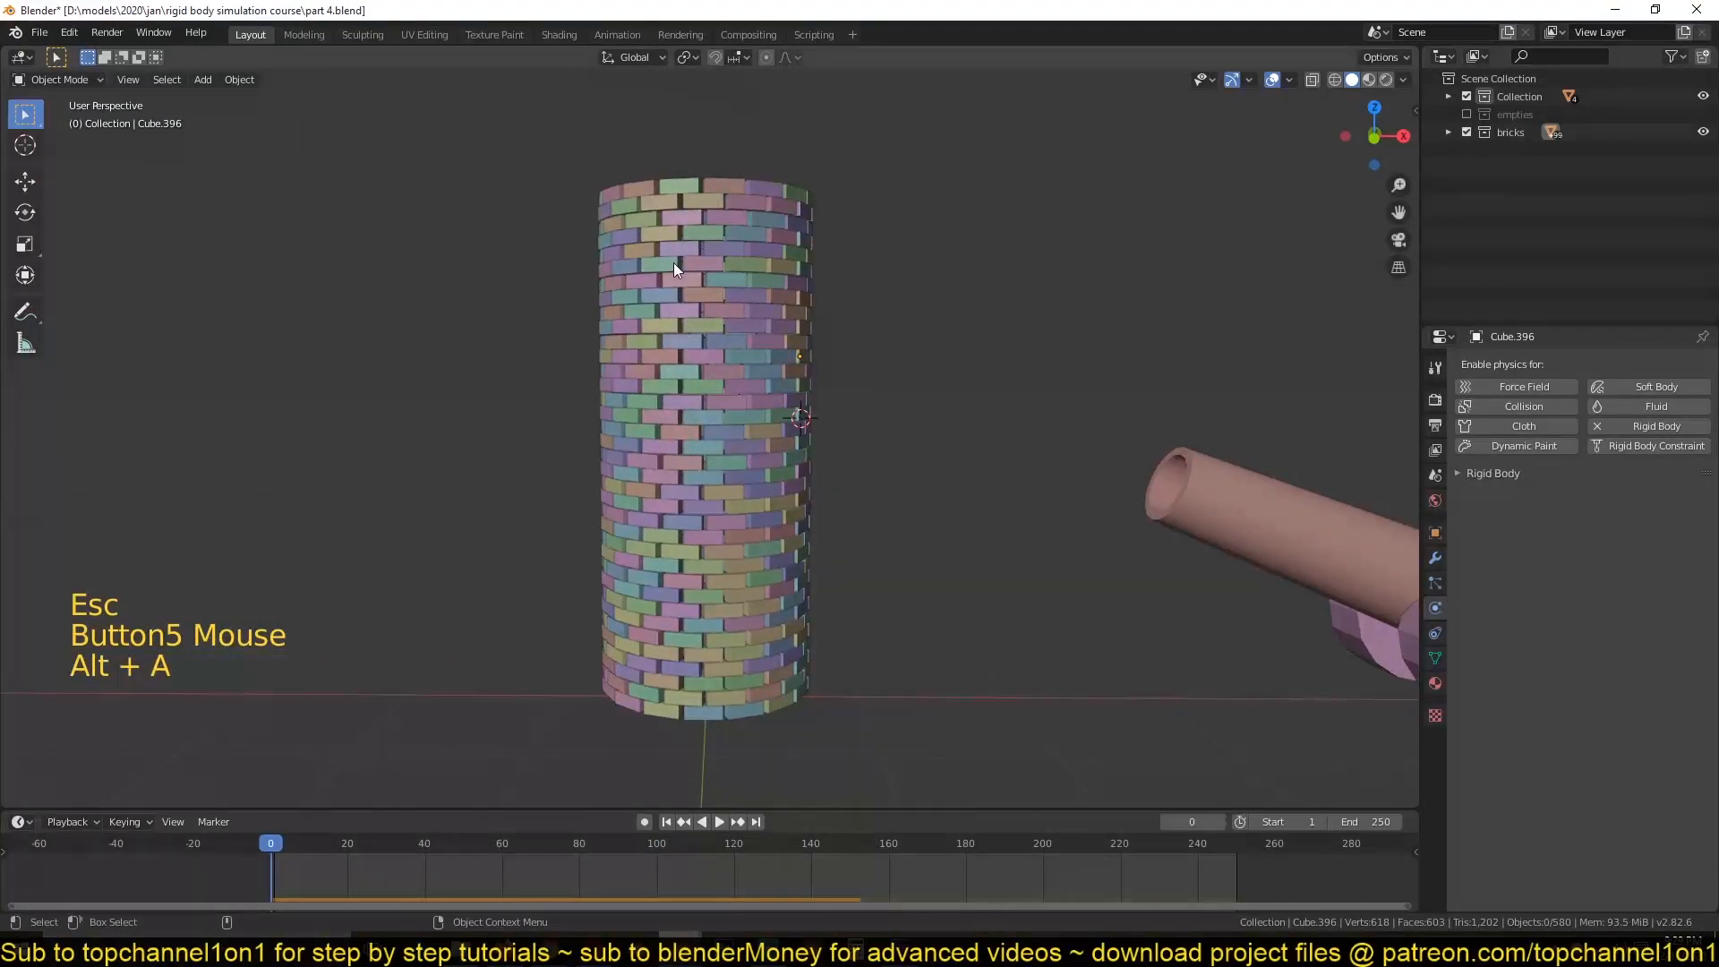
key(space)
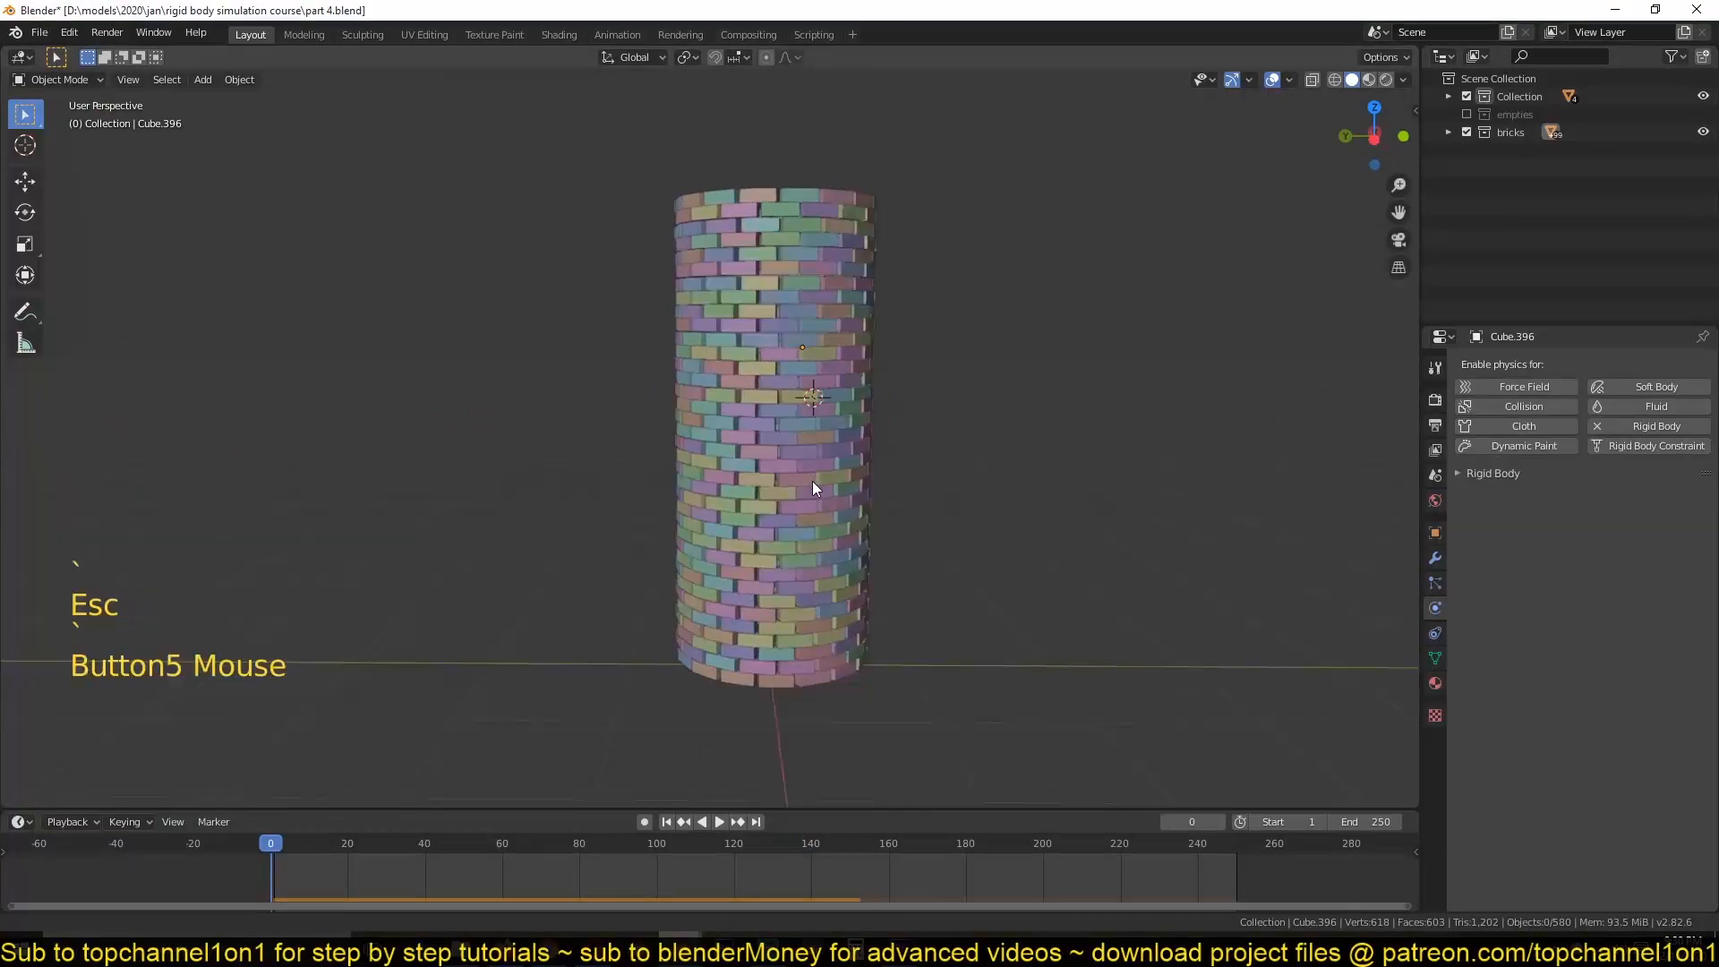
click(1448, 131)
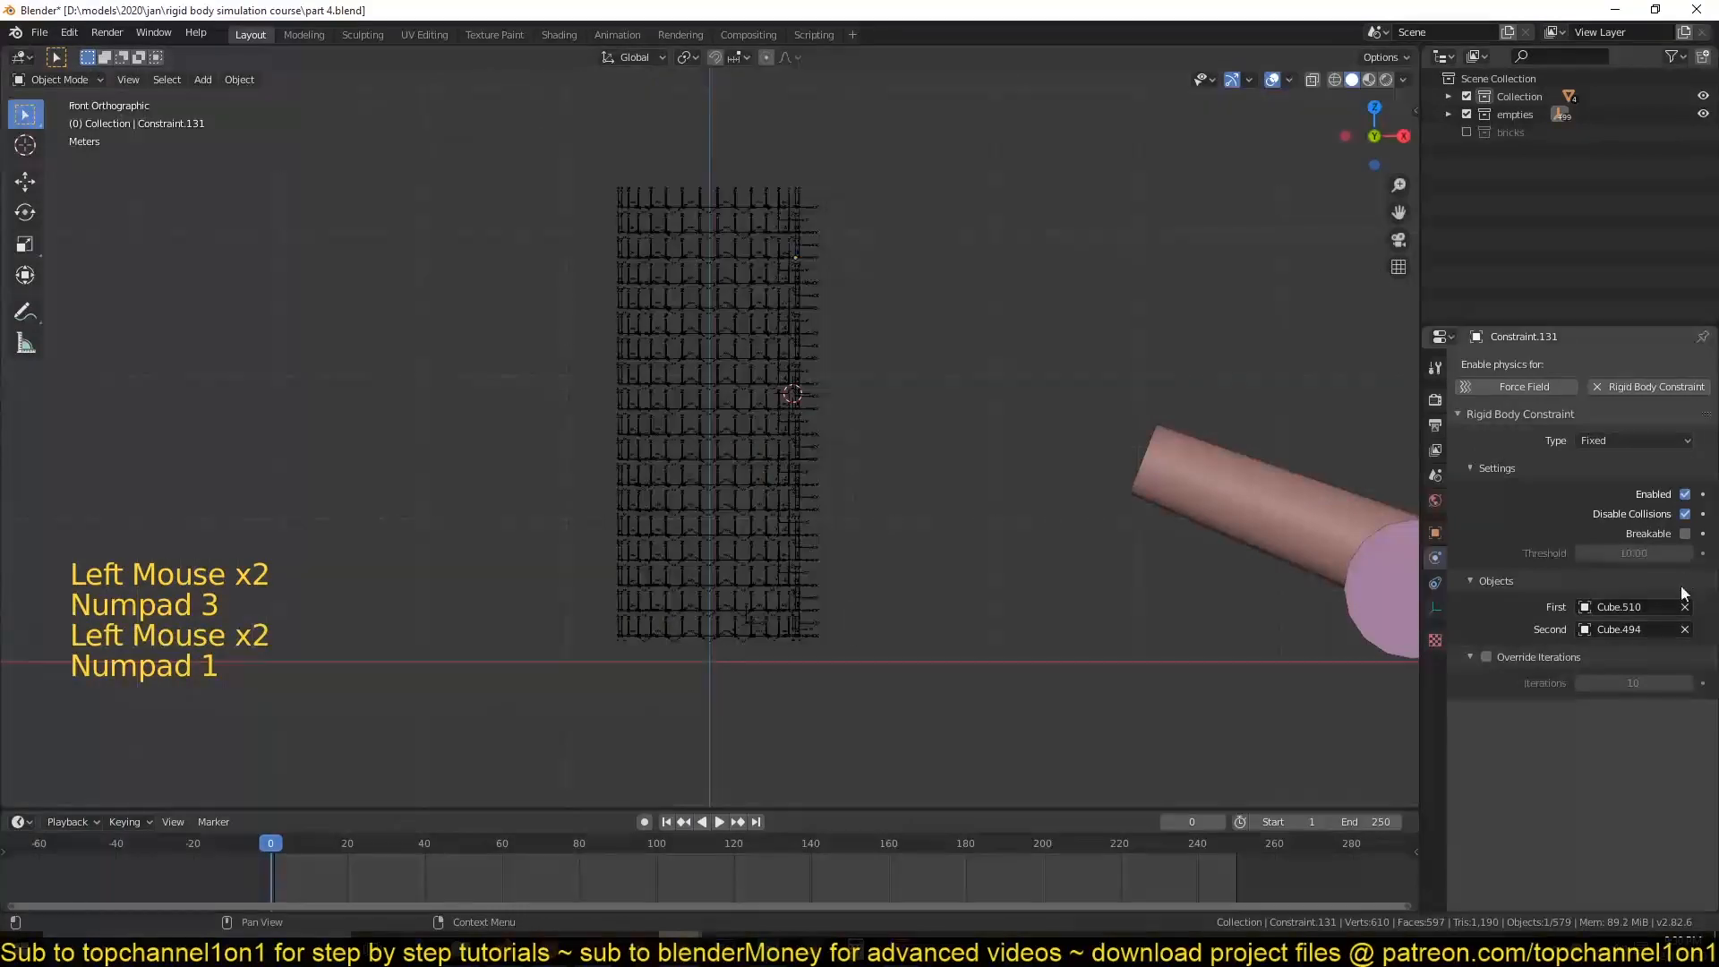
View the tower from the front and test-play the simulation, then reset it.
key(KP_1)
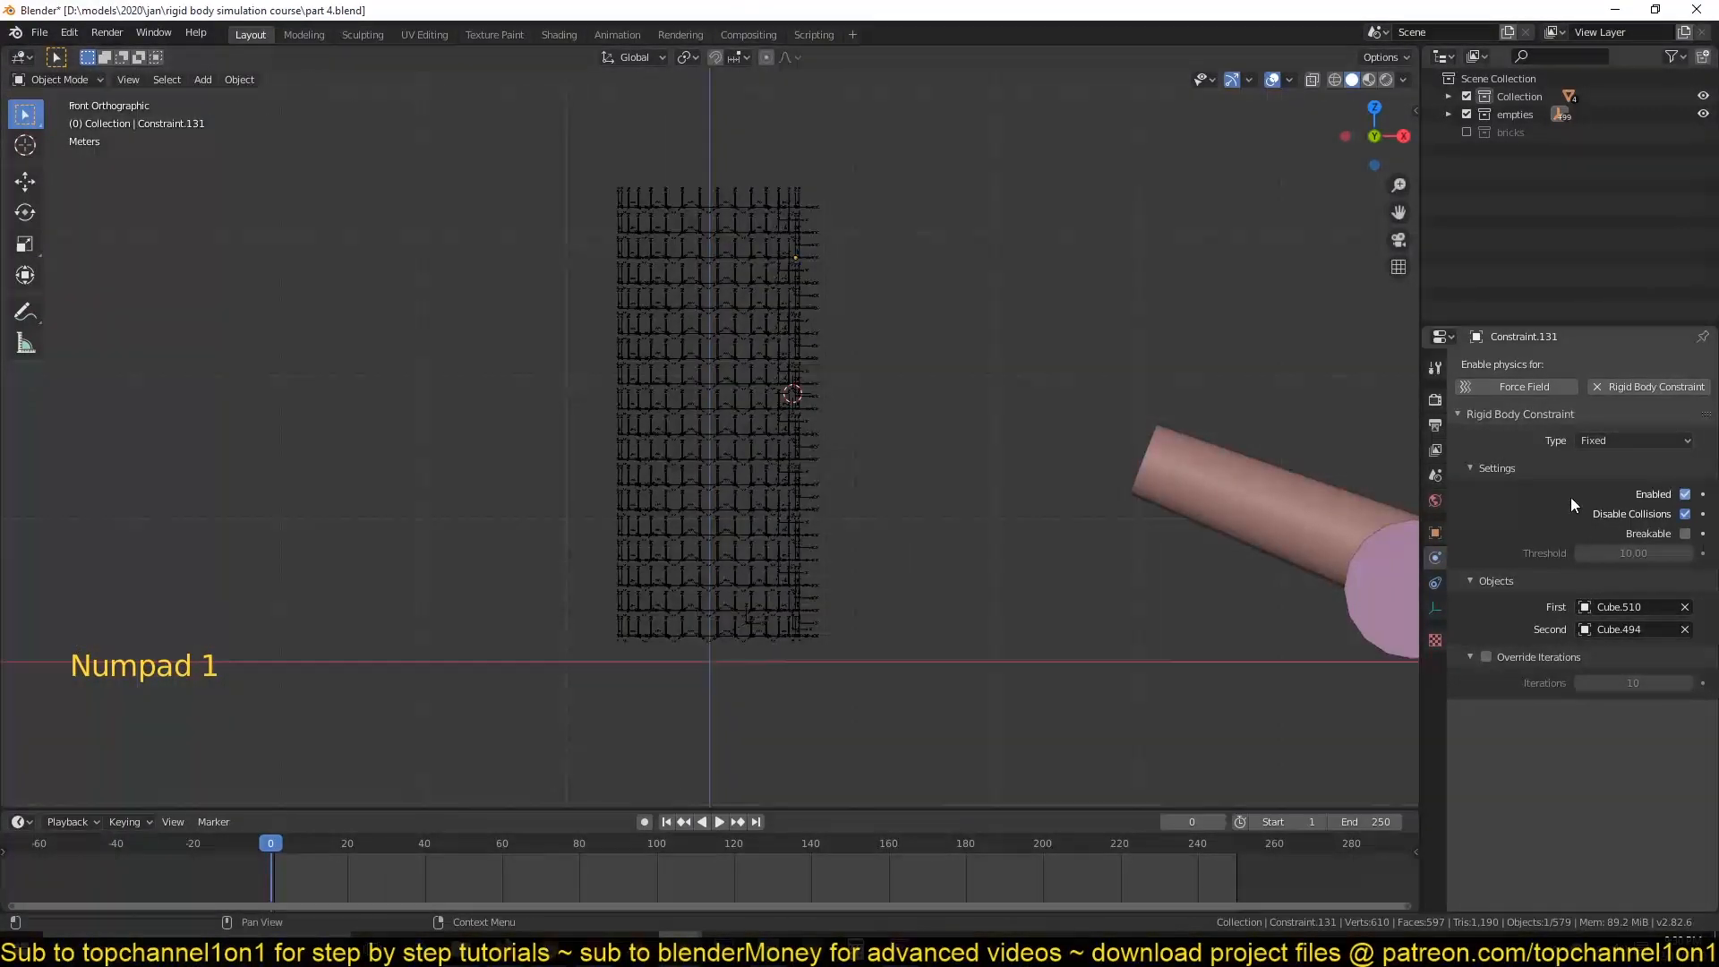
mouse_move(1653, 387)
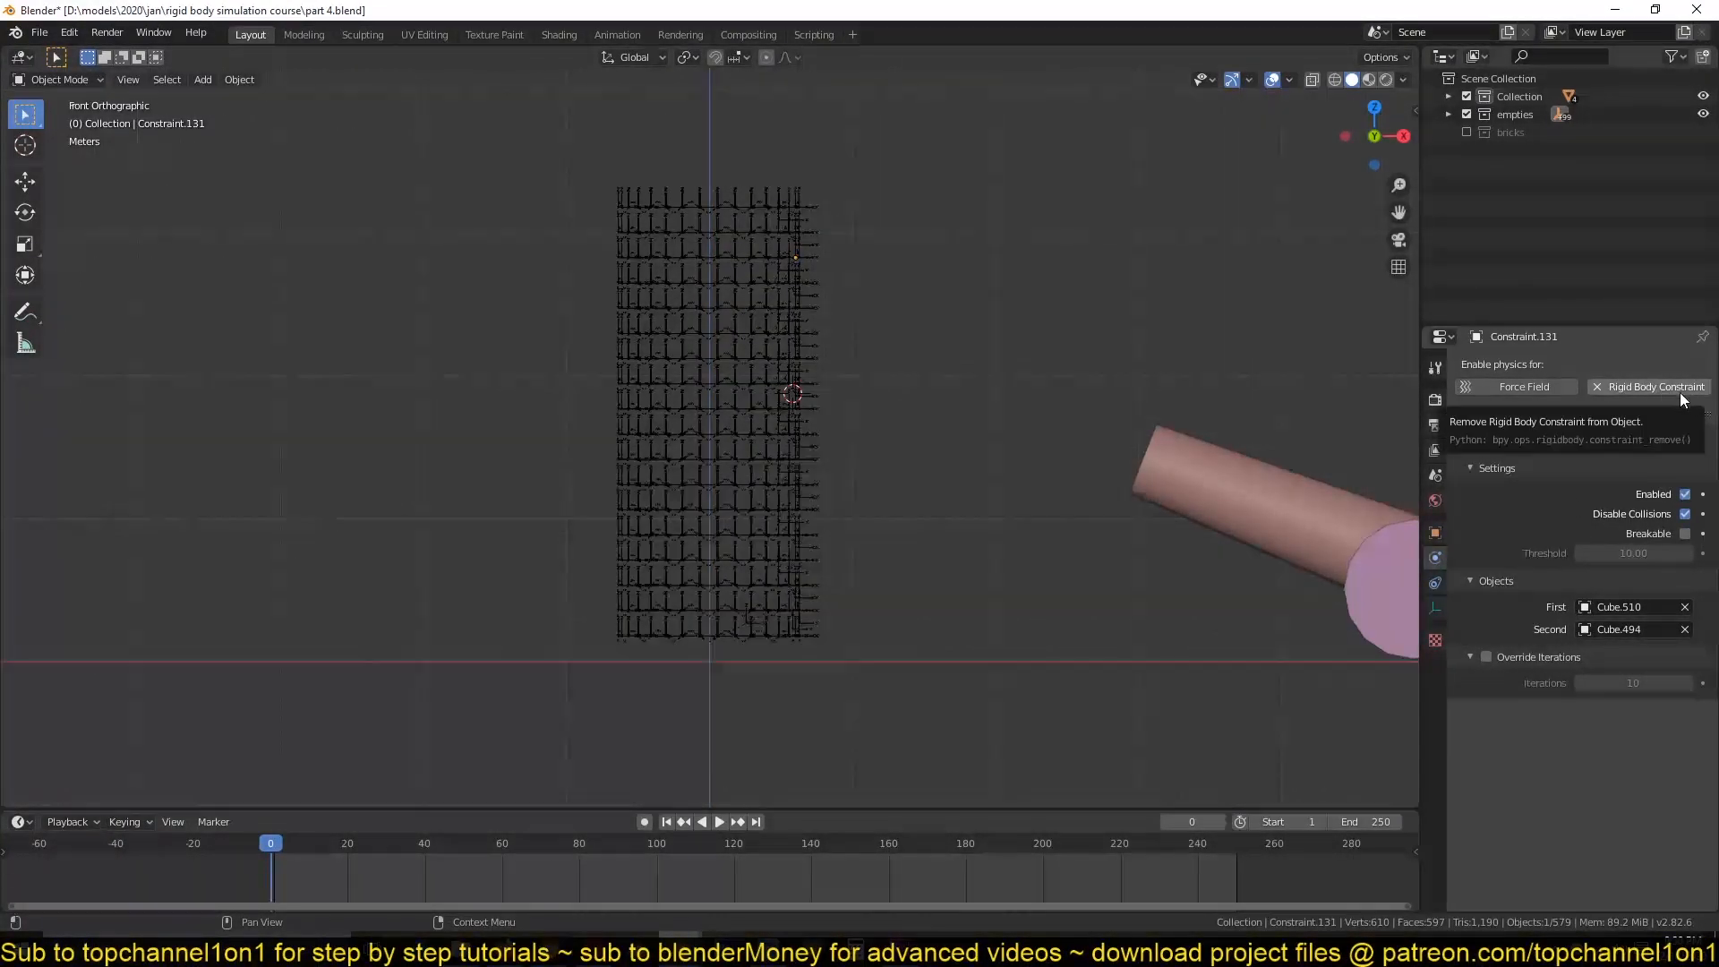
click(1649, 387)
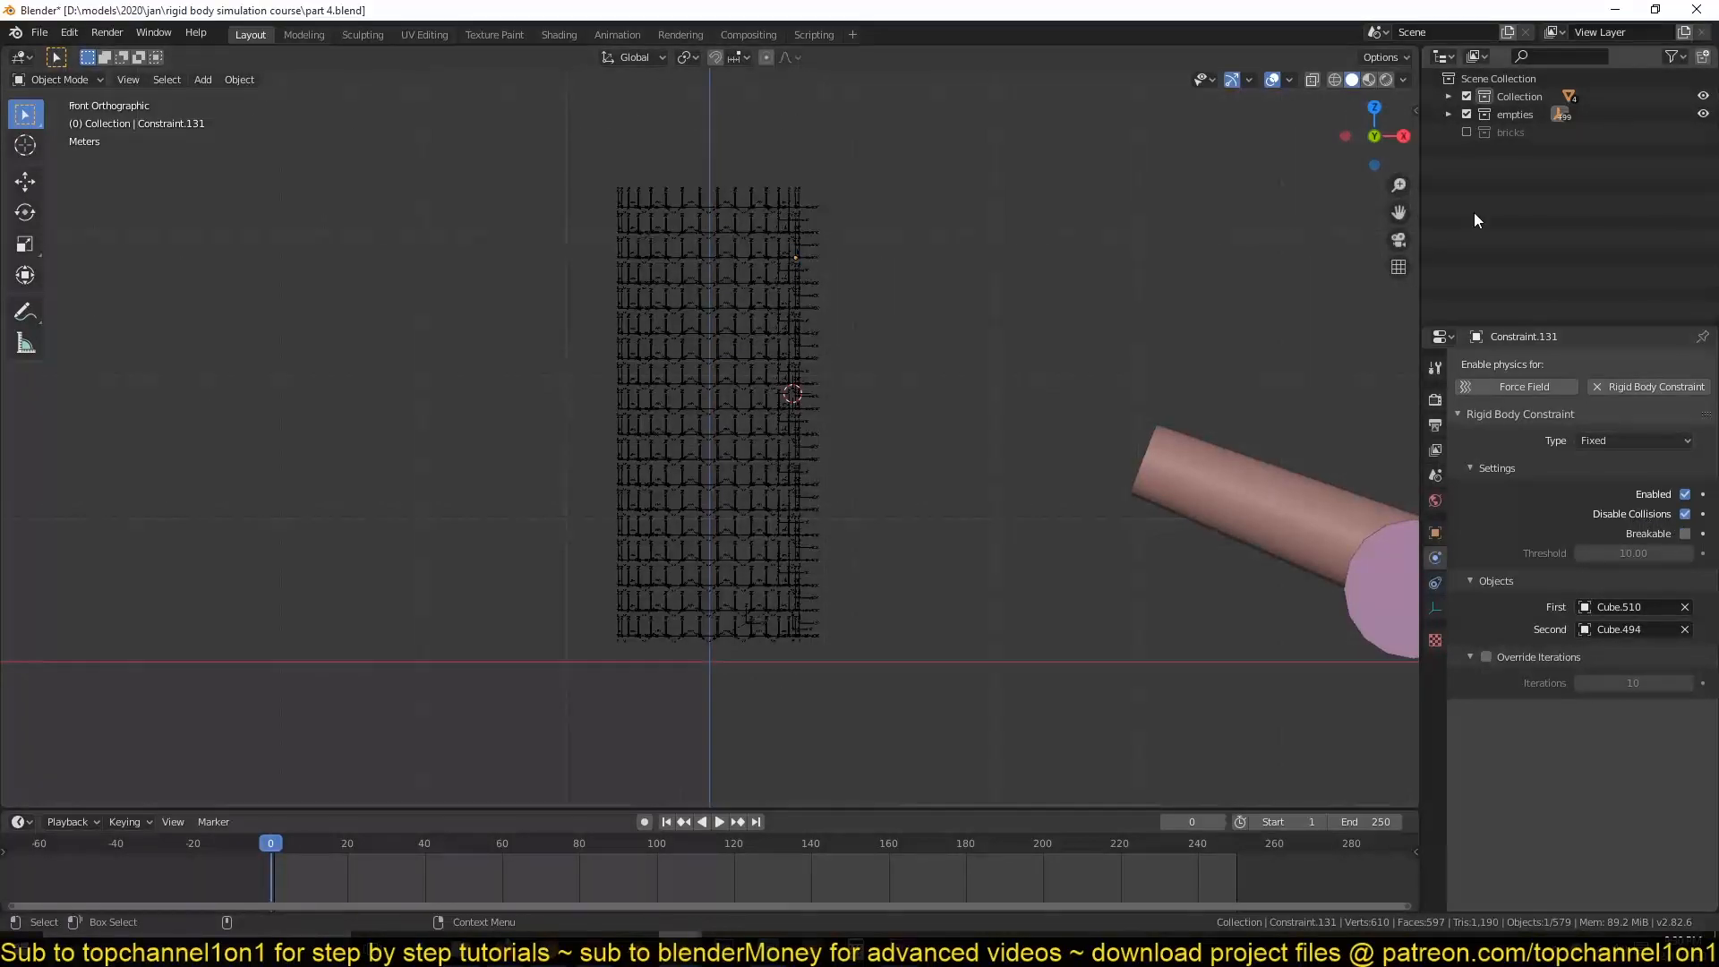
key(space)
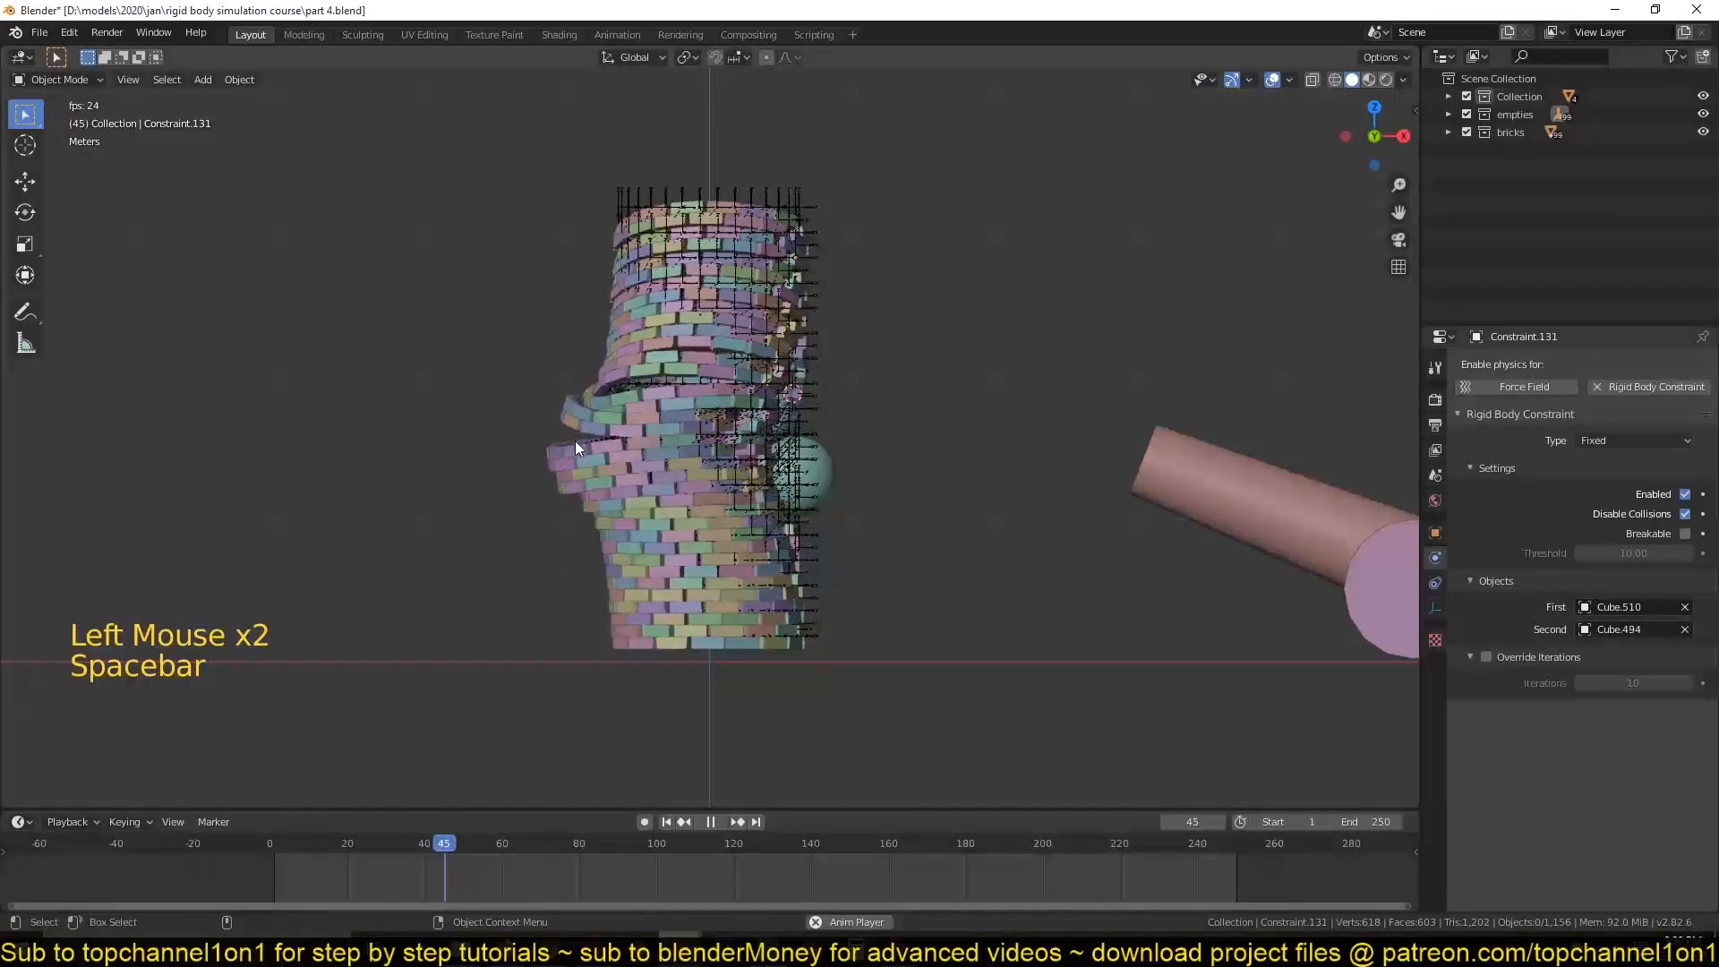
key(Escape)
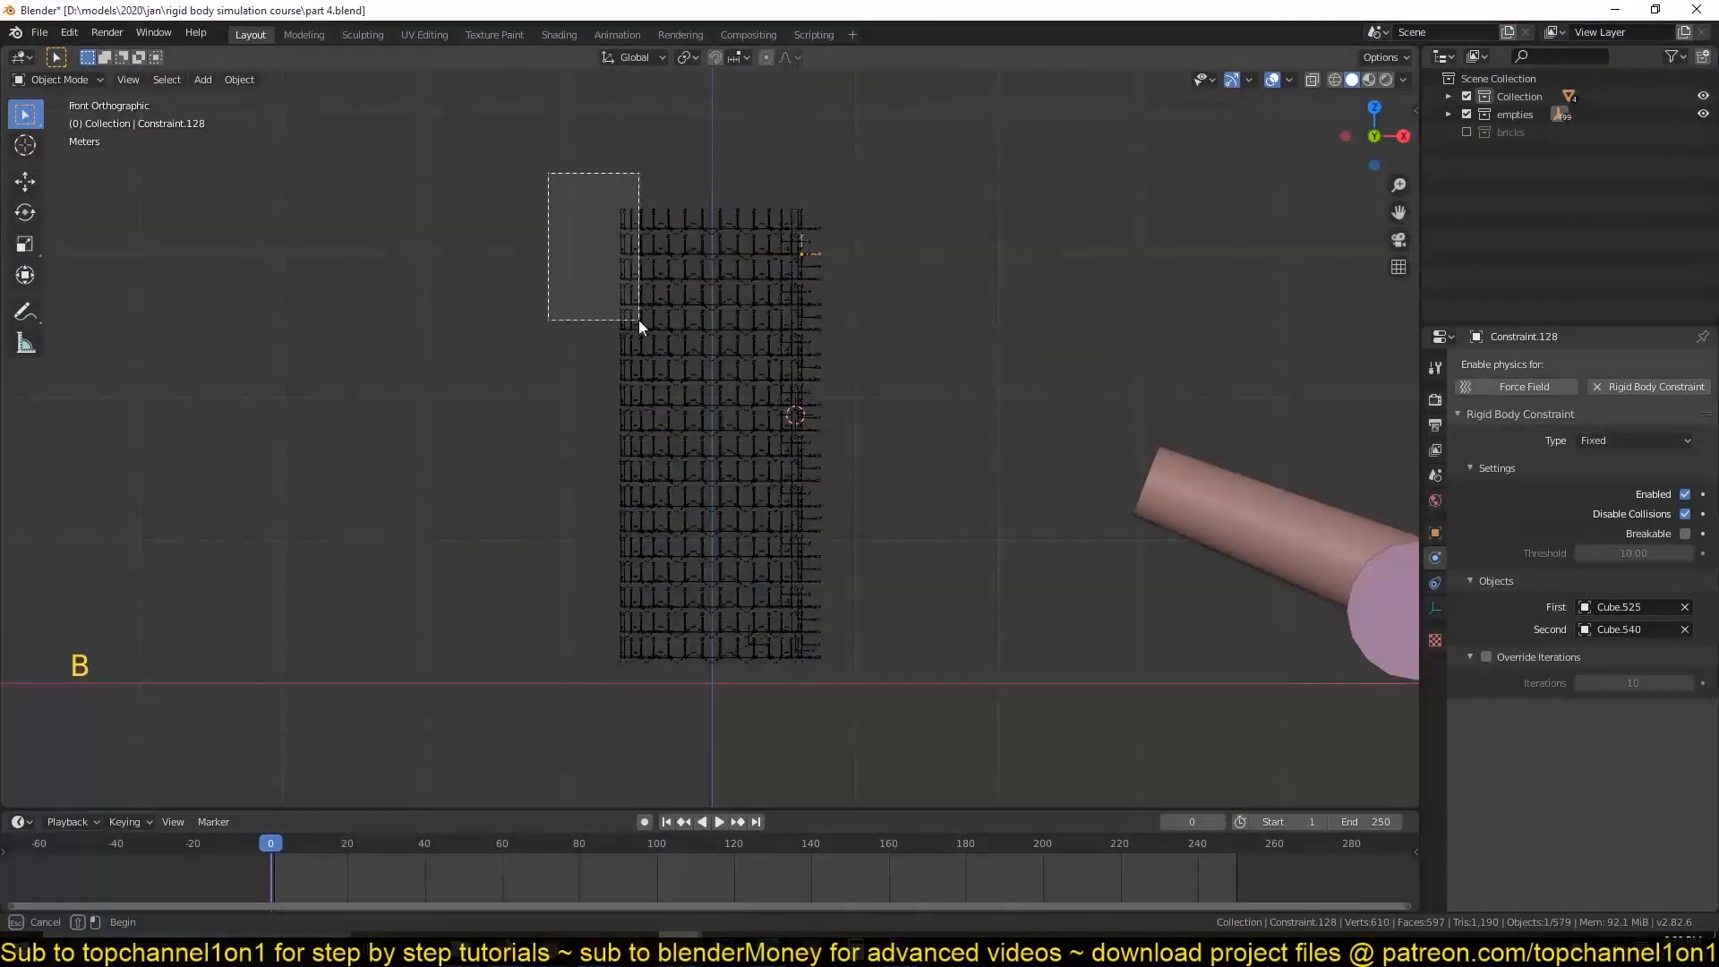
Select the upper-left constraints and uncheck Disable Collisions so constrained bricks collide again.
drag(549, 174, 640, 318)
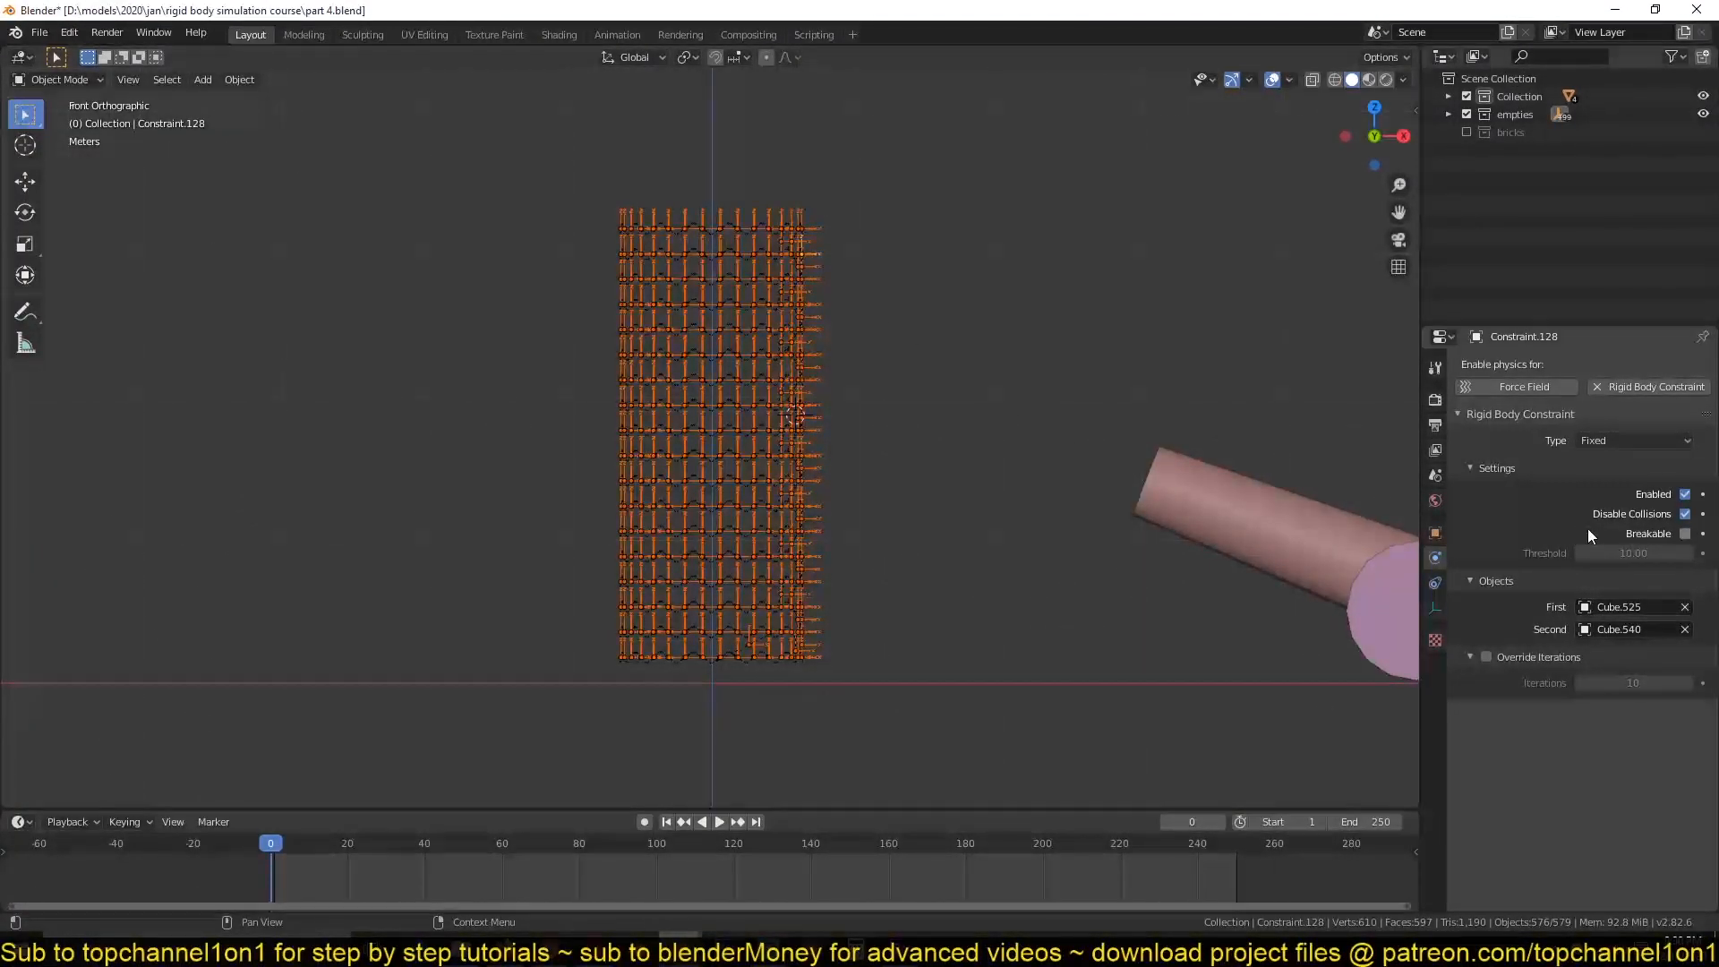
mouse_move(1685, 514)
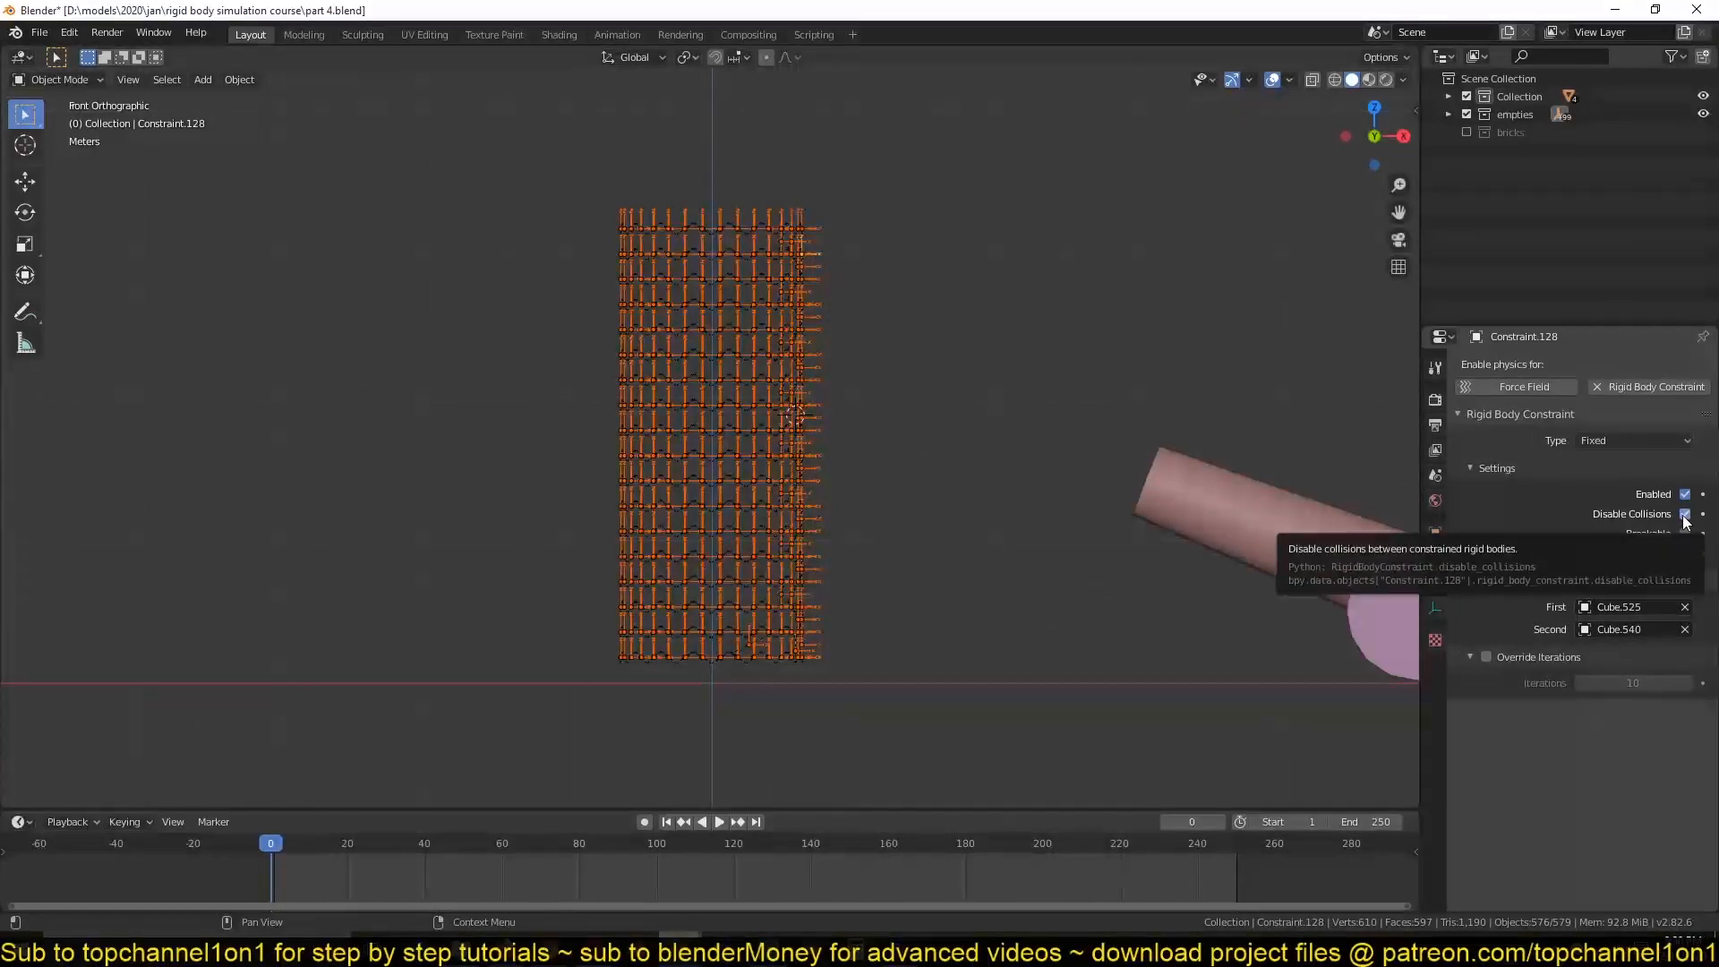
click(1686, 514)
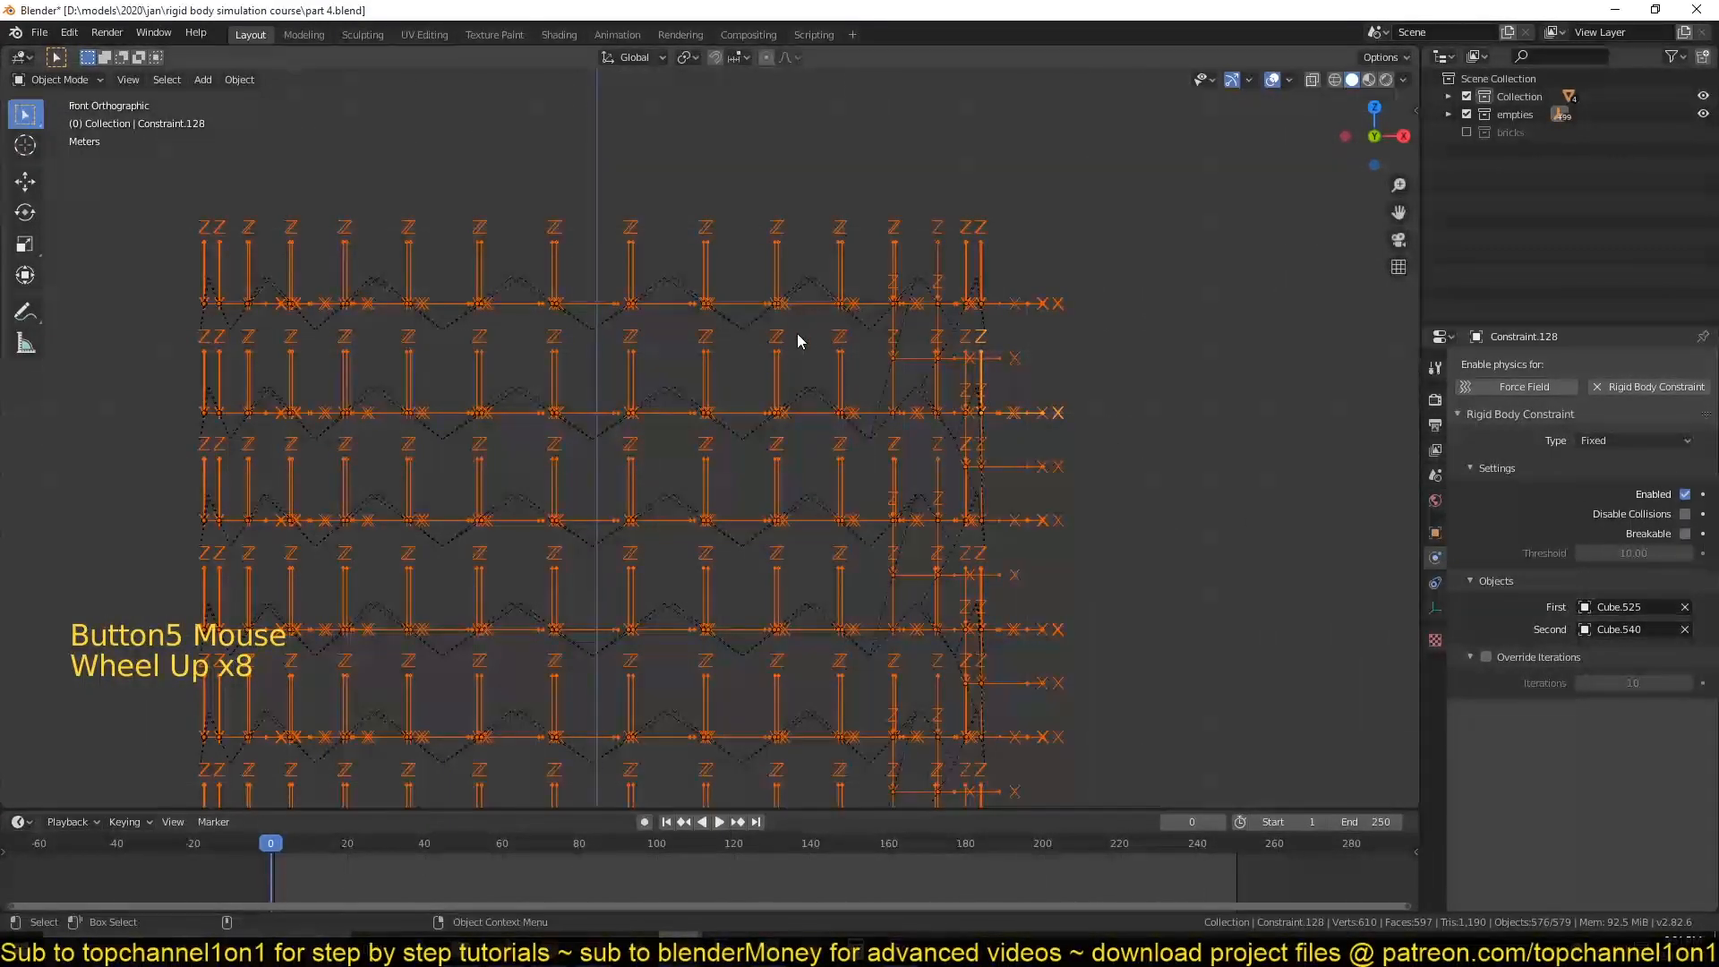
scroll(up, 3)
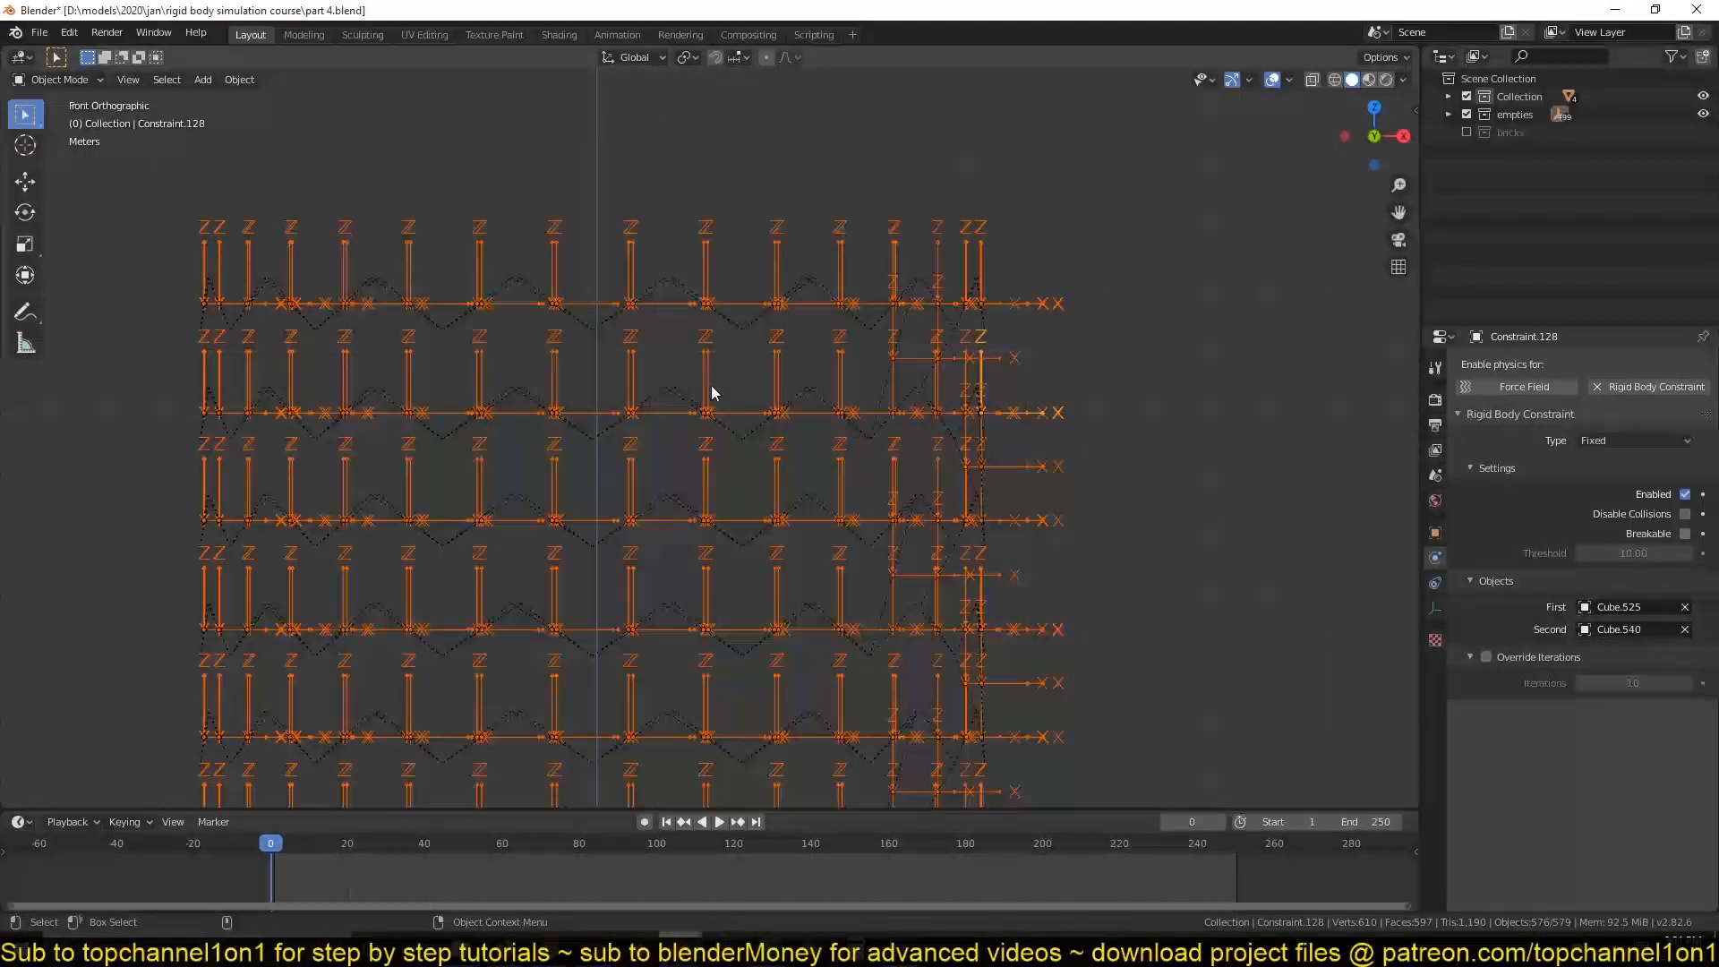
right_click(1658, 495)
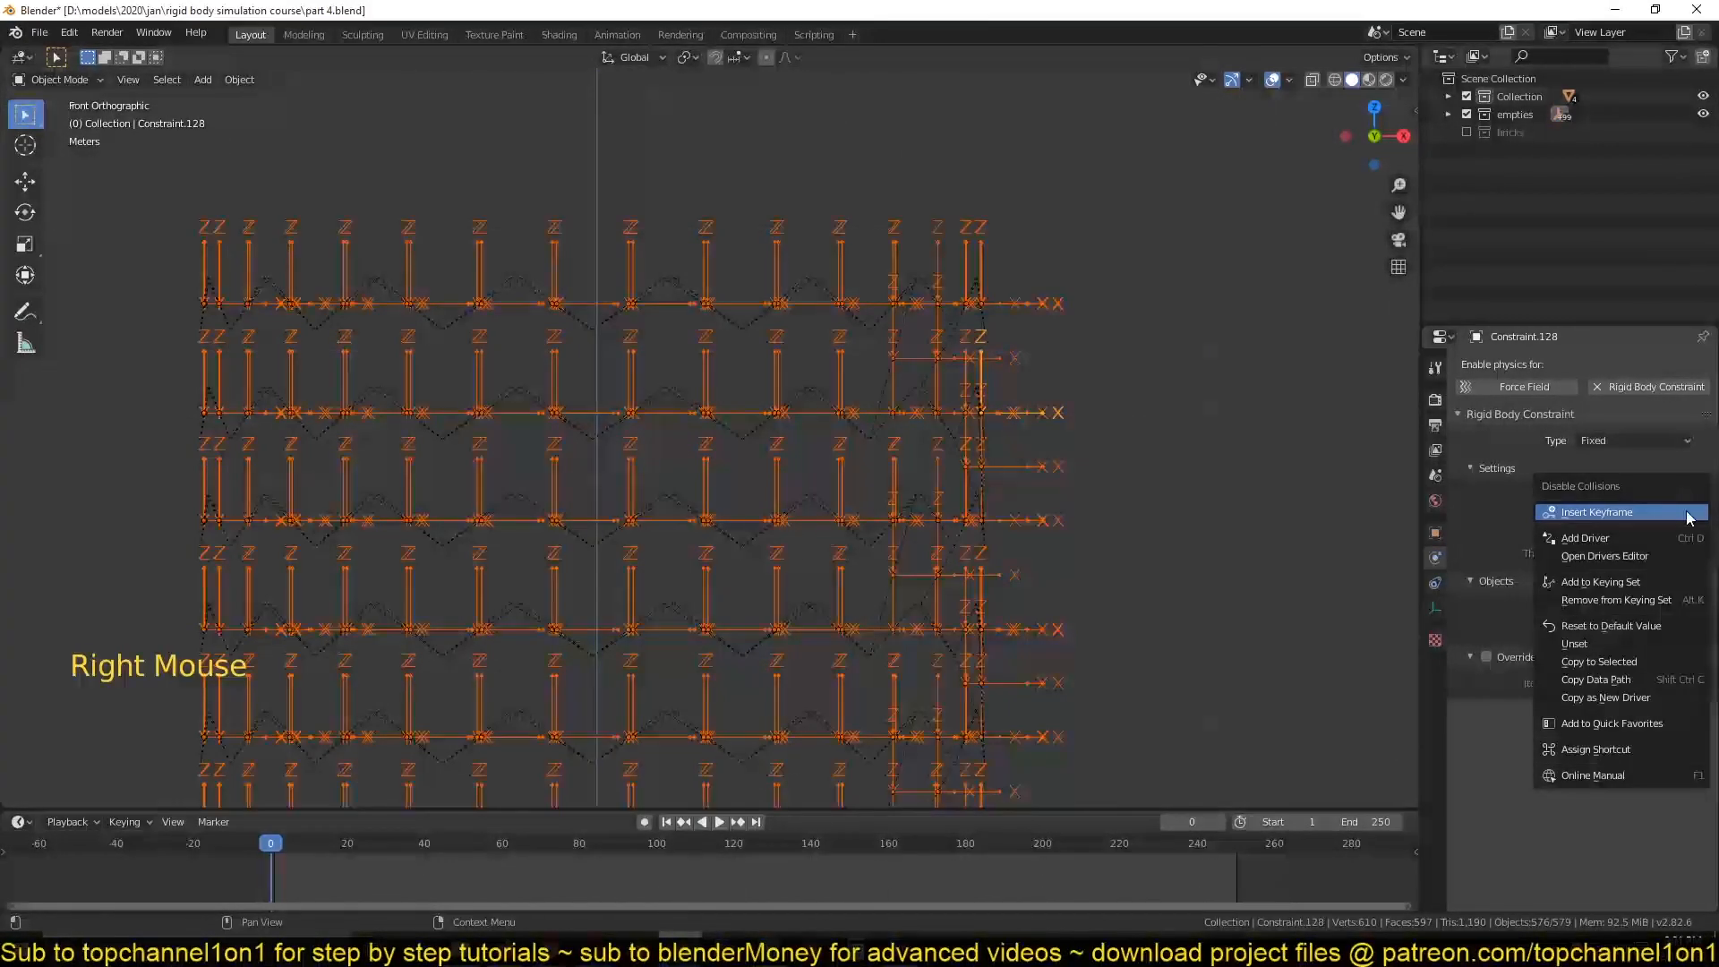
scroll(down, 3)
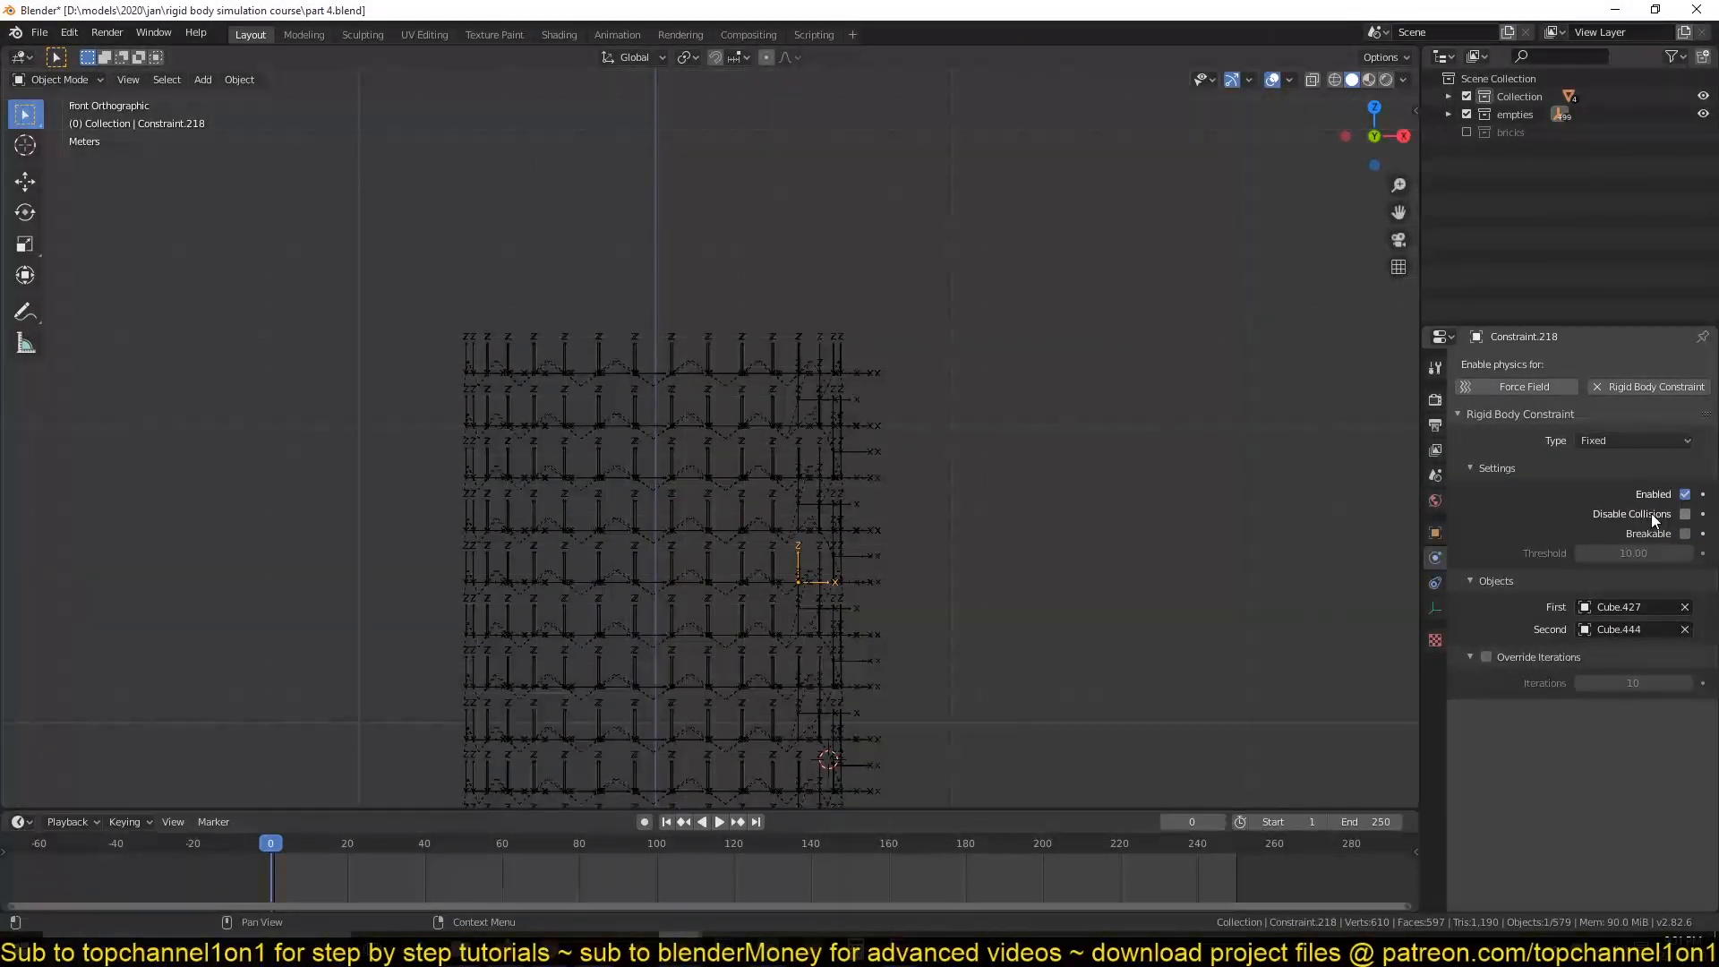
scroll(down, 3)
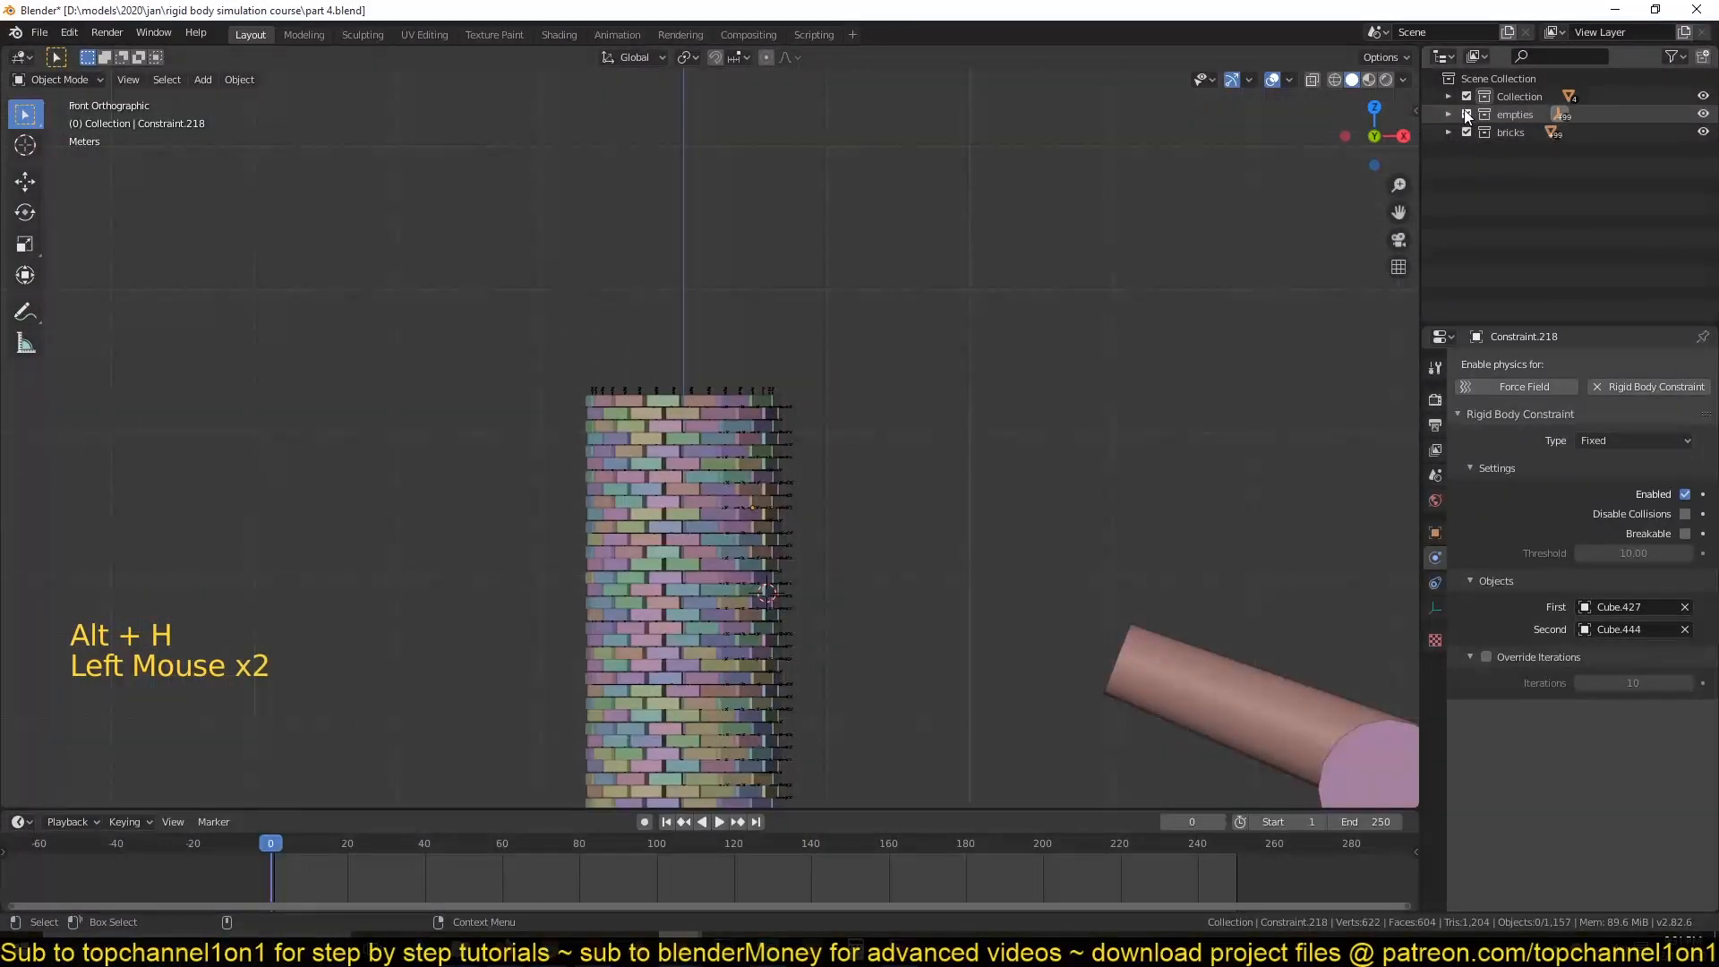
Play the cannonball impact several times to watch the unbreakable tower bend, then rewind to the start.
key(space)
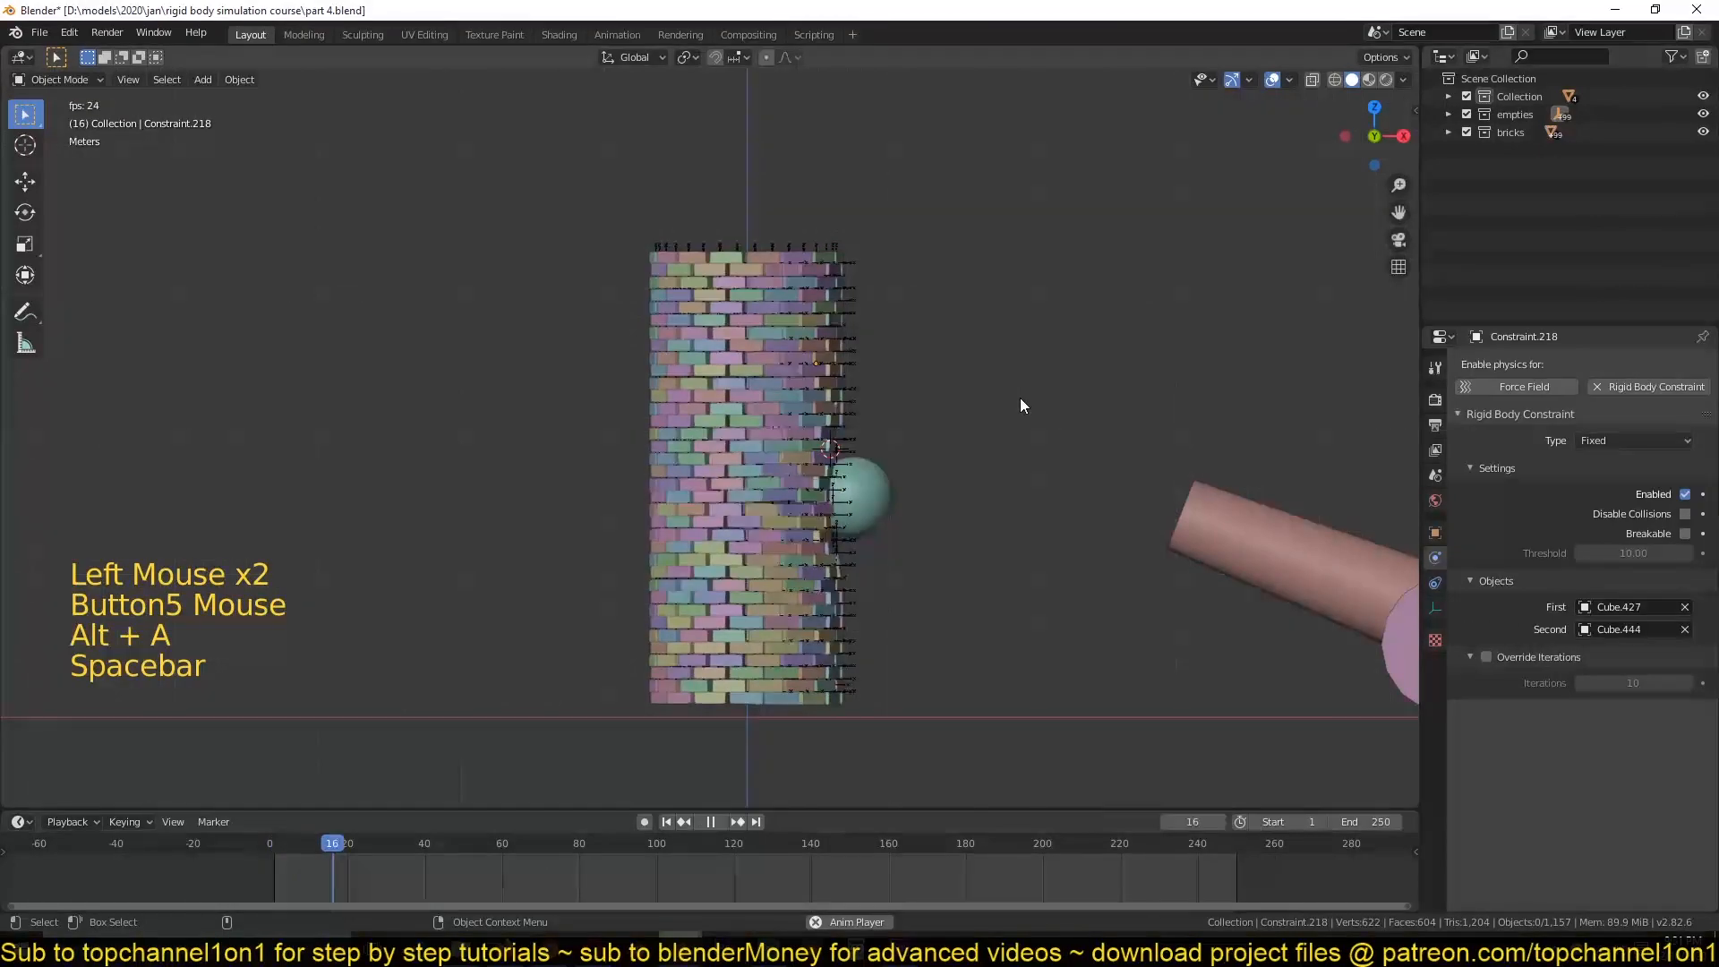
key(space)
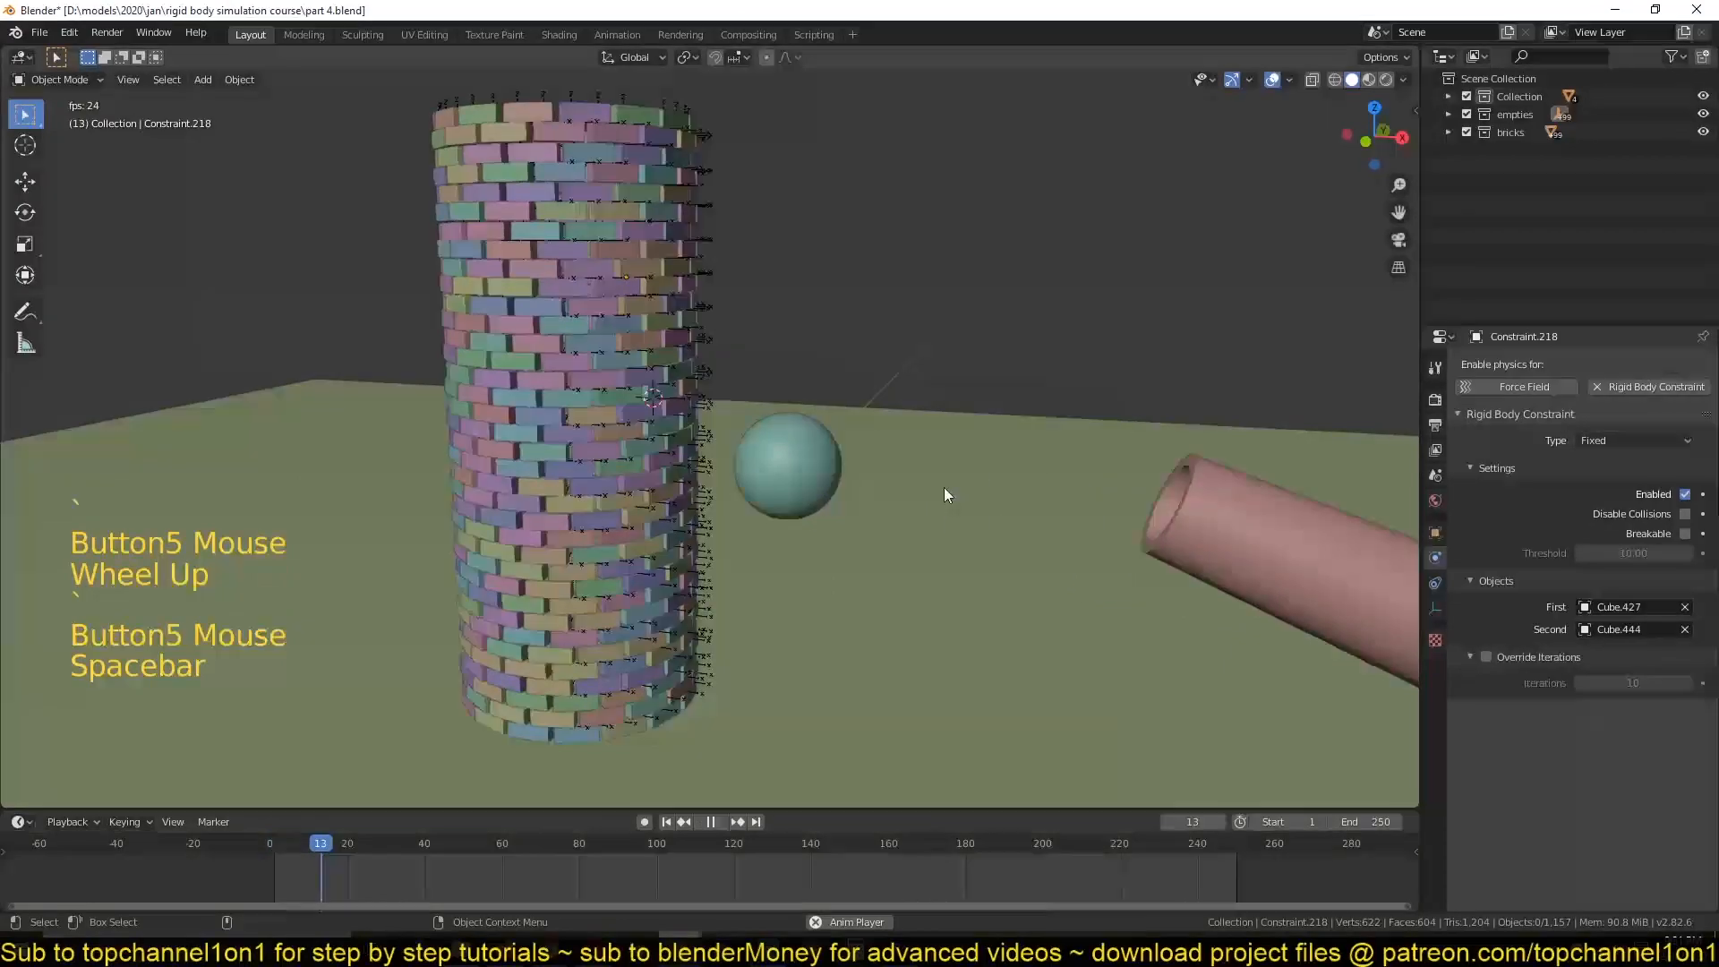
key(space)
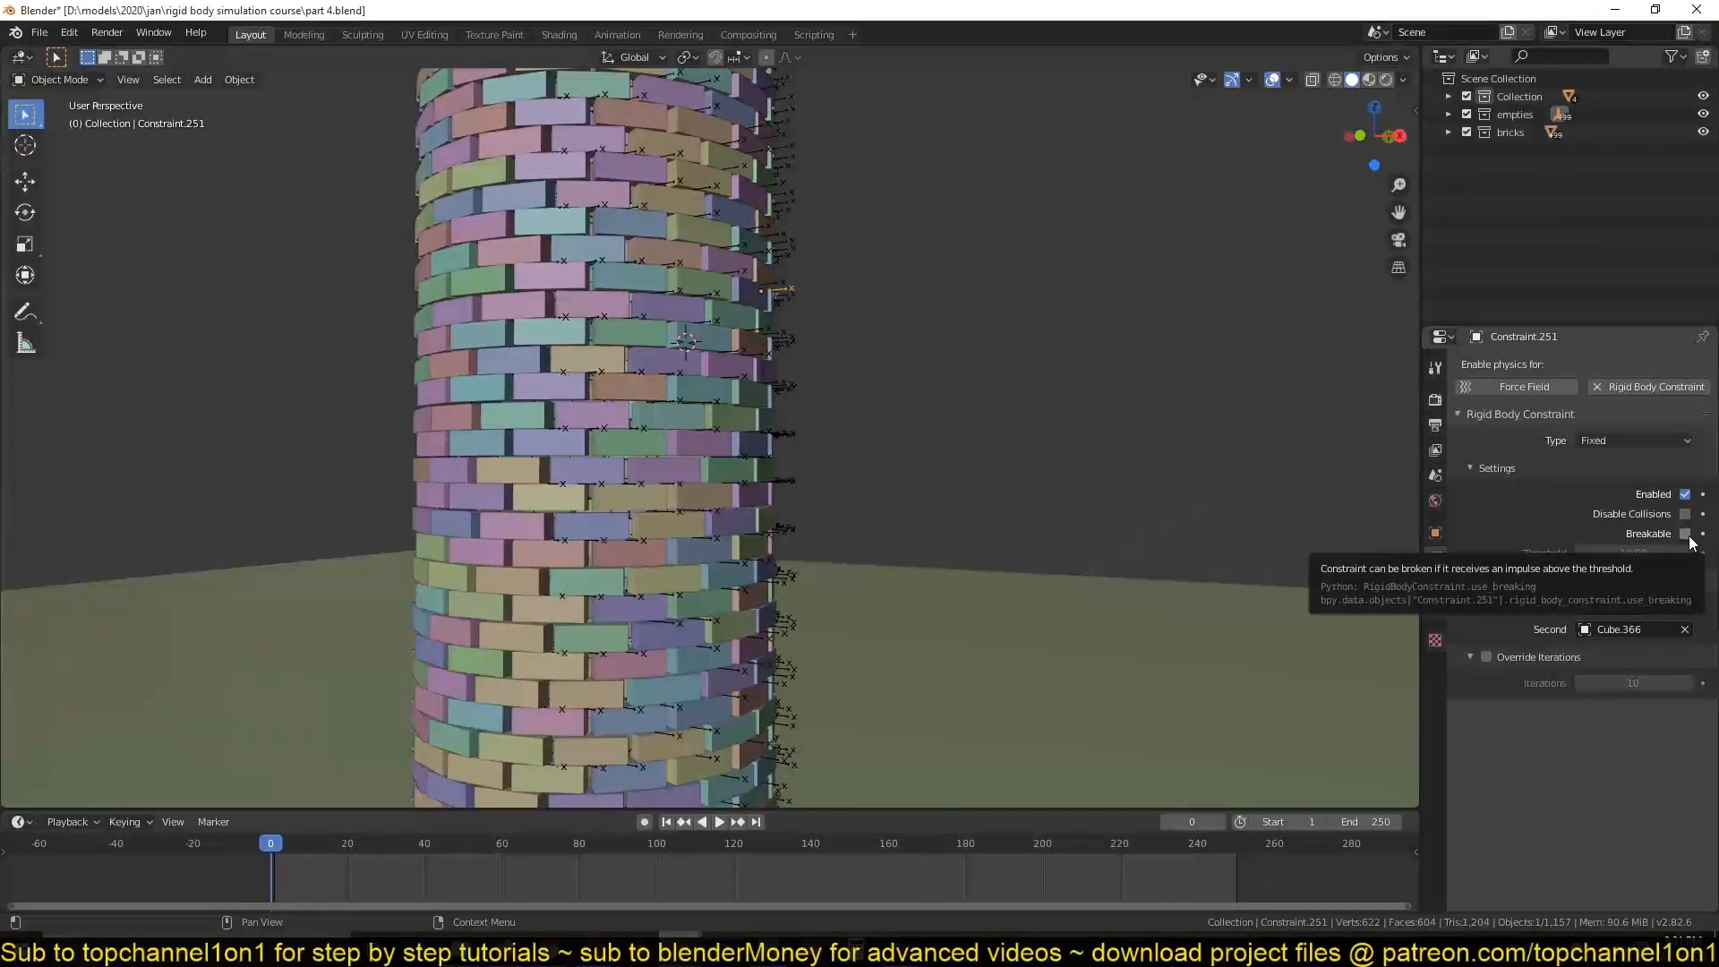
key(space)
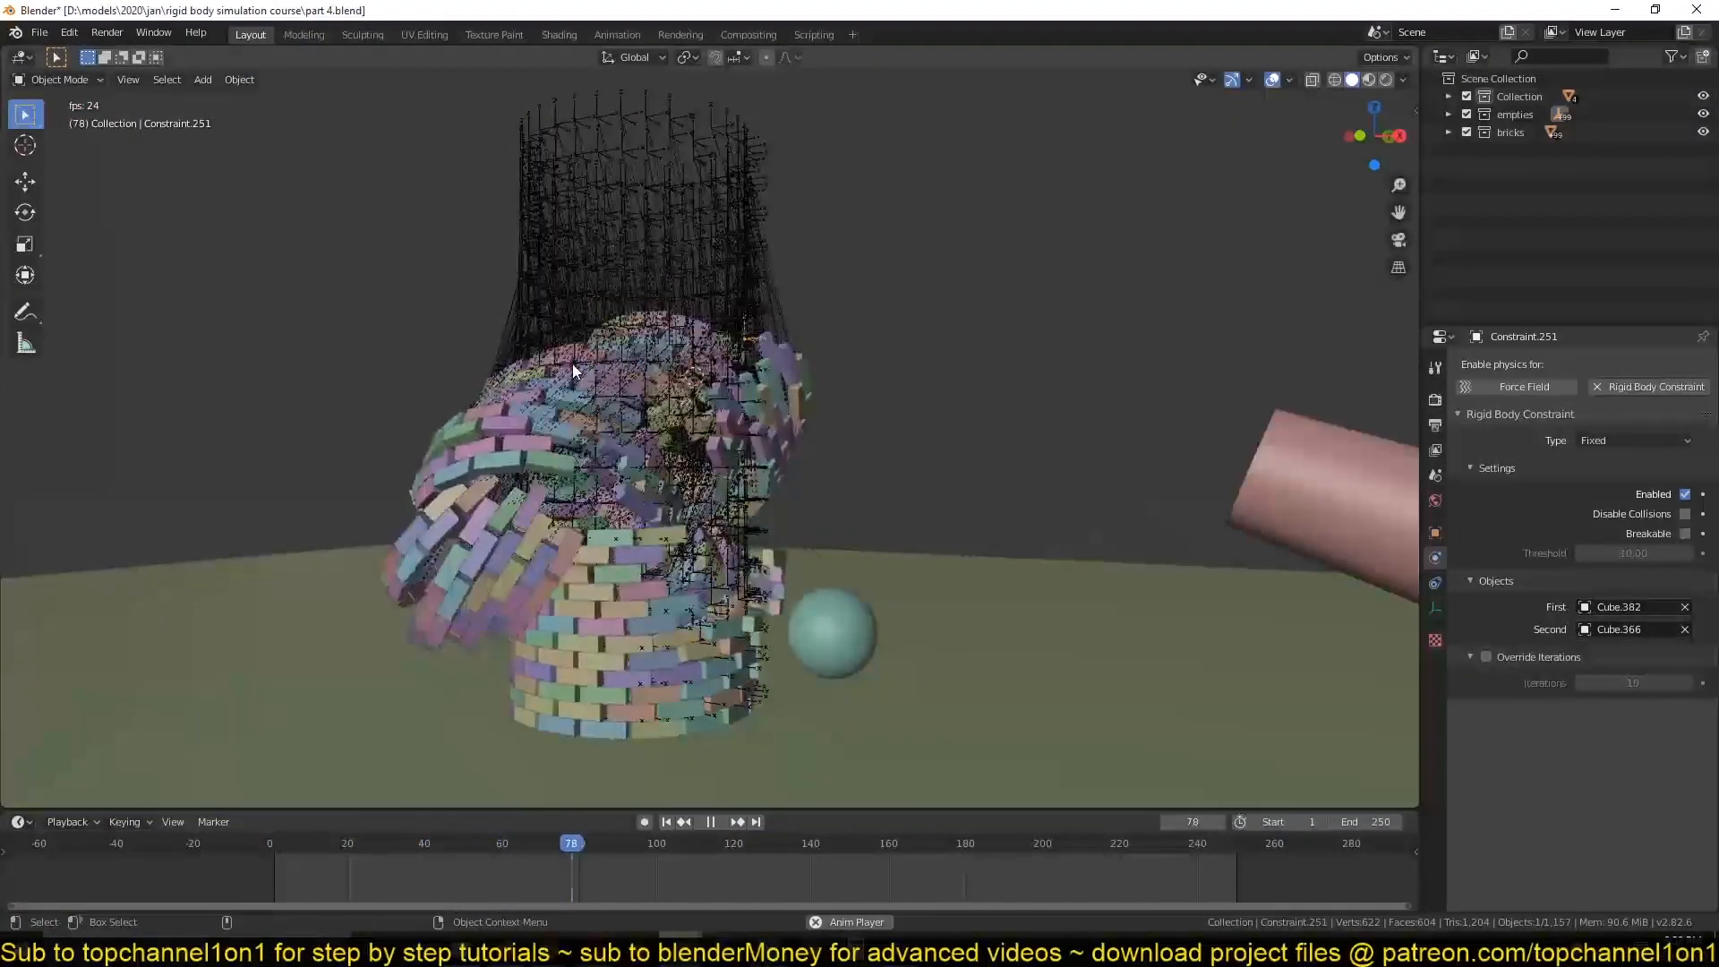
click(709, 822)
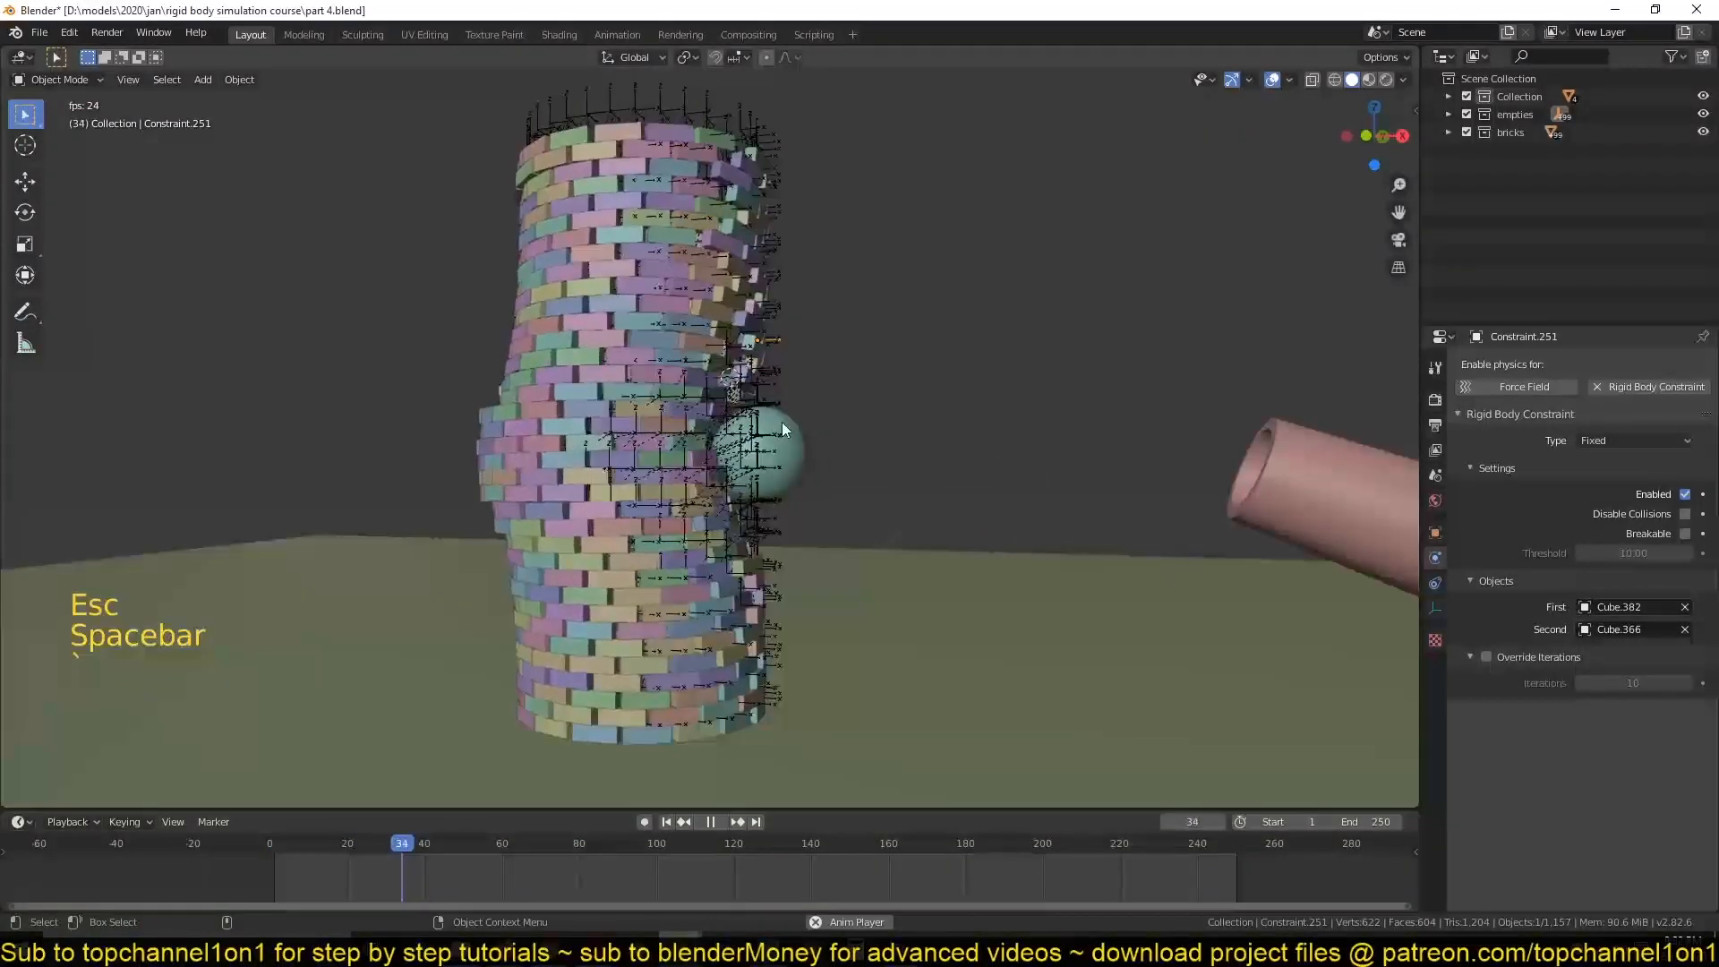
key(Escape)
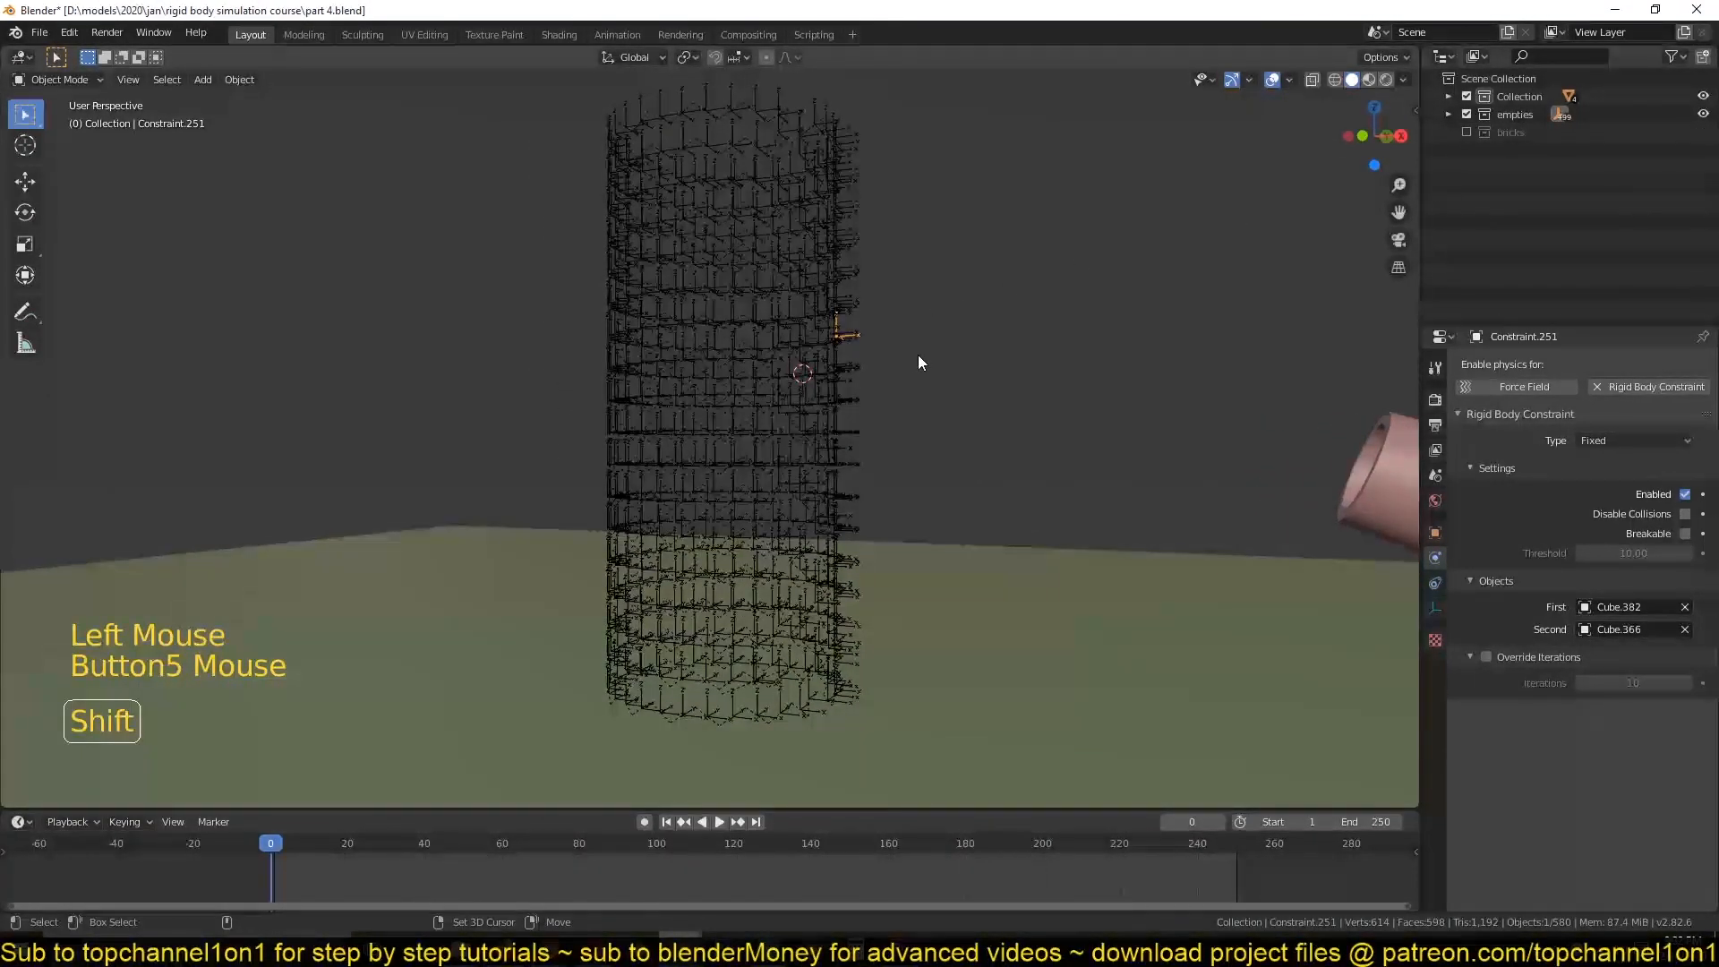
Select every constraint in the empties collection, enable Breakable and copy it to all selected.
key(shift+g)
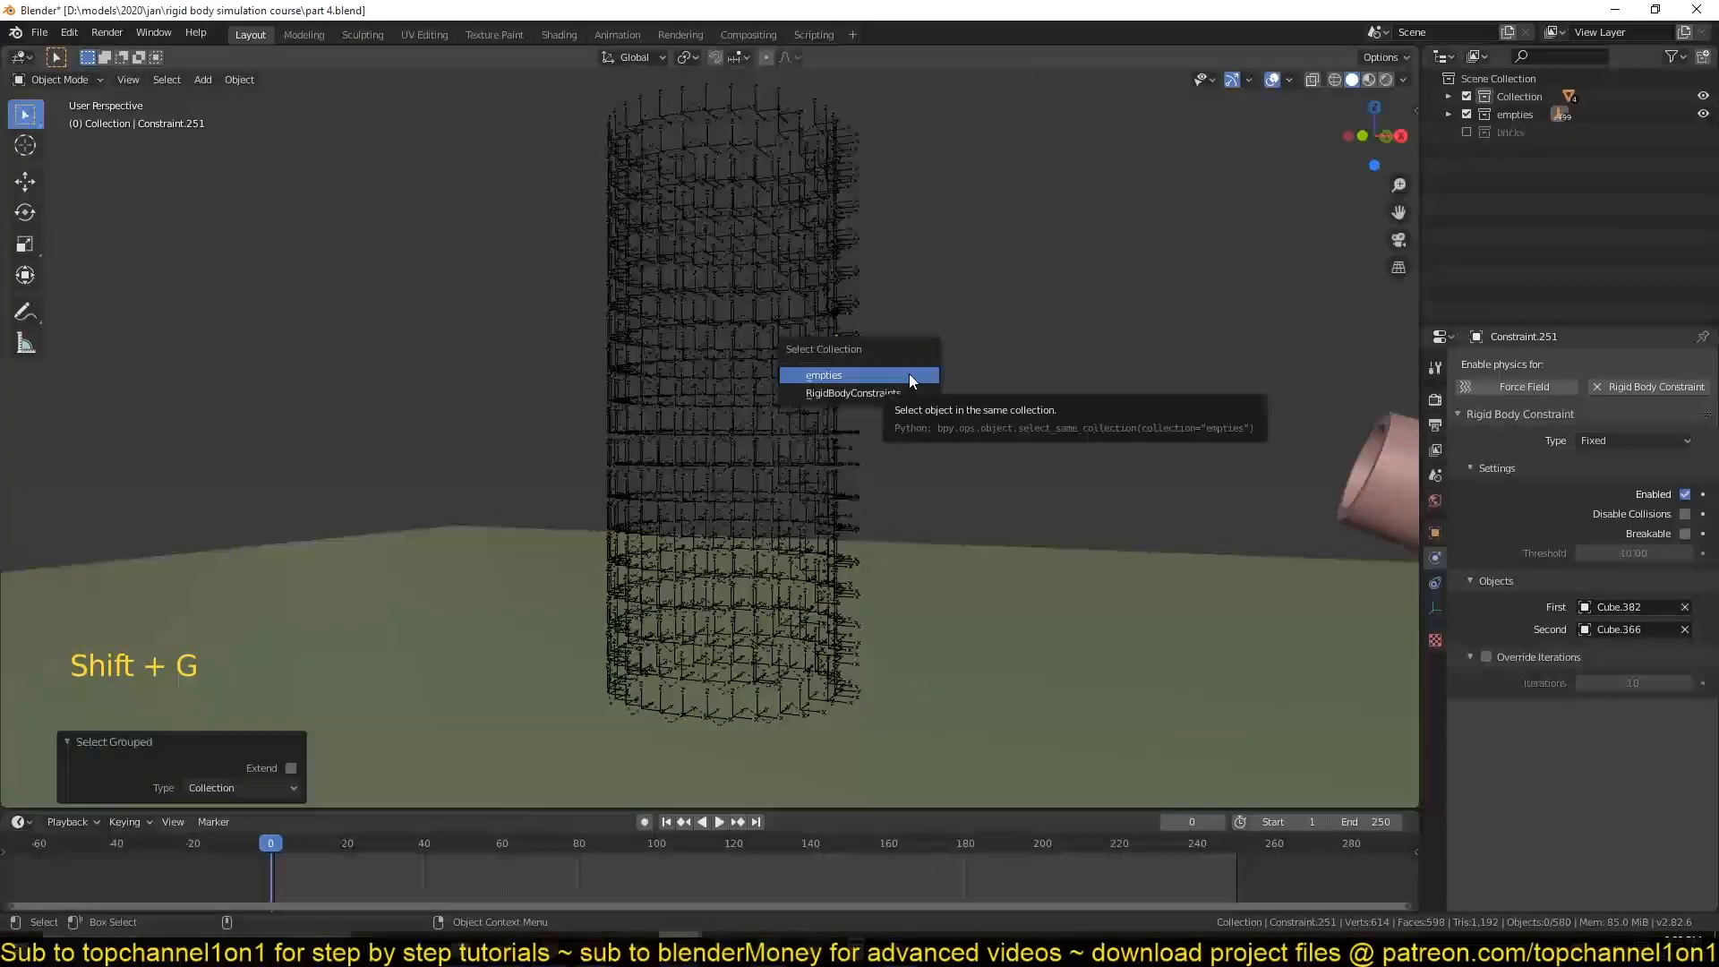
click(822, 374)
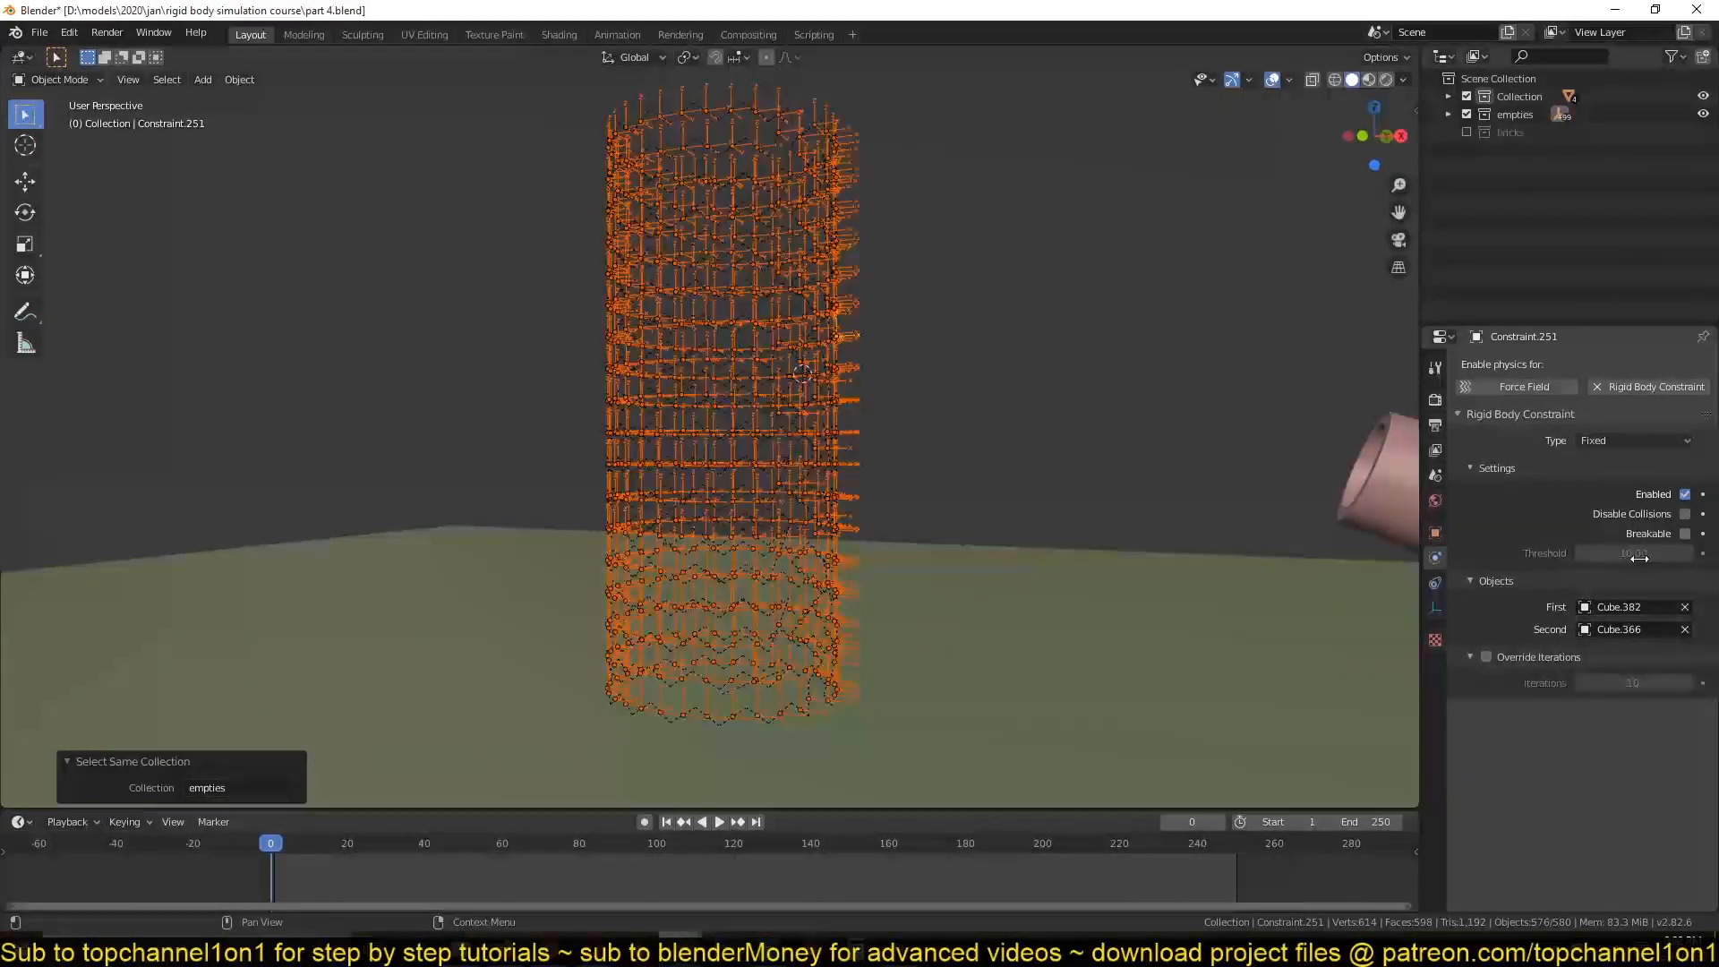
click(1687, 534)
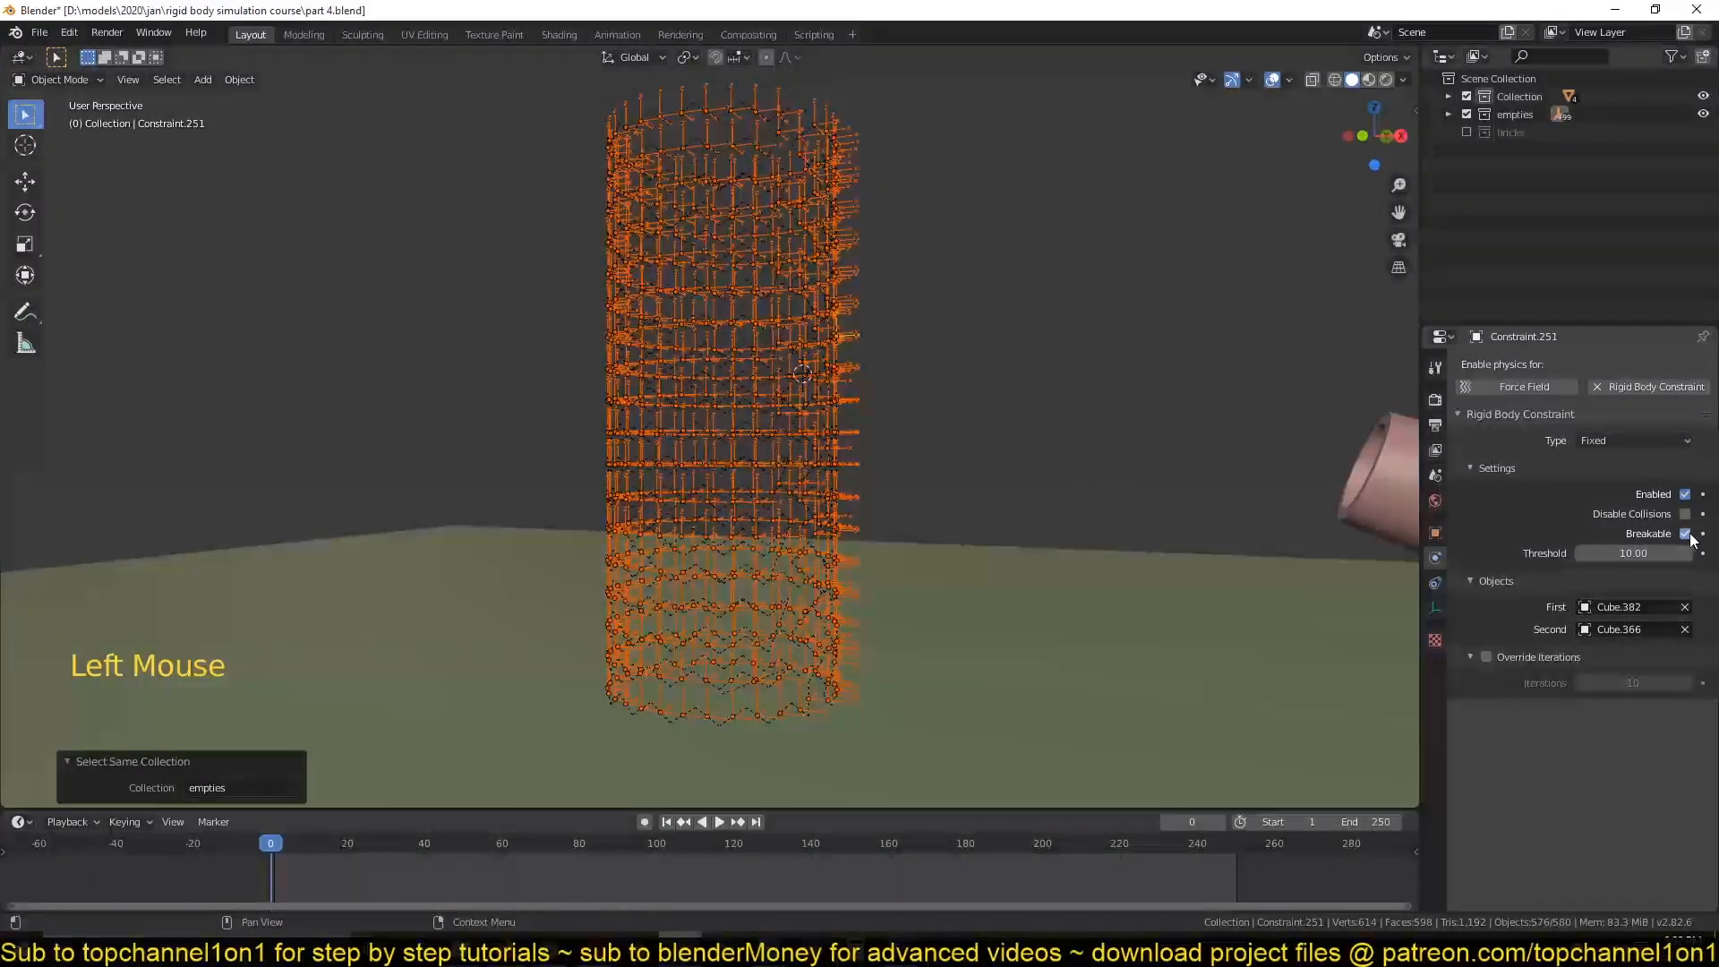
right_click(1648, 534)
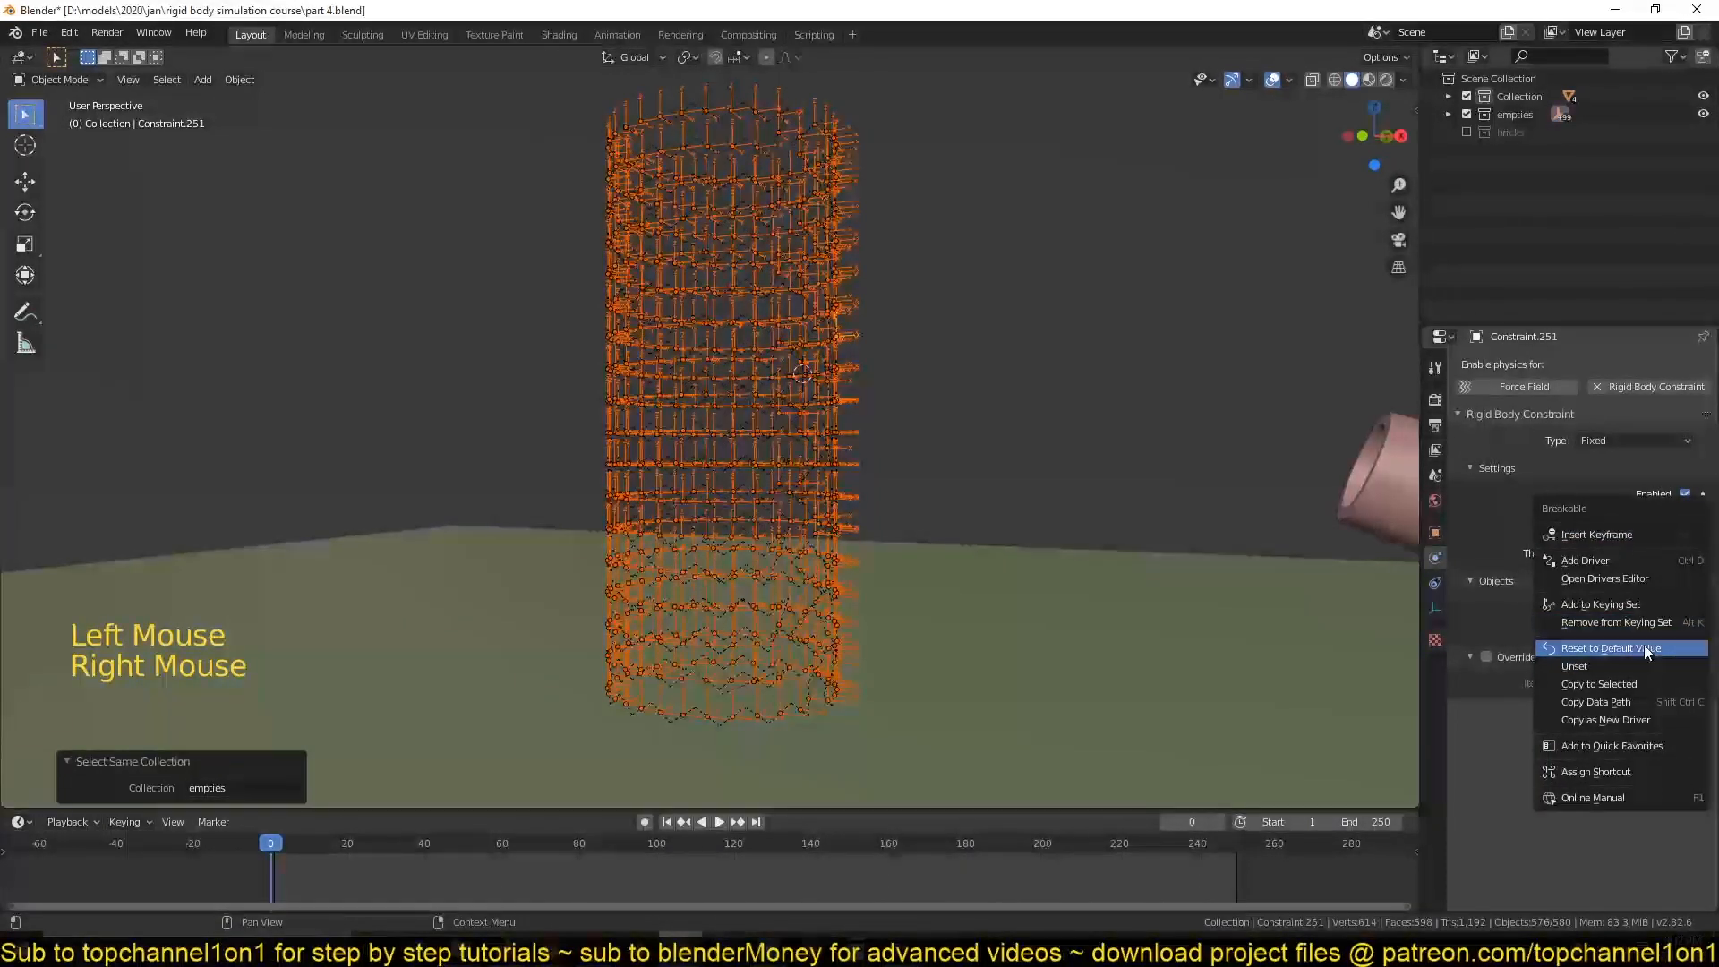
click(1612, 648)
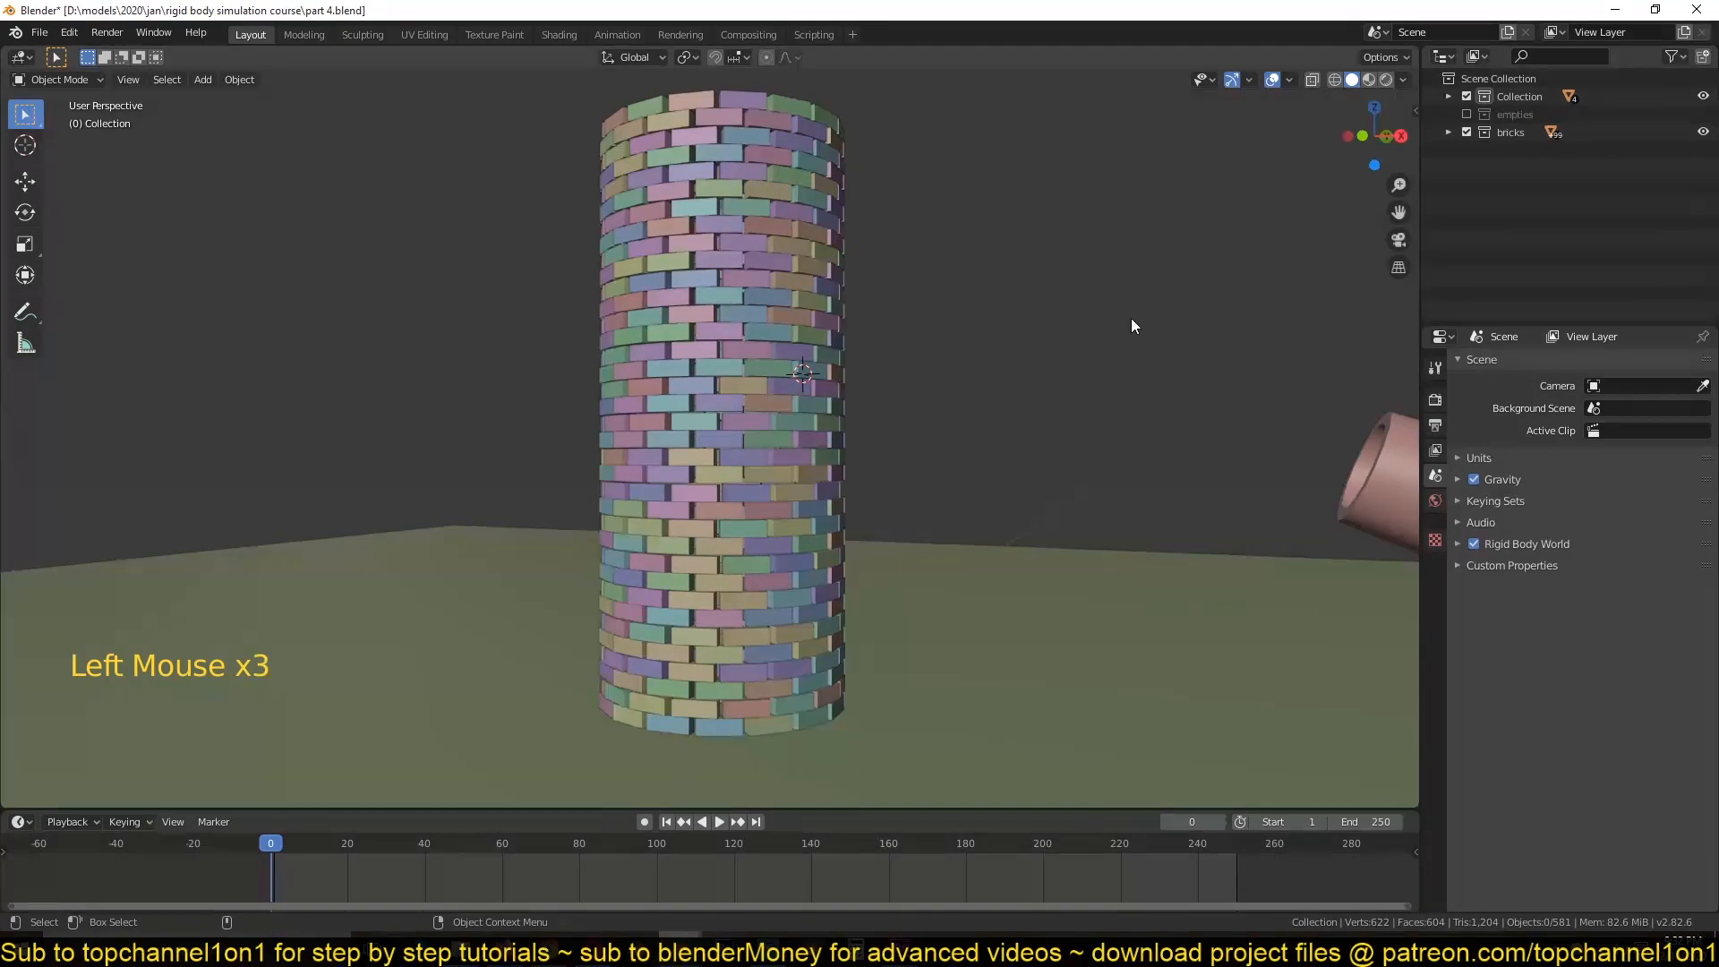
key(space)
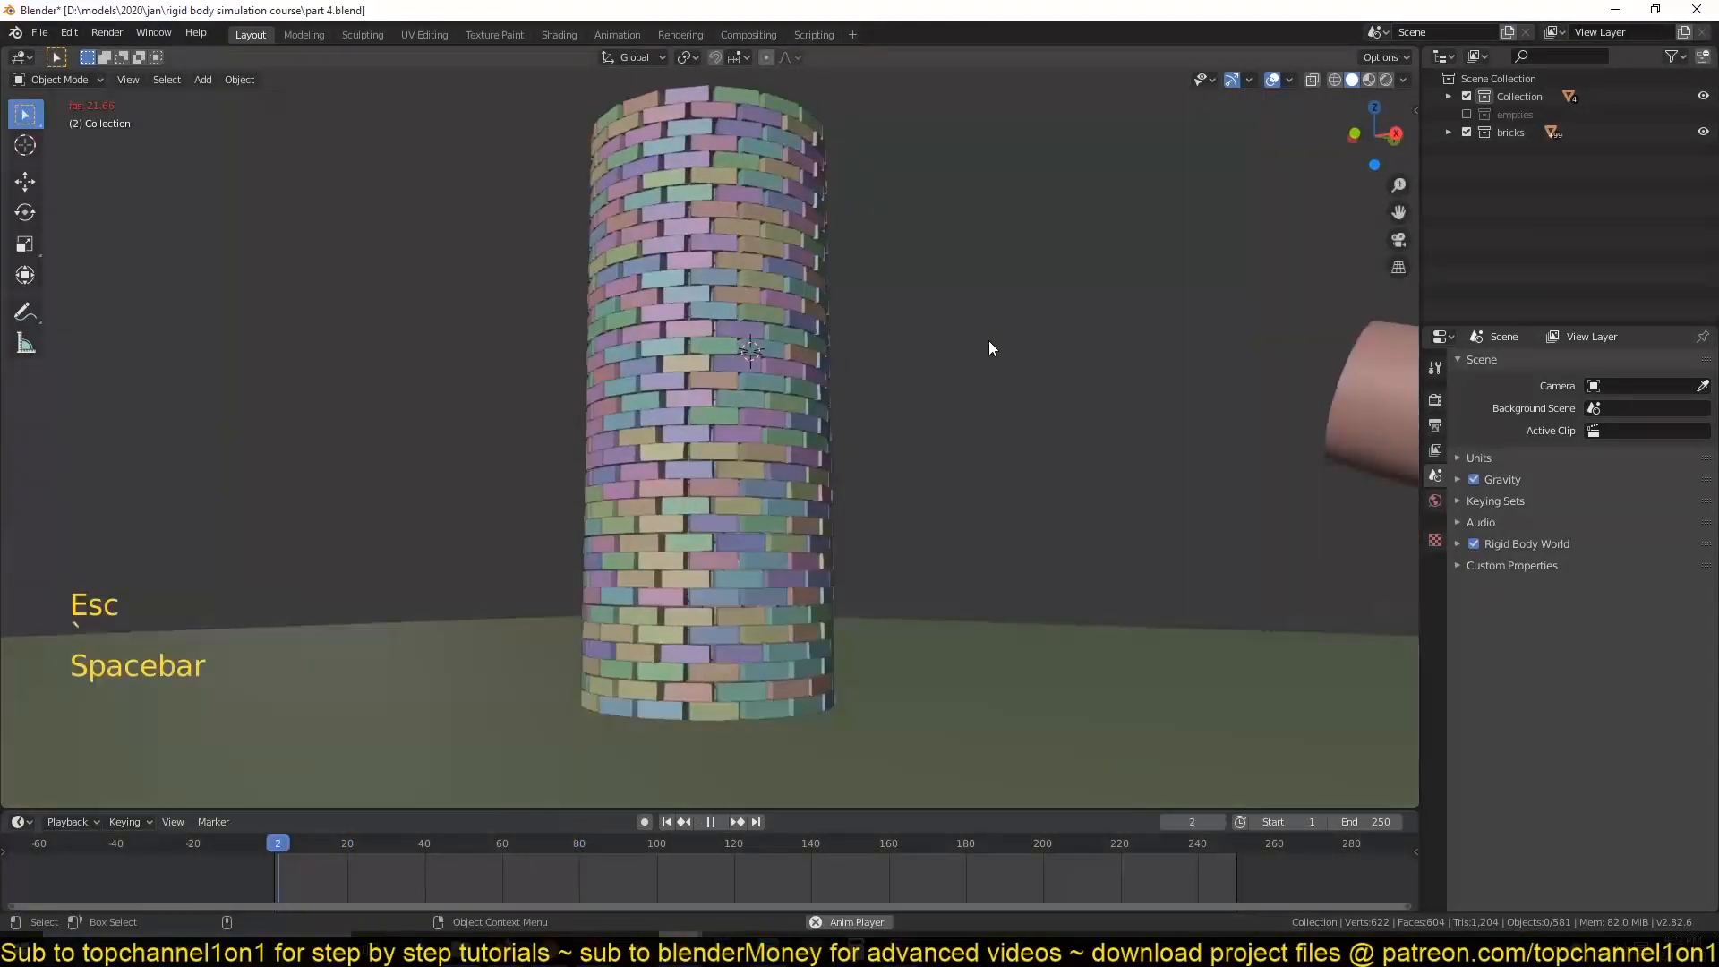
key(space)
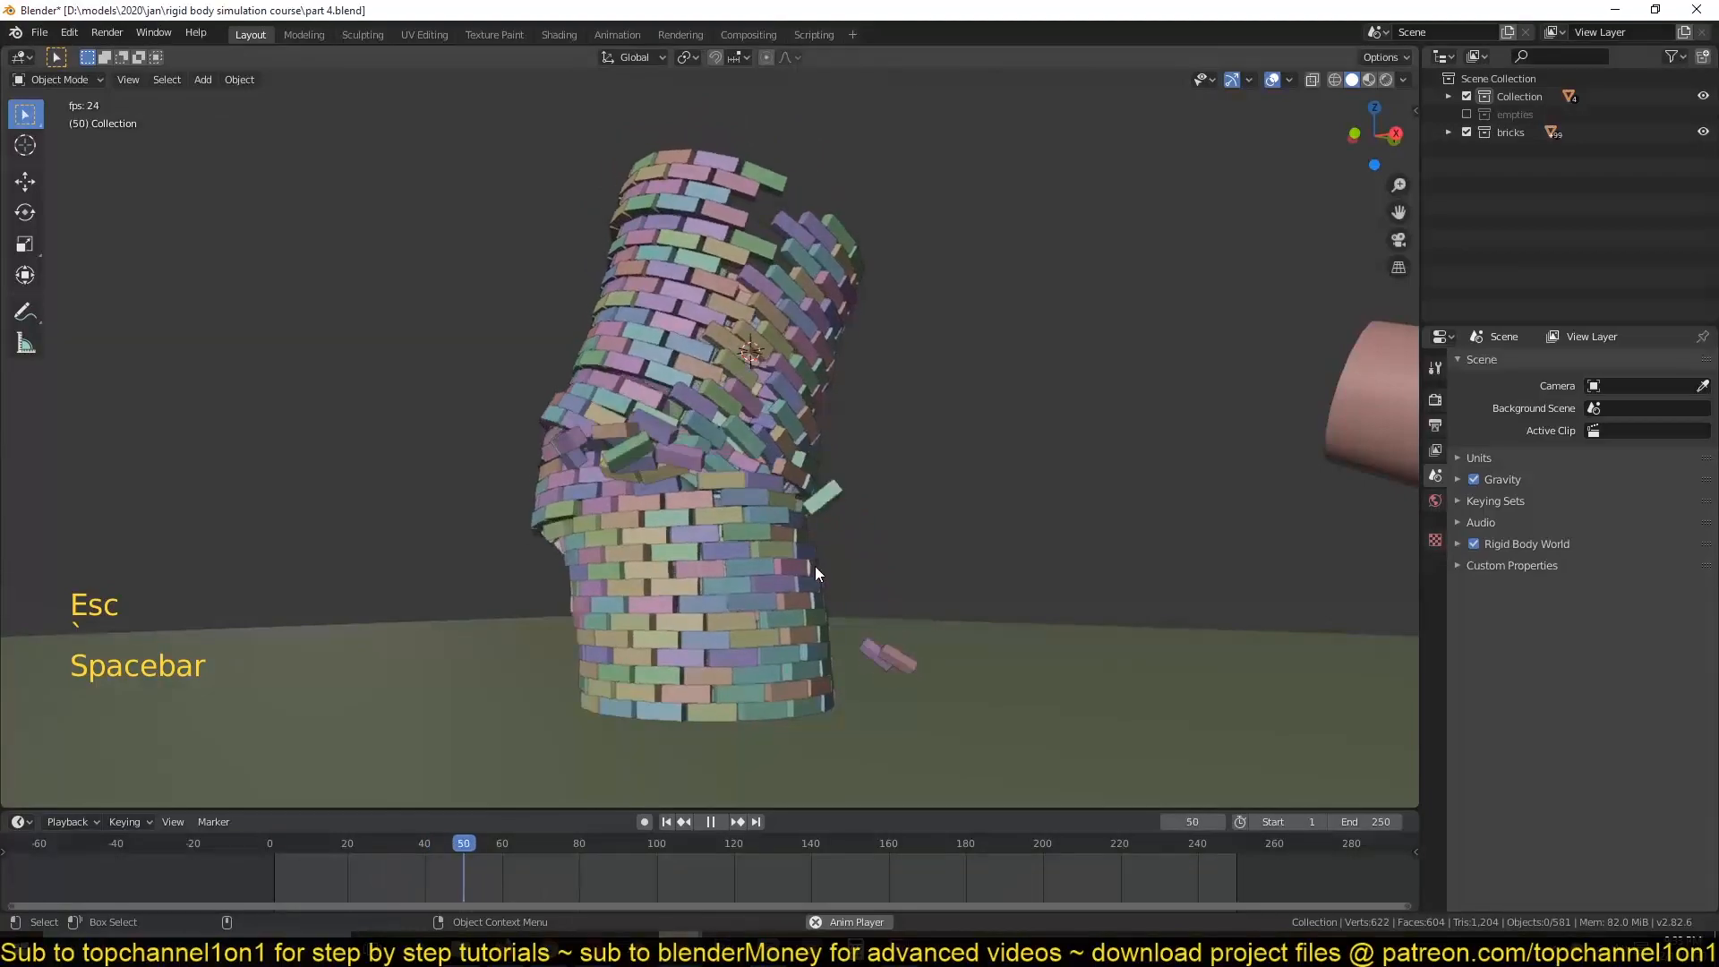
key(Escape)
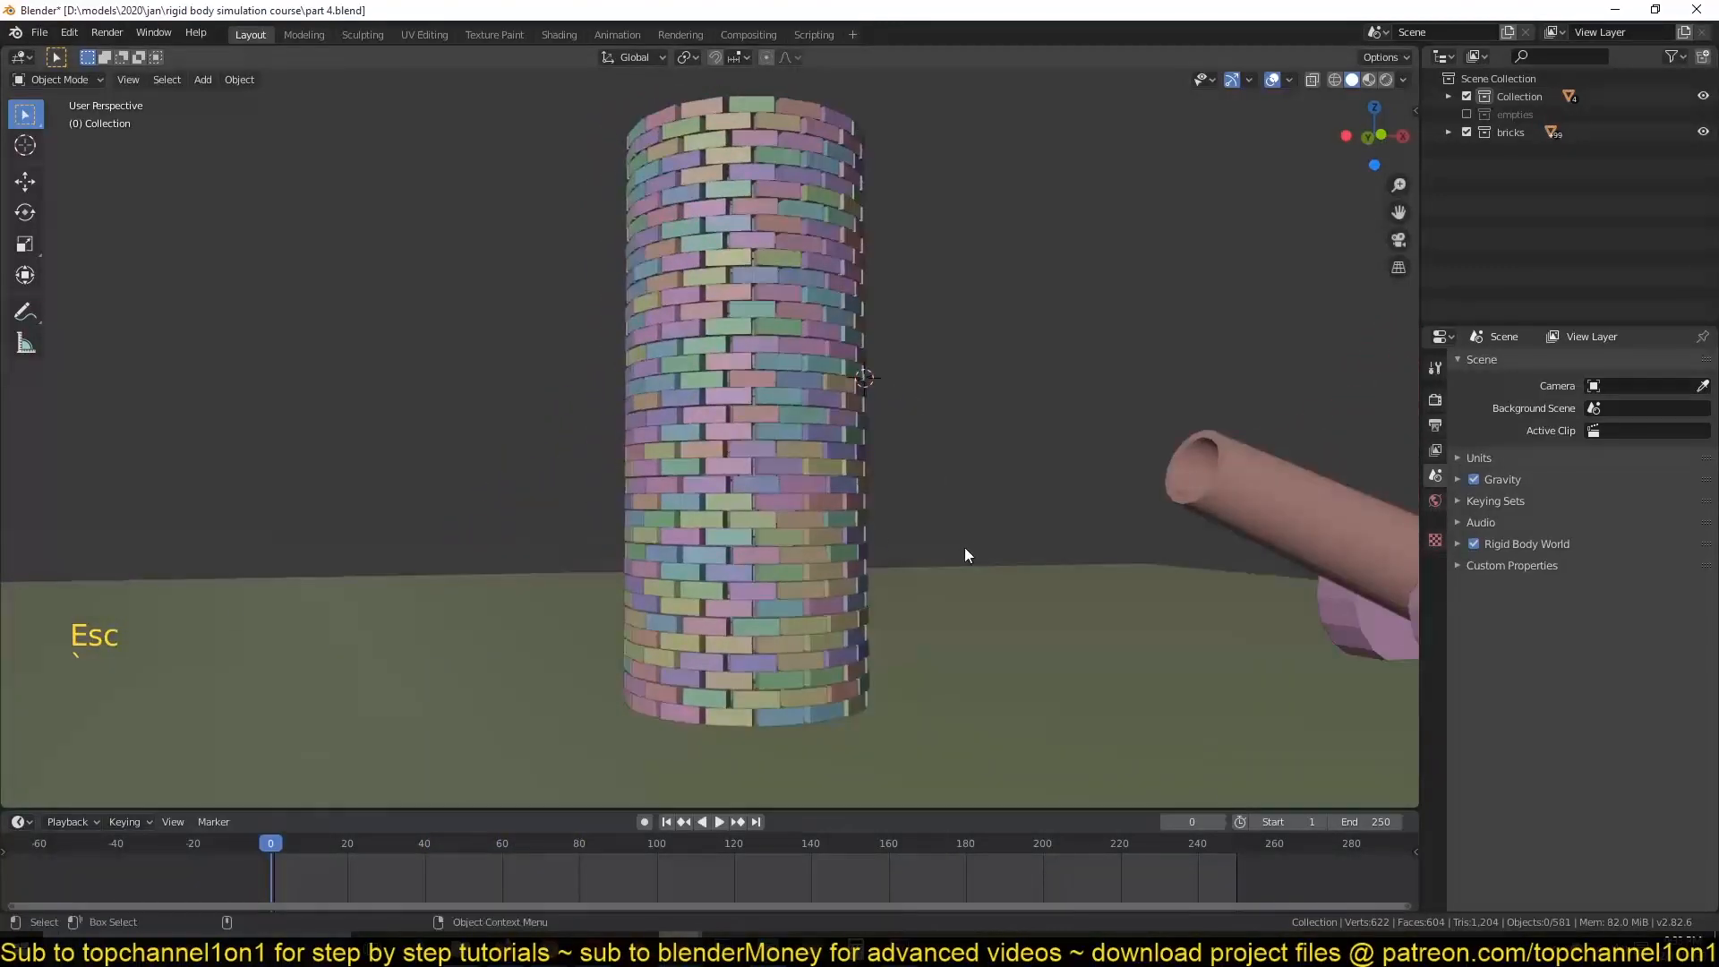
key(space)
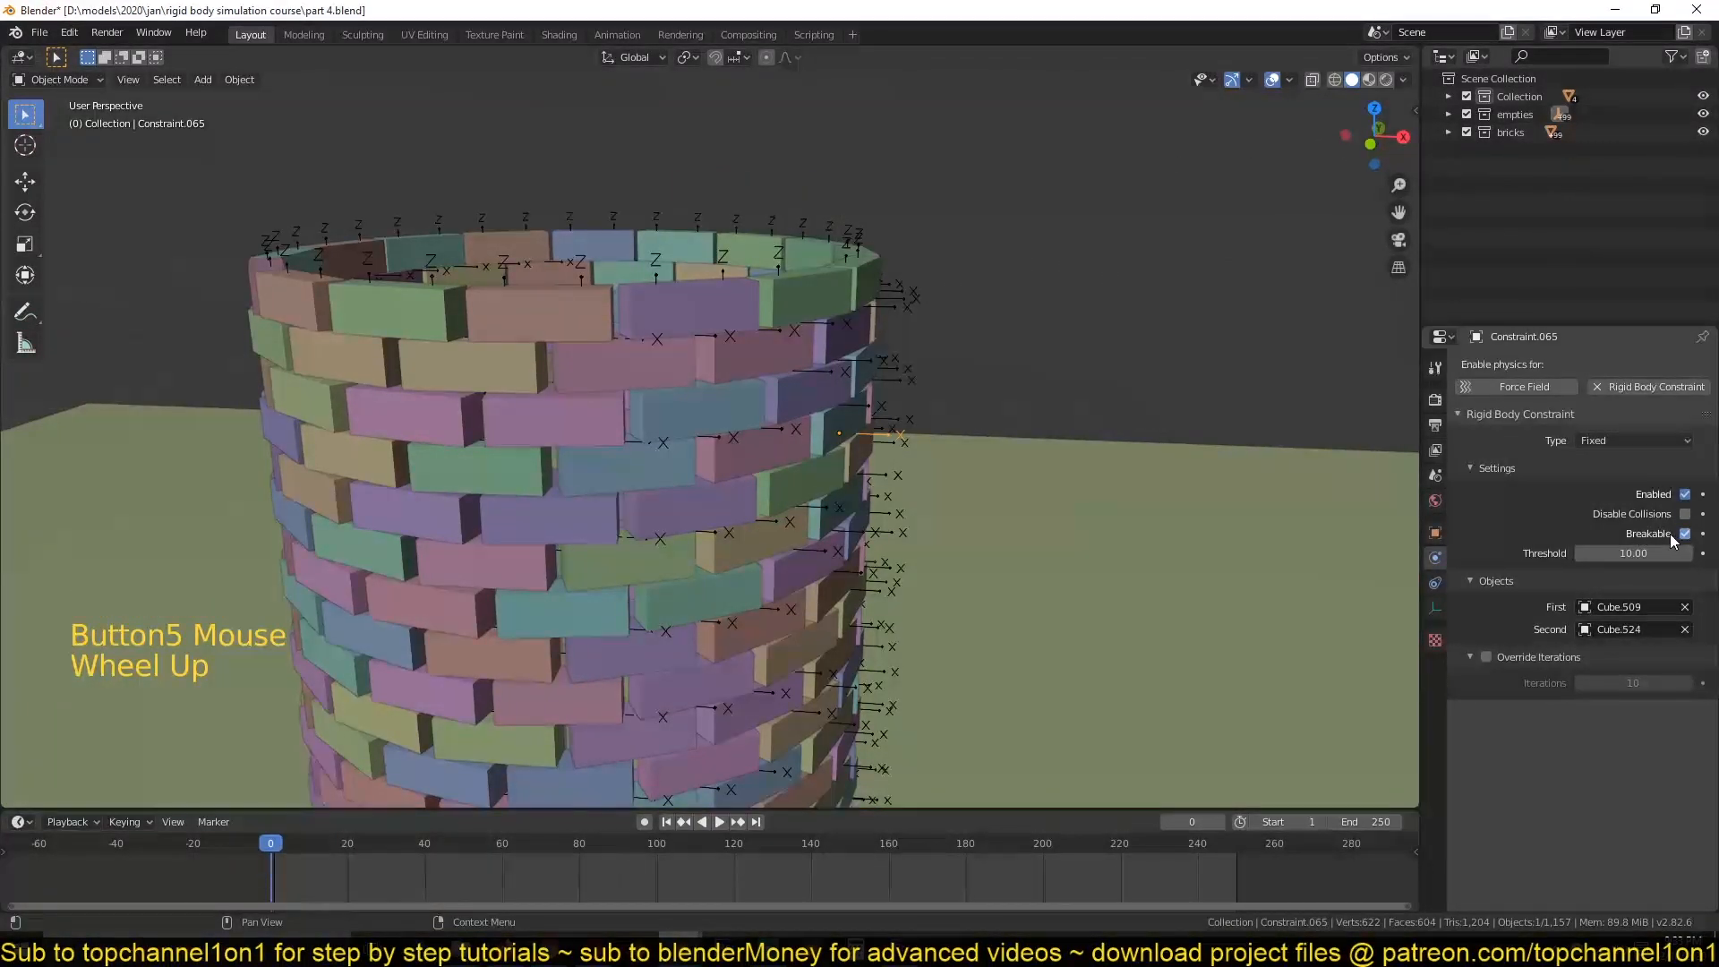
mouse_move(1673, 533)
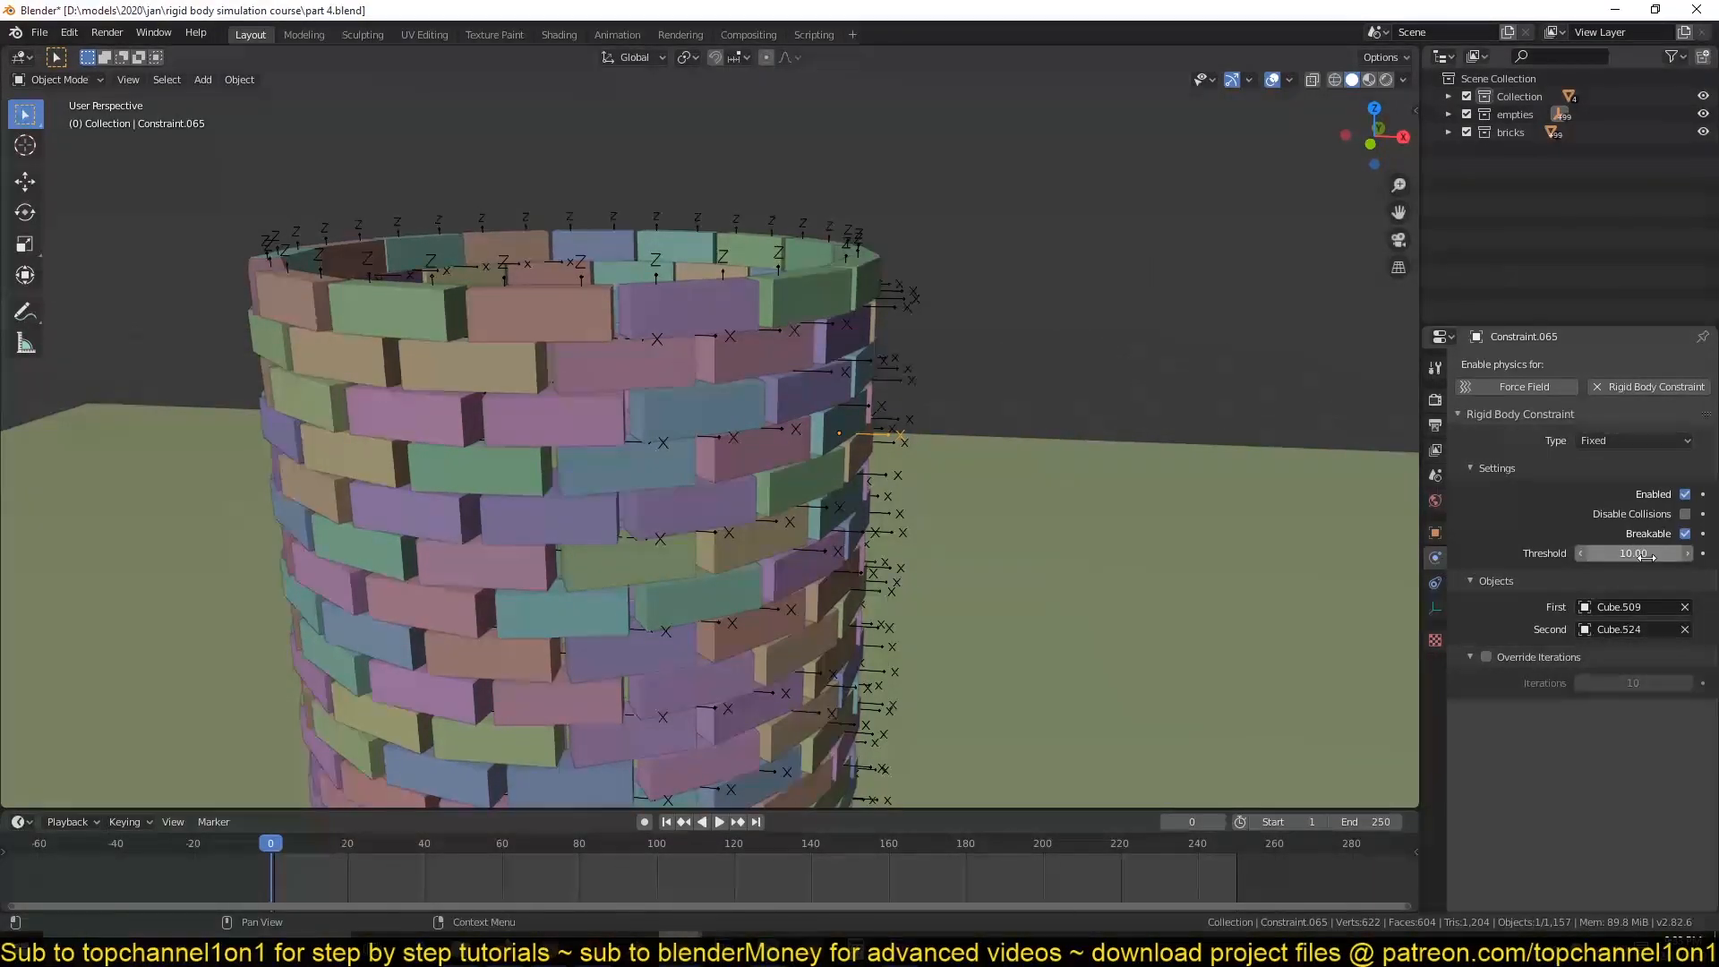
Zoom around the tower's constraints to inspect and start editing their breaking threshold.
scroll(down, 3)
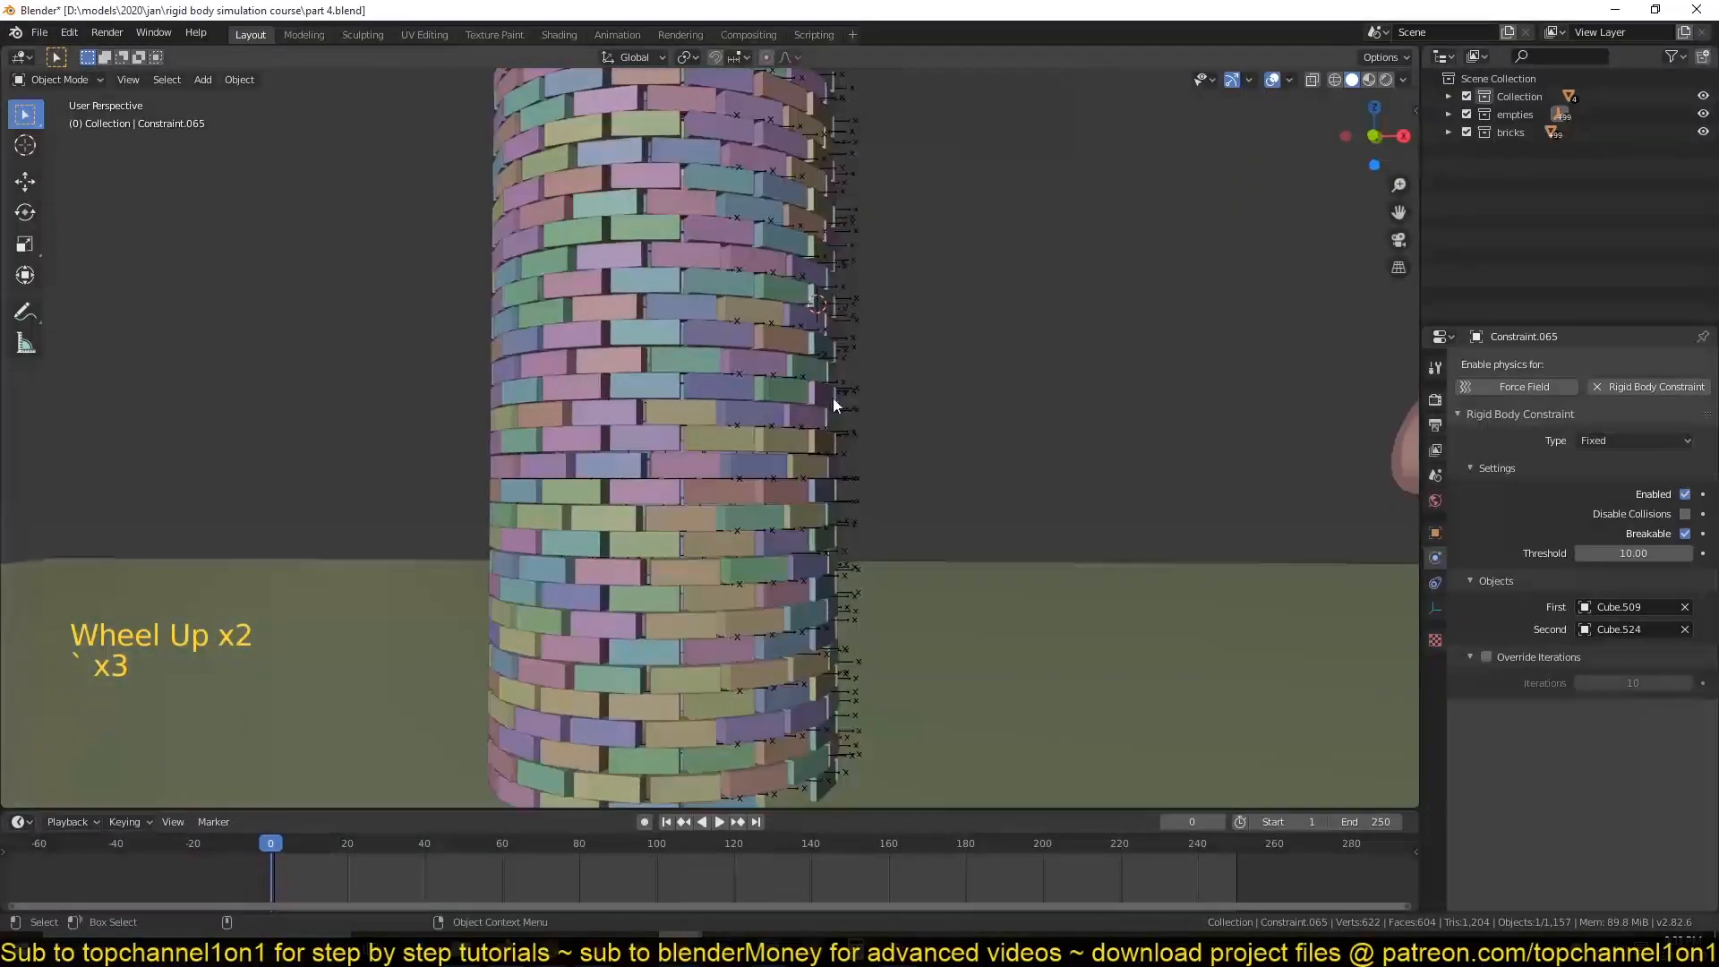
scroll(up, 3)
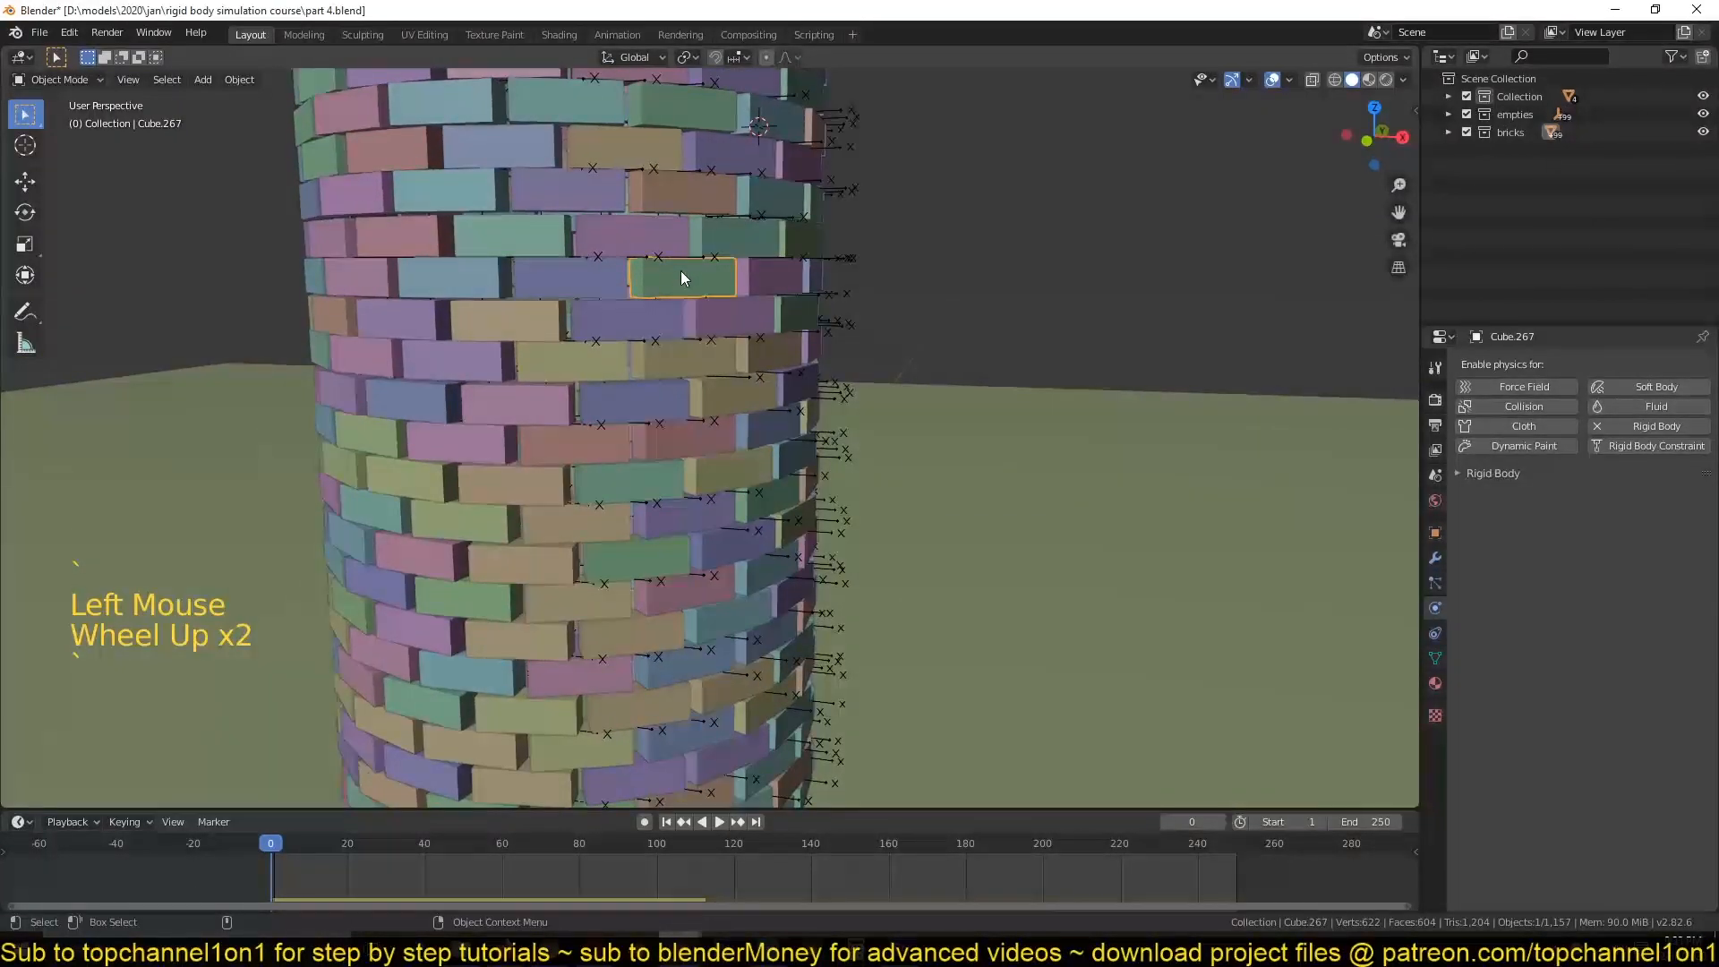
scroll(up, 3)
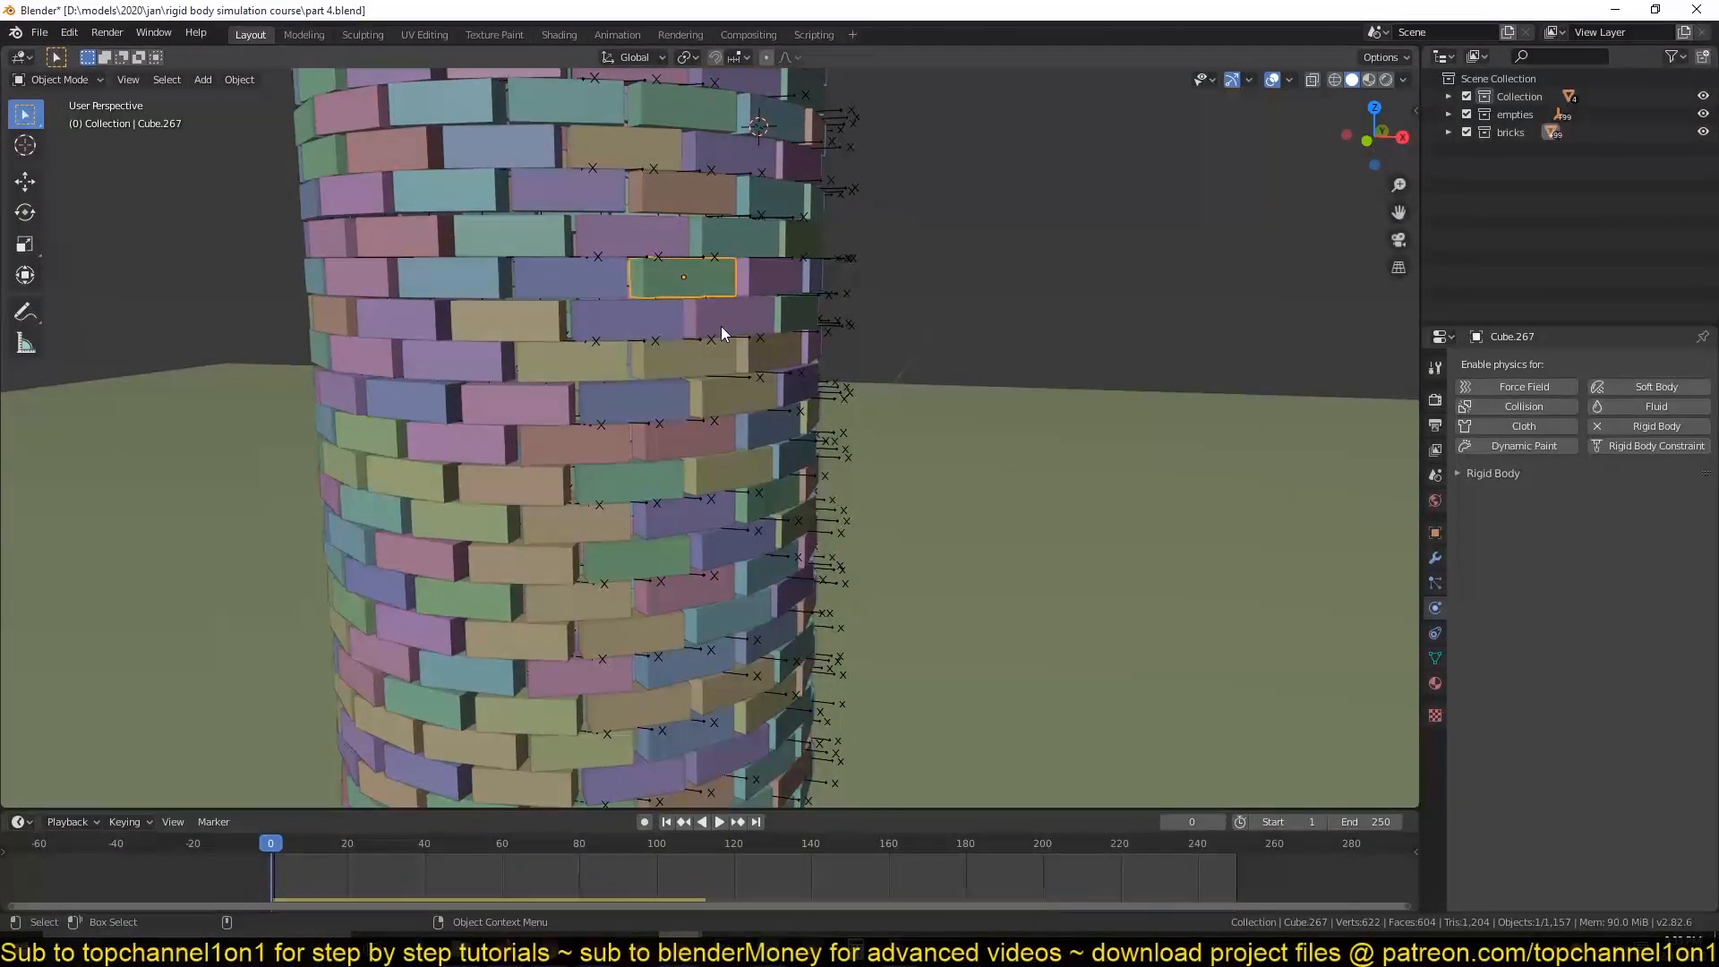
scroll(down, 3)
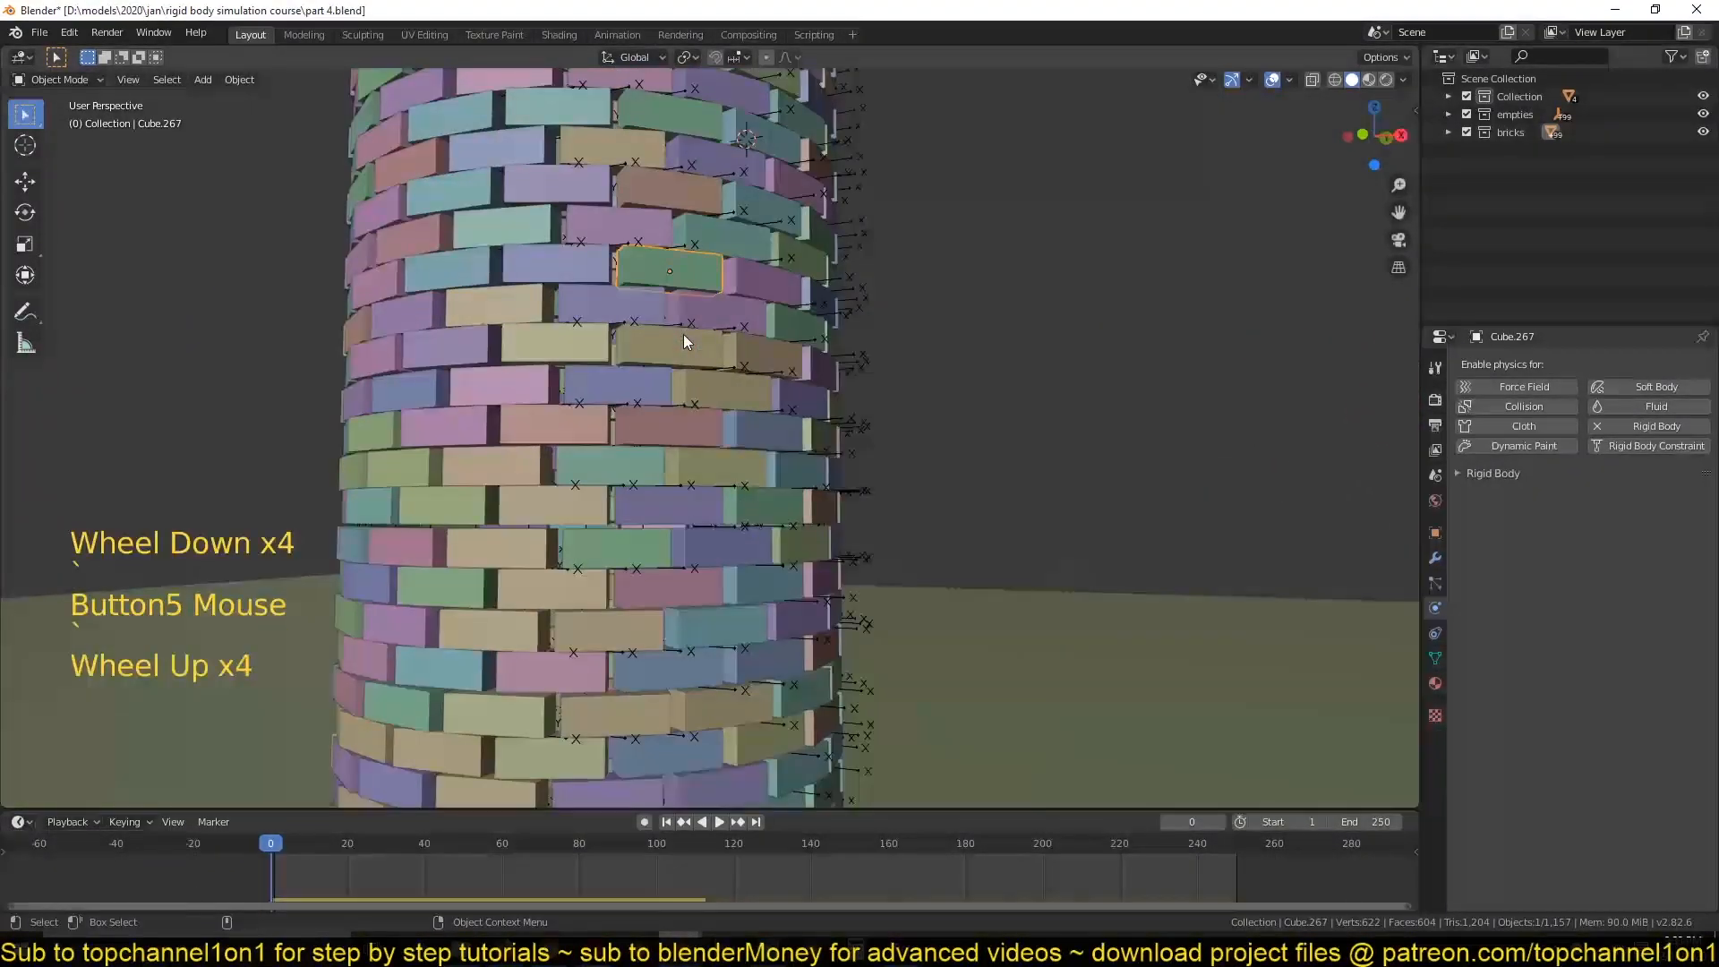
scroll(up, 3)
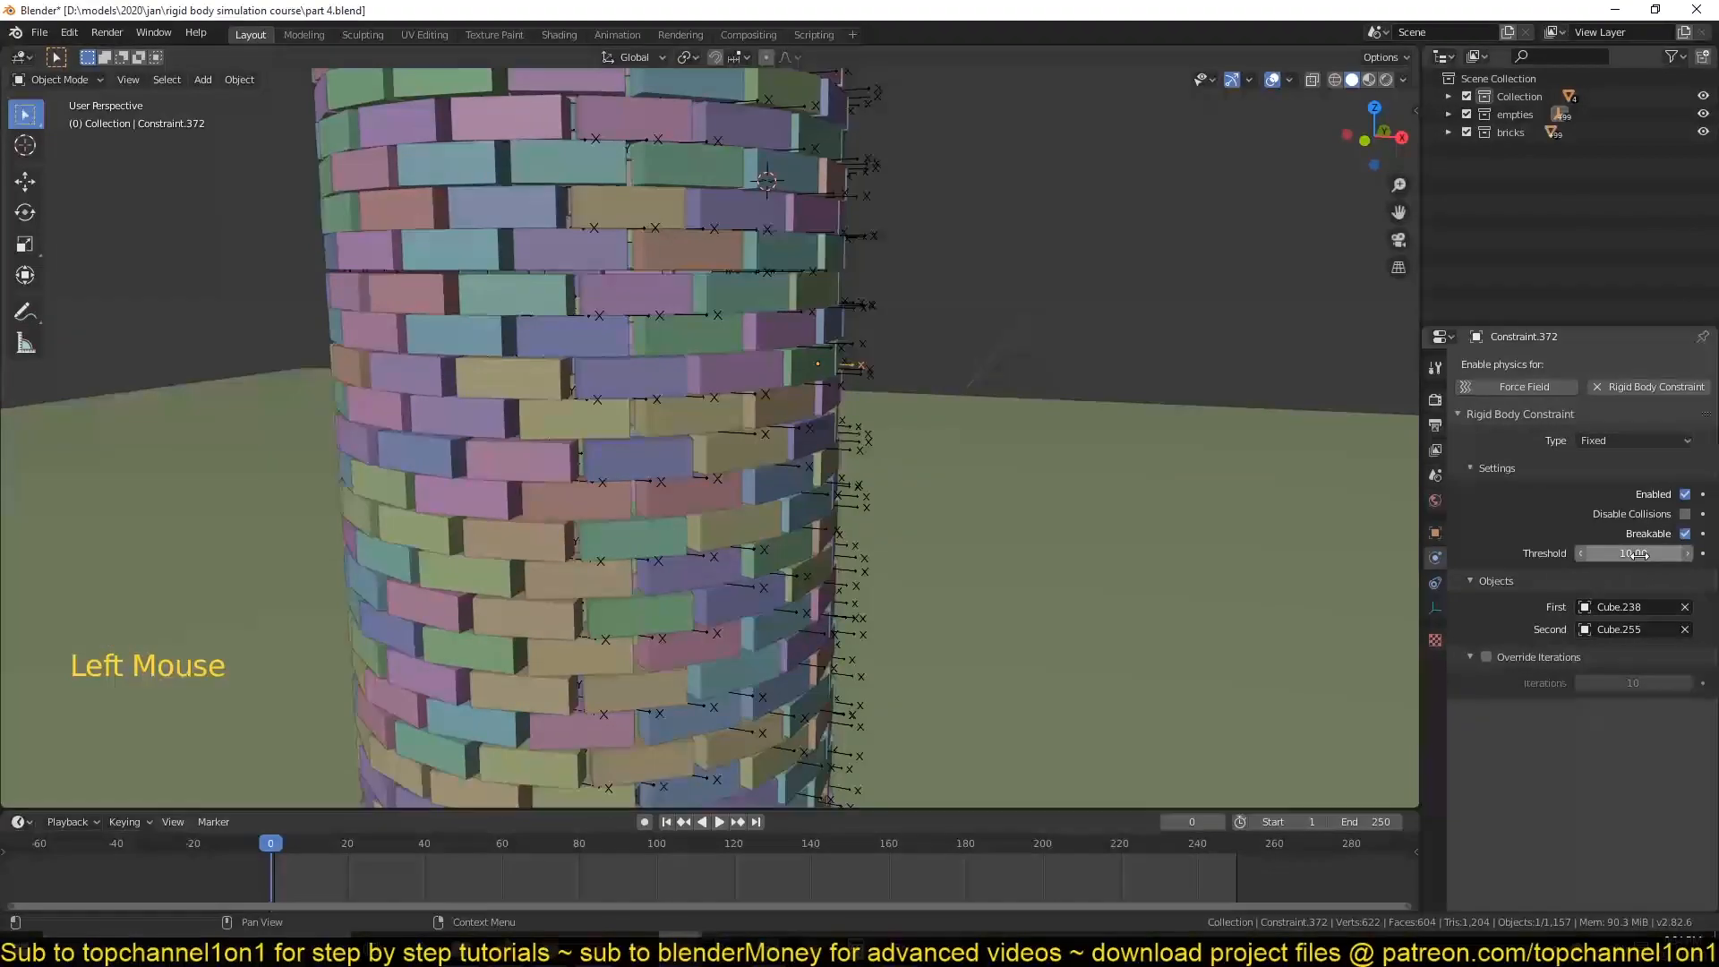
scroll(down, 3)
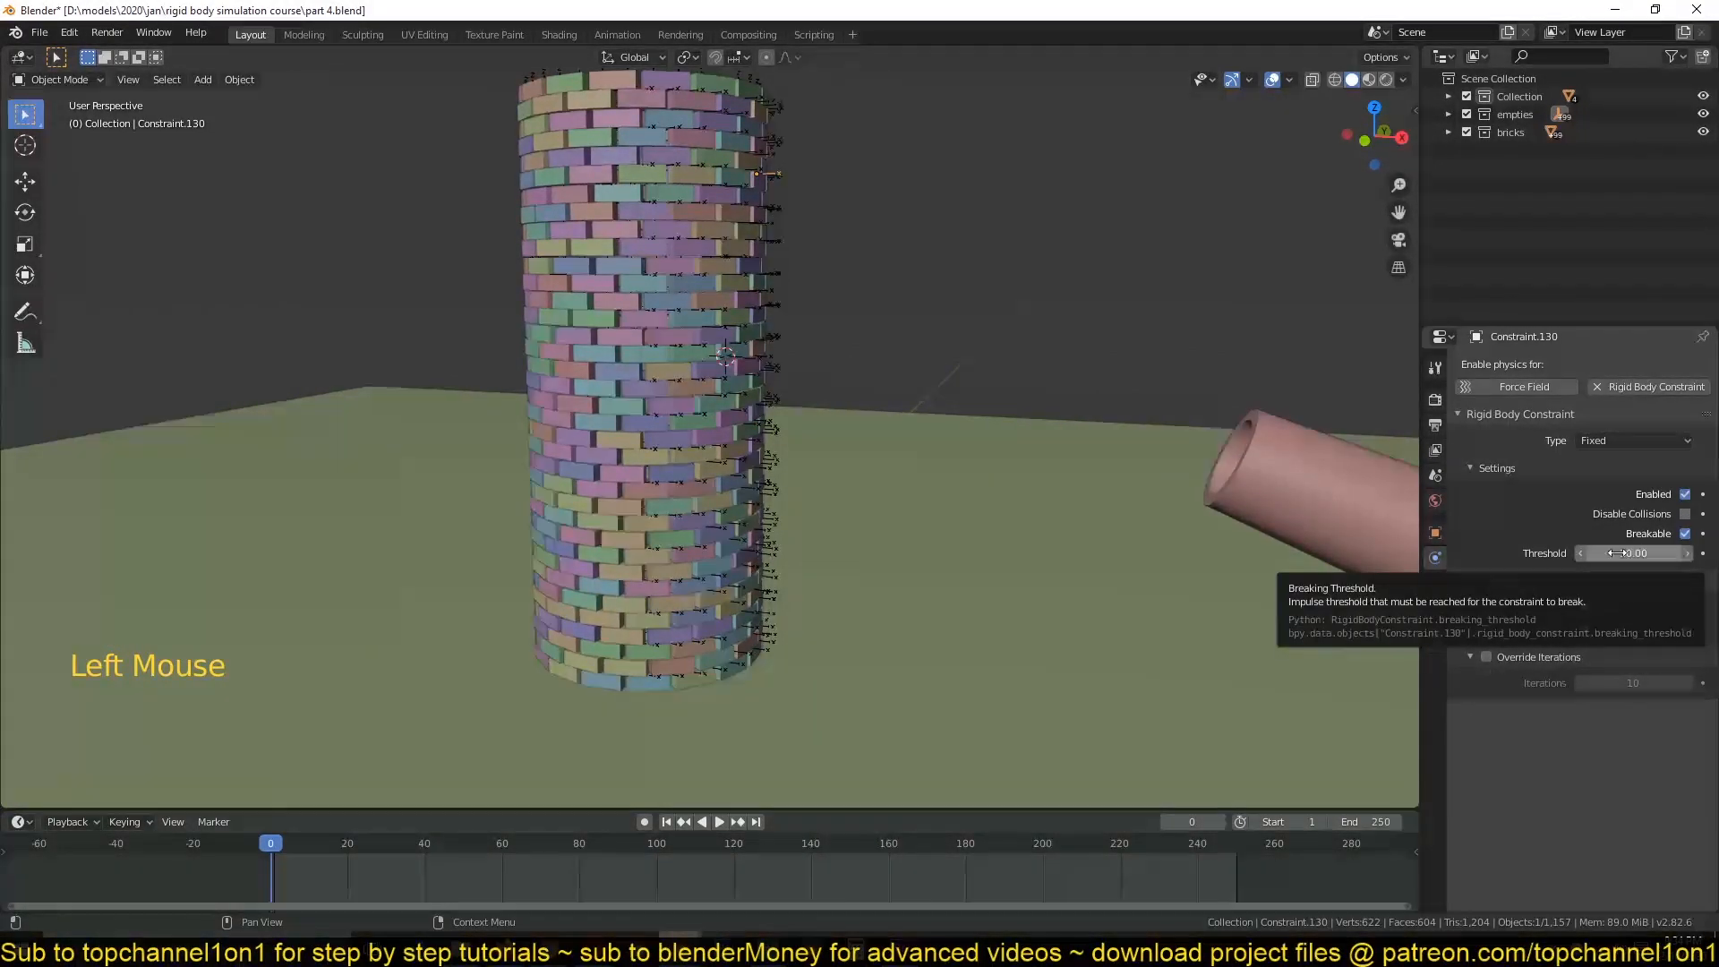
Copy the breaking threshold of 1 to all selected empties and play the collapse preview.
key(shift+g)
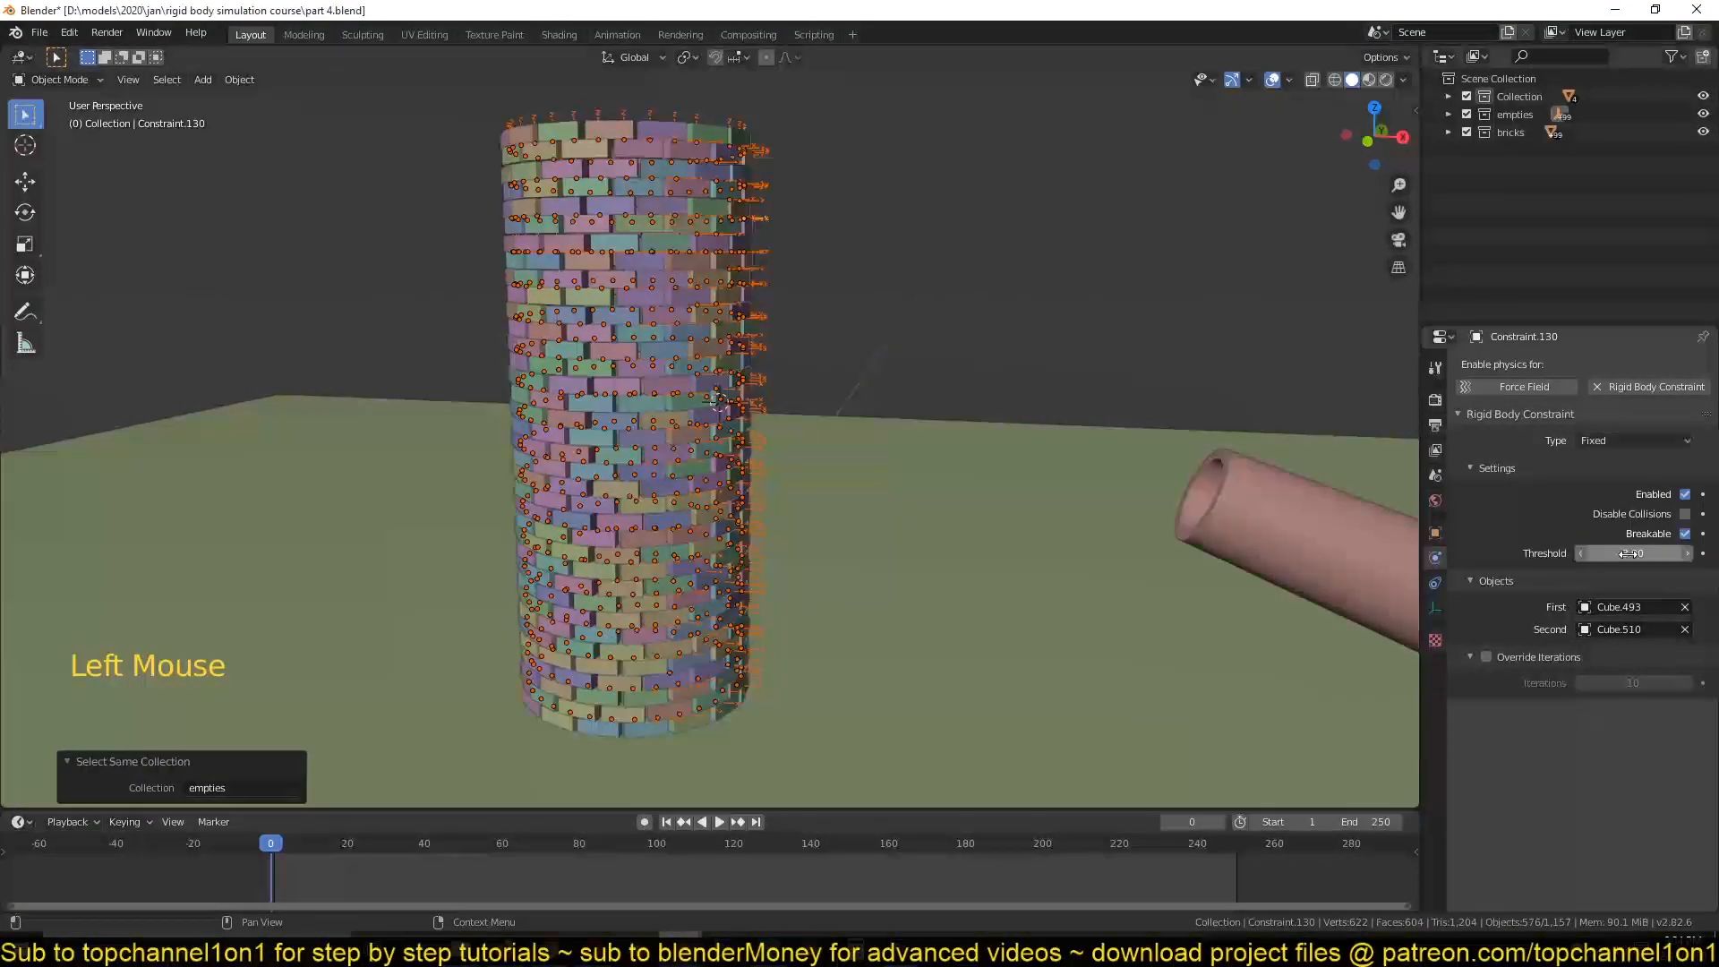
right_click(1633, 554)
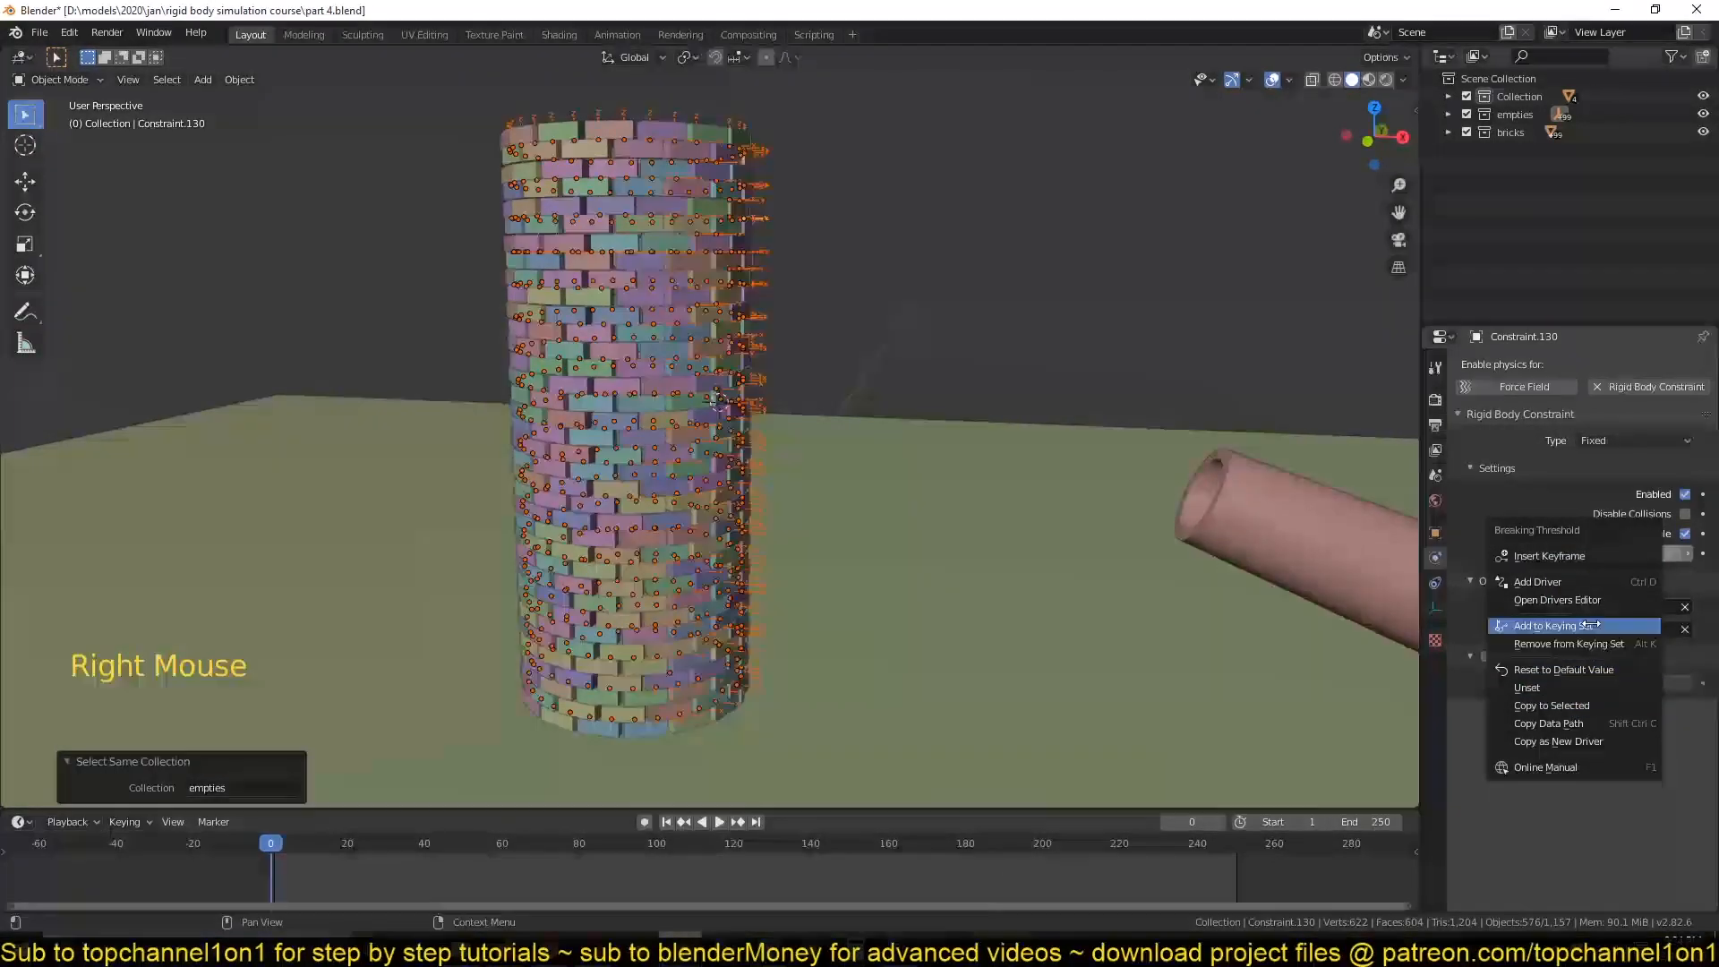
key(space)
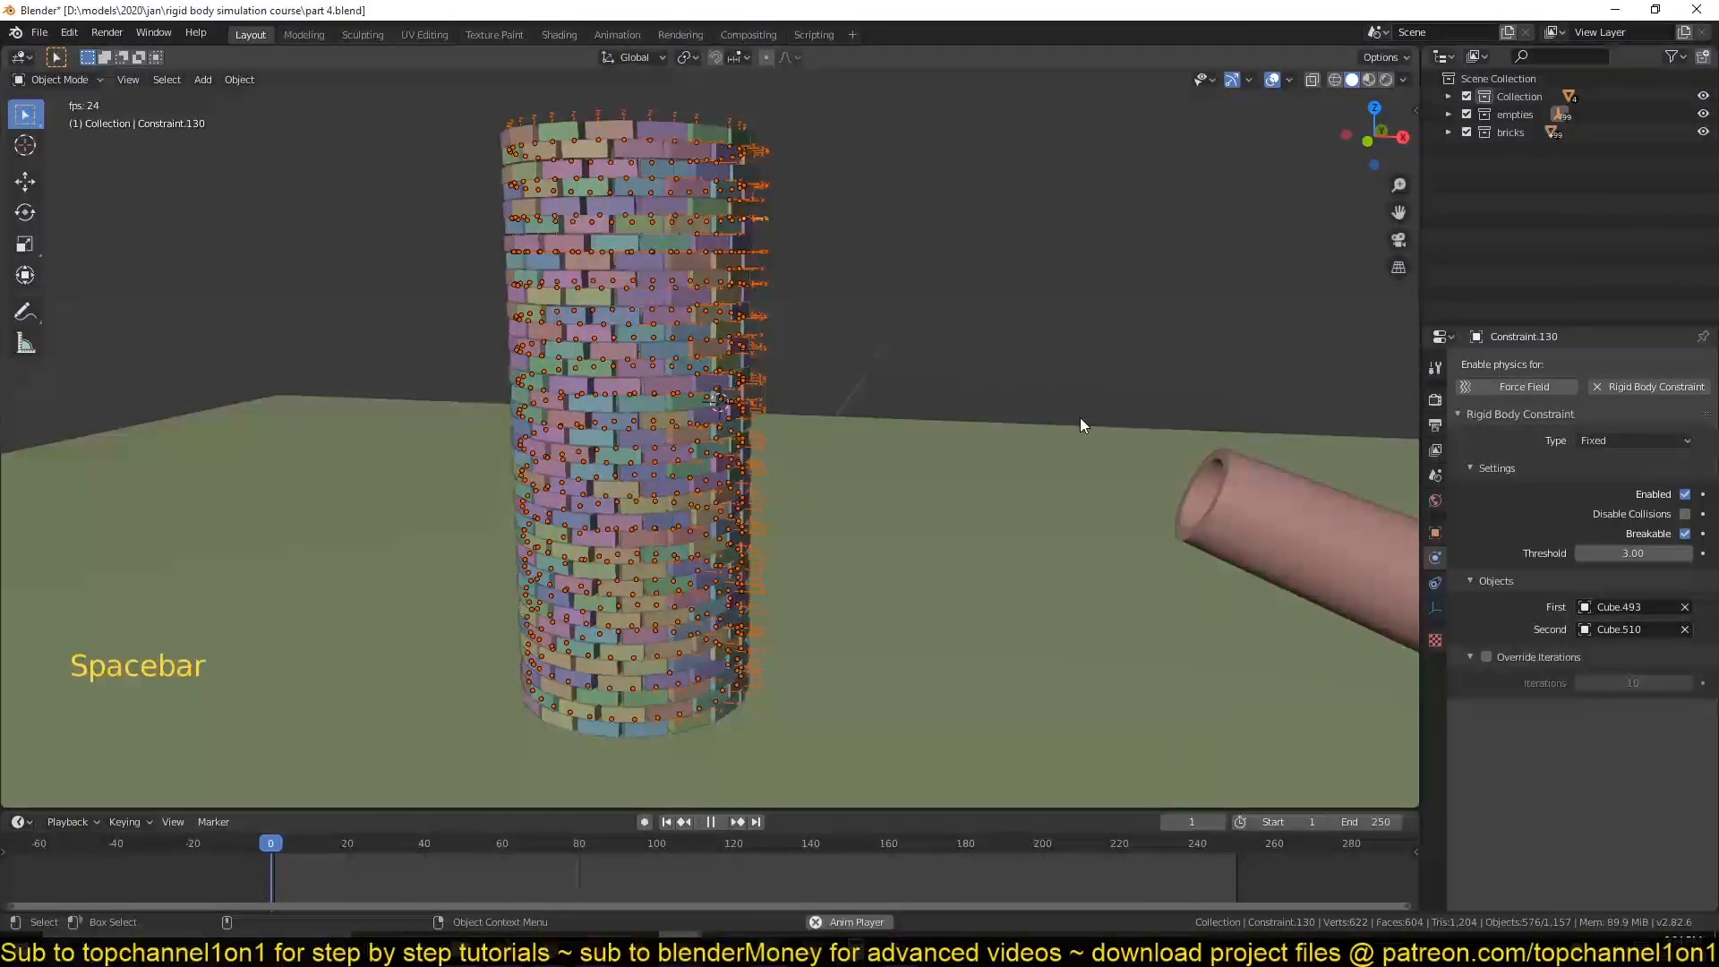
key(space)
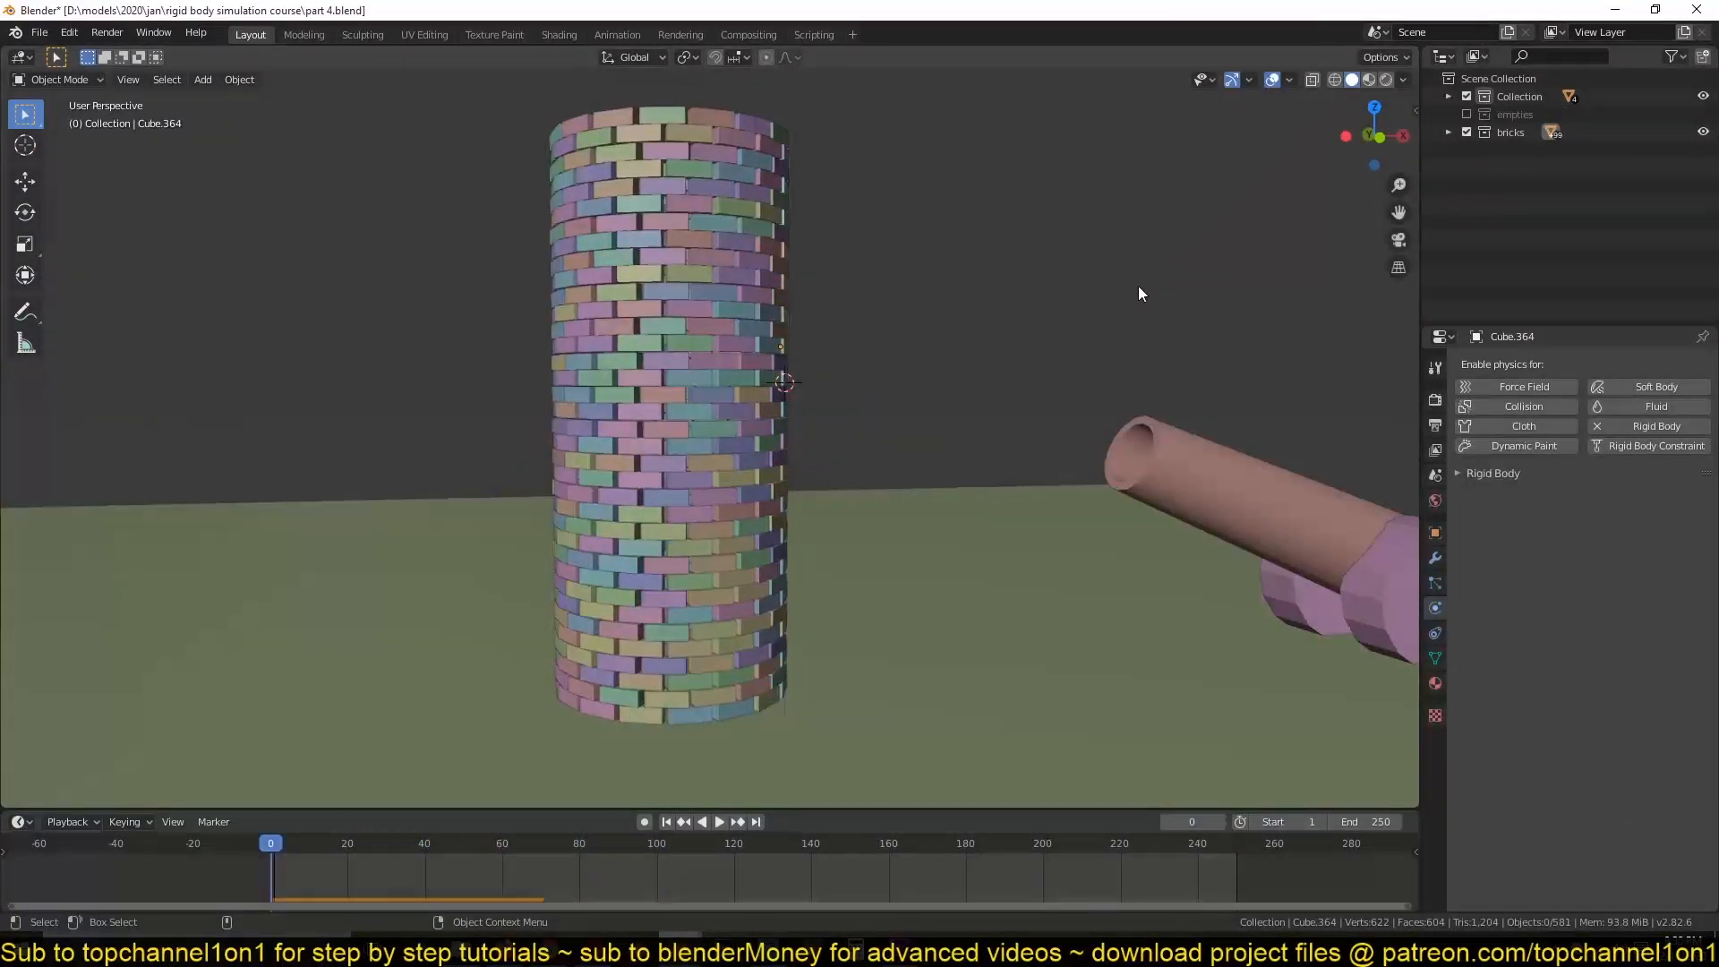
Replay the impact simulation and stop back at the first frame.
key(space)
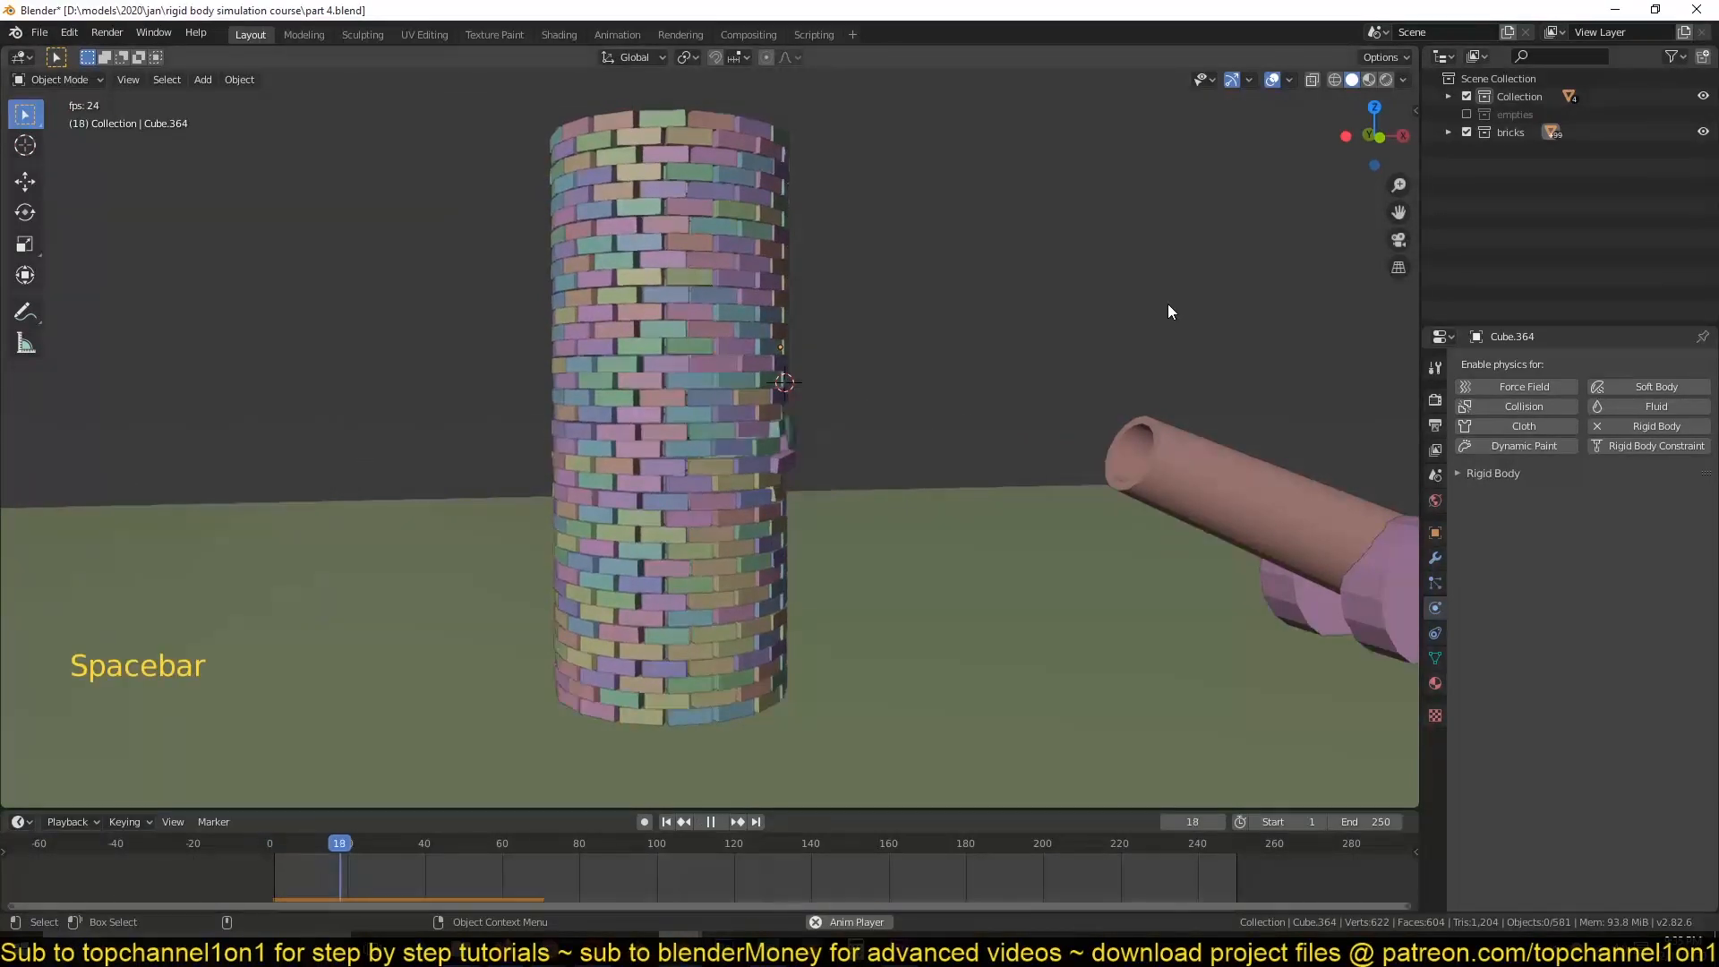
key(Escape)
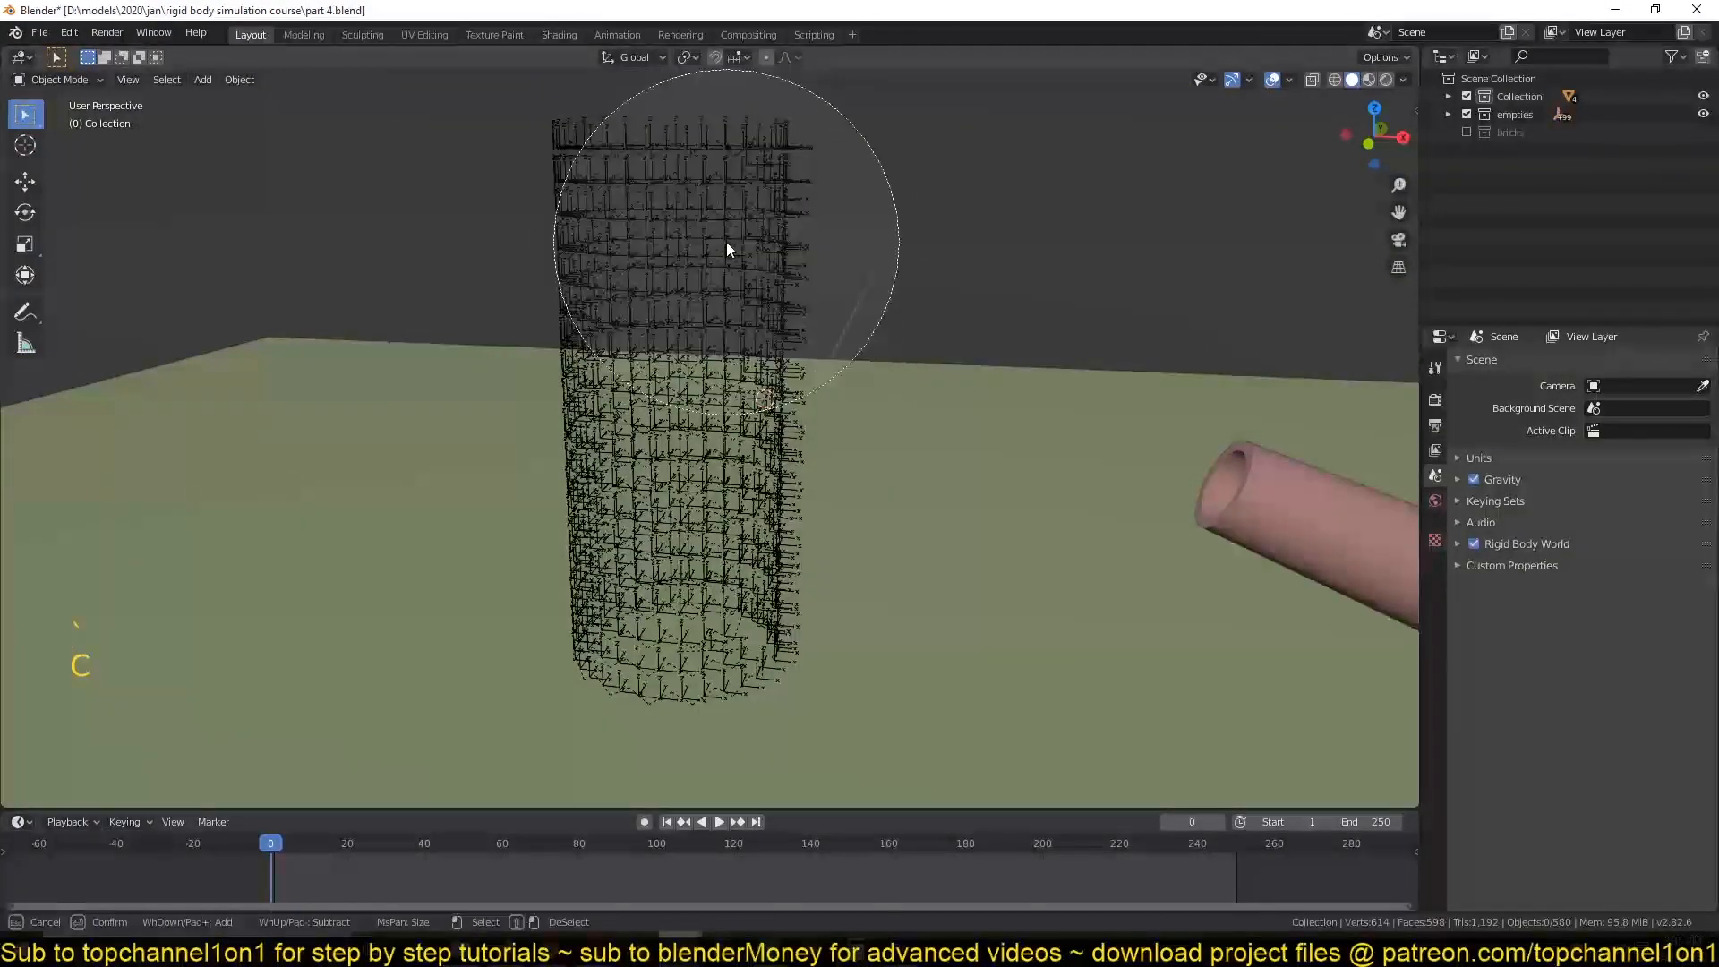
Circle-select the upper impact-side constraints, set threshold 10 with collisions disabled and copy to selected.
key(KP_1)
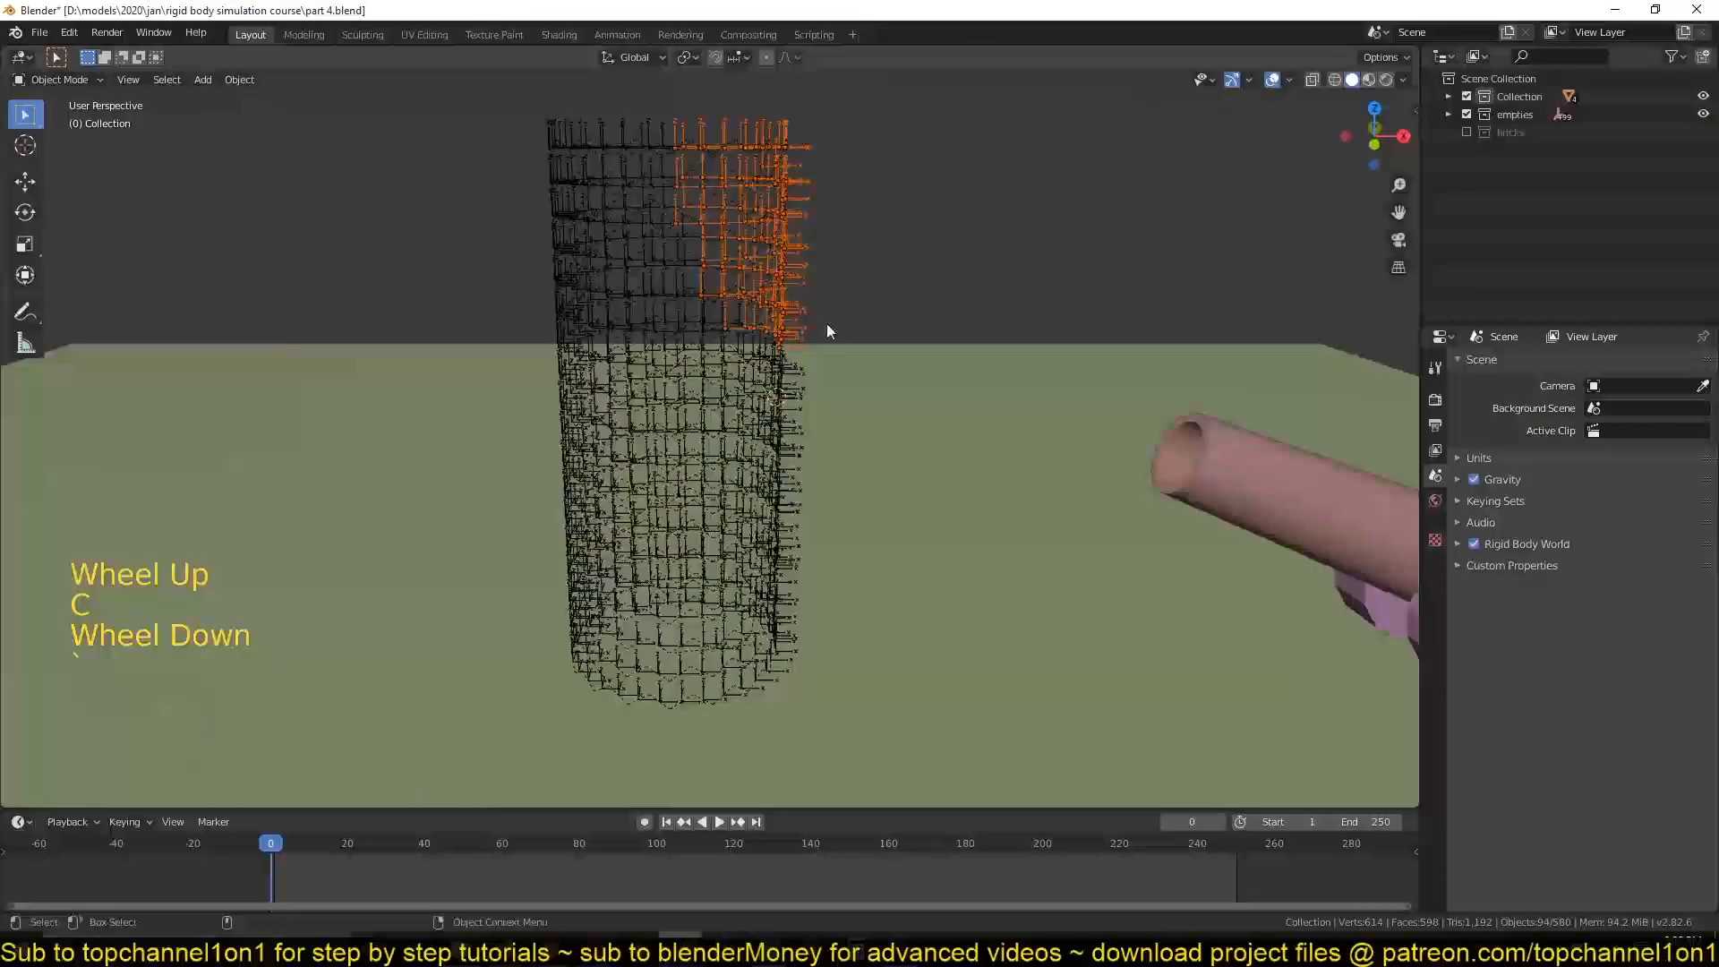
scroll(down, 3)
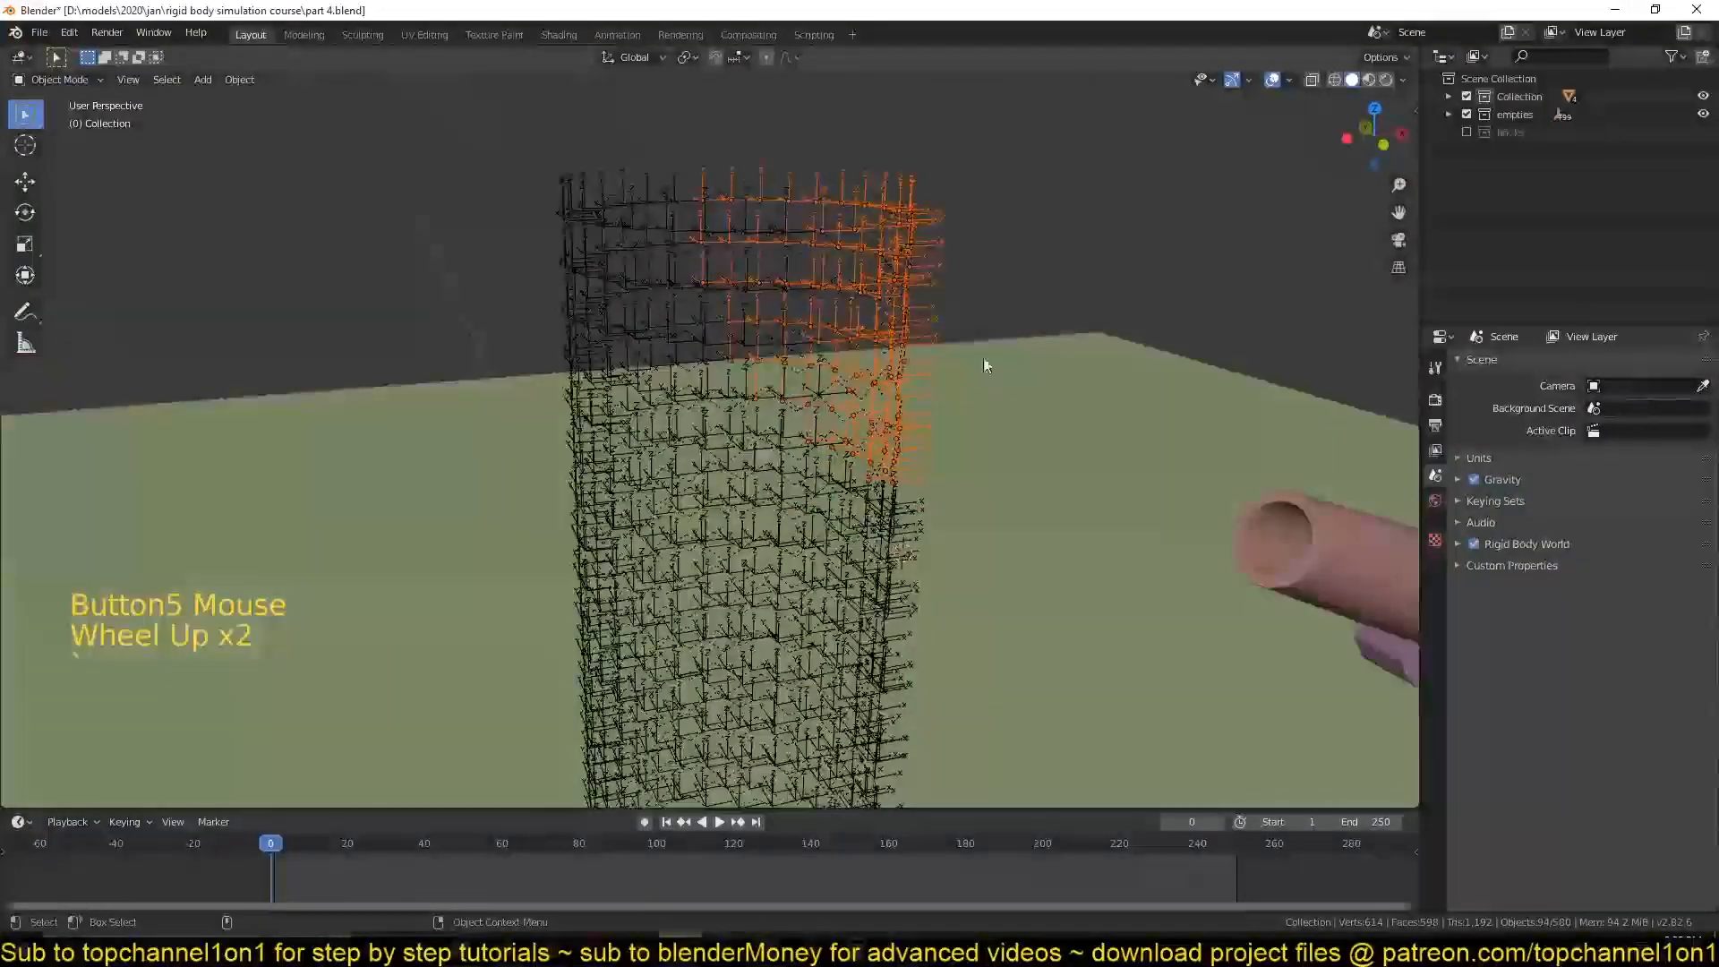
click(899, 394)
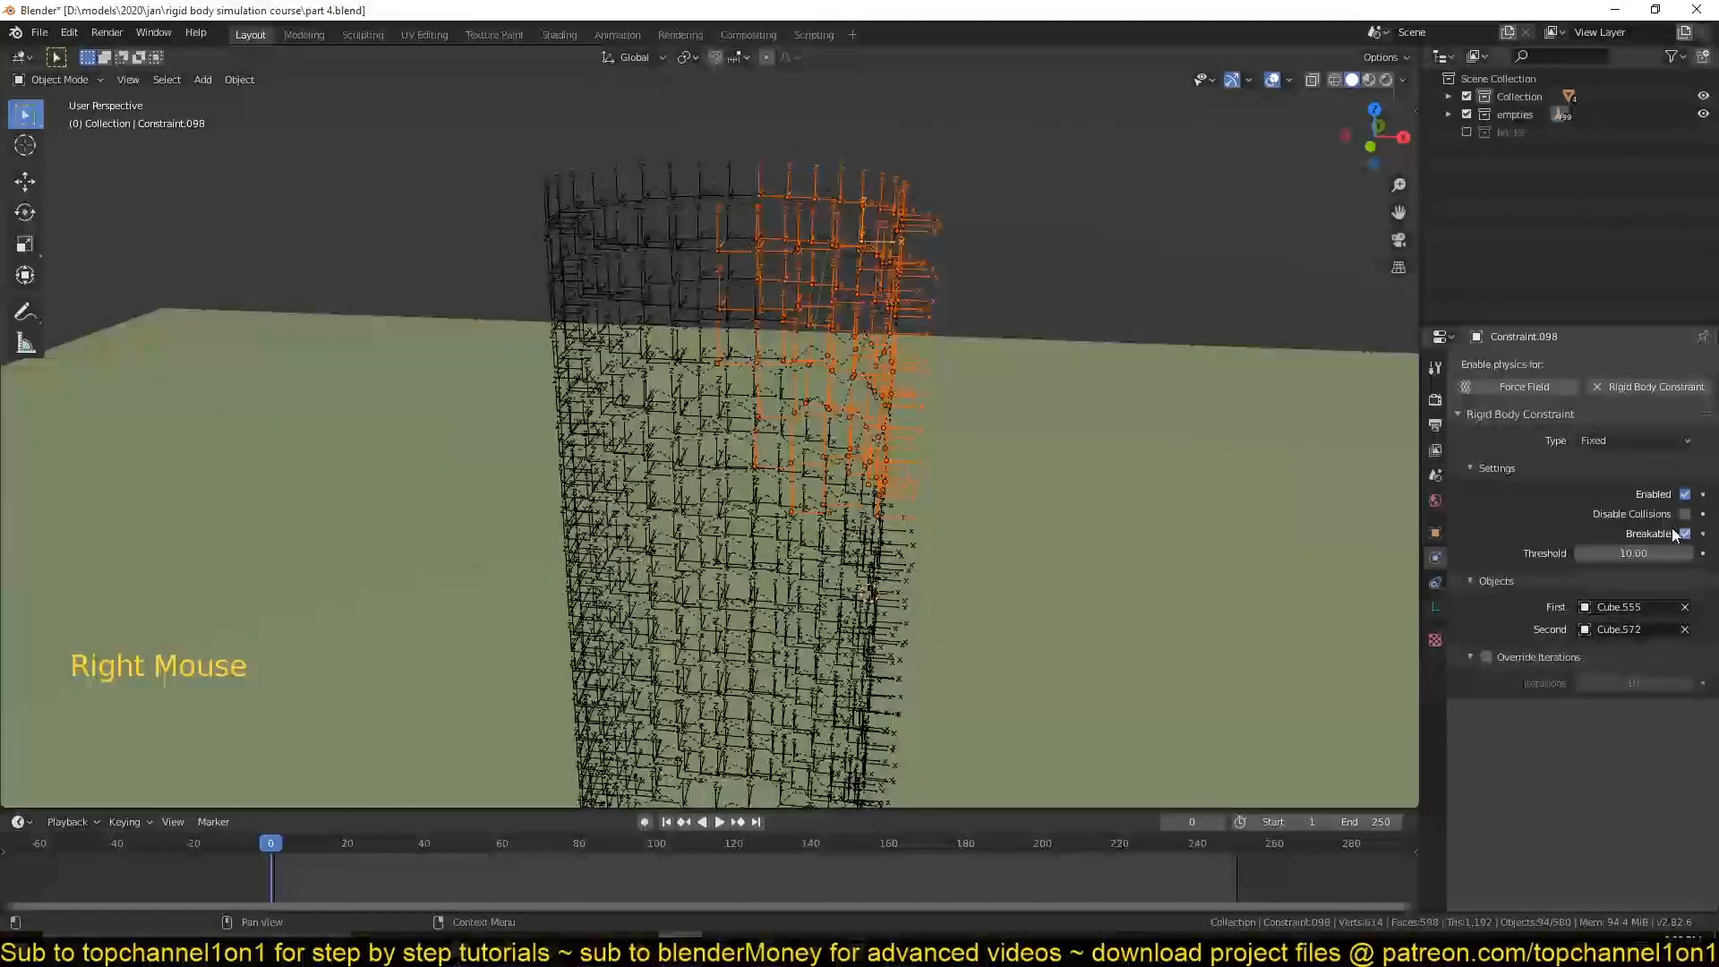
right_click(1684, 534)
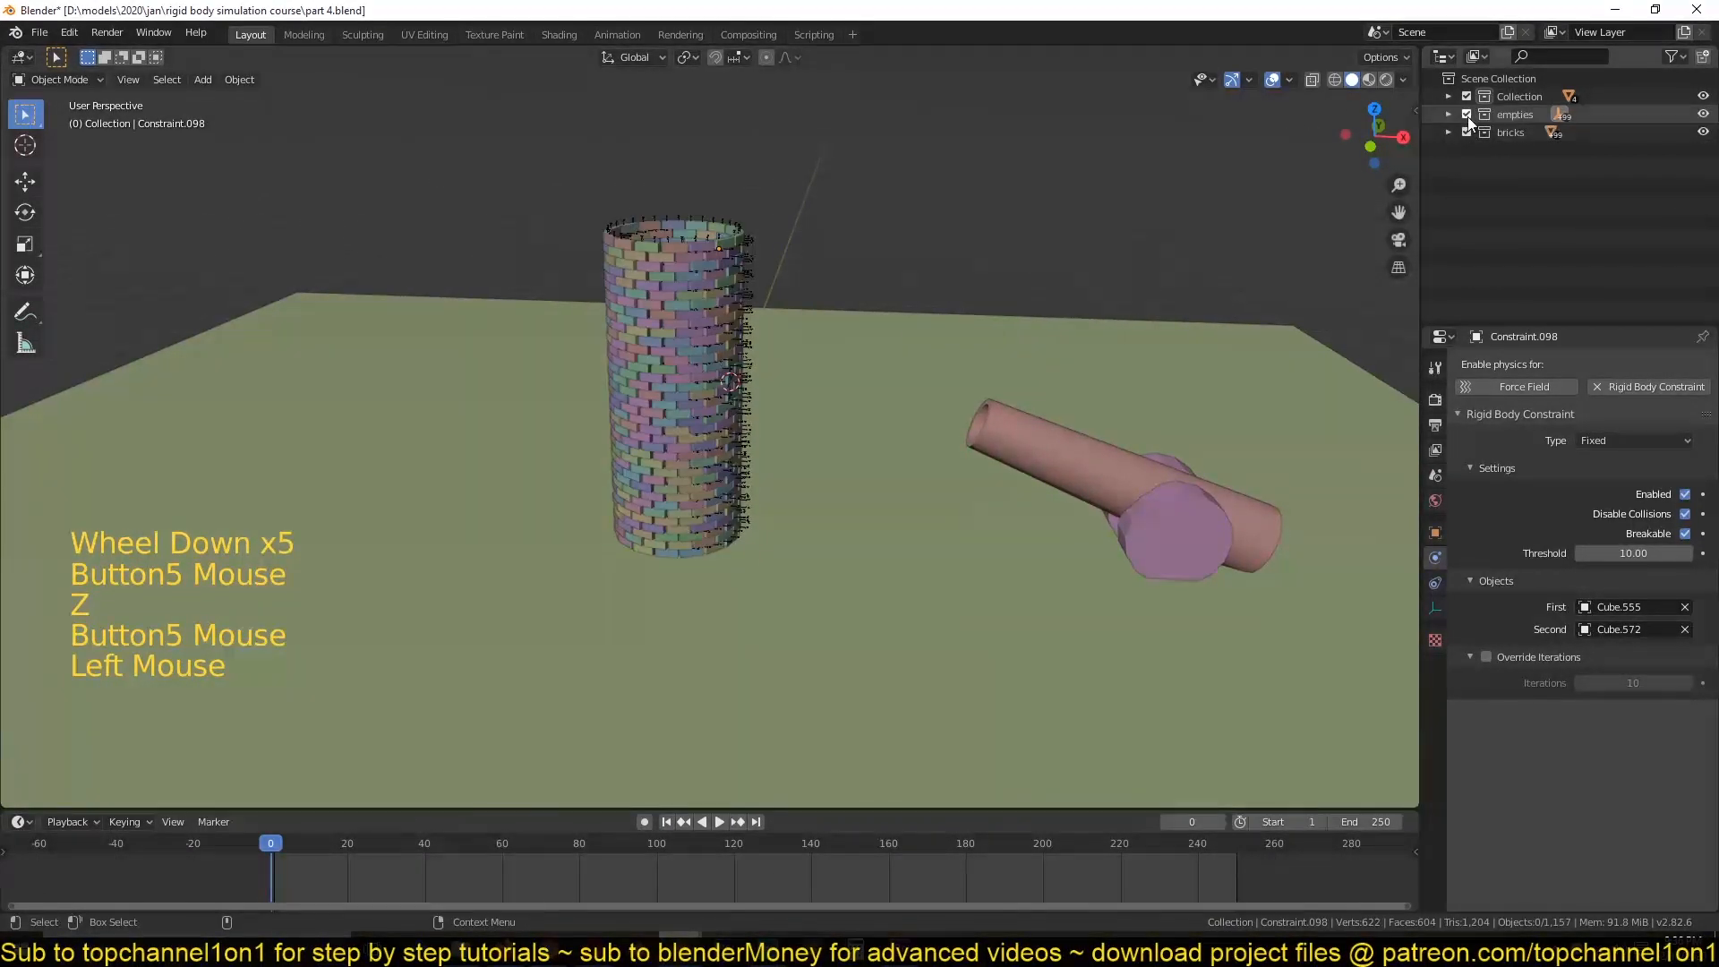
Undo back to the selected upper constraints and copy the breaking threshold of 10 to all of them.
key(space)
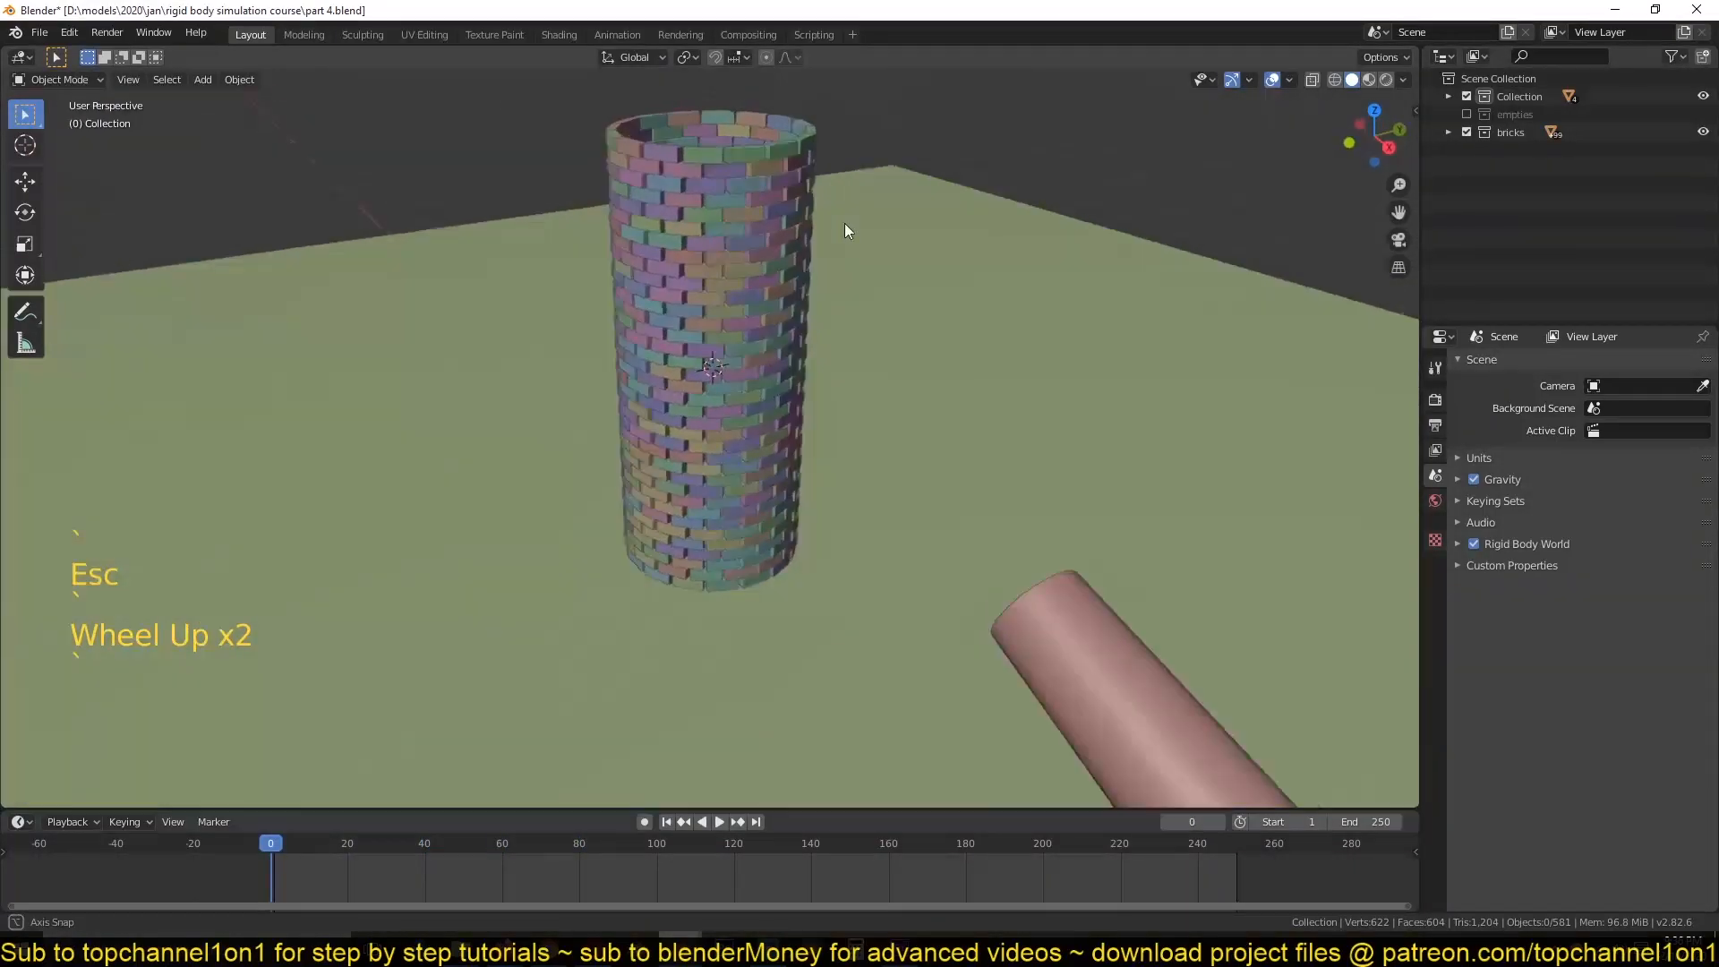
key(space)
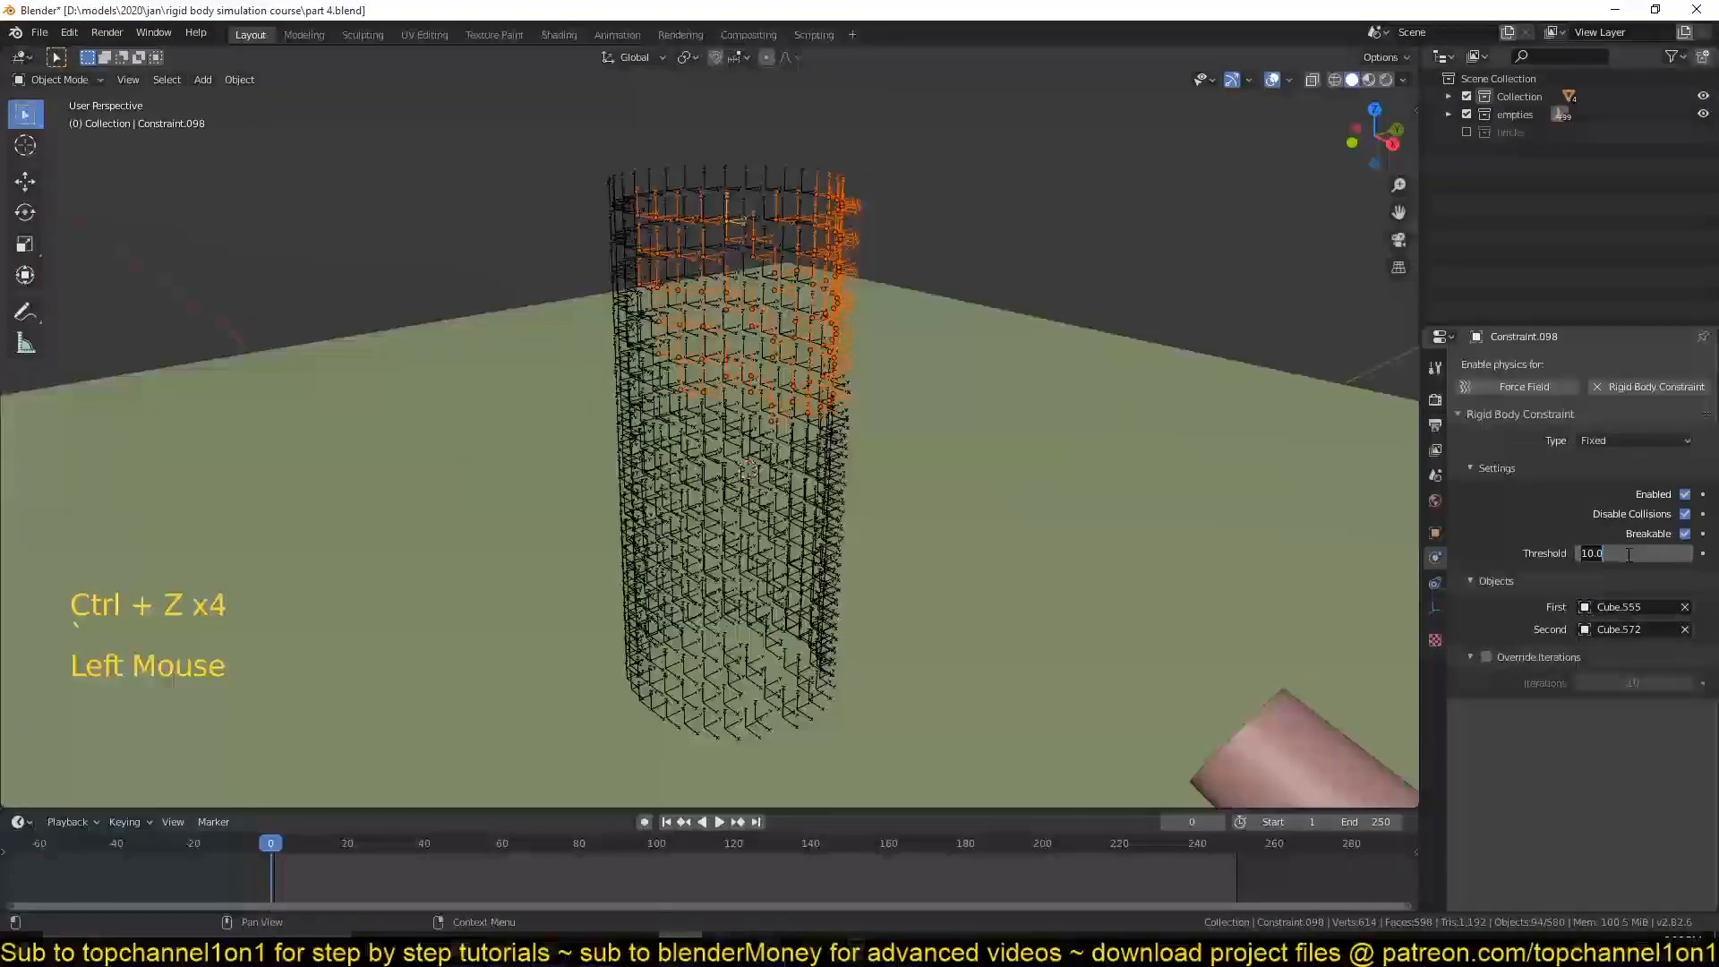
right_click(1622, 554)
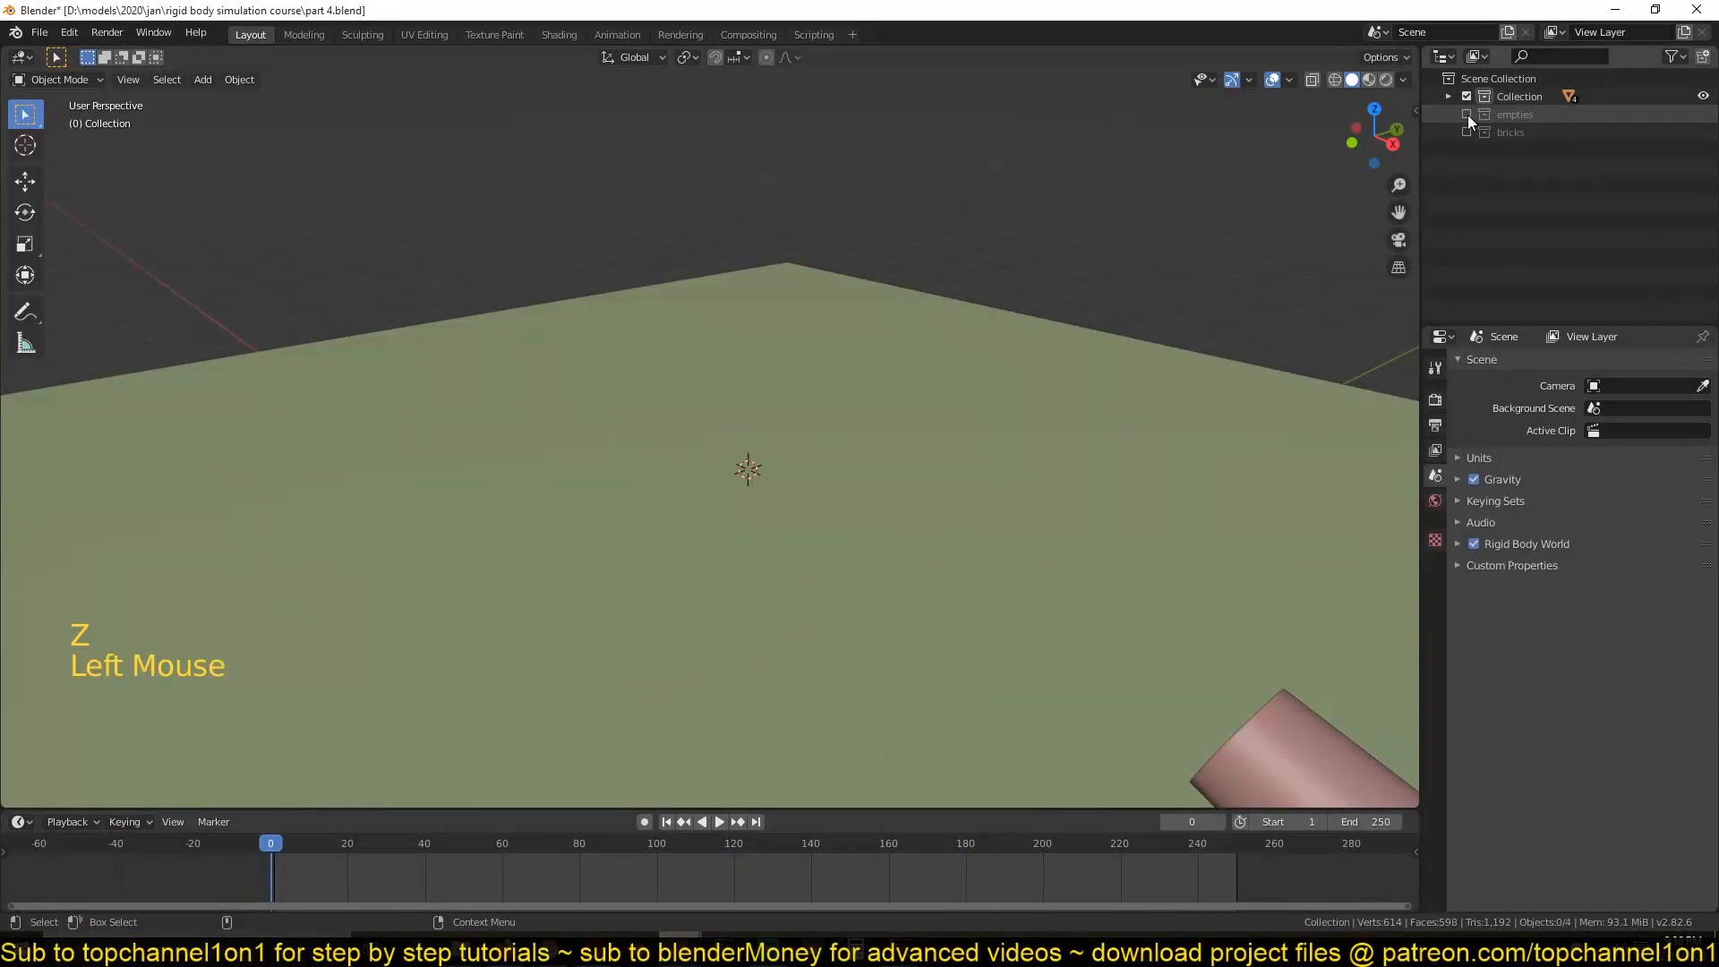
Play the cannonball impact briefly to check the tuned constraint thresholds, then stop.
key(space)
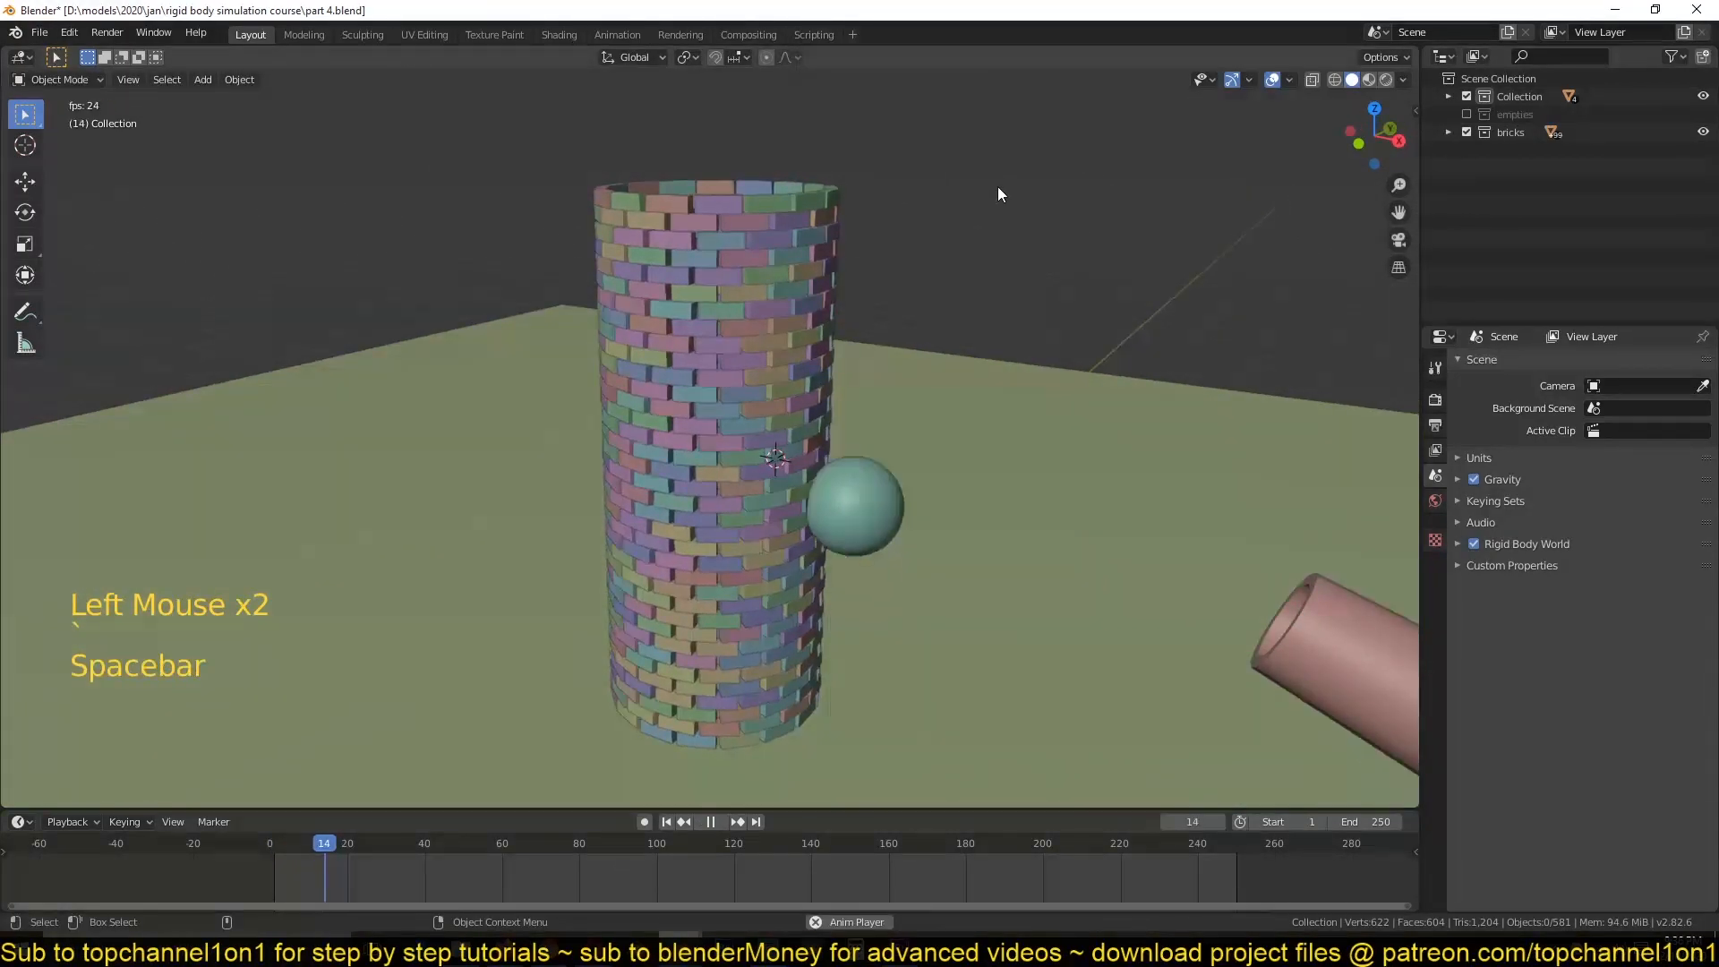
key(space)
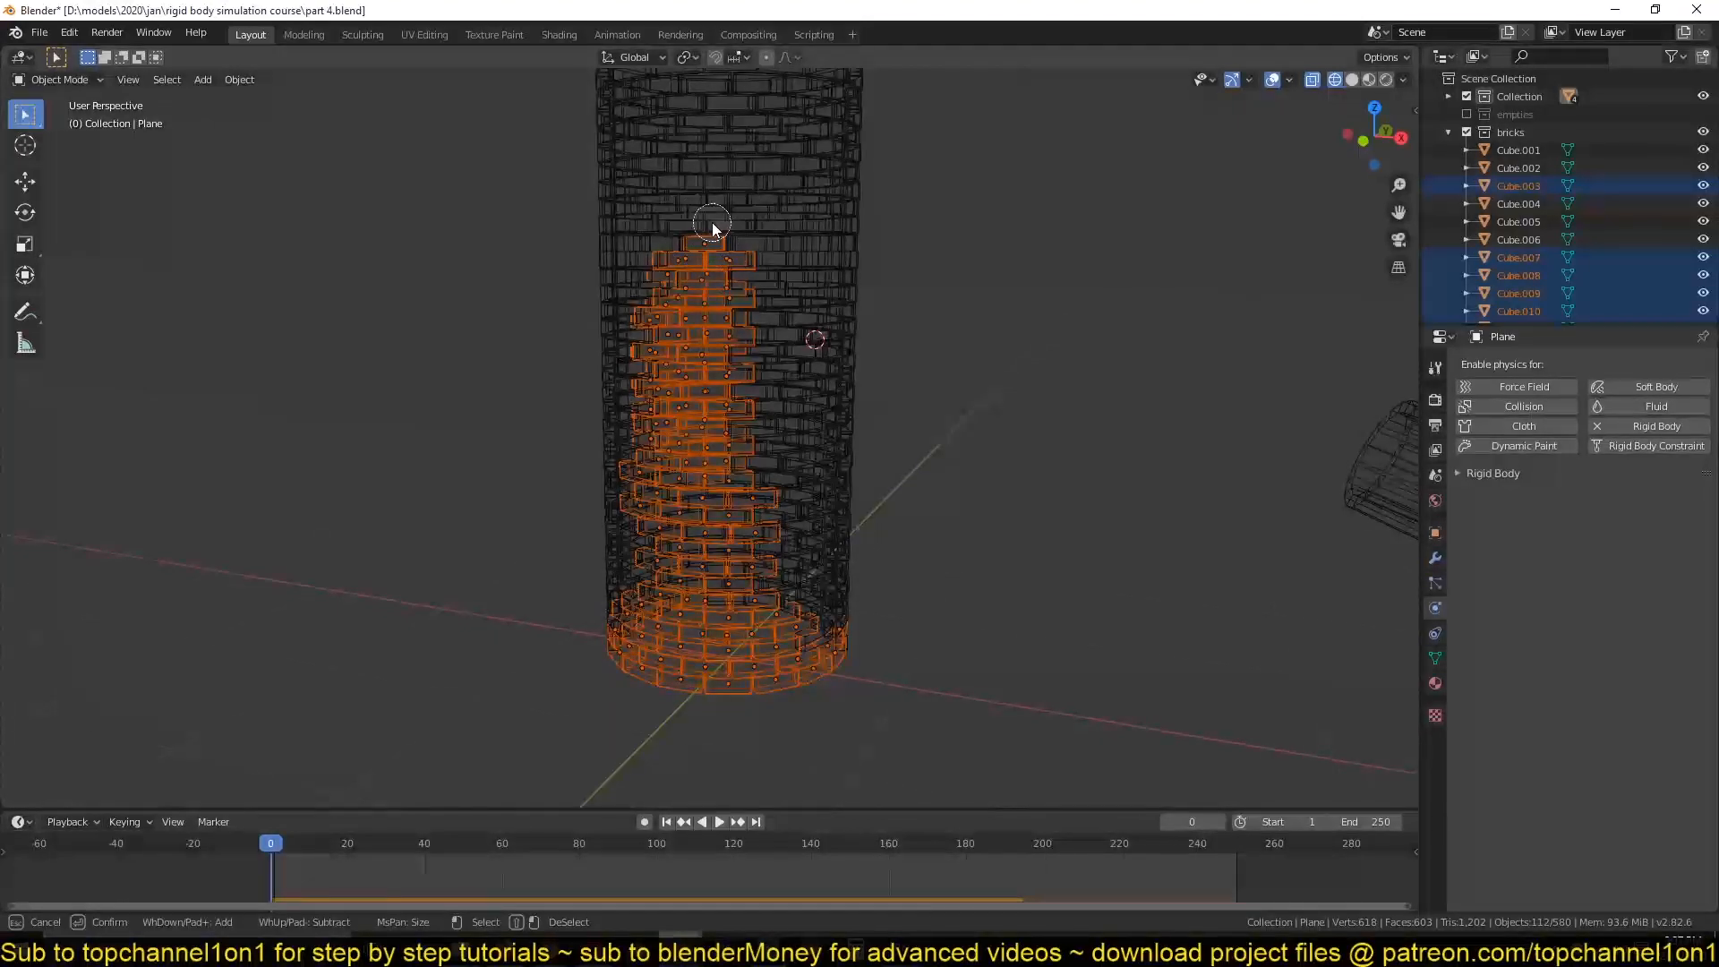
Set the active lower brick's Rigid Body Type to Passive and copy it to all selected base bricks.
scroll(down, 3)
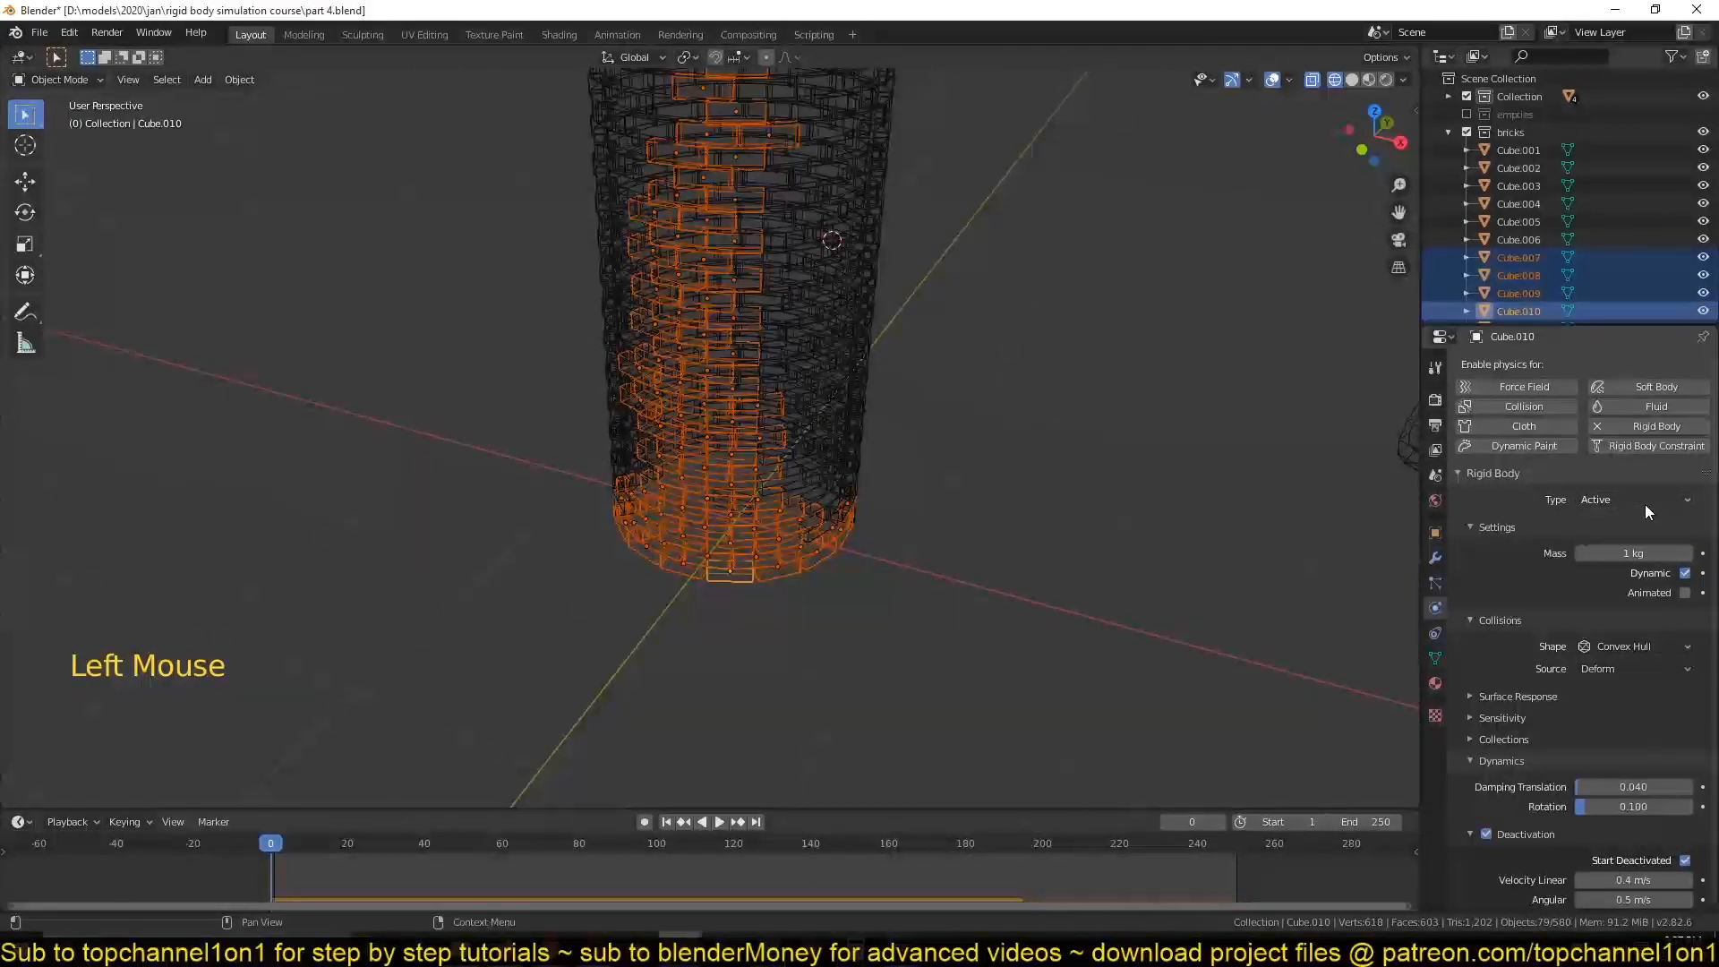
click(1633, 499)
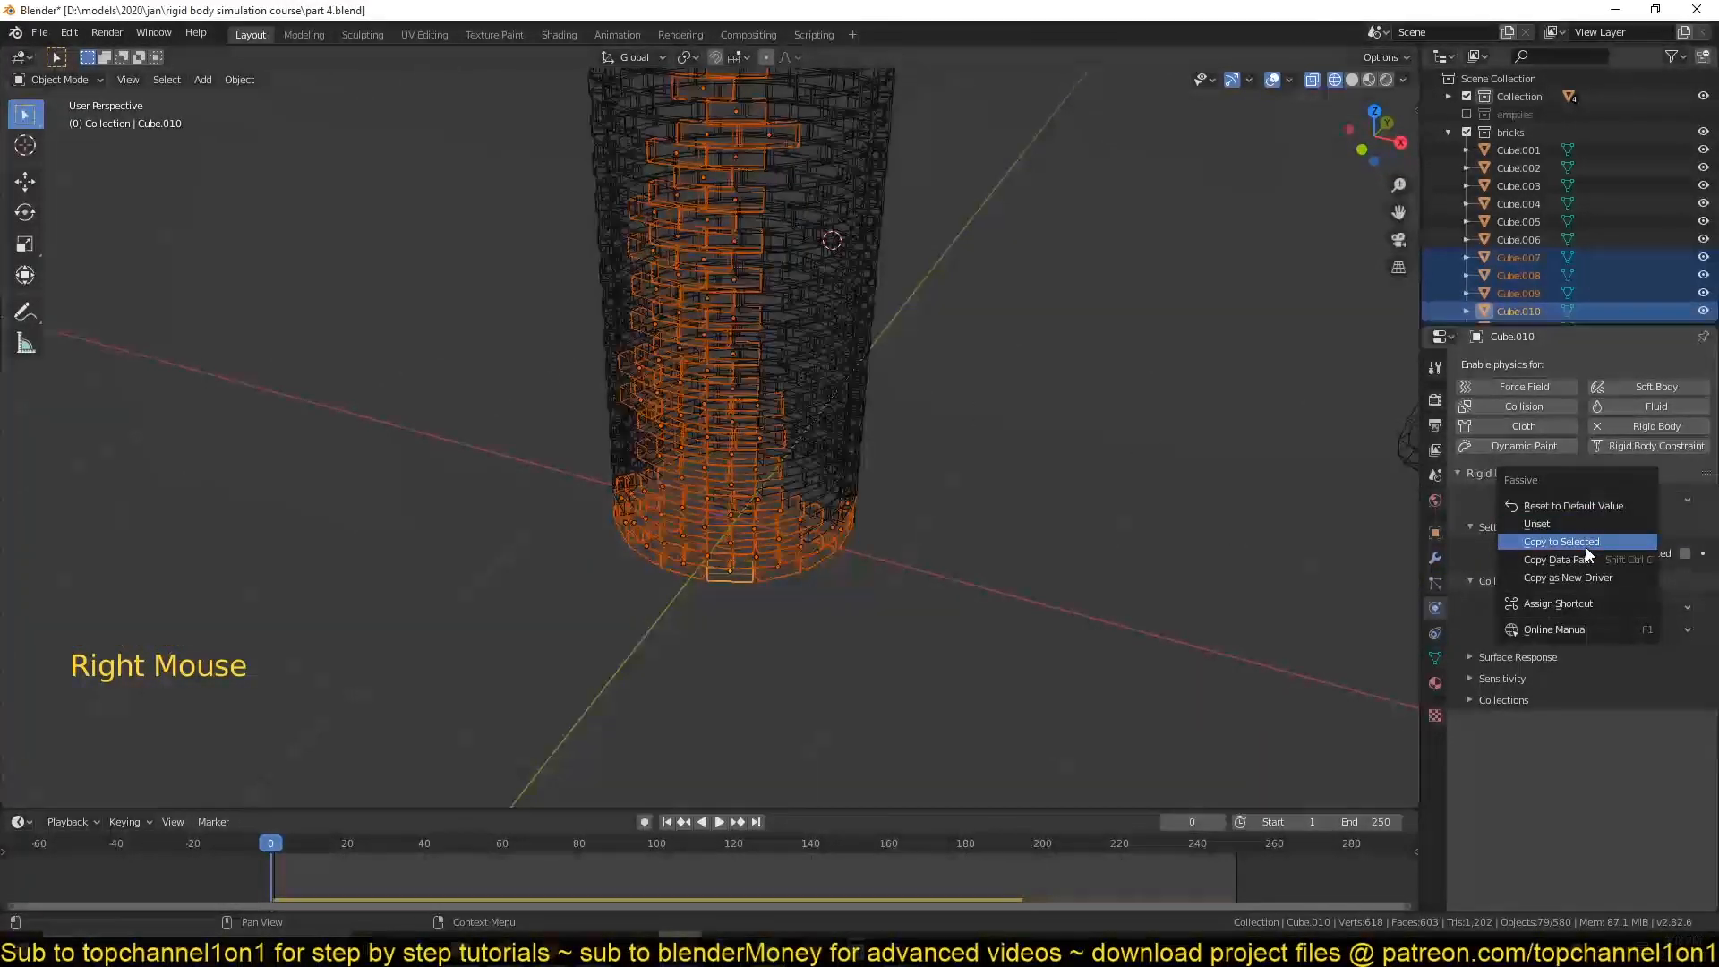
click(1560, 541)
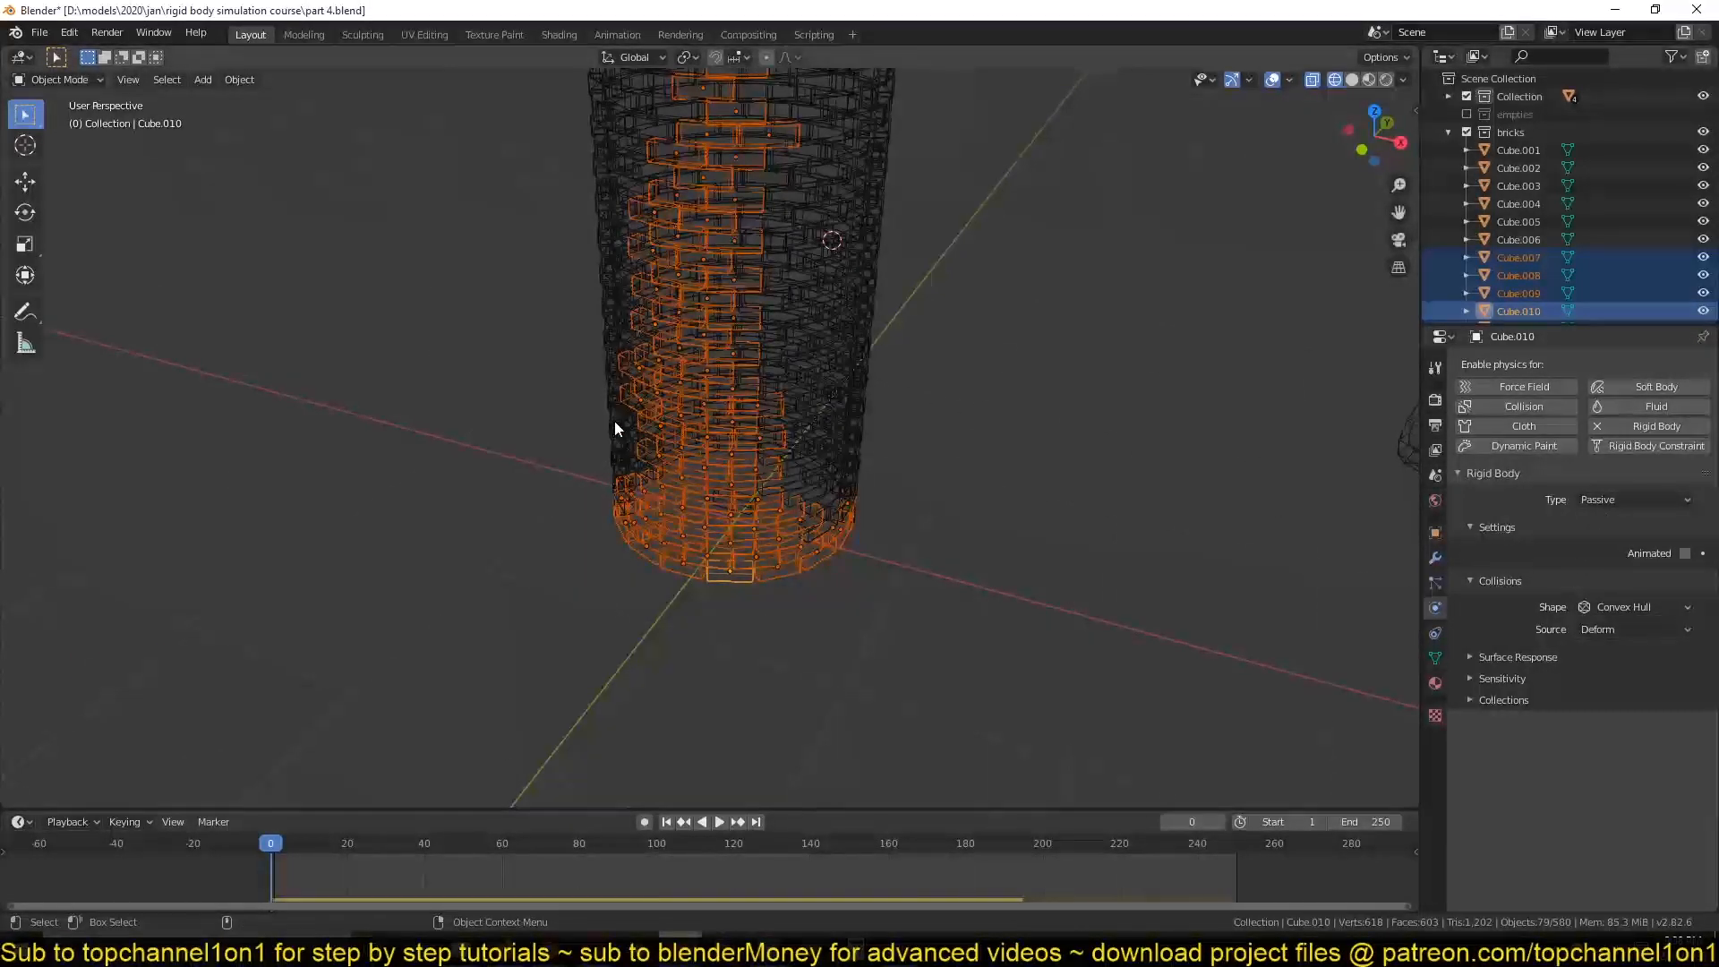
scroll(down, 3)
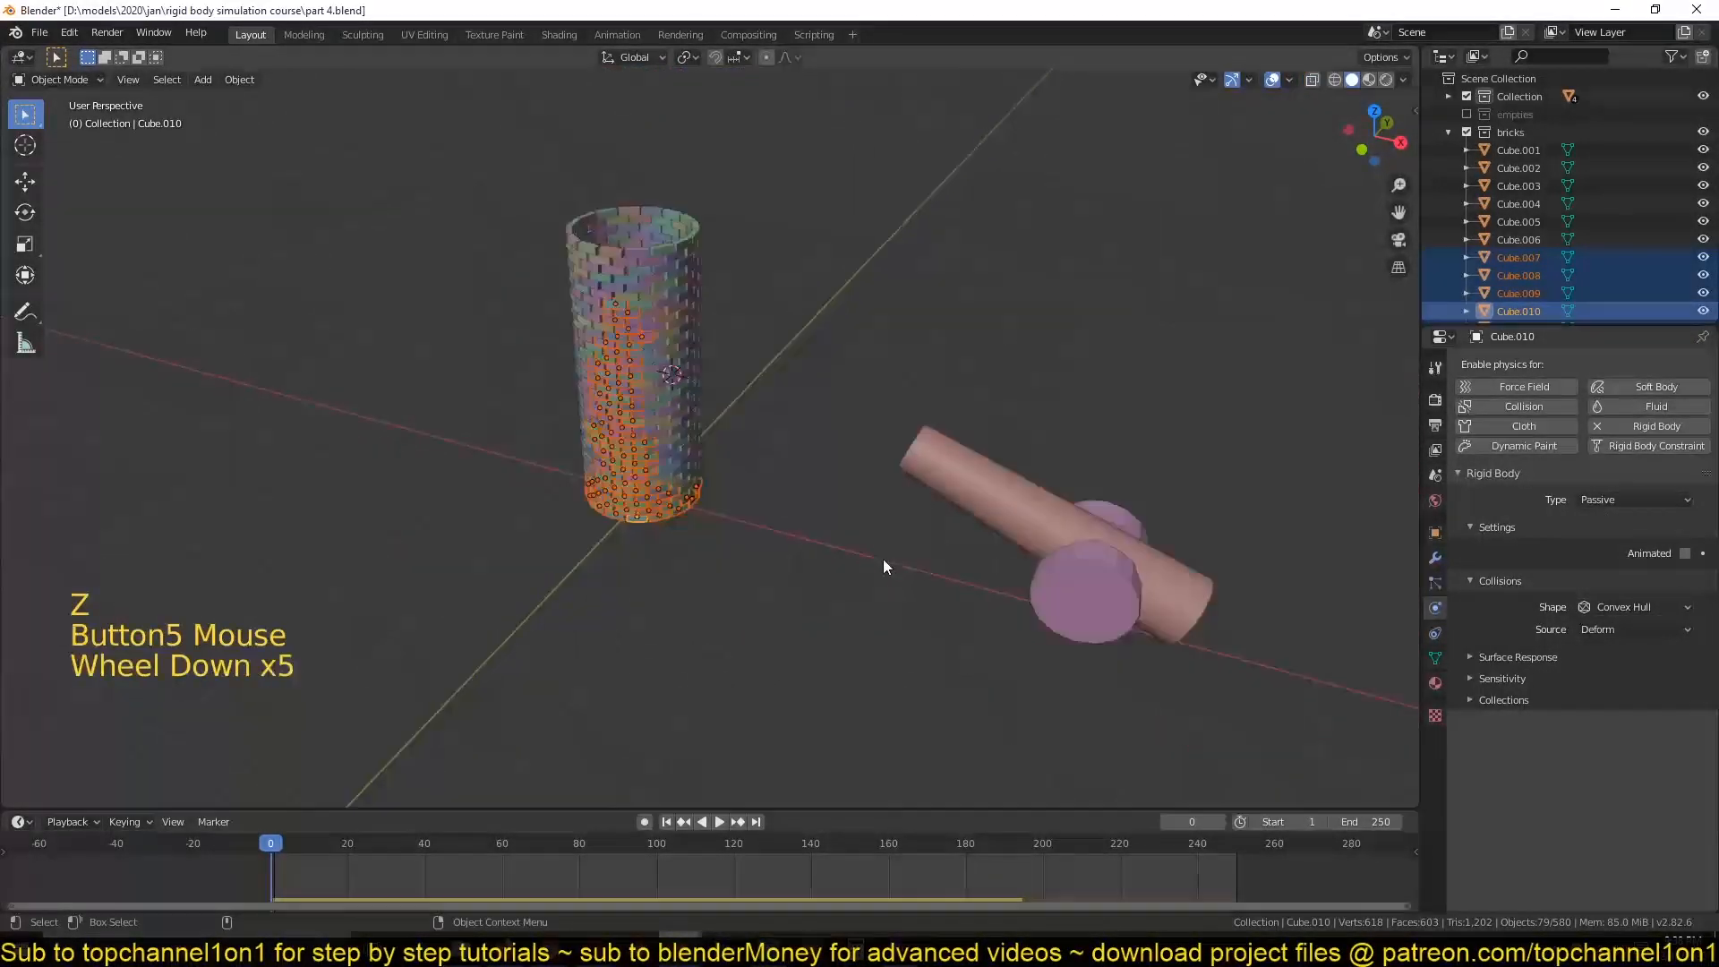
Switch the tower to a see-through view with the brick selection cleared.
key(space)
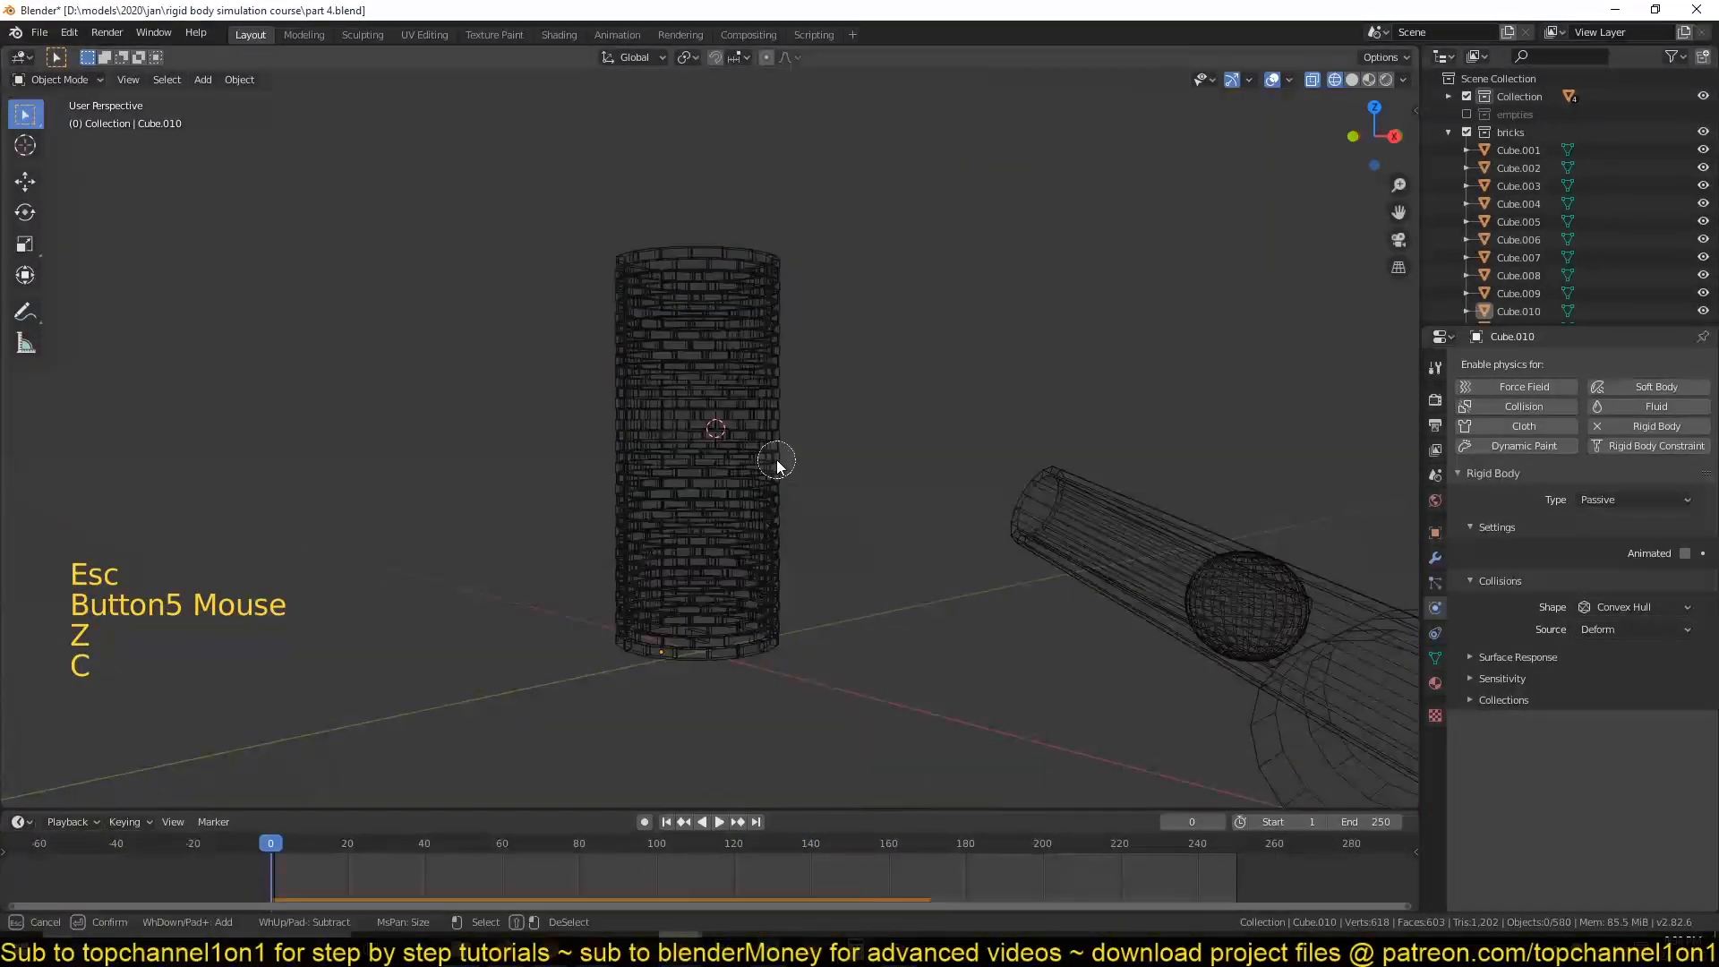
Make the upper bricks Active rigid bodies again, return to solid shading and replay the impact from the start.
click(712, 399)
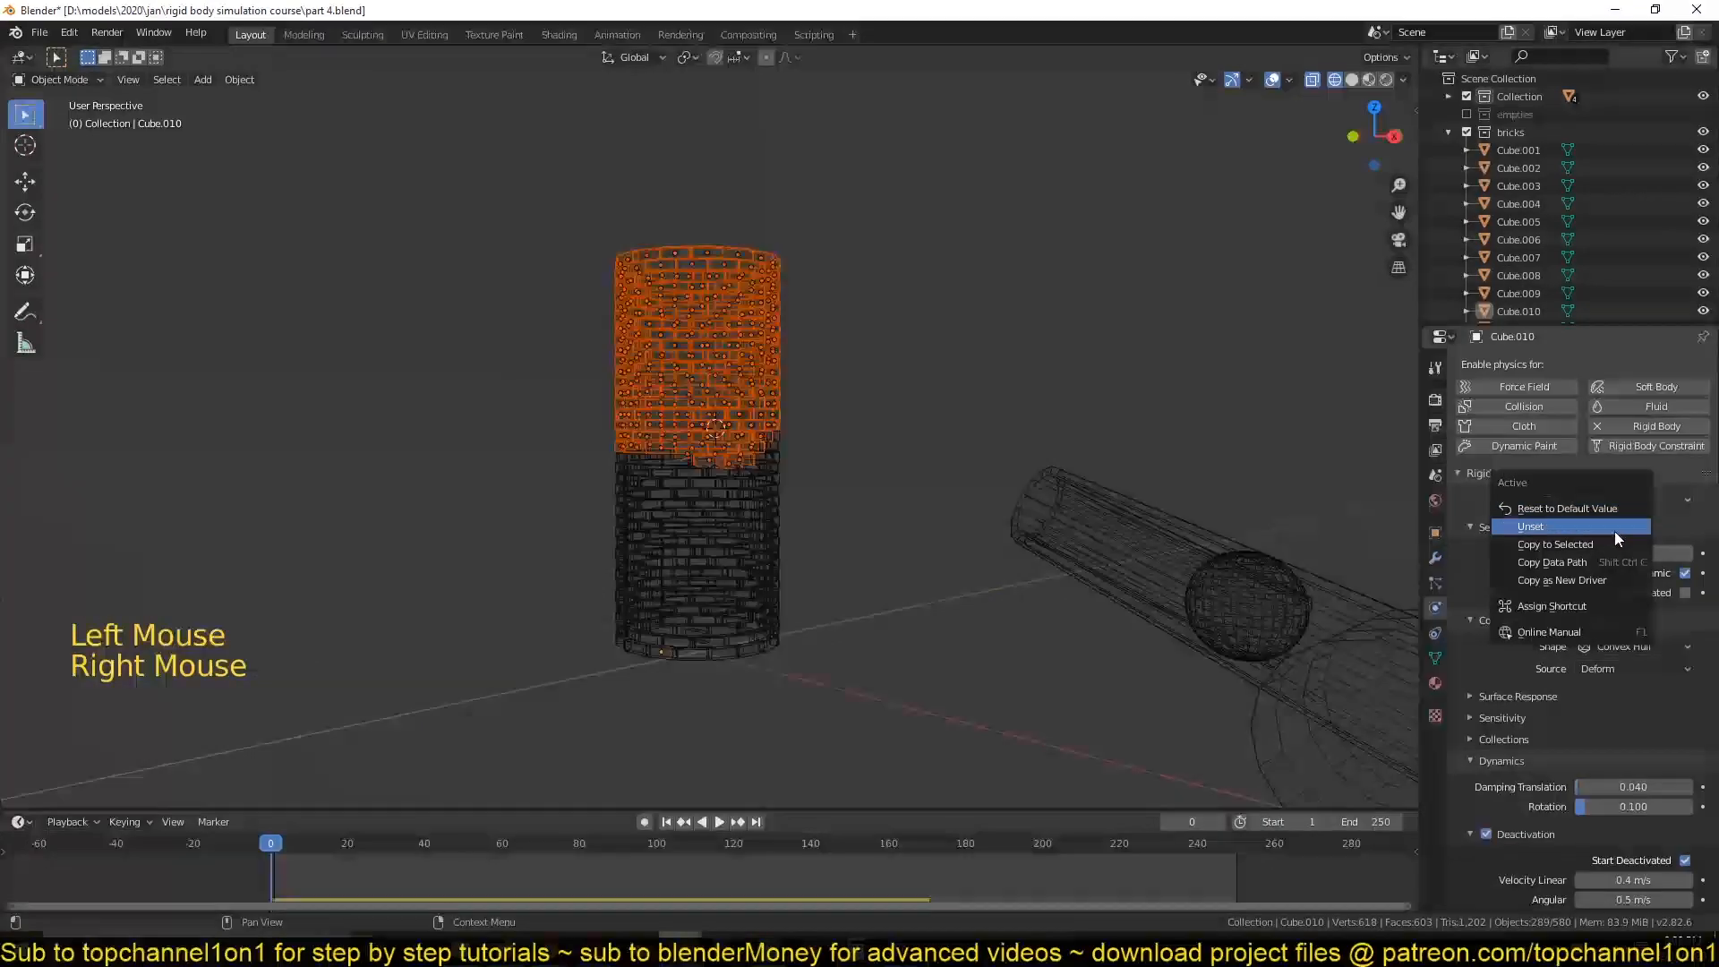
key(space)
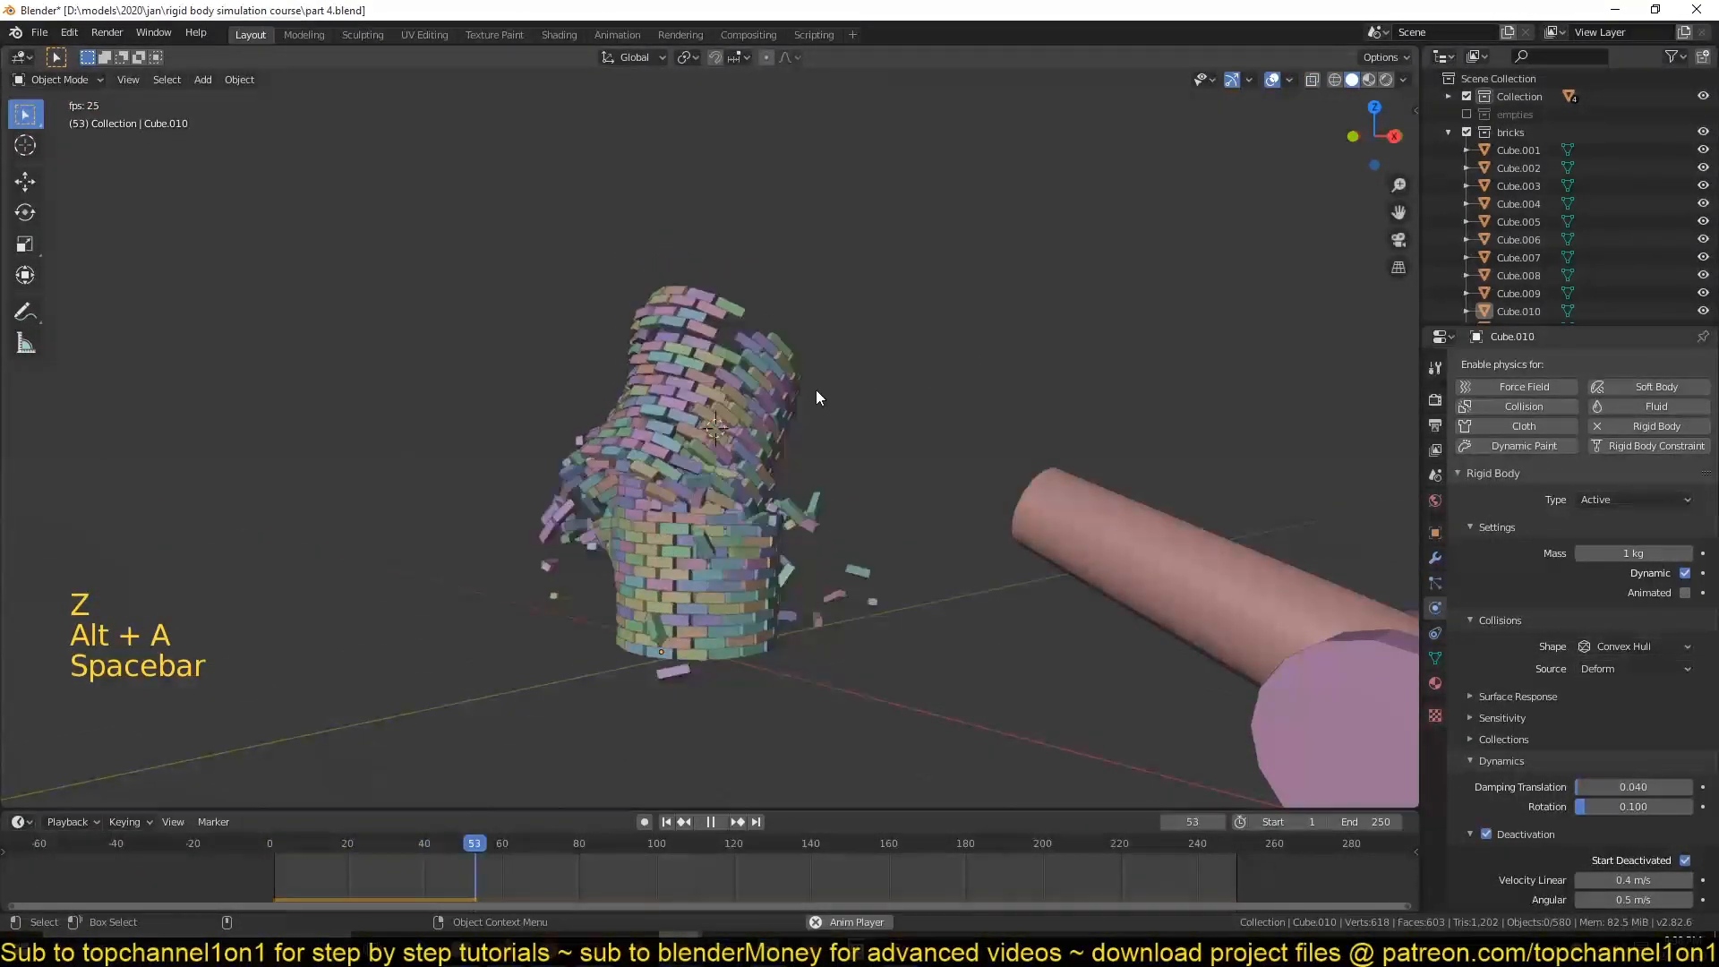
key(space)
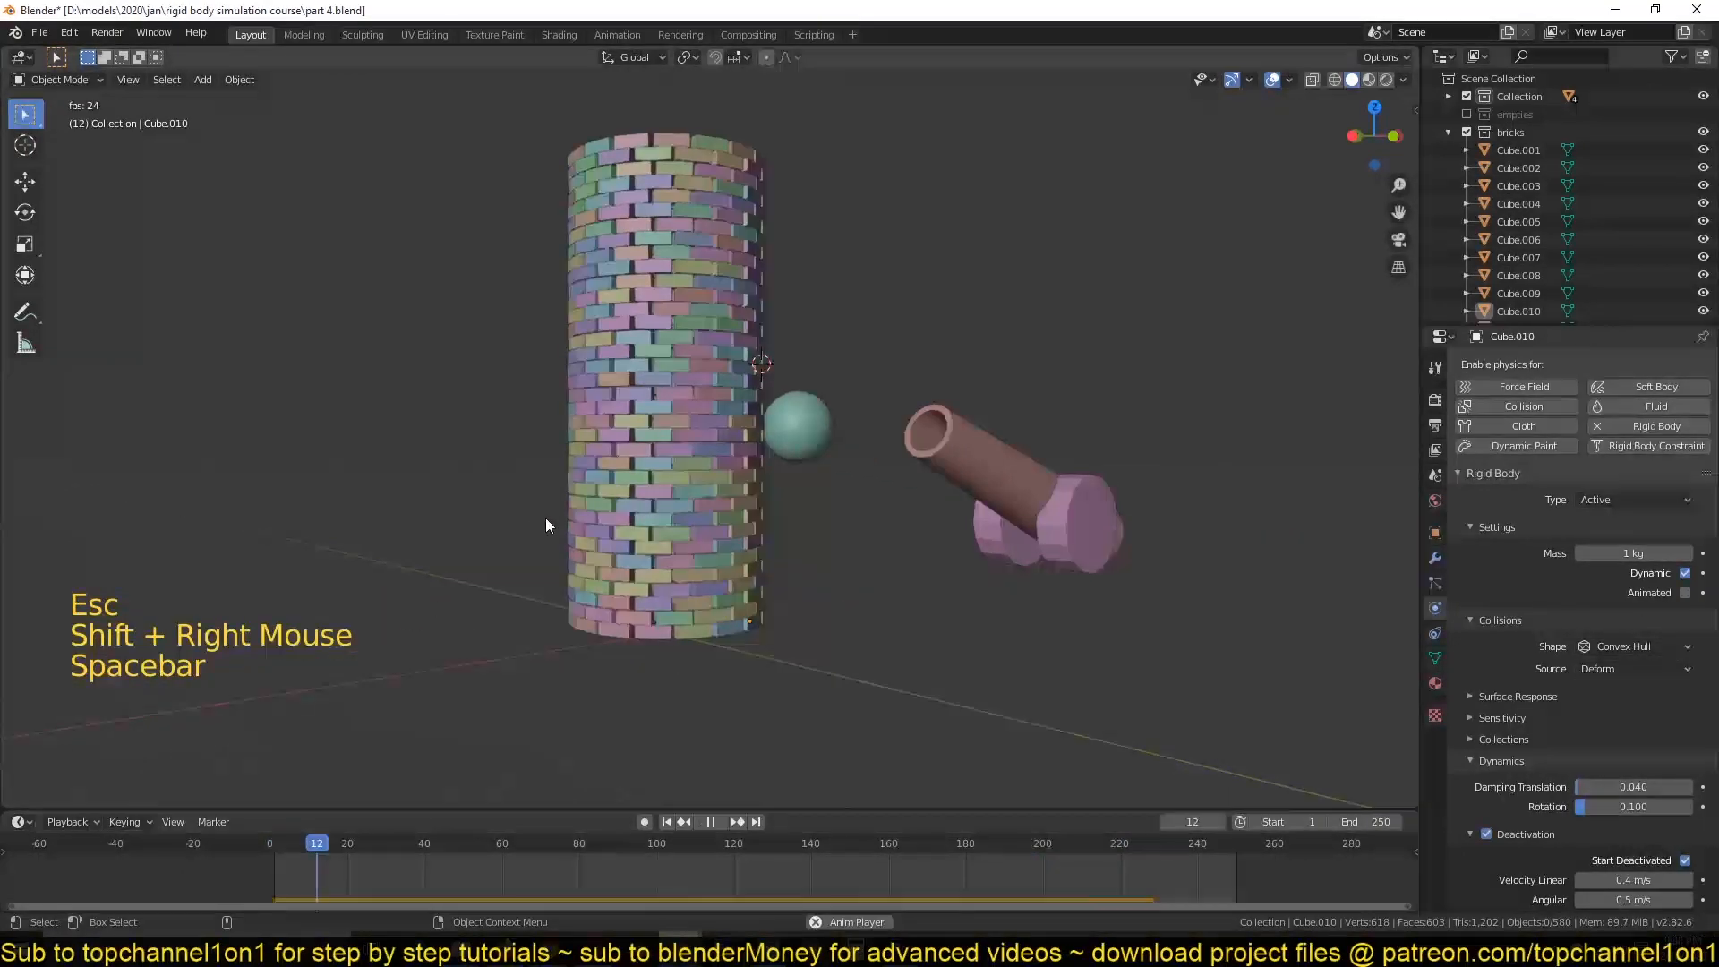
Deselect all, play the impact until the tower scatters into a pile, then switch to plain white shading.
click(711, 822)
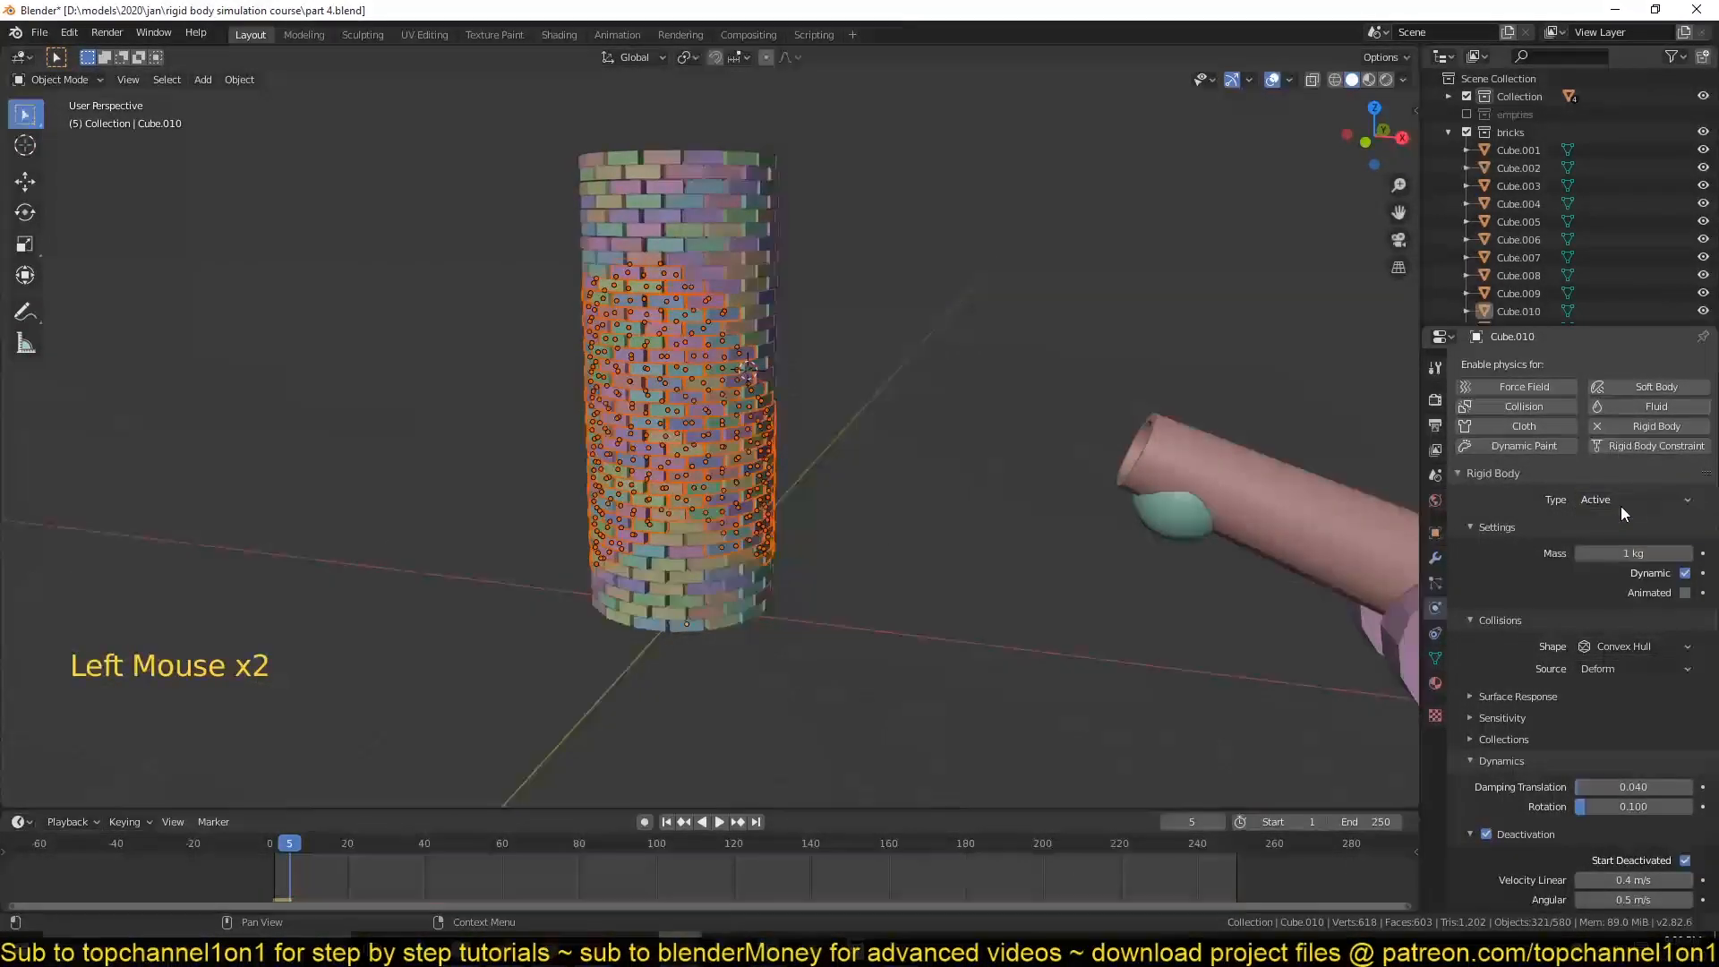
key(space)
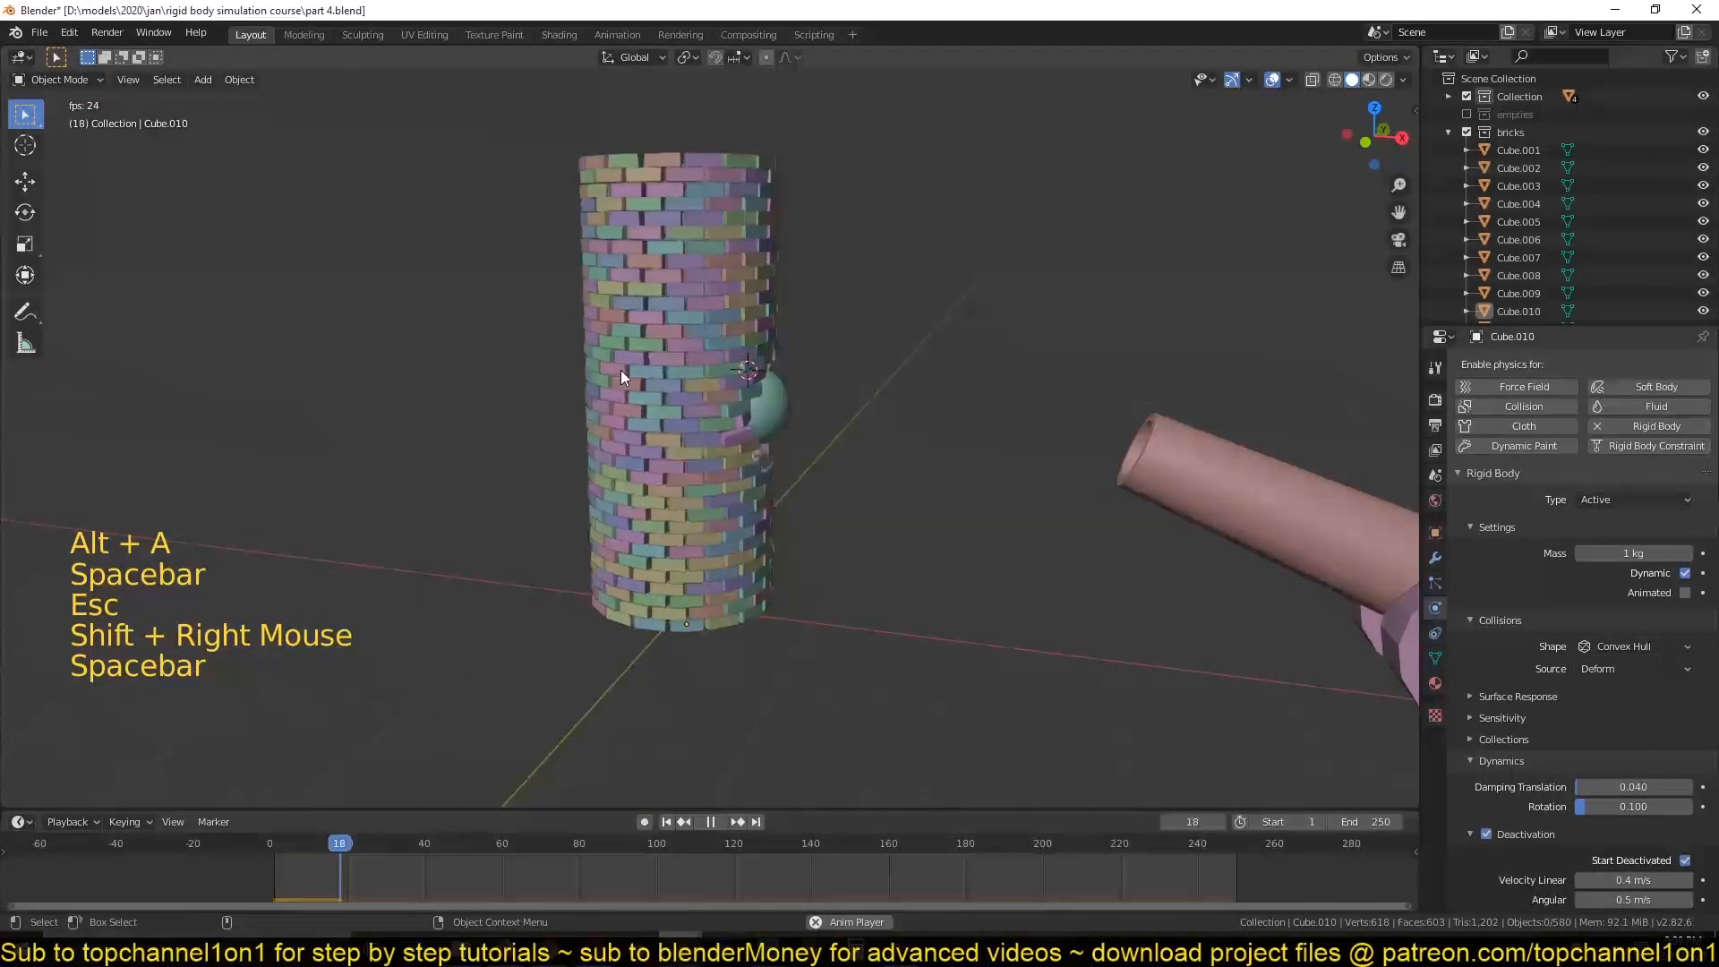
key(space)
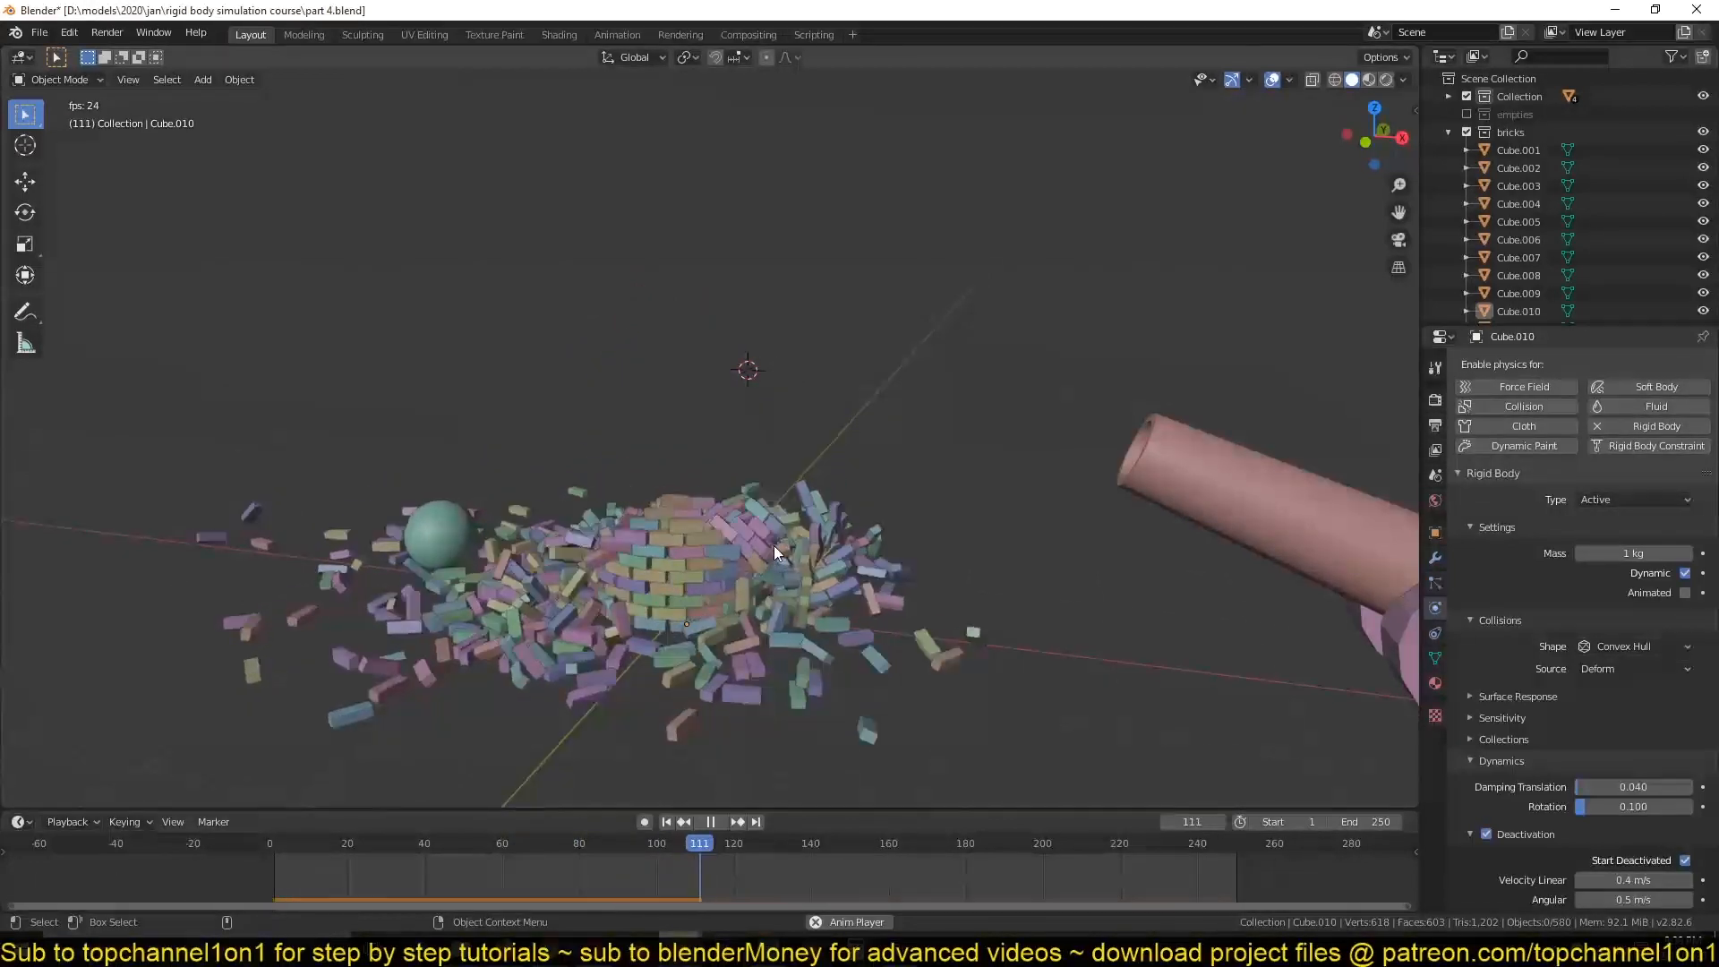
key(space)
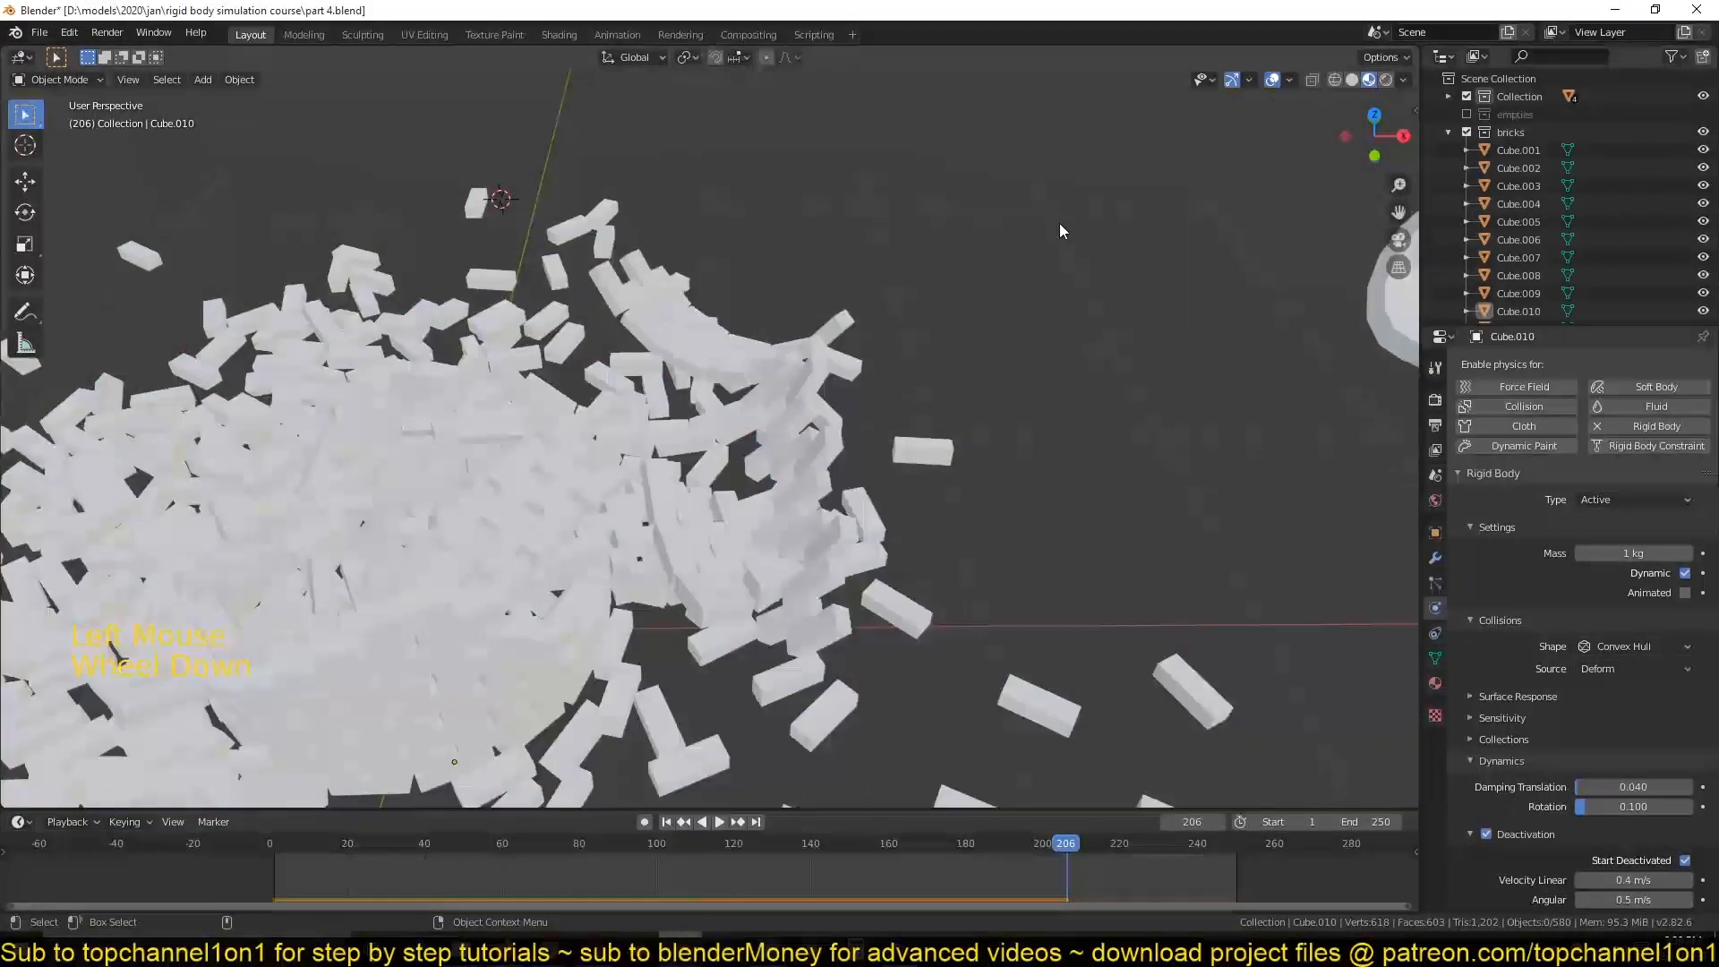
Enable Eevee Ambient Occlusion with factor 2 and play the rubble with contact shading.
scroll(down, 3)
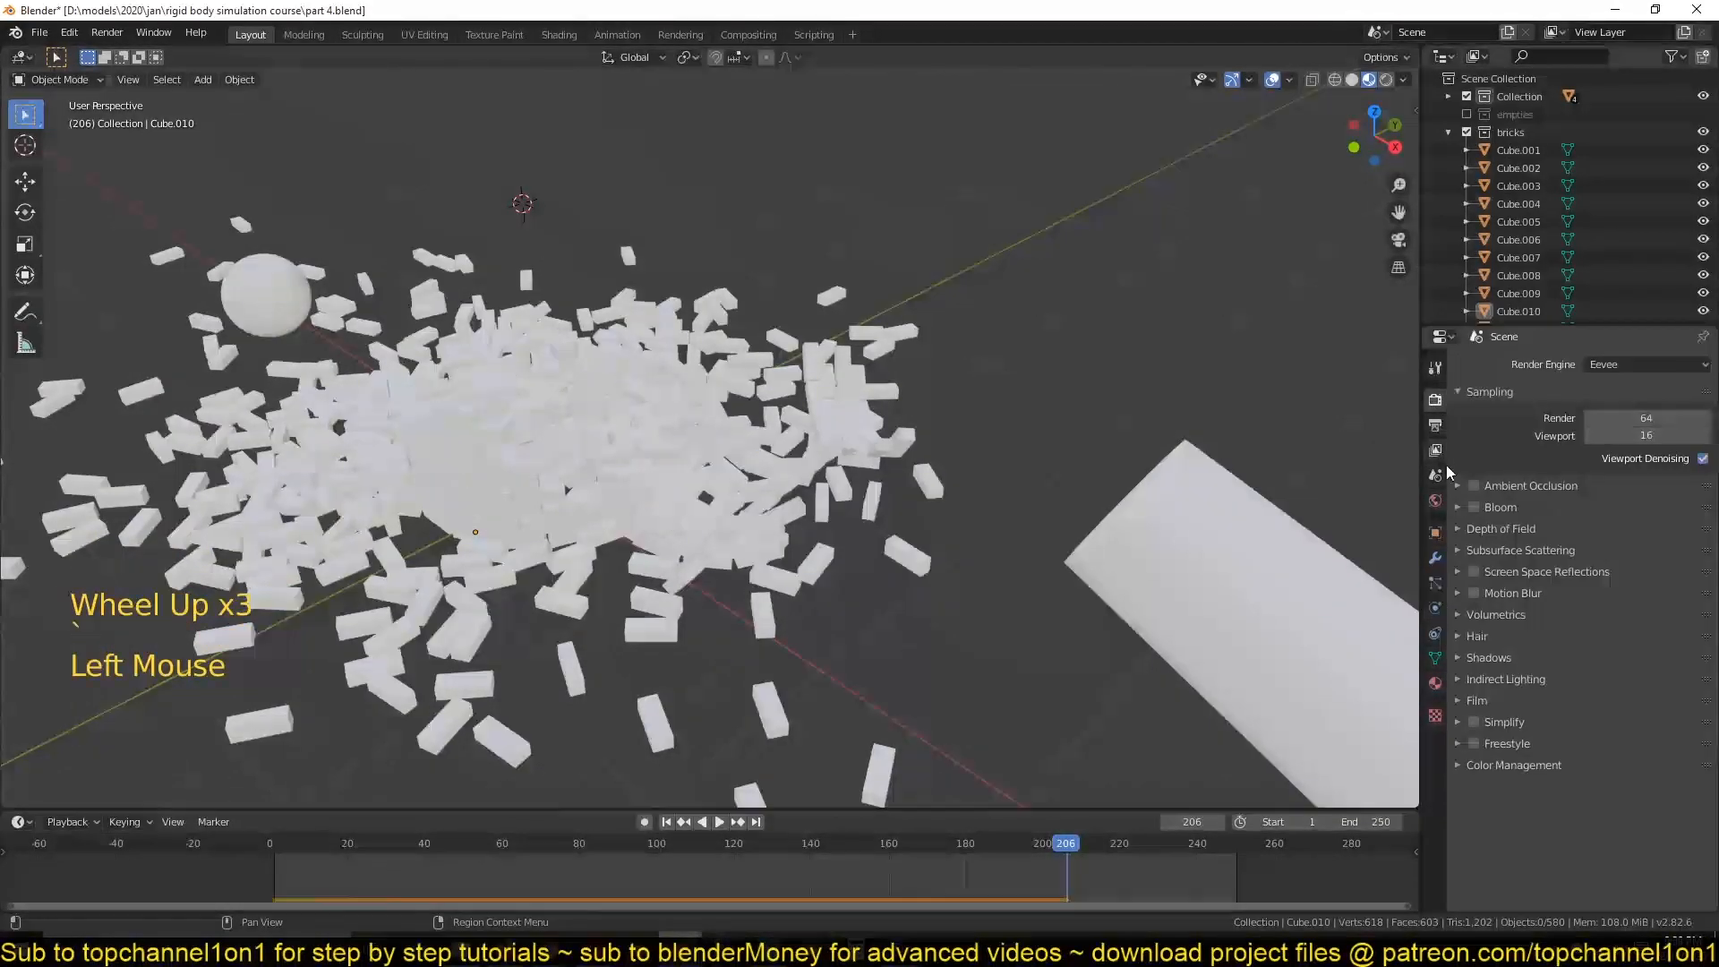
click(1474, 485)
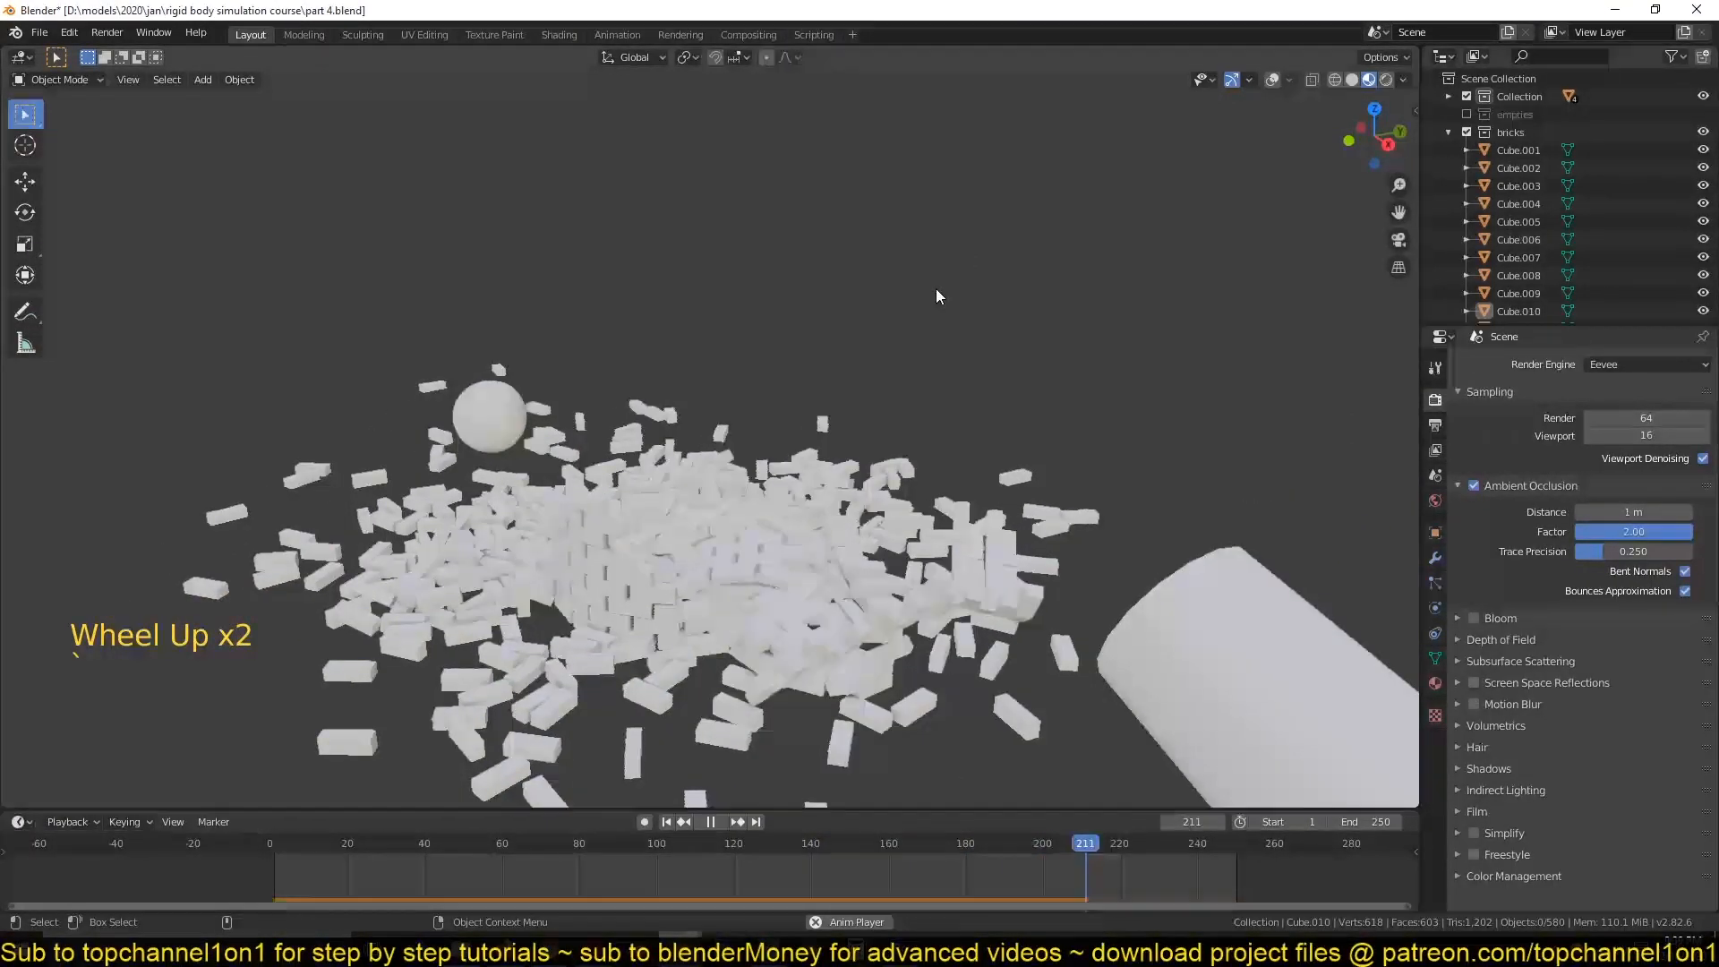
key(space)
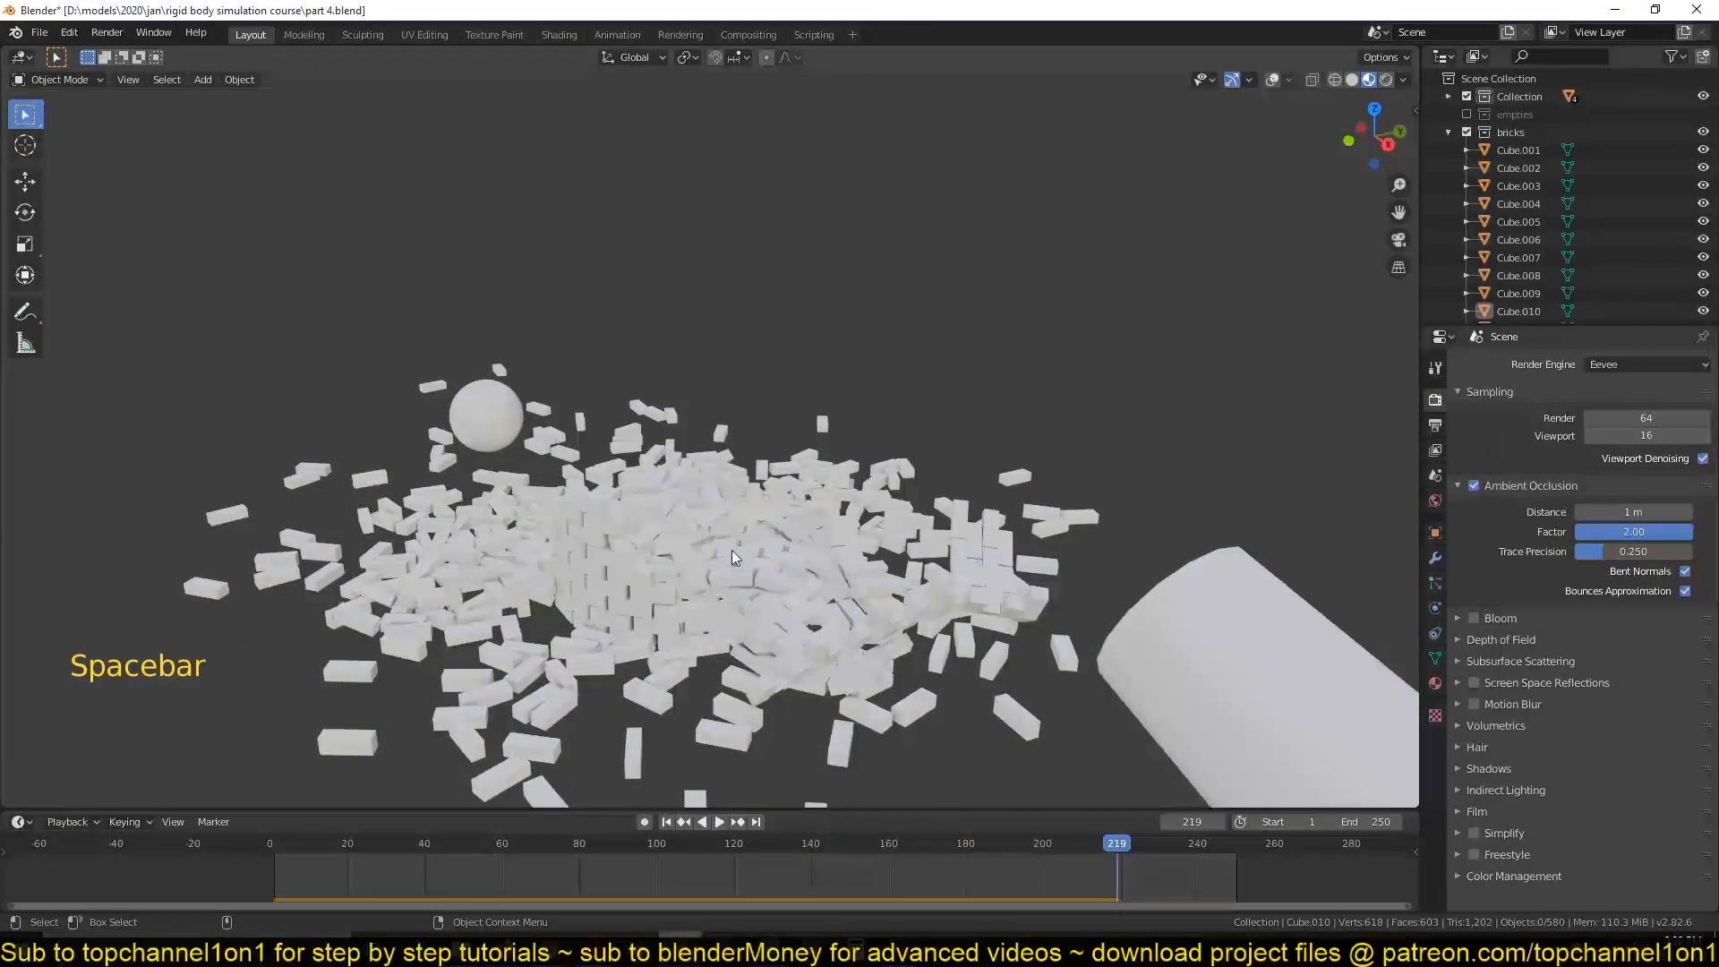